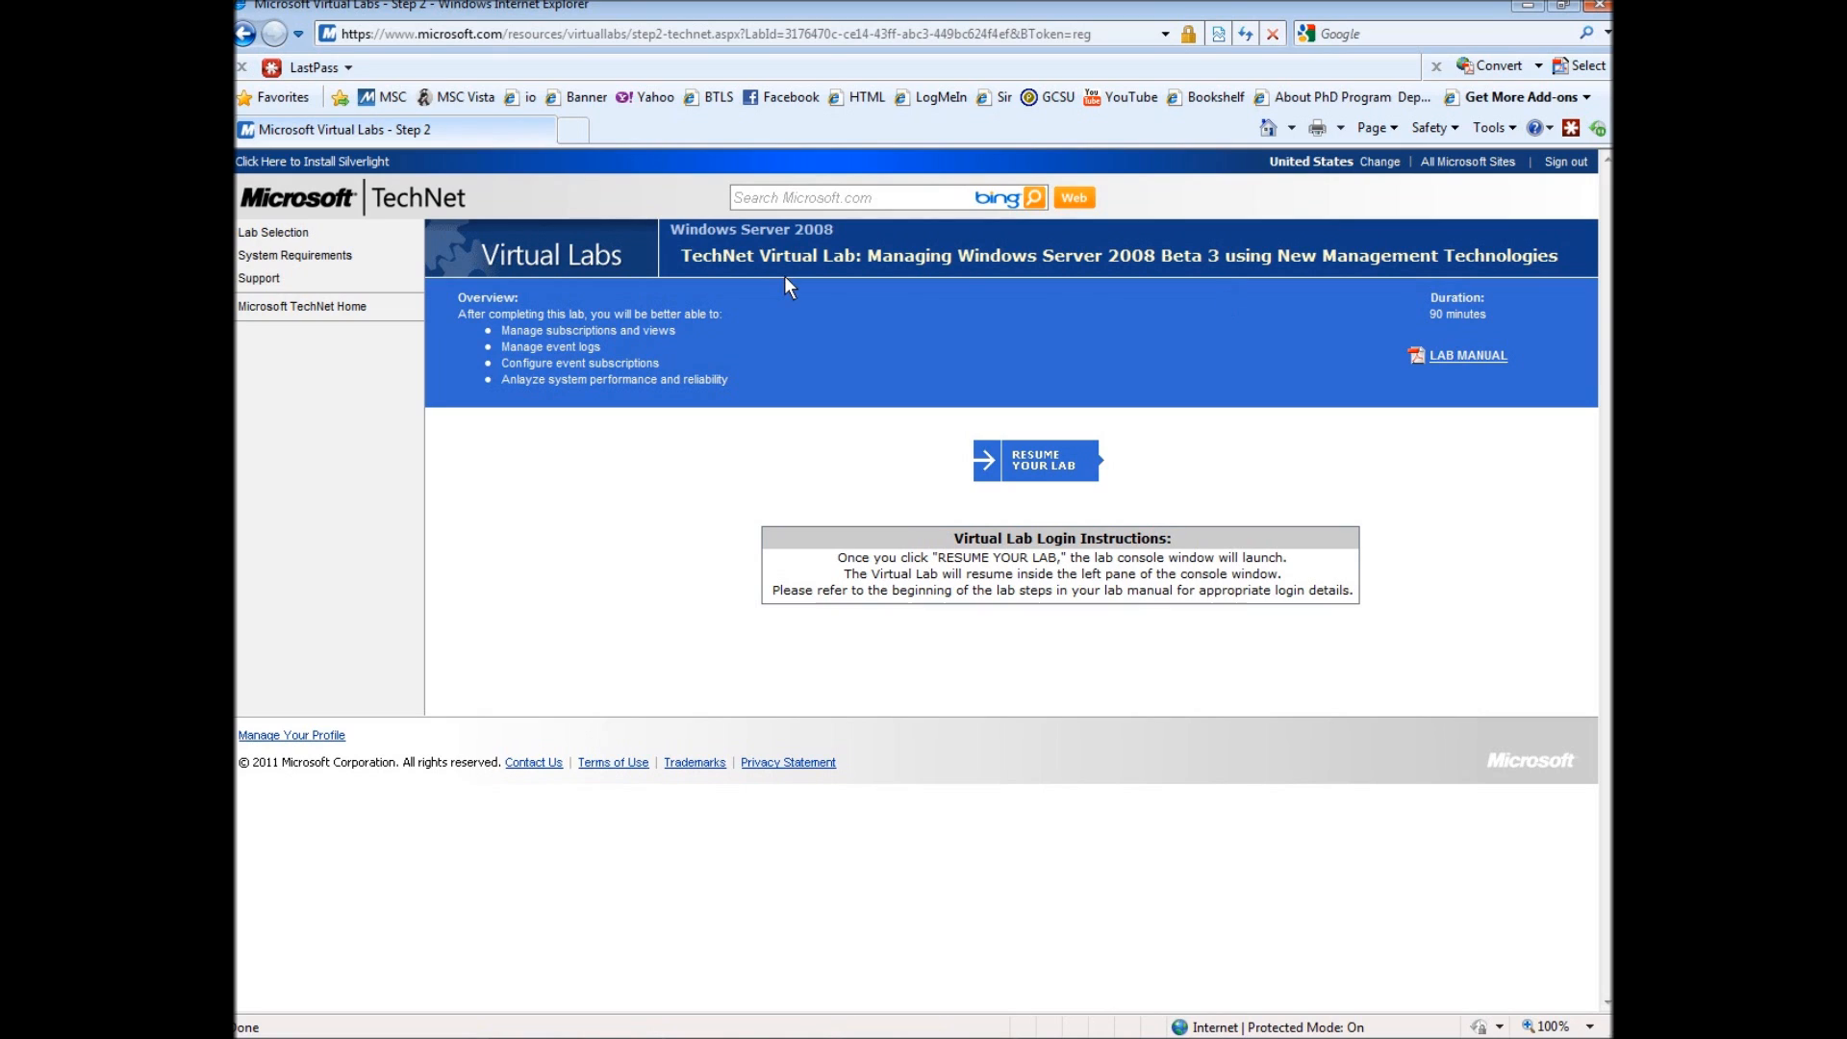
{"action": "mouse_move", "coordinate": [951, 280]}
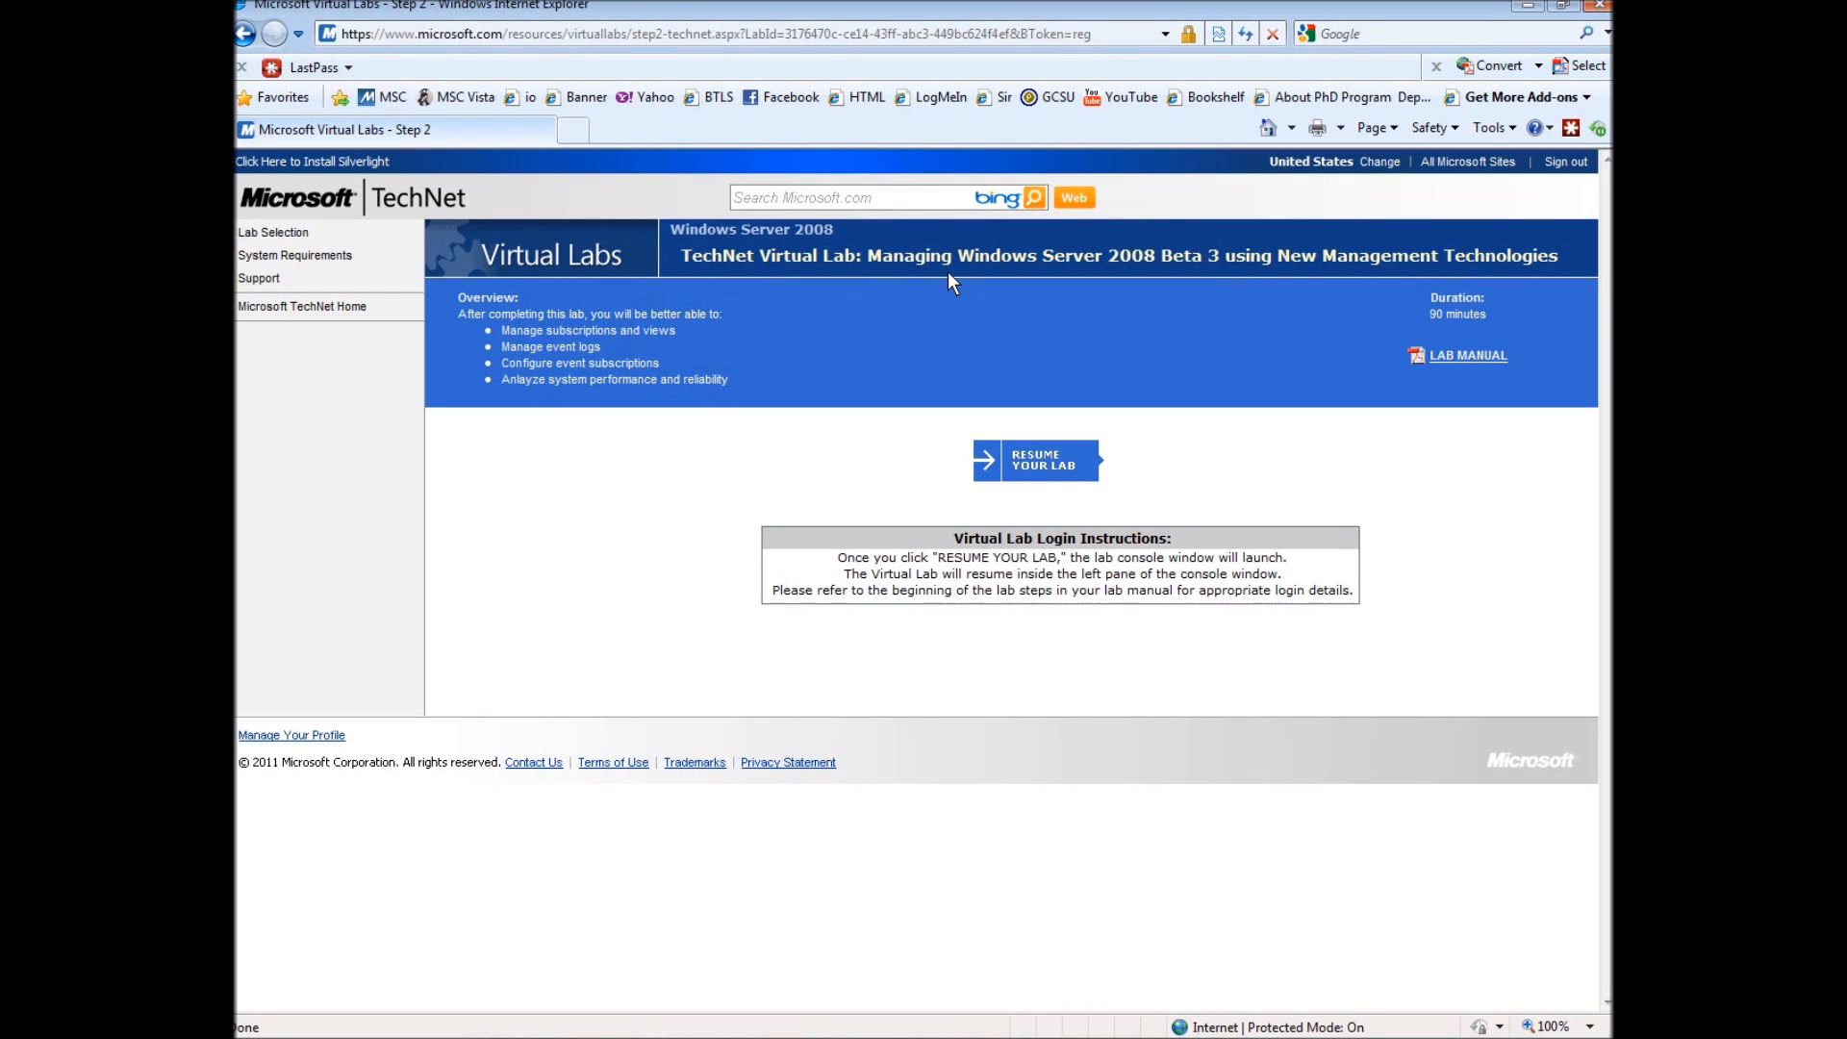
{"action": "mouse_move", "coordinate": [1189, 279]}
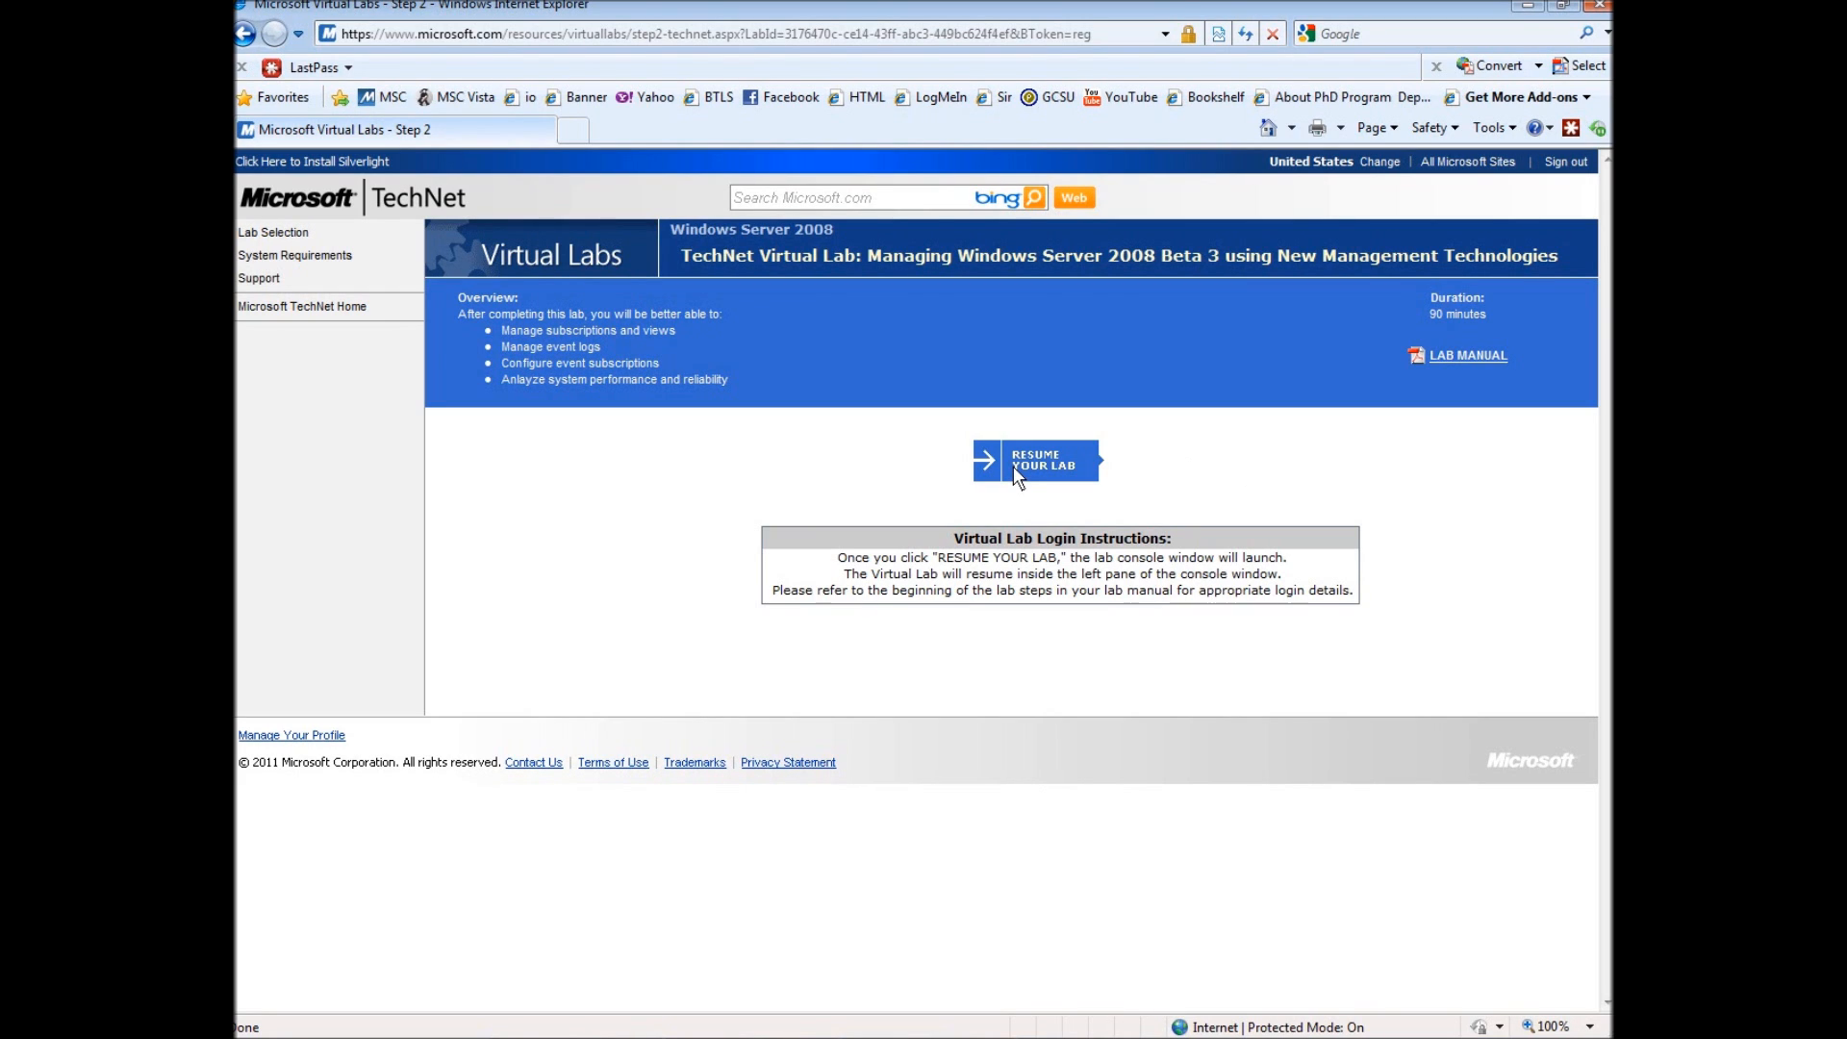
Resume the lab, accept the NTLM prompt, and dismiss getting-started to reach the NYC-DC-1 desktop
{"action": "left_click", "coordinate": [1034, 462]}
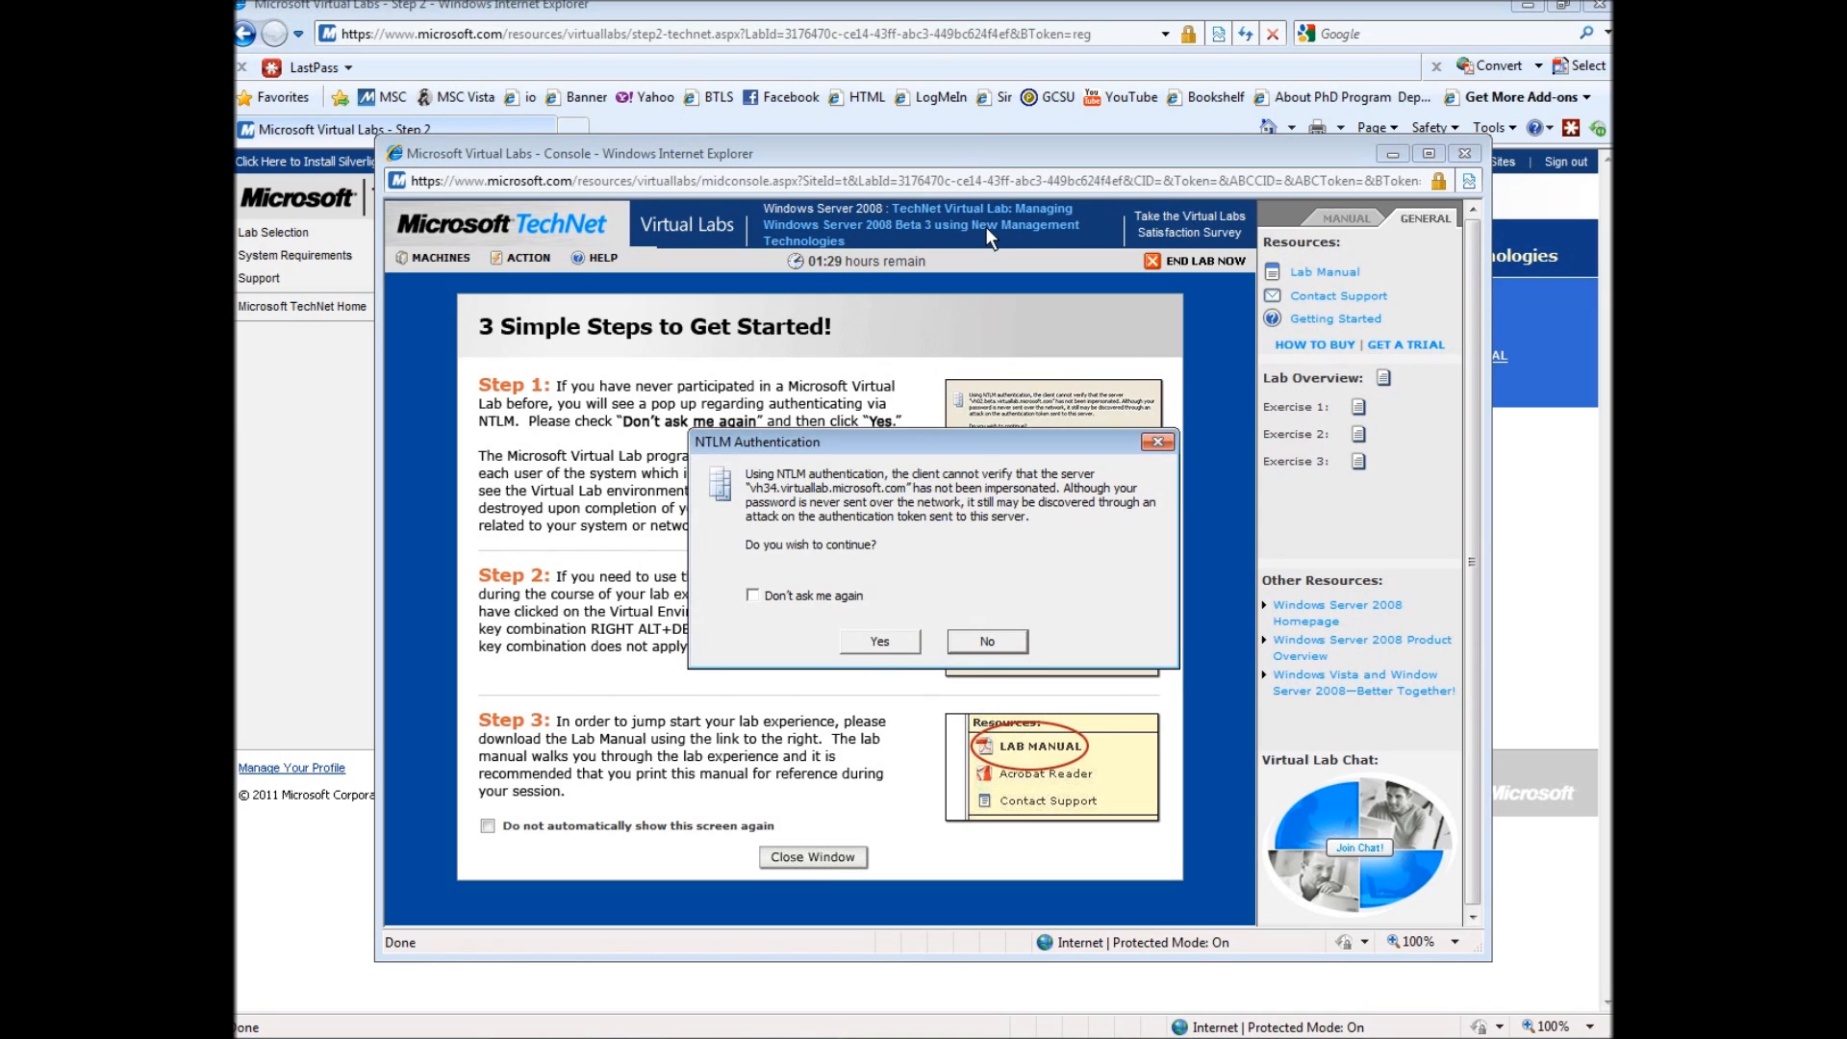
{"action": "mouse_move", "coordinate": [887, 660]}
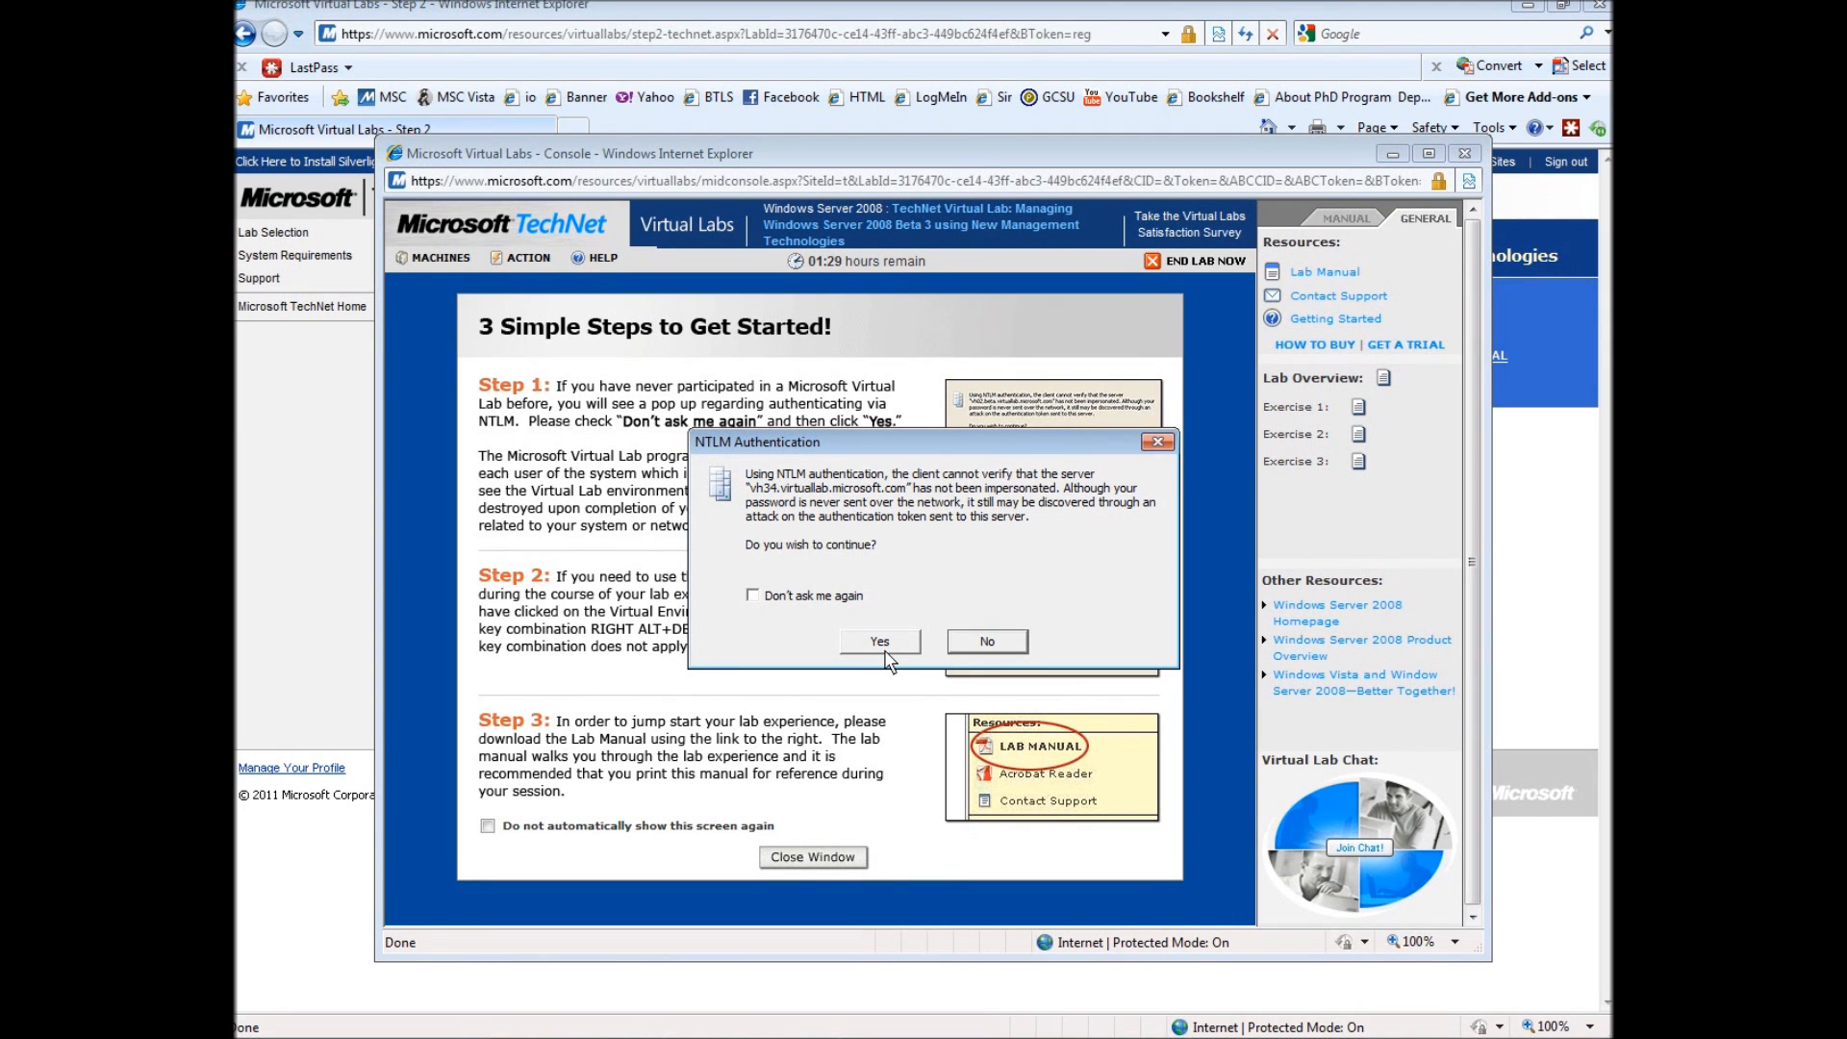
{"action": "left_click", "coordinate": [877, 641]}
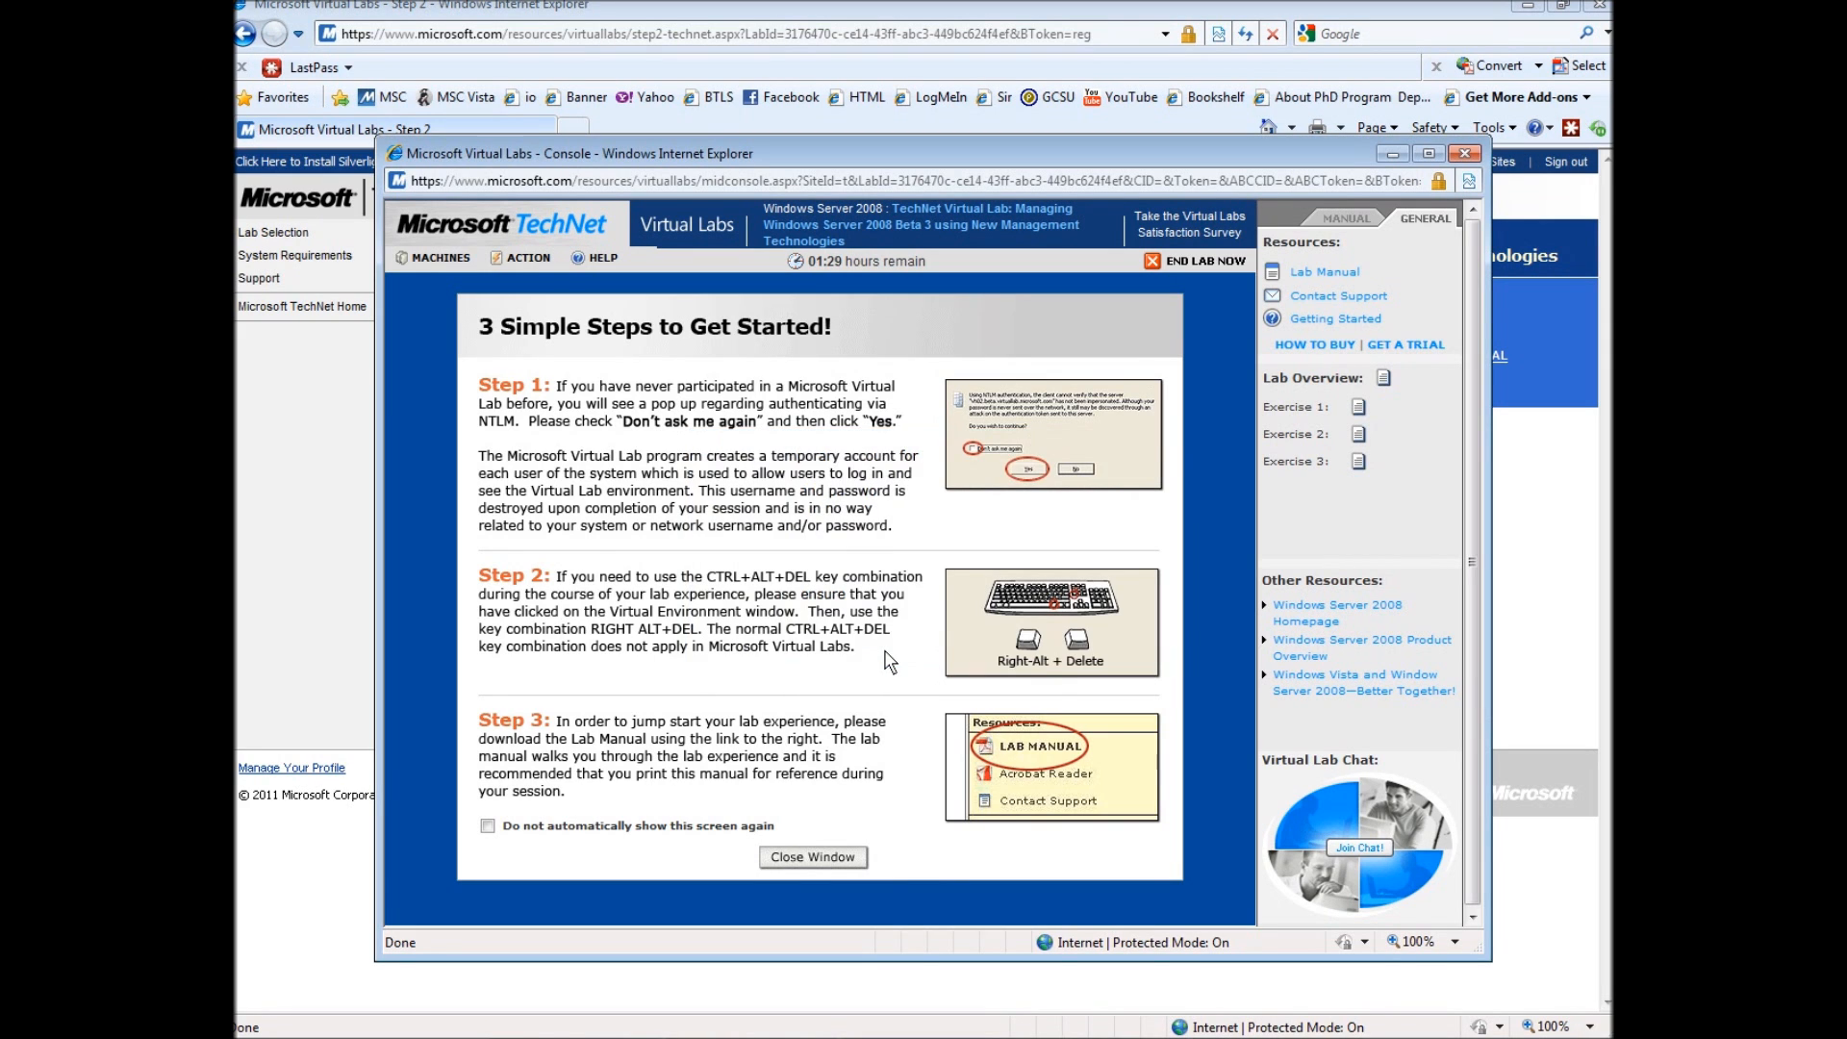
{"action": "left_click", "coordinate": [812, 856]}
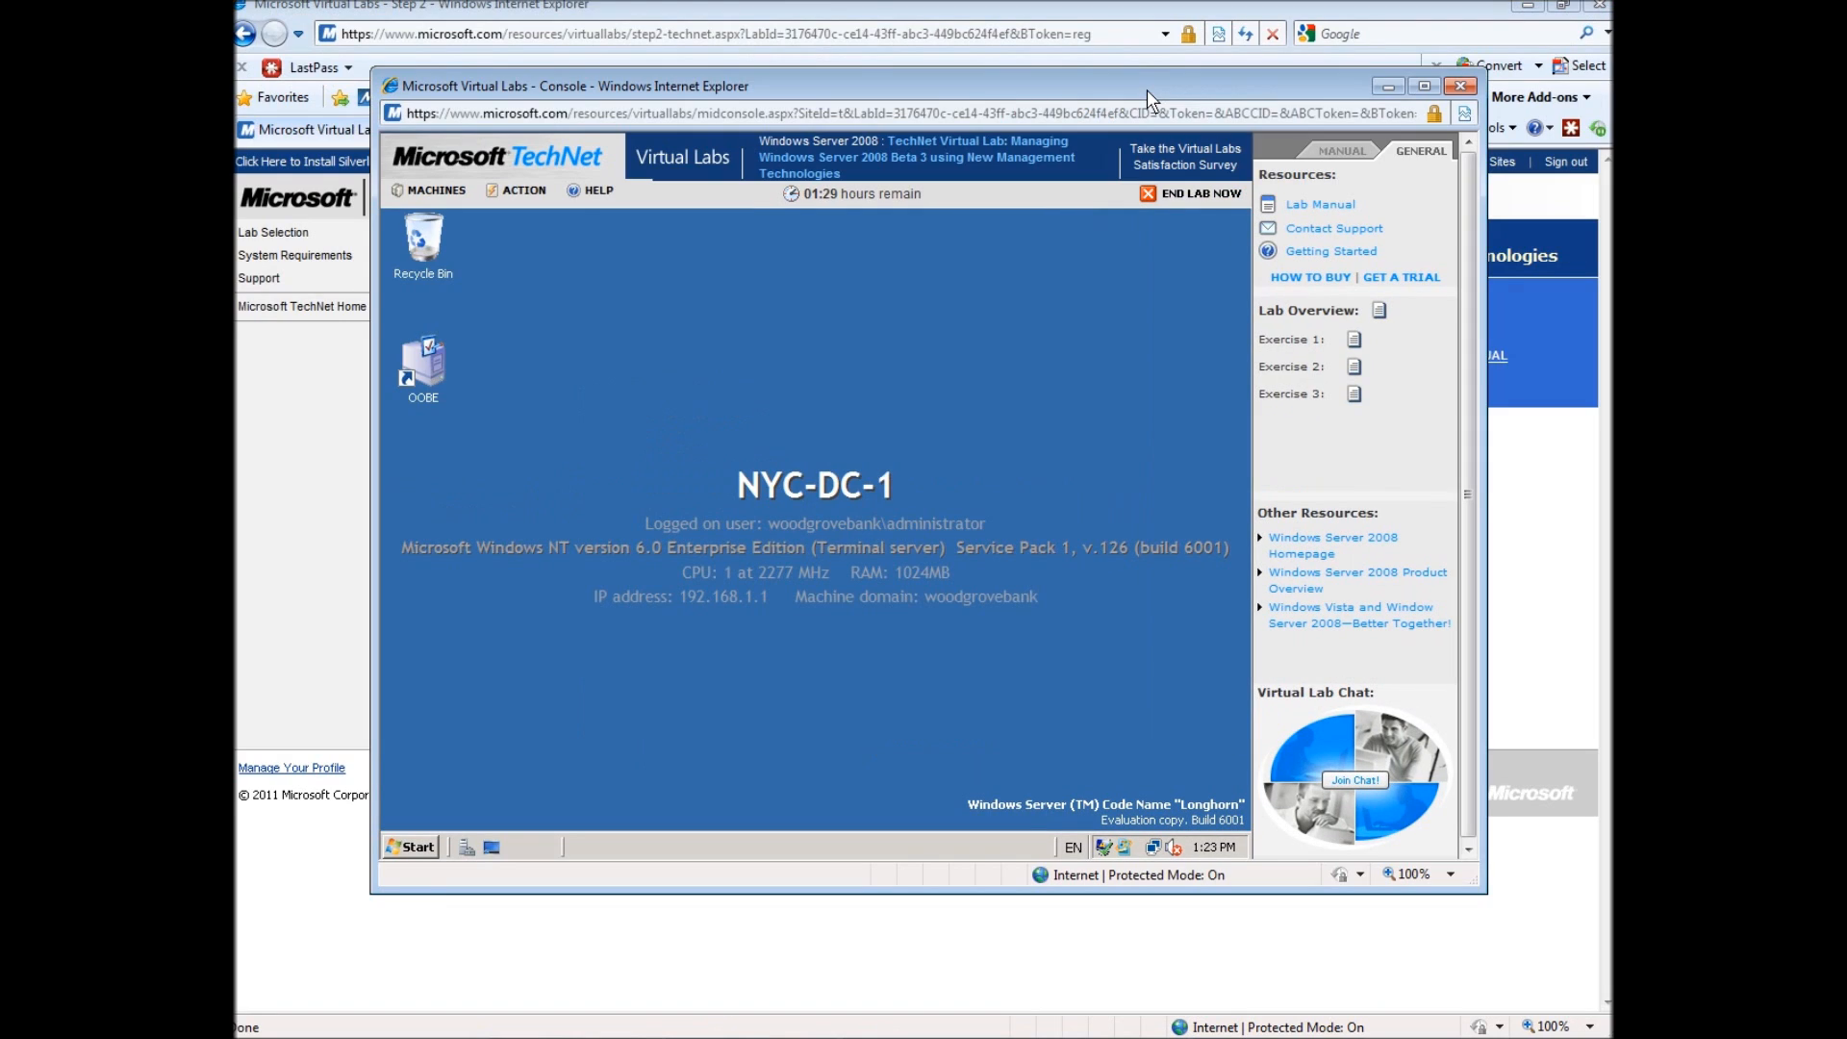
{"action": "mouse_move", "coordinate": [571, 510]}
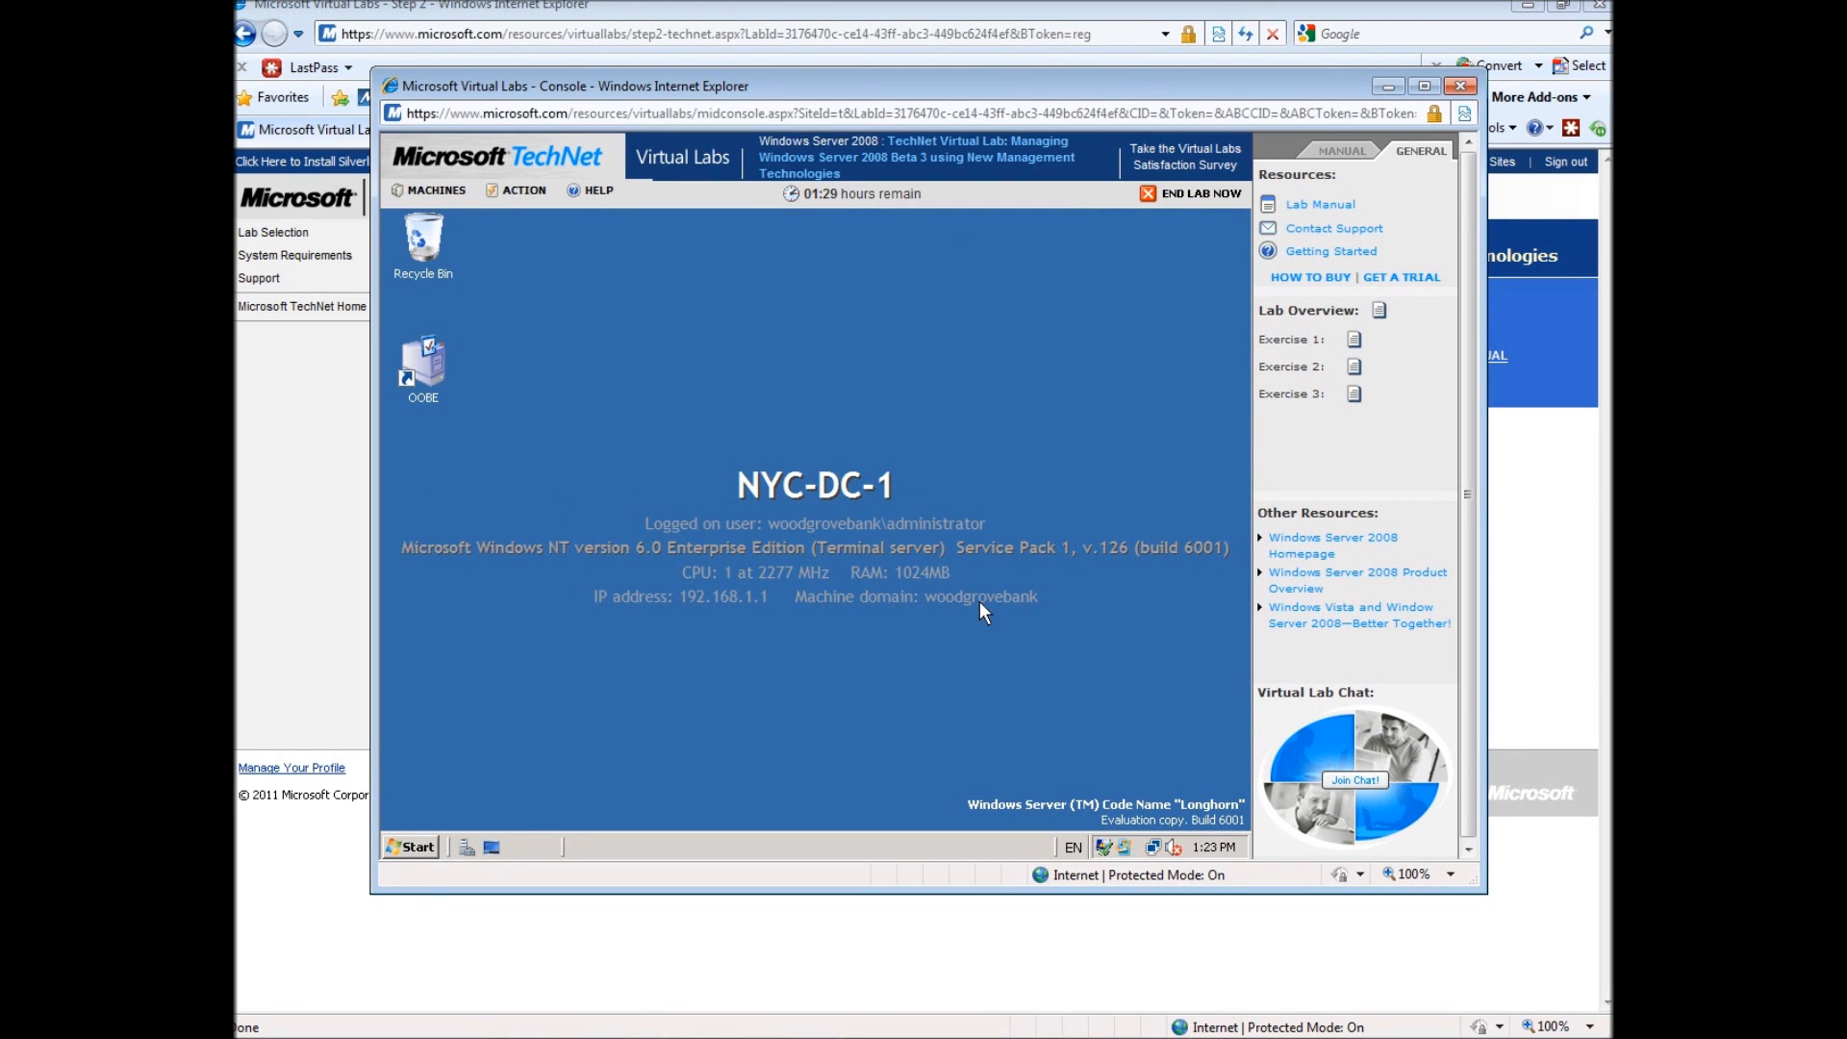
{"action": "mouse_move", "coordinate": [607, 783]}
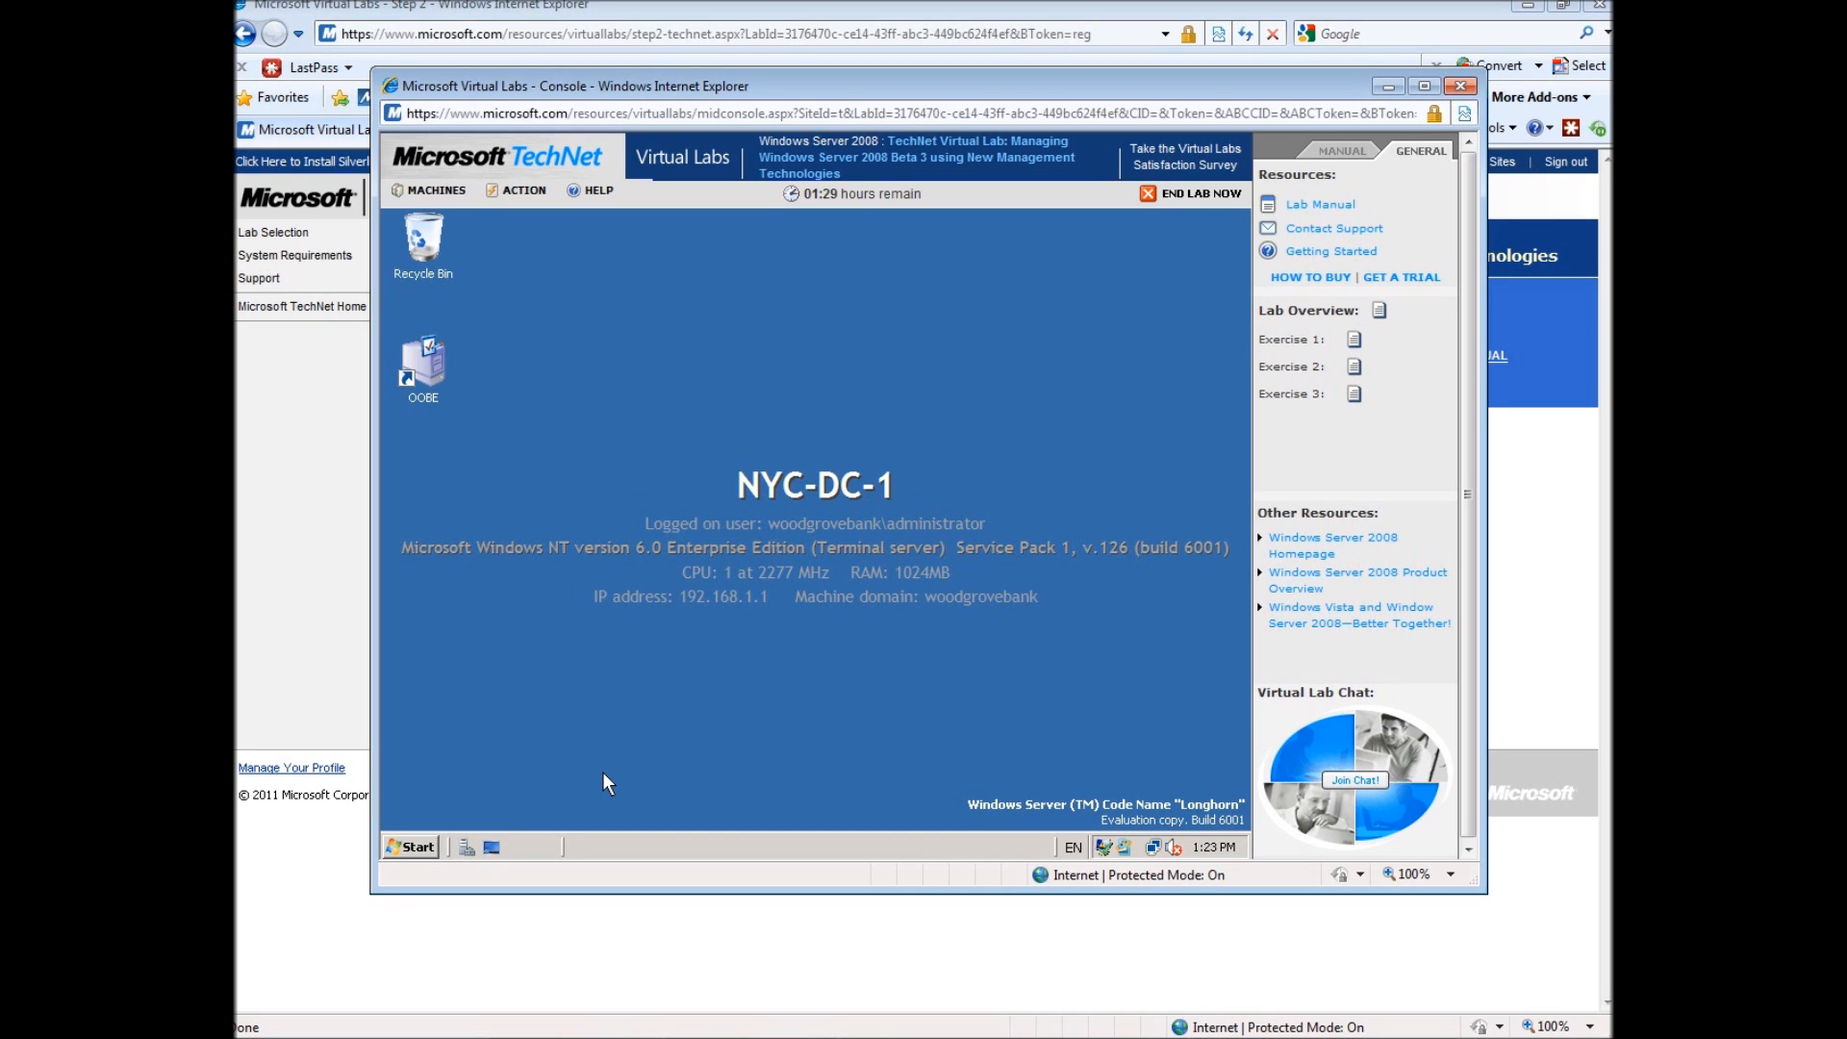
Show the Administrative Tools list from the Start menu on NYC-DC-1
{"action": "left_click", "coordinate": [412, 845]}
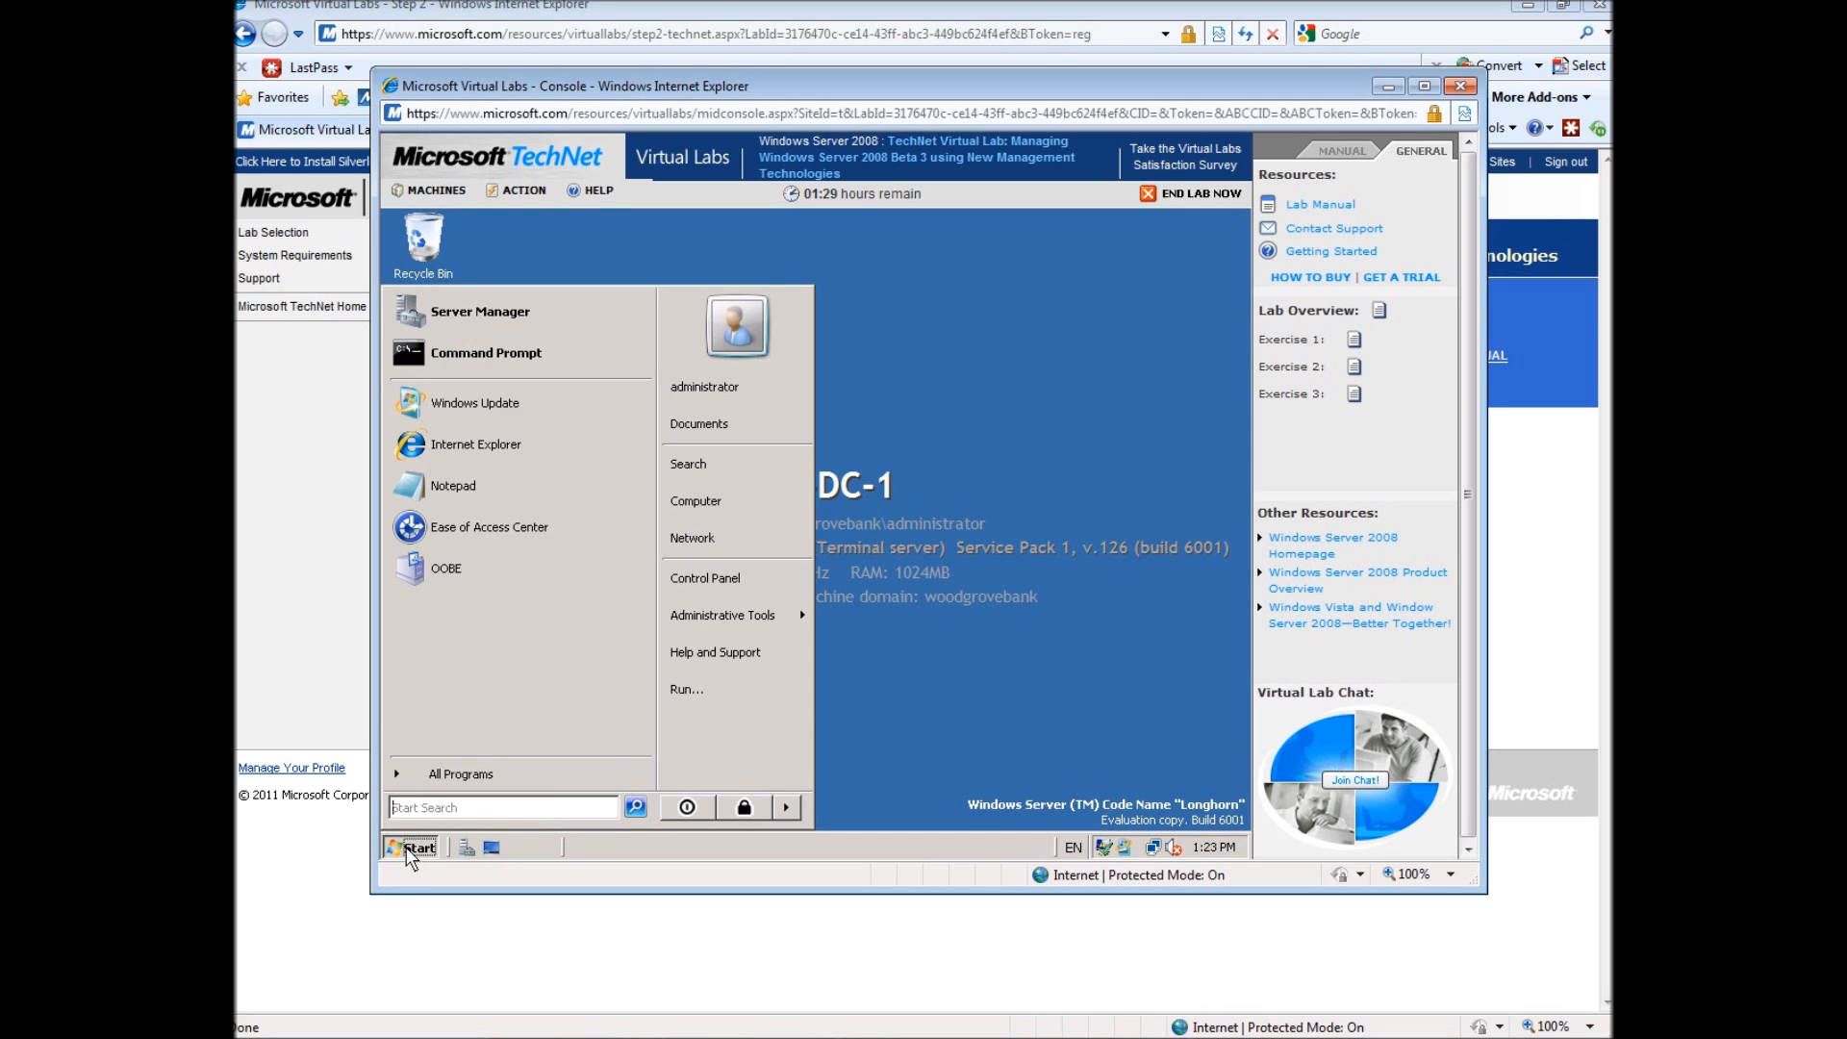
{"action": "left_click", "coordinate": [461, 773]}
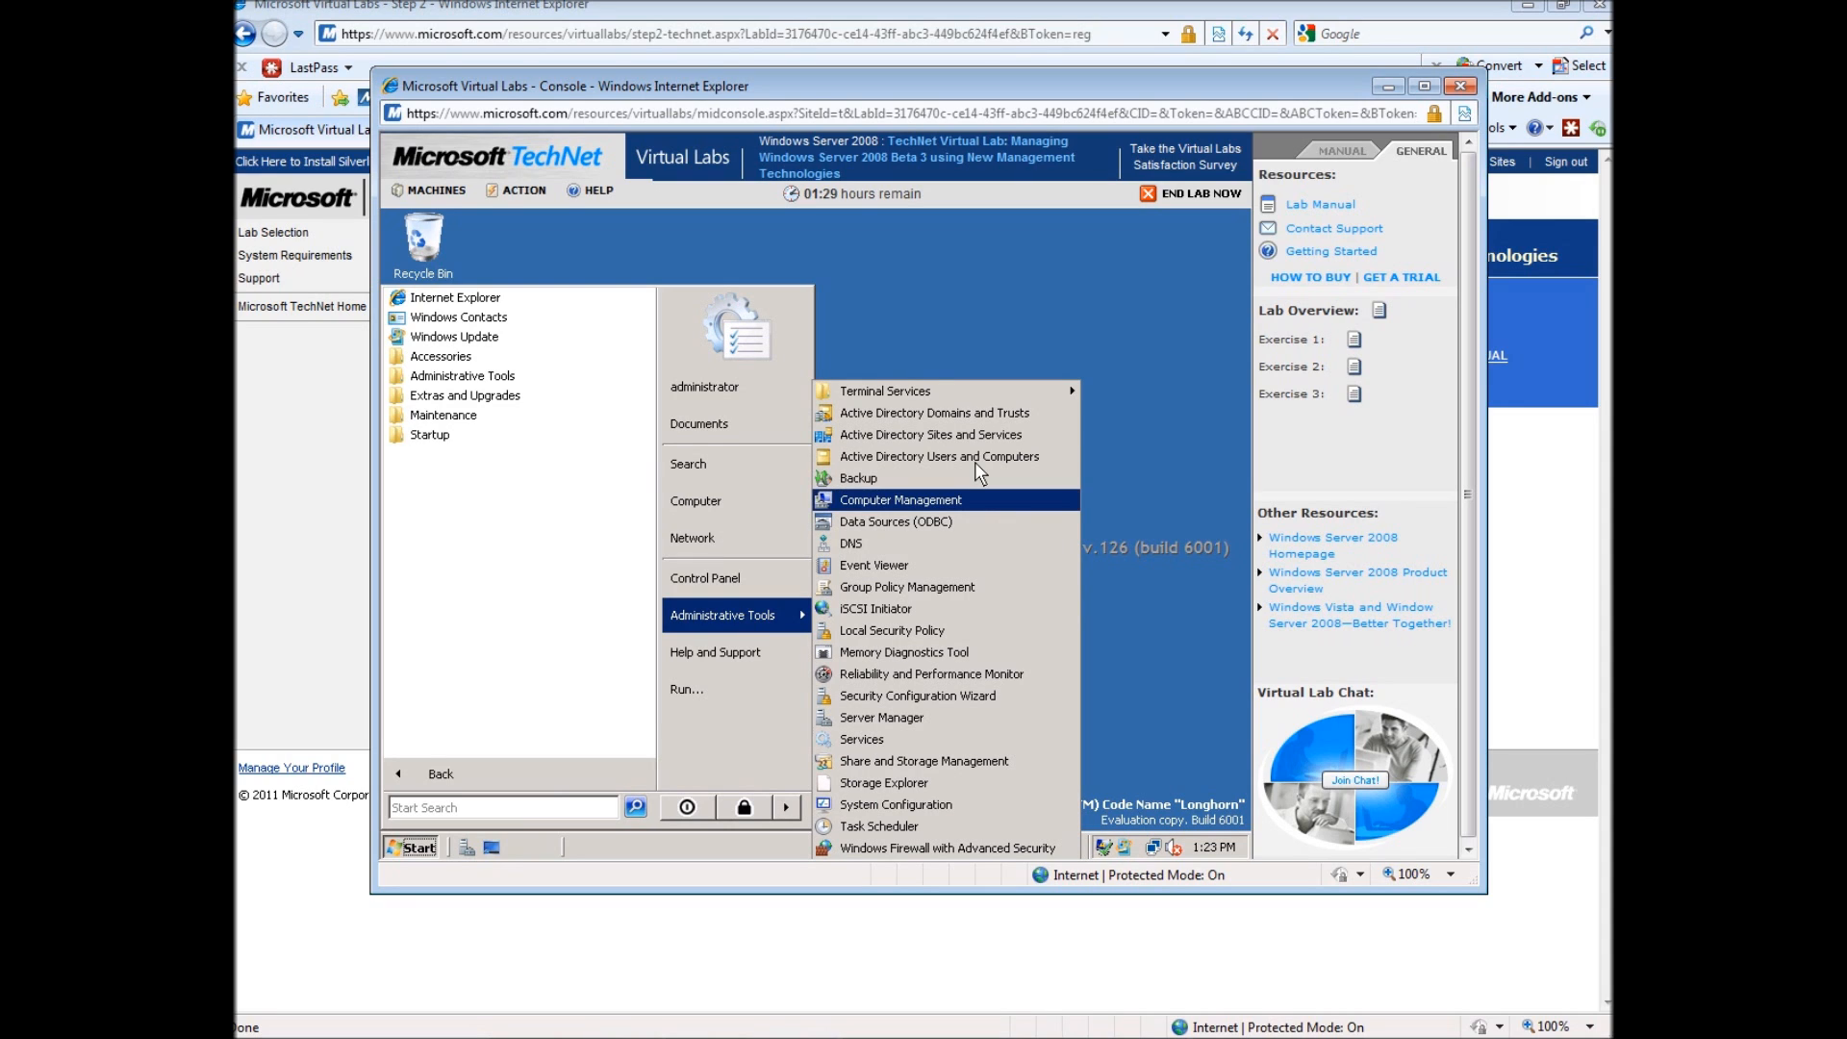
{"action": "mouse_move", "coordinate": [940, 455]}
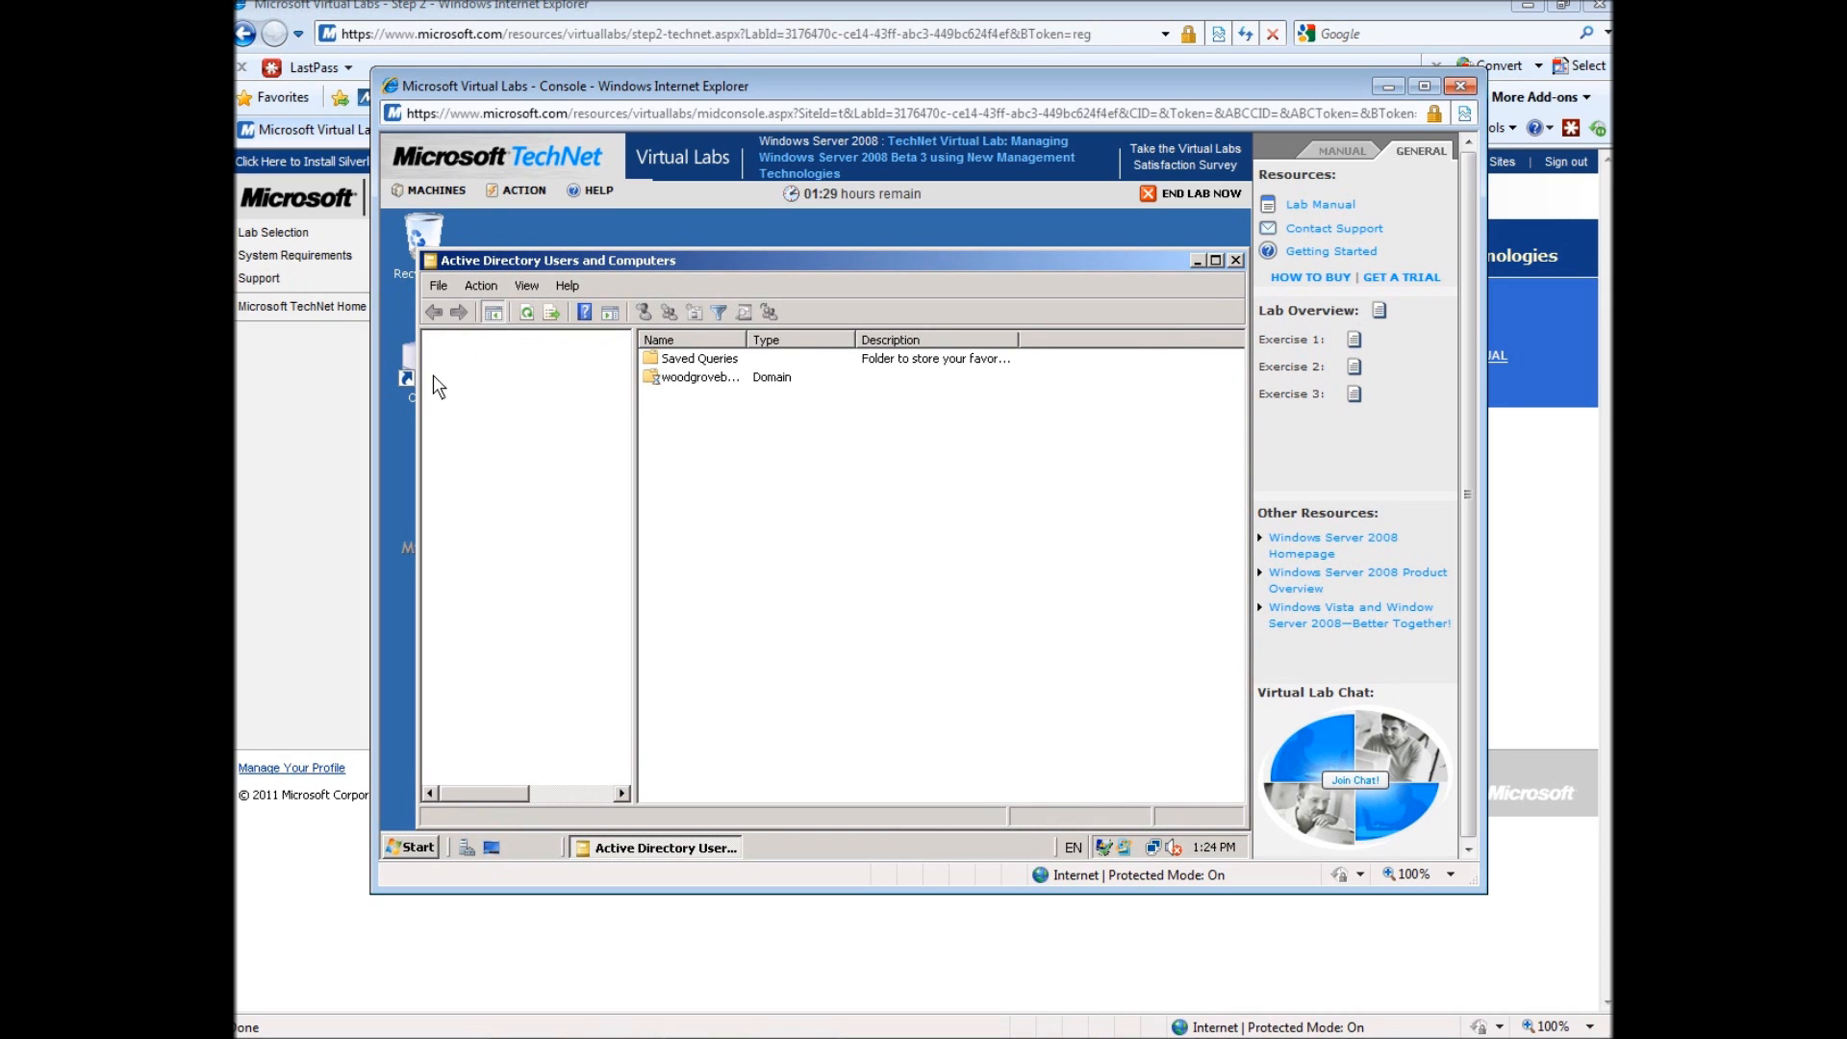
Expand woodgrovebank.com and select the Users container
{"action": "left_click", "coordinate": [434, 373]}
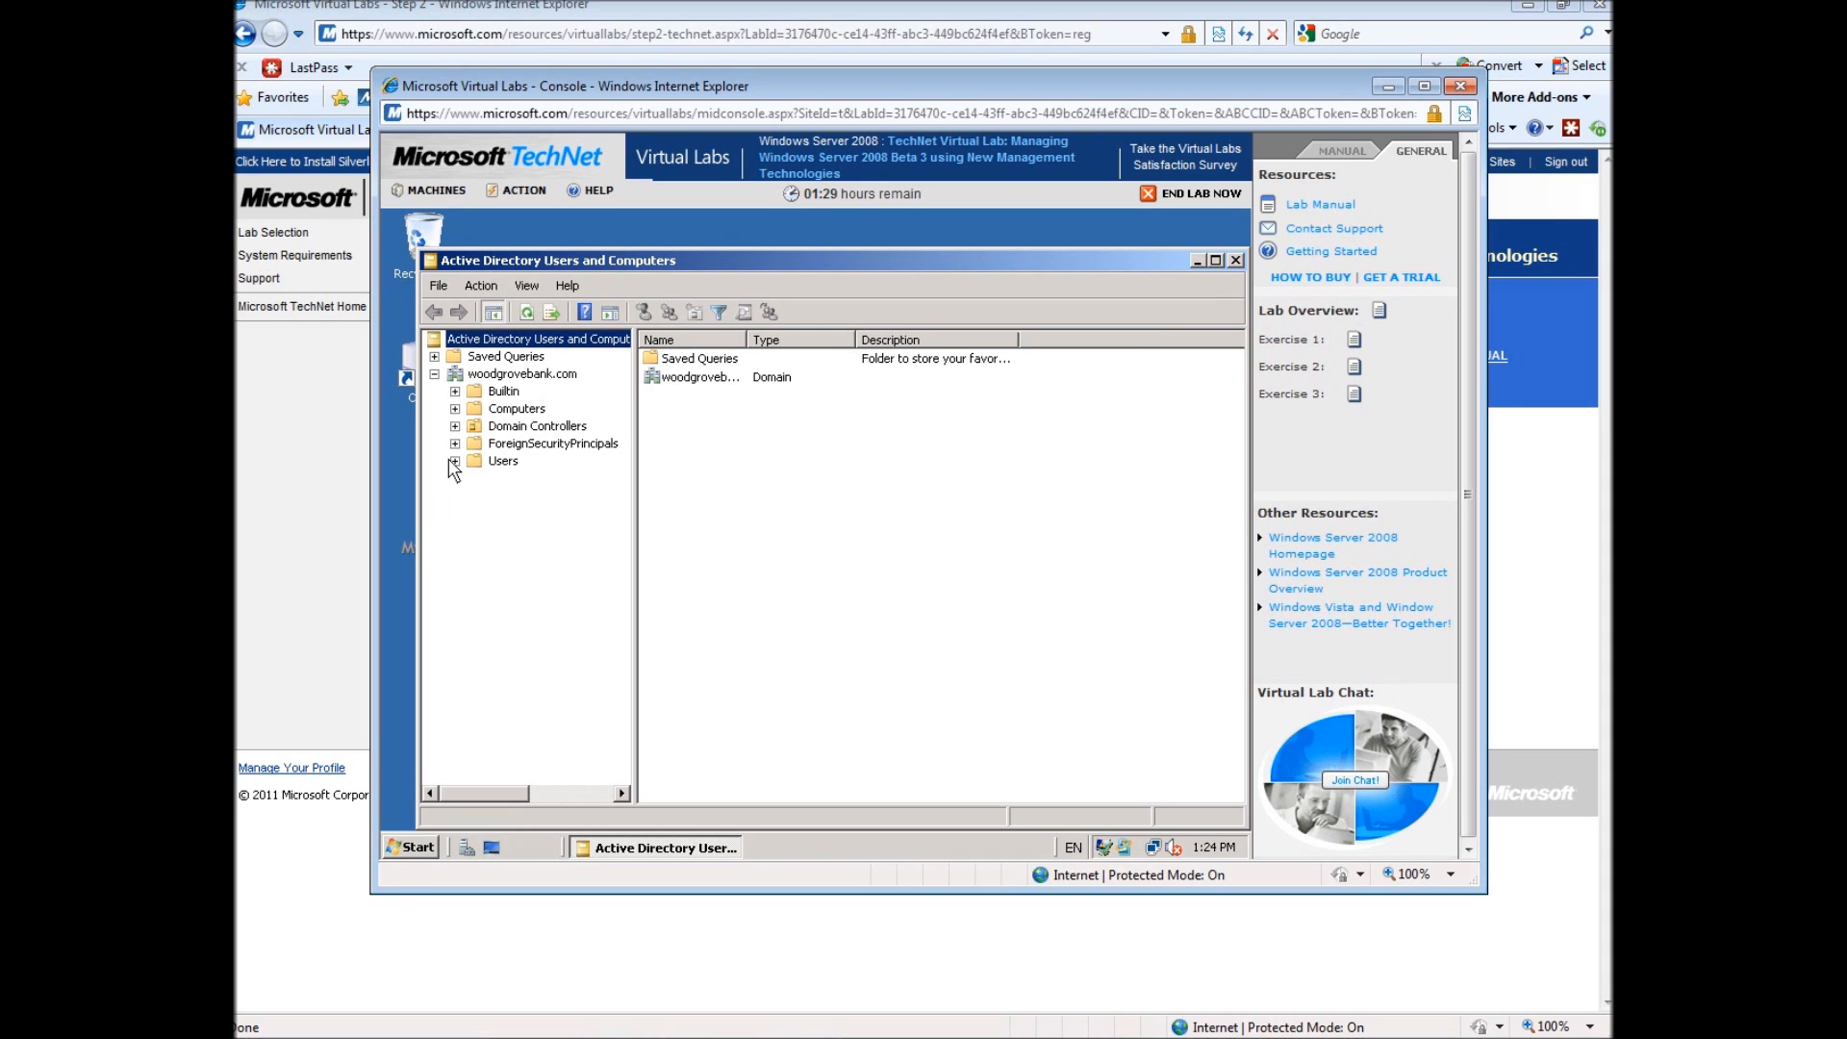
{"action": "mouse_move", "coordinate": [482, 470]}
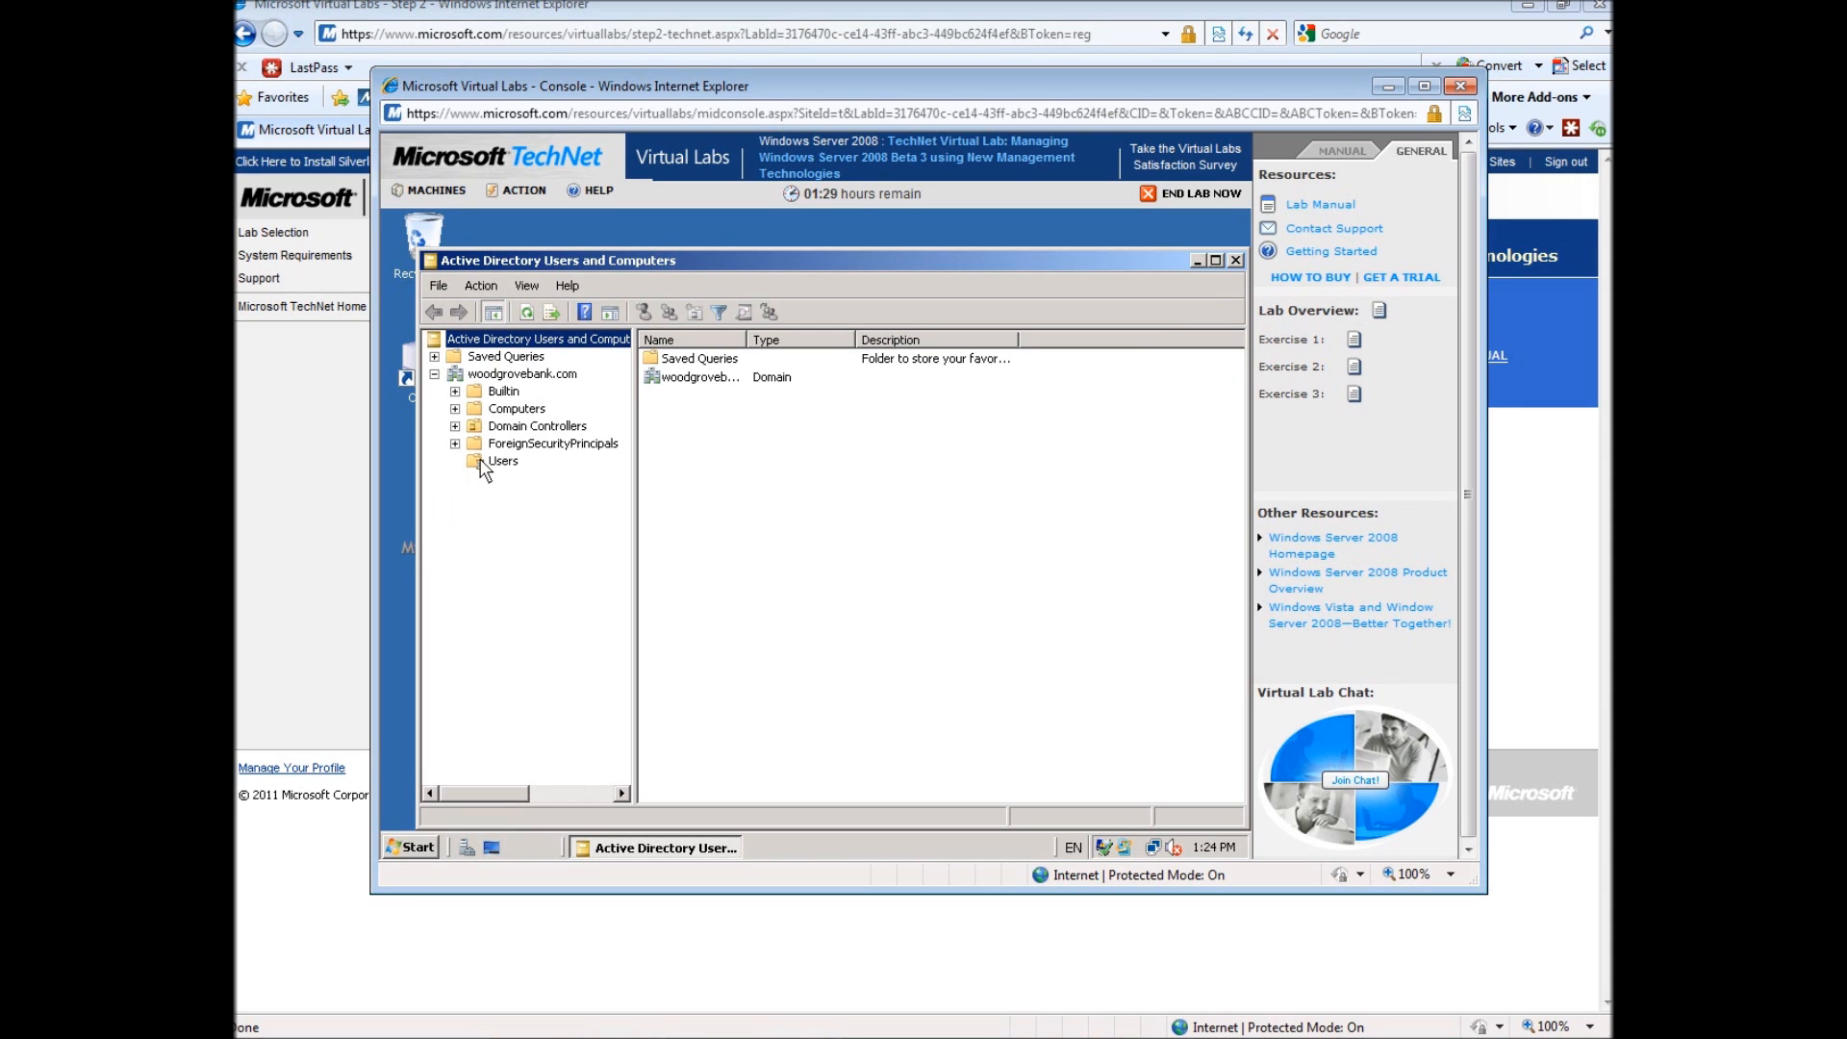
{"action": "left_click", "coordinate": [502, 460]}
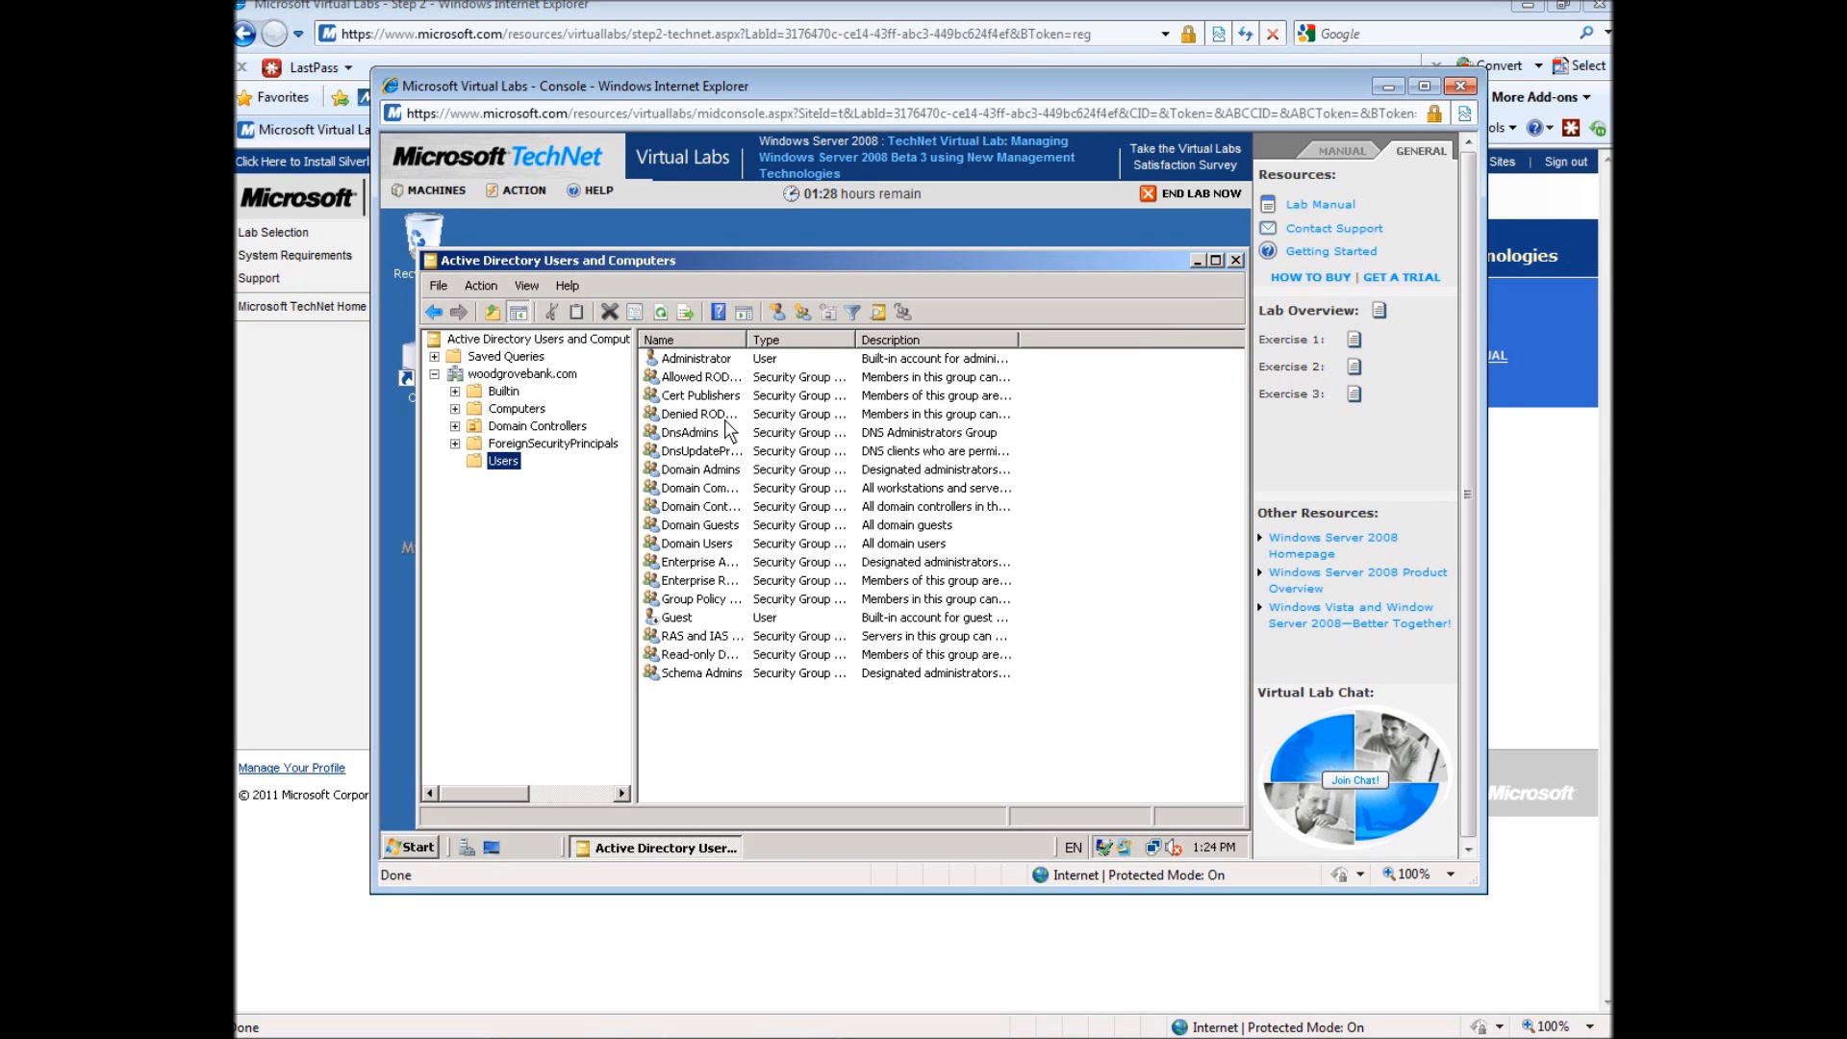
{"action": "mouse_move", "coordinate": [802, 364]}
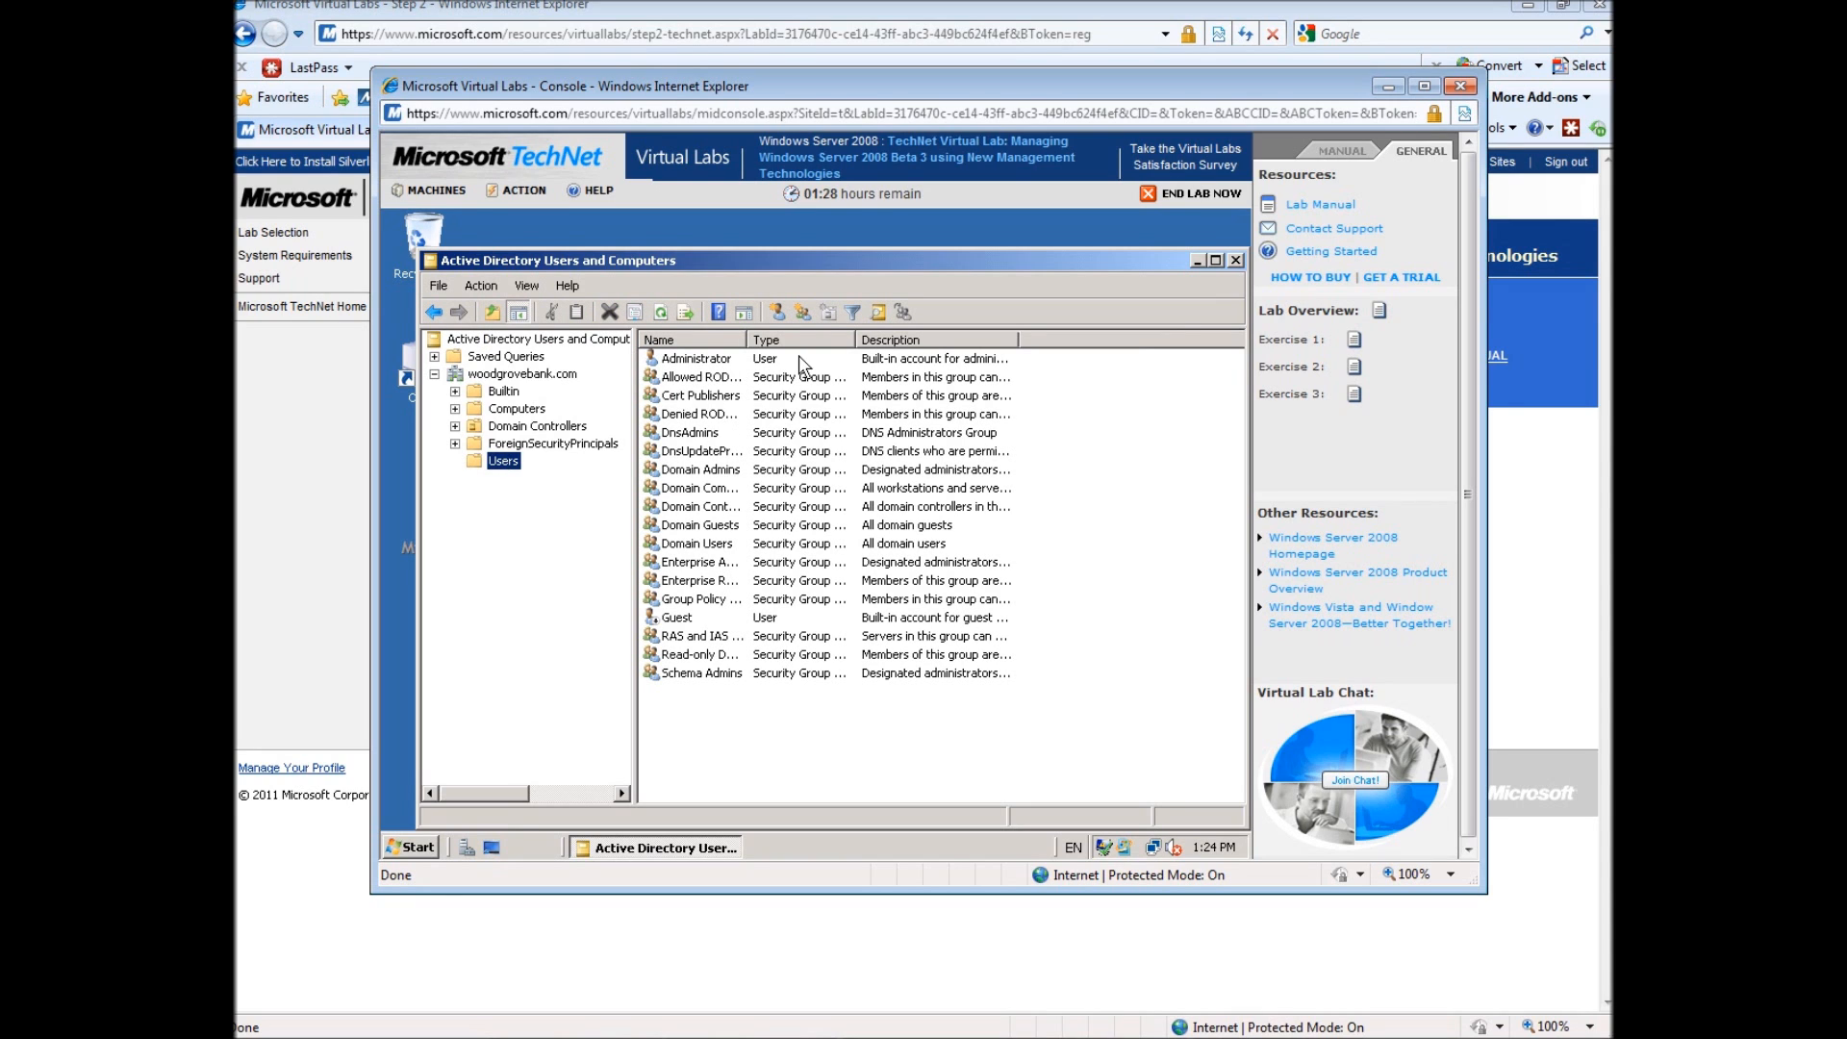
{"action": "mouse_move", "coordinate": [733, 359]}
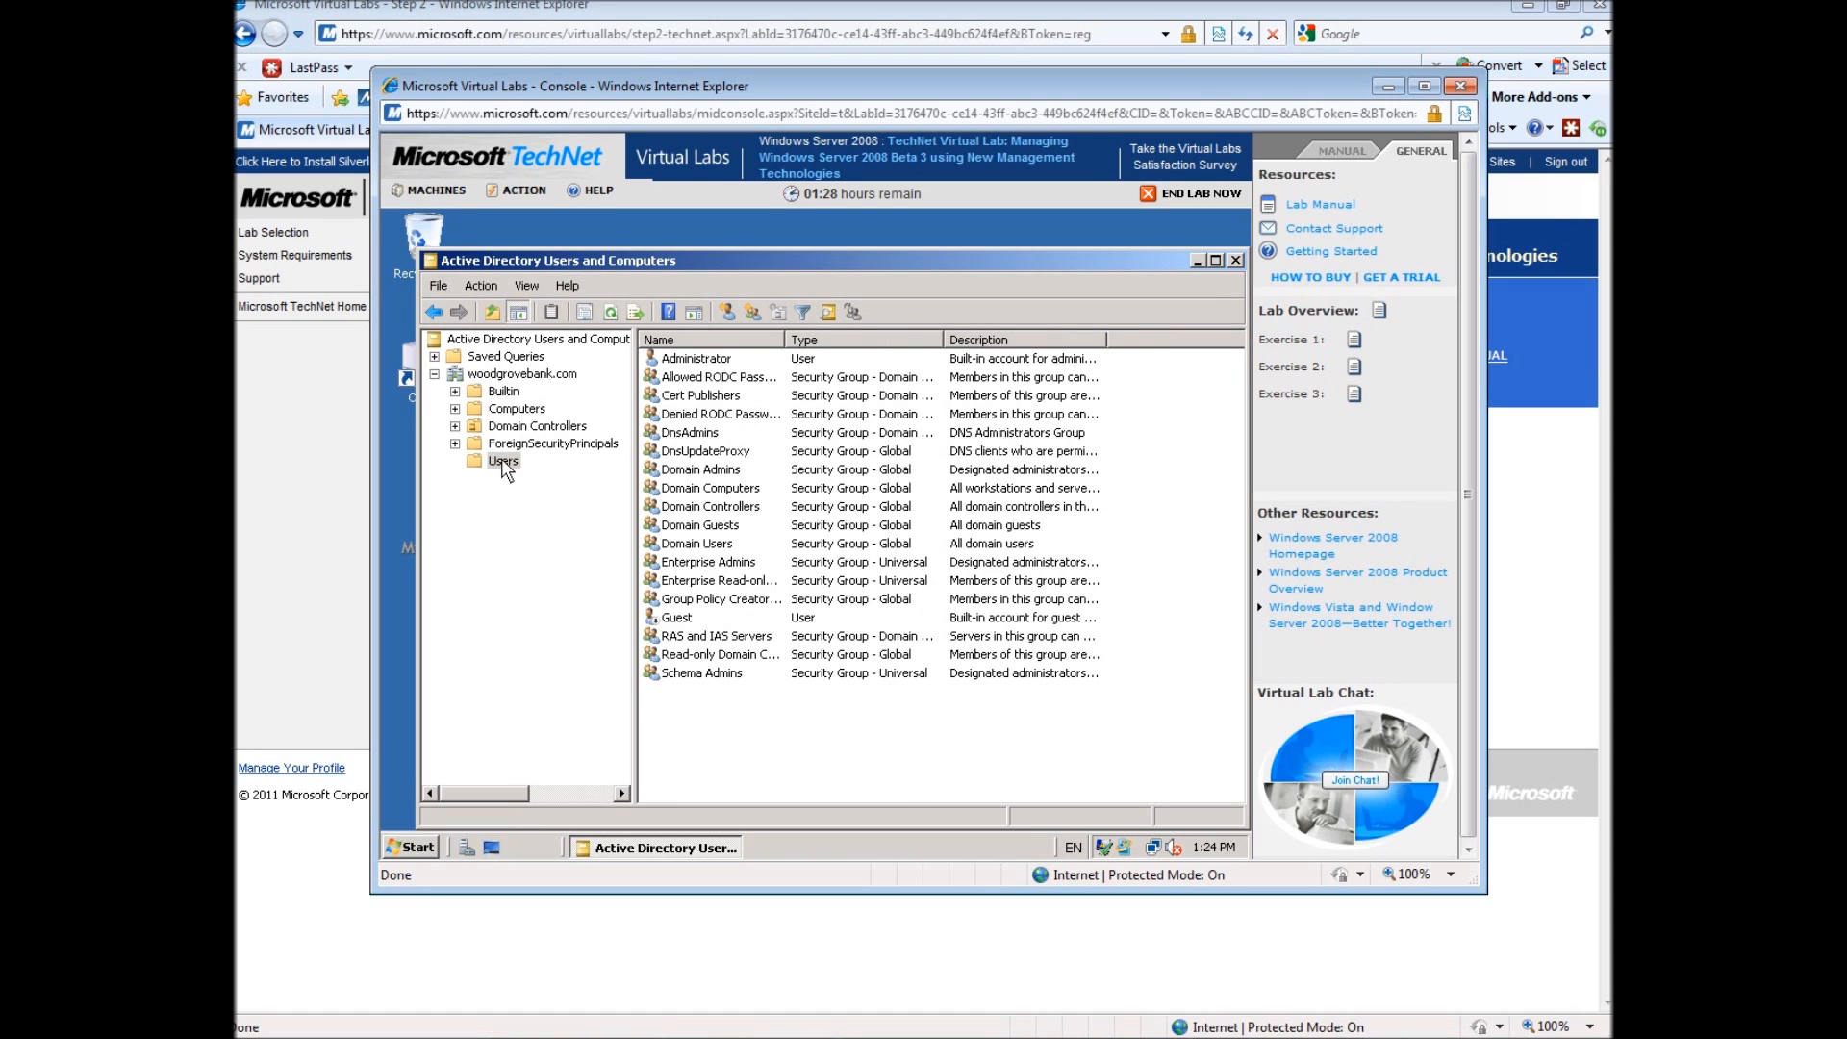
{"action": "right_click", "coordinate": [503, 460]}
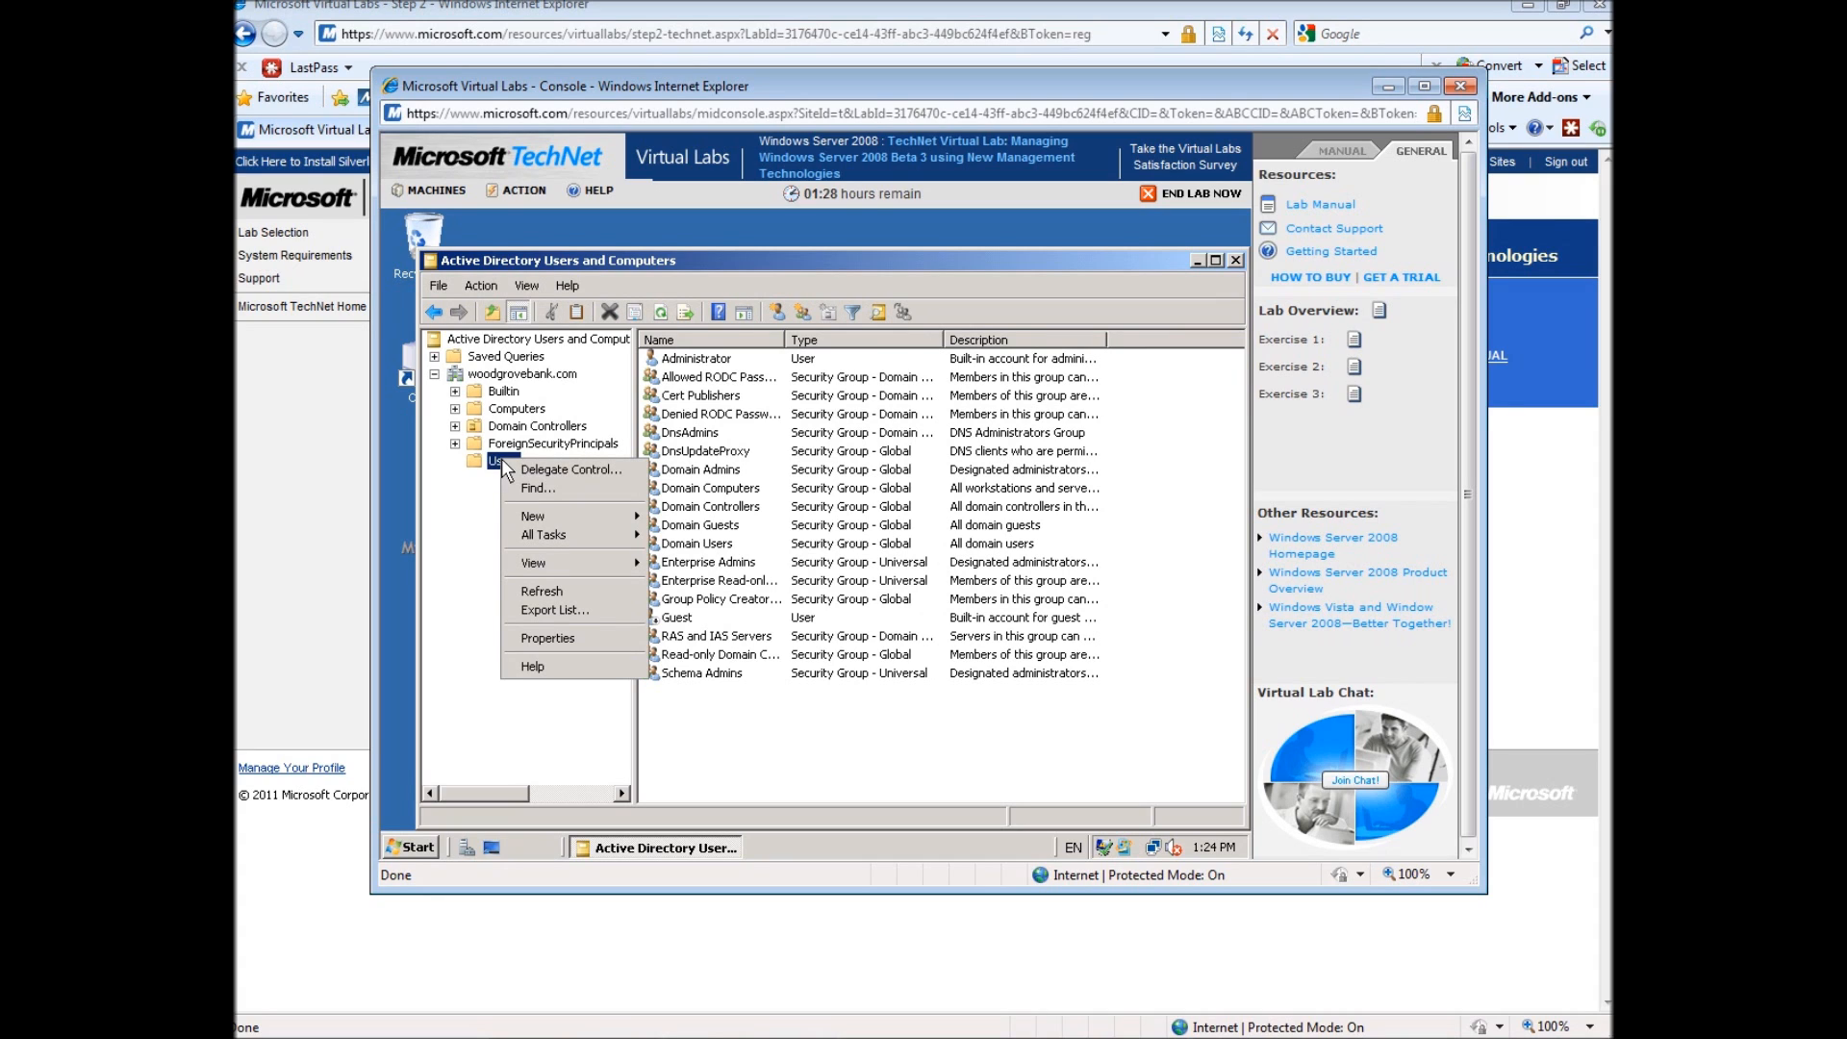
{"action": "mouse_move", "coordinate": [541, 589]}
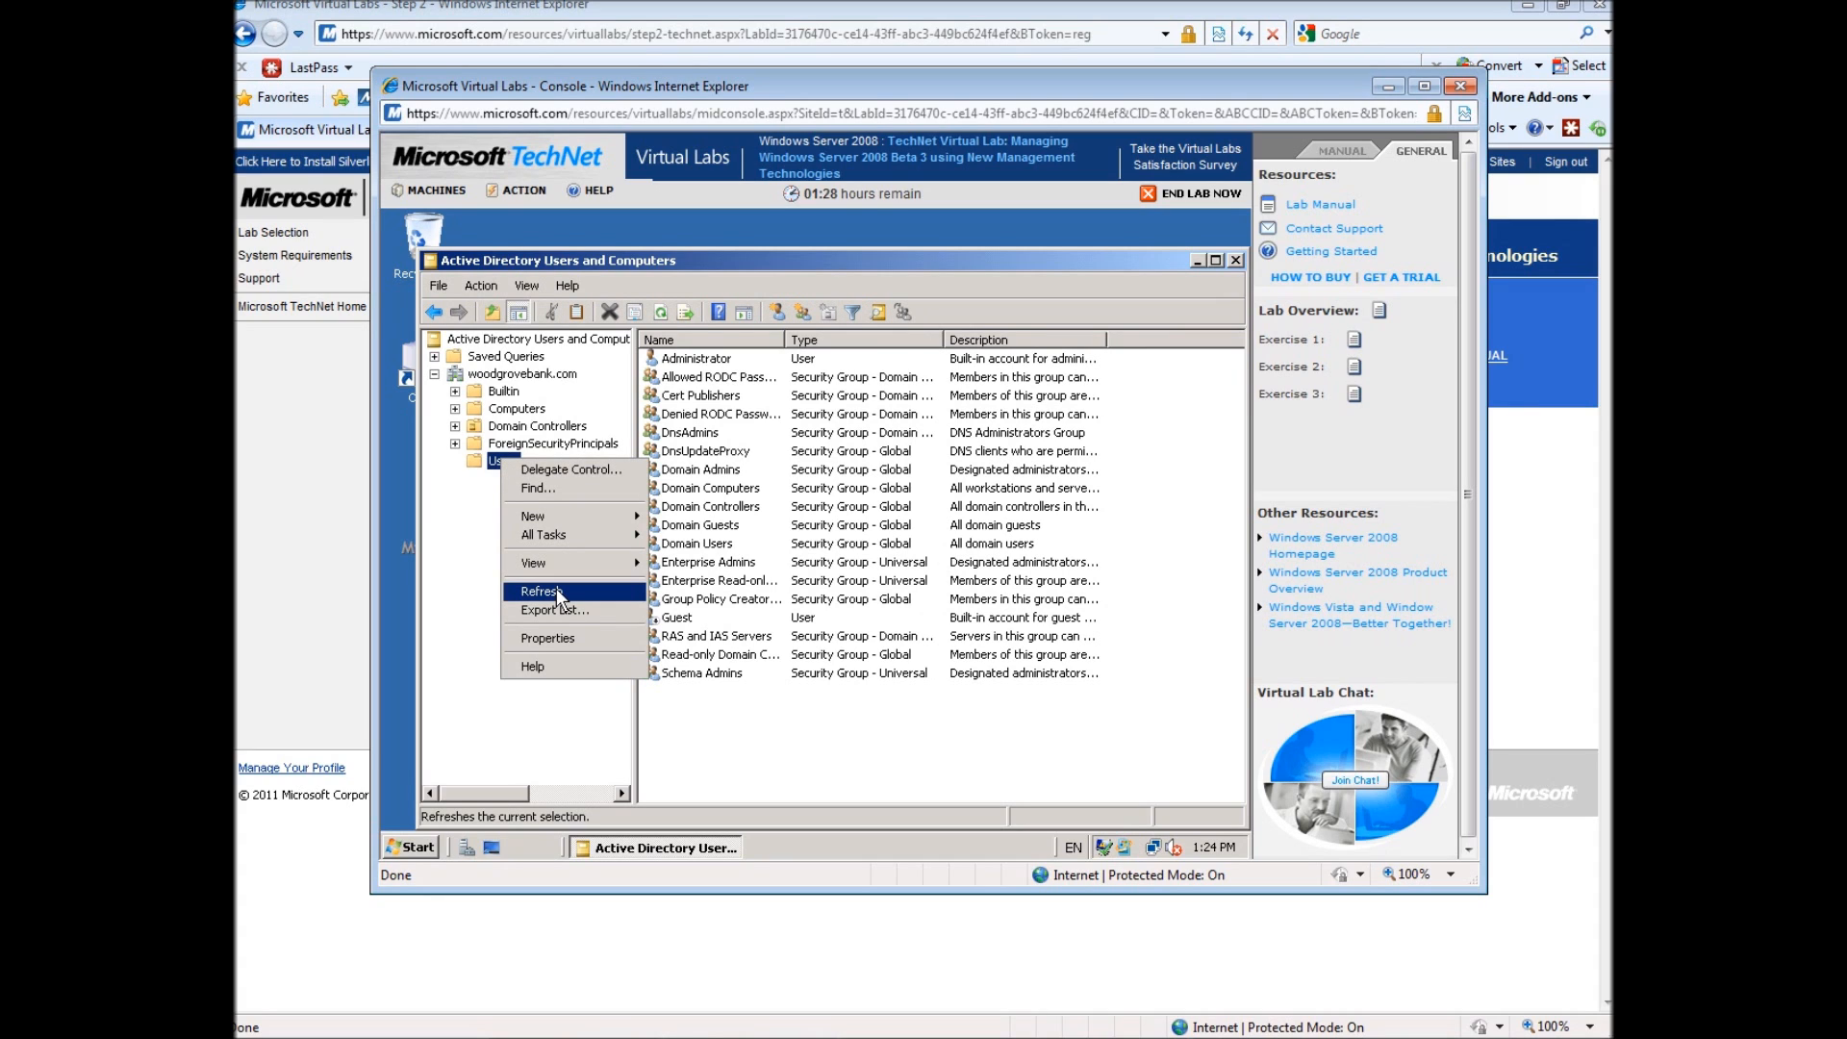
{"action": "mouse_move", "coordinate": [543, 535]}
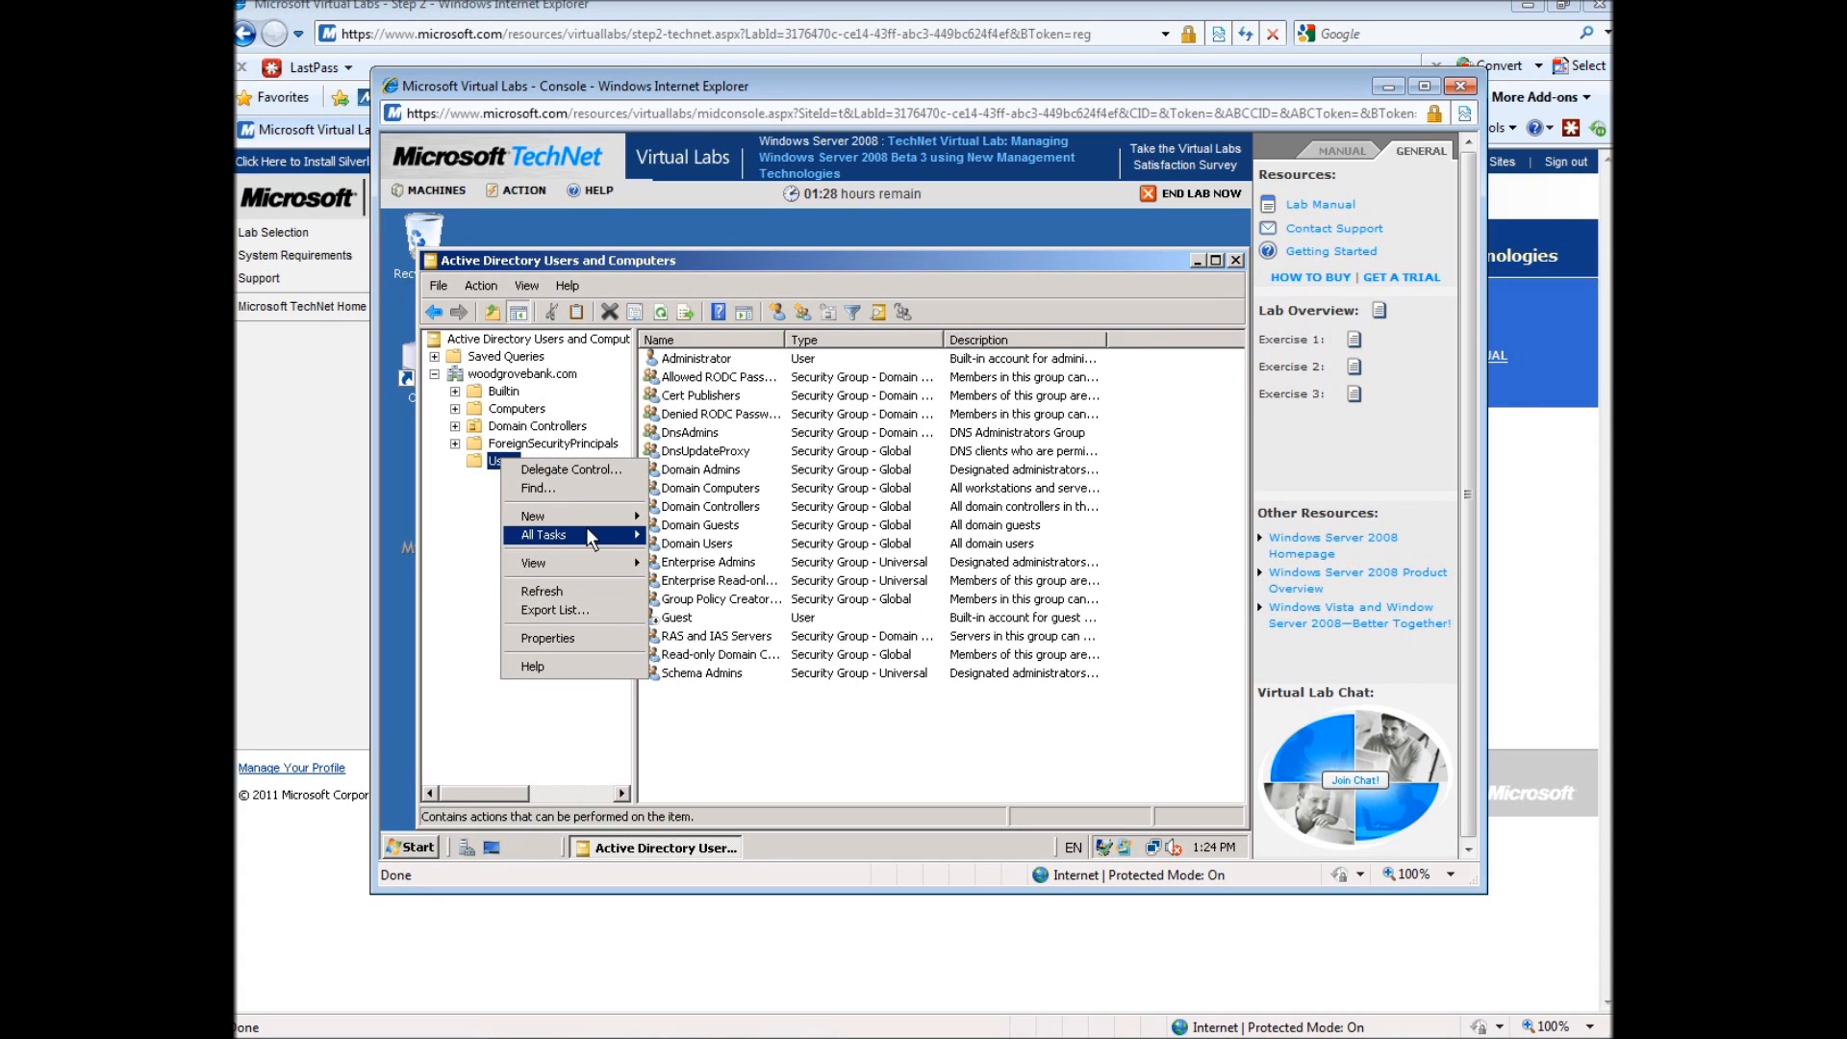
{"action": "left_click", "coordinate": [532, 516]}
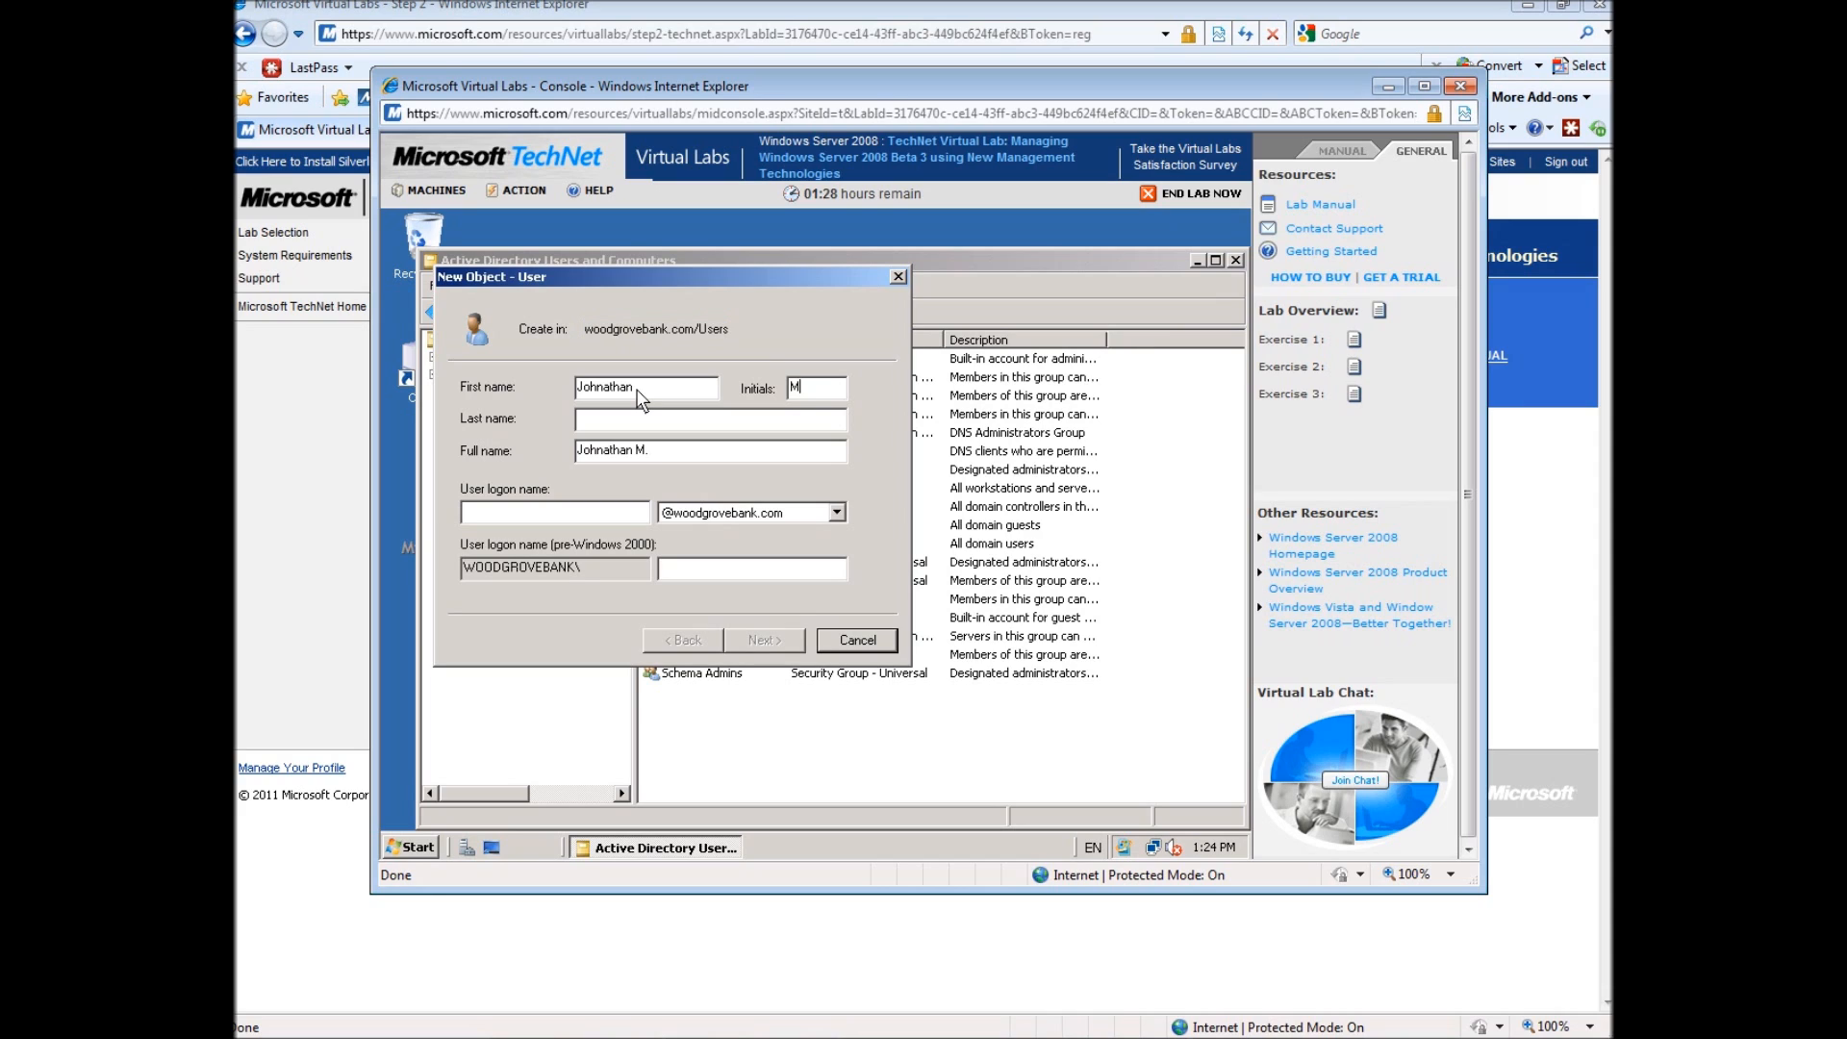
{"action": "type", "text": "Yer"}
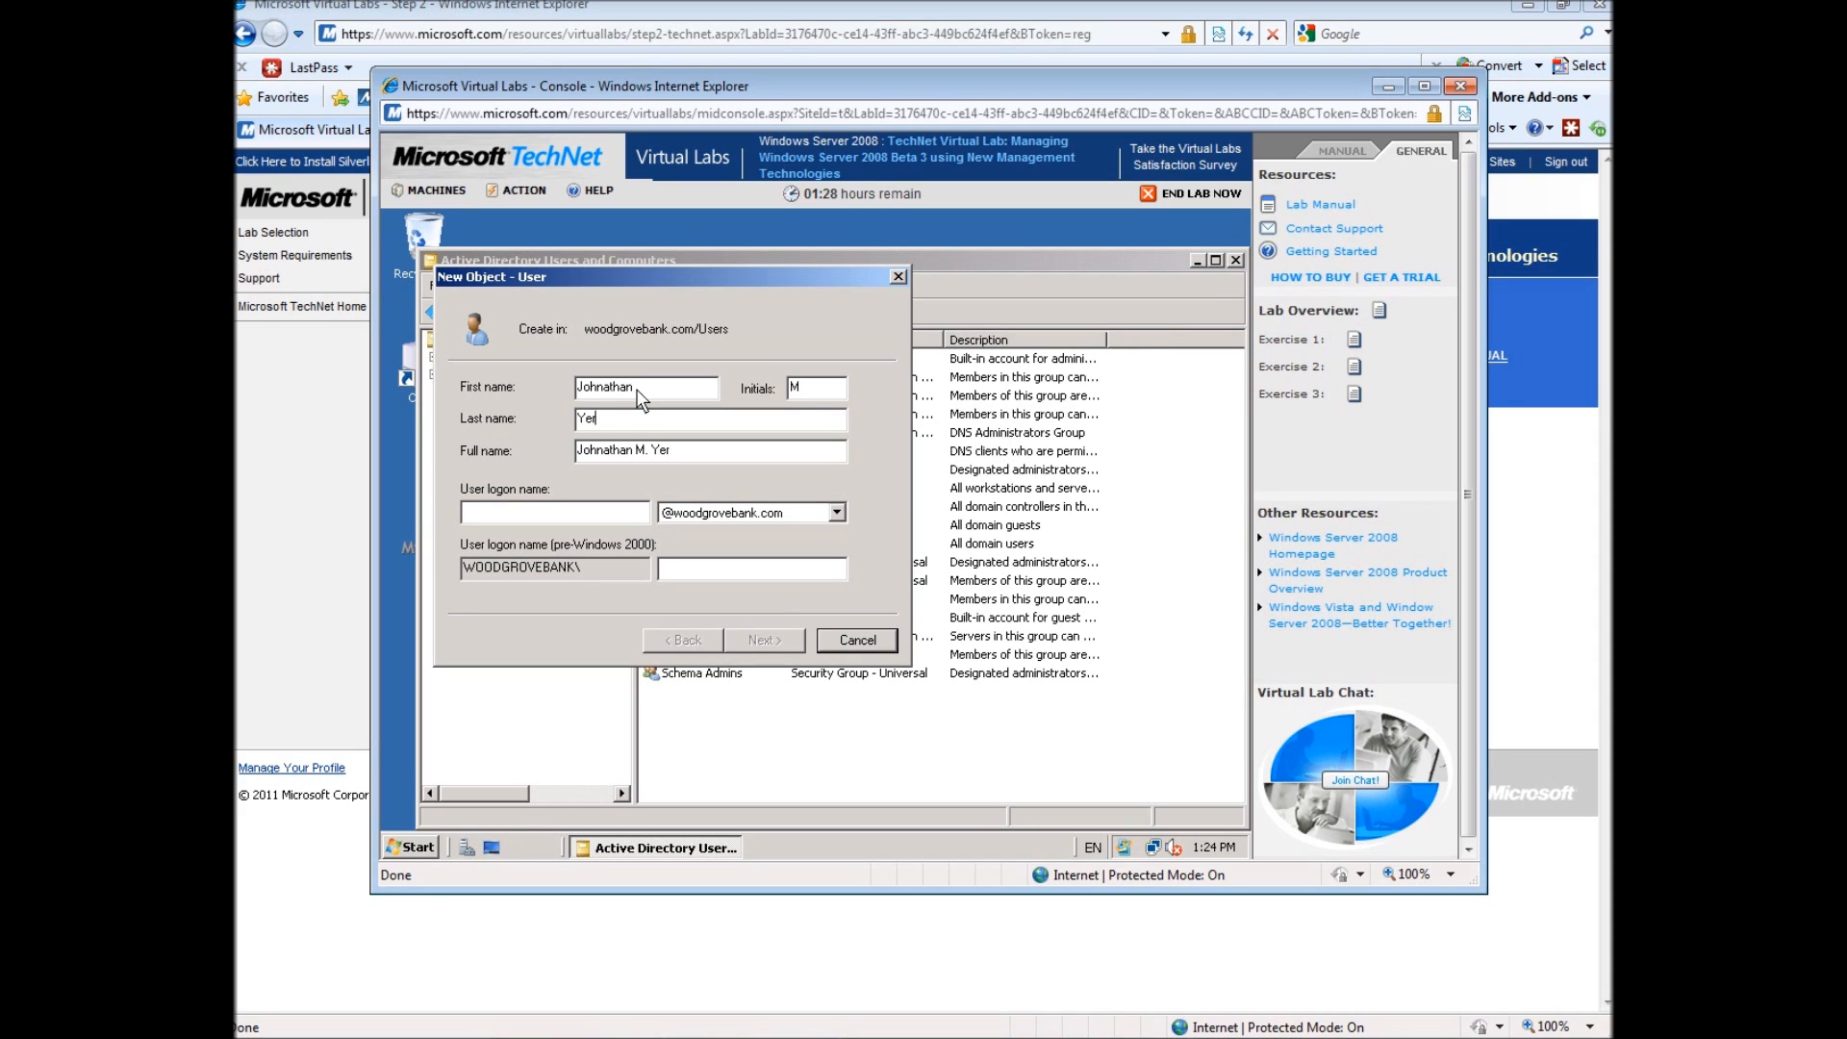
{"action": "type", "text": "by"}
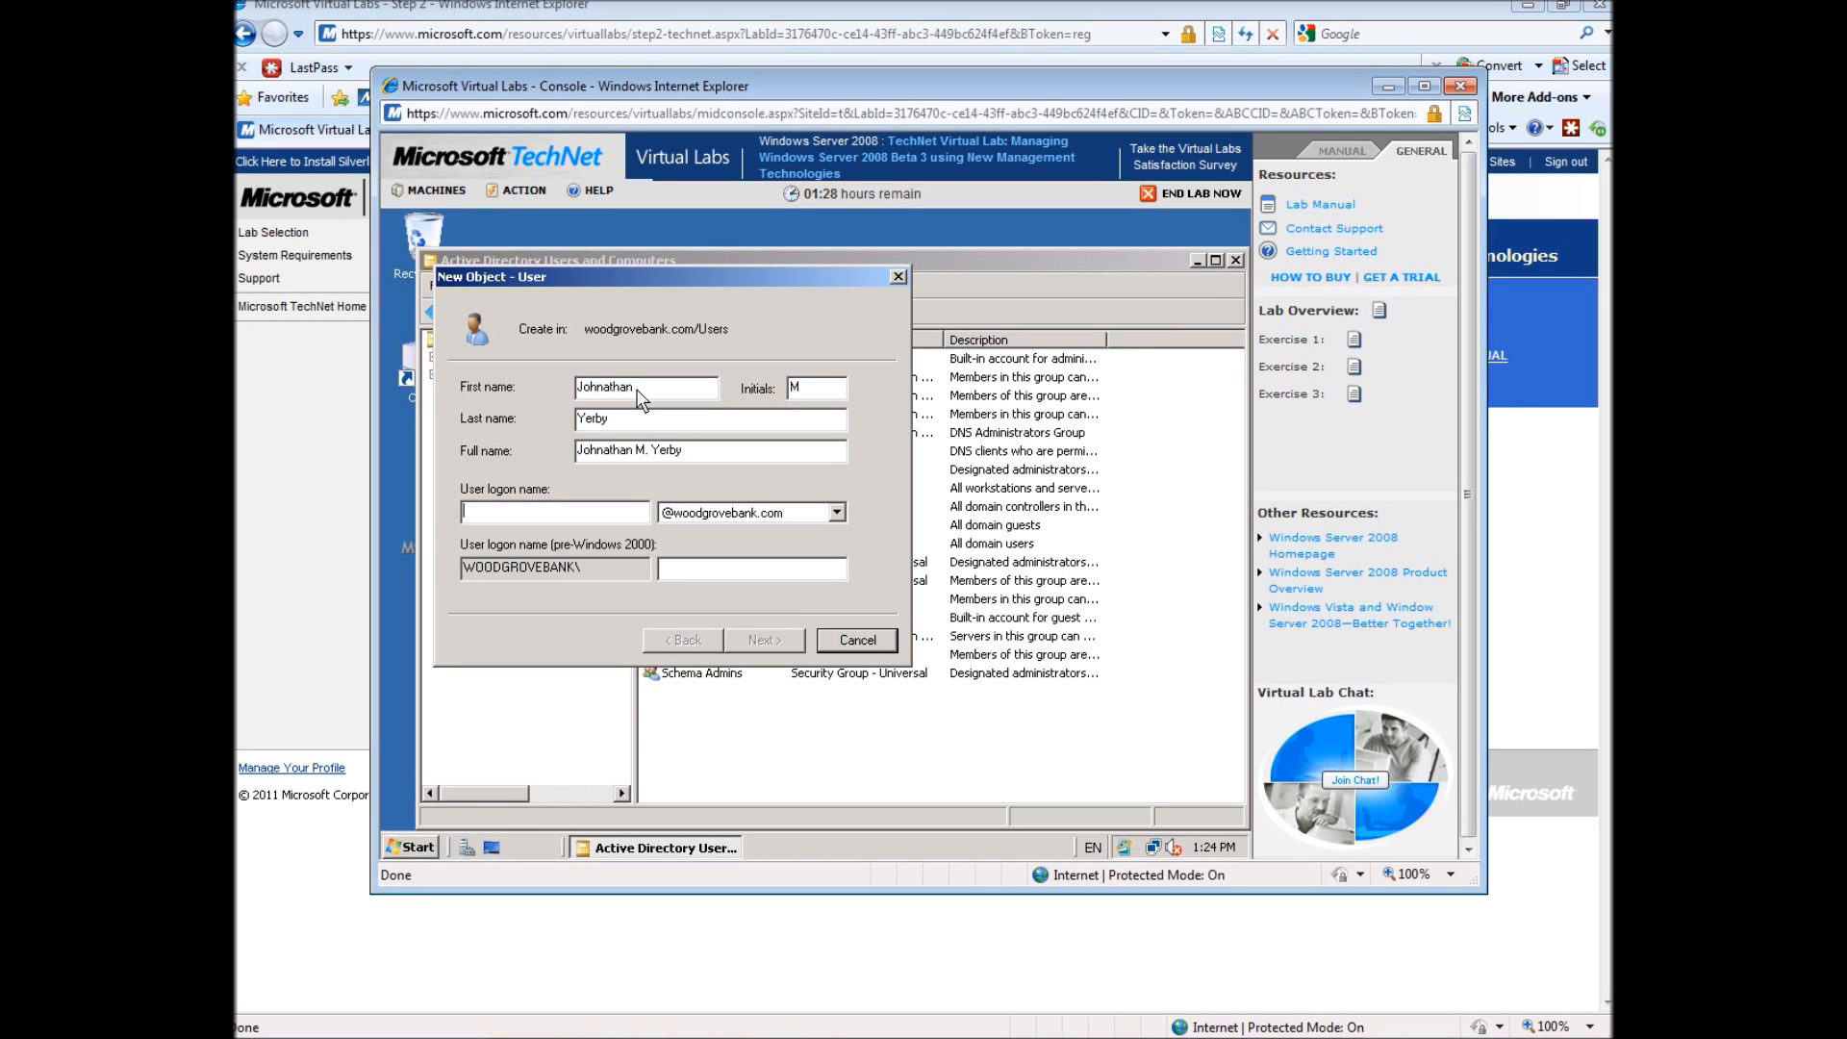
{"action": "type", "text": "i"}
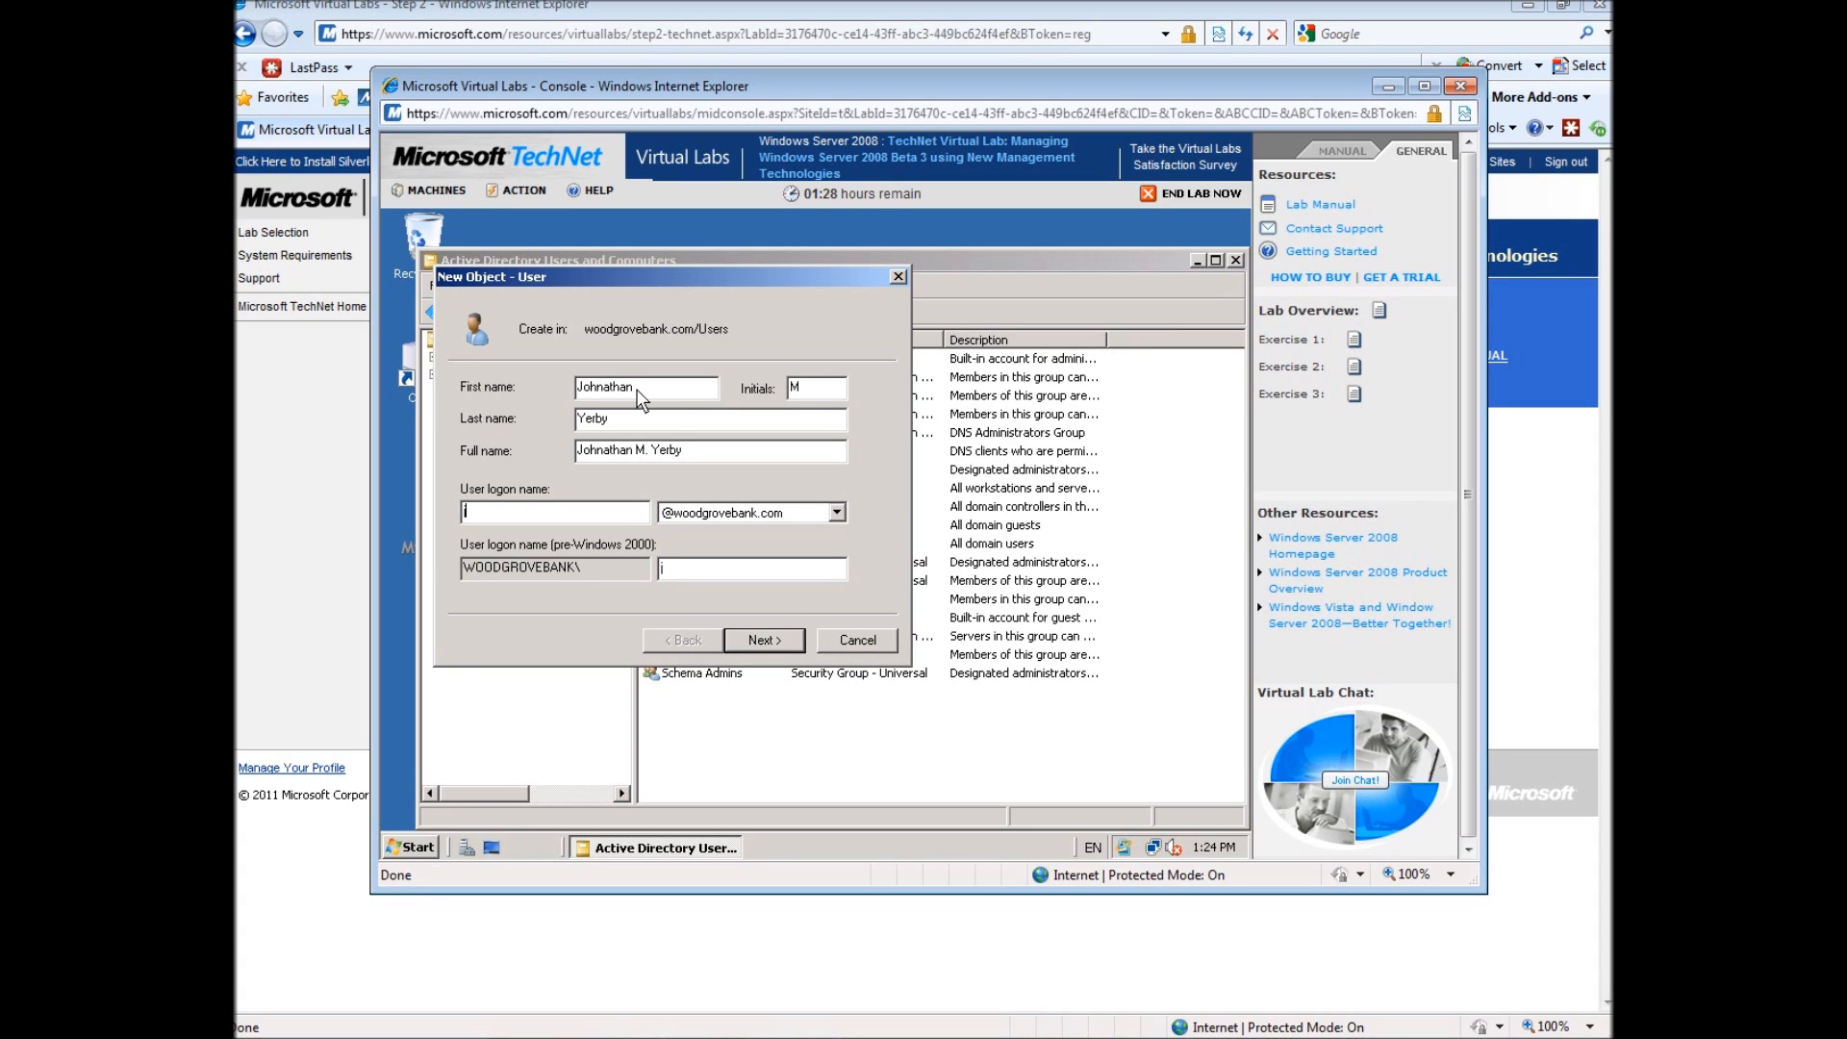
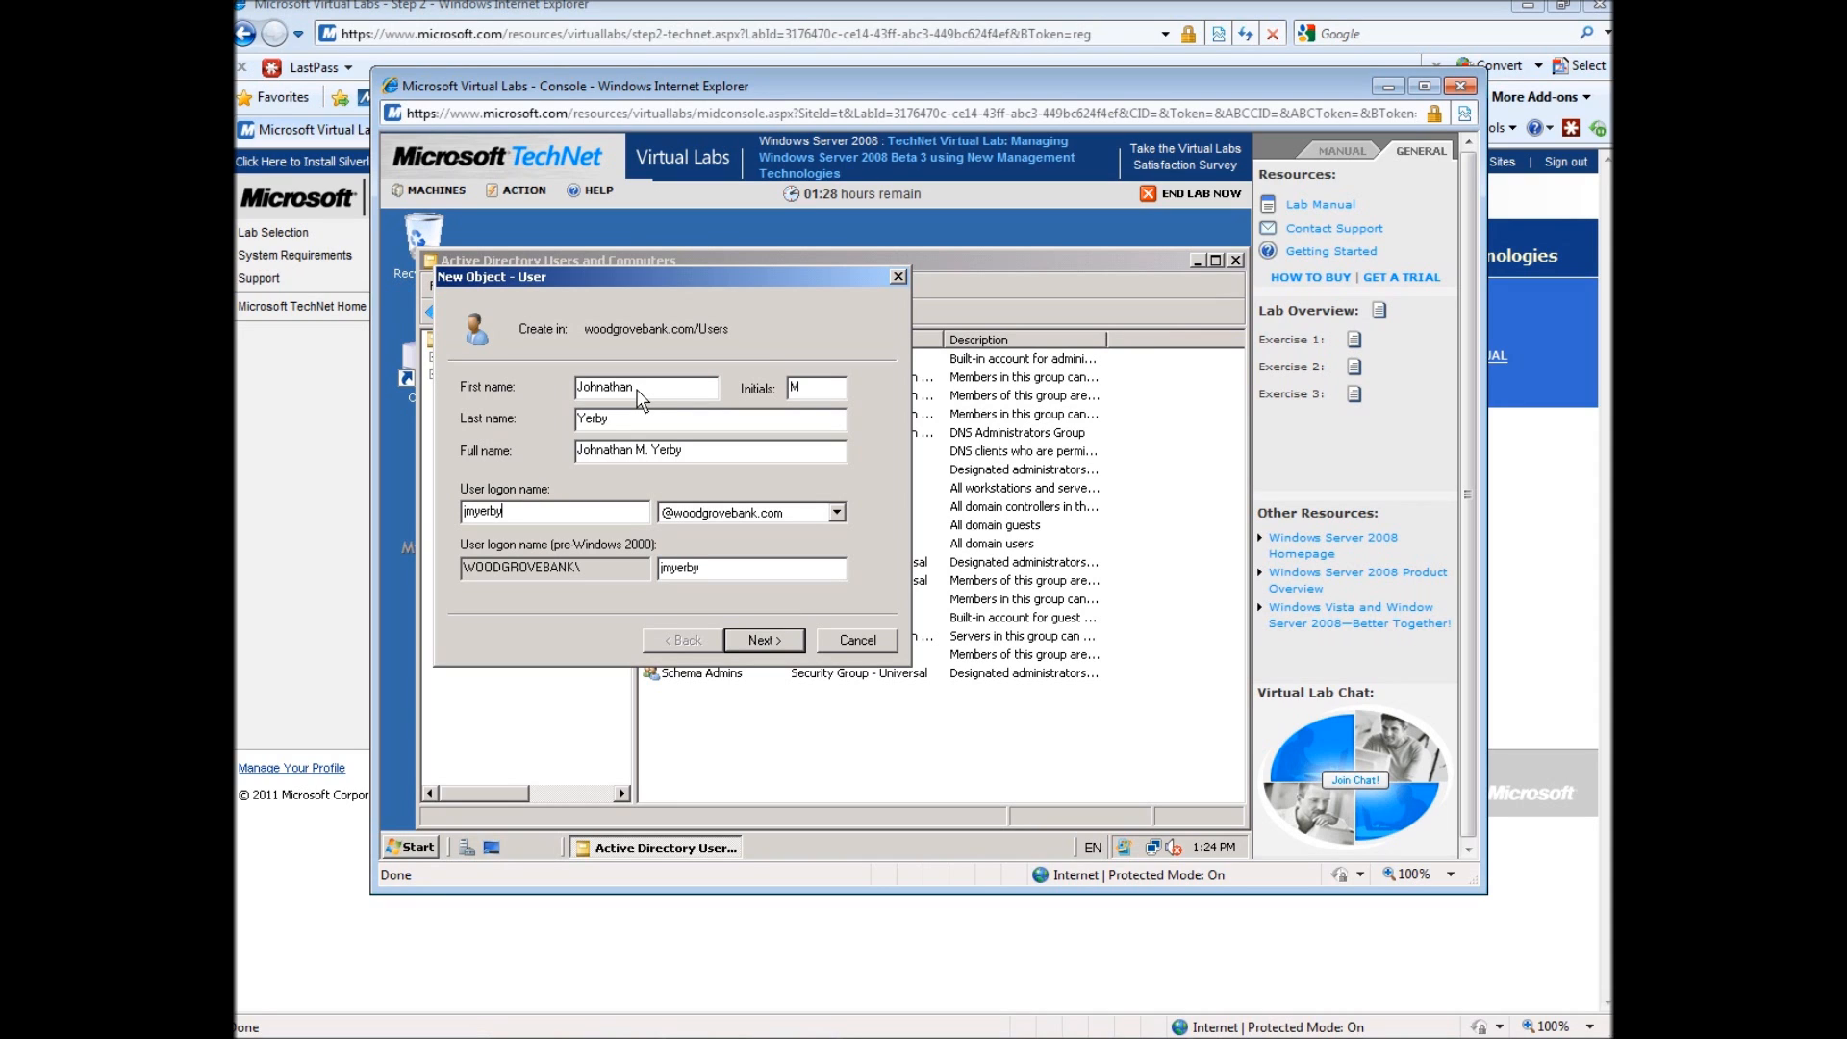
{"action": "left_click", "coordinate": [761, 639]}
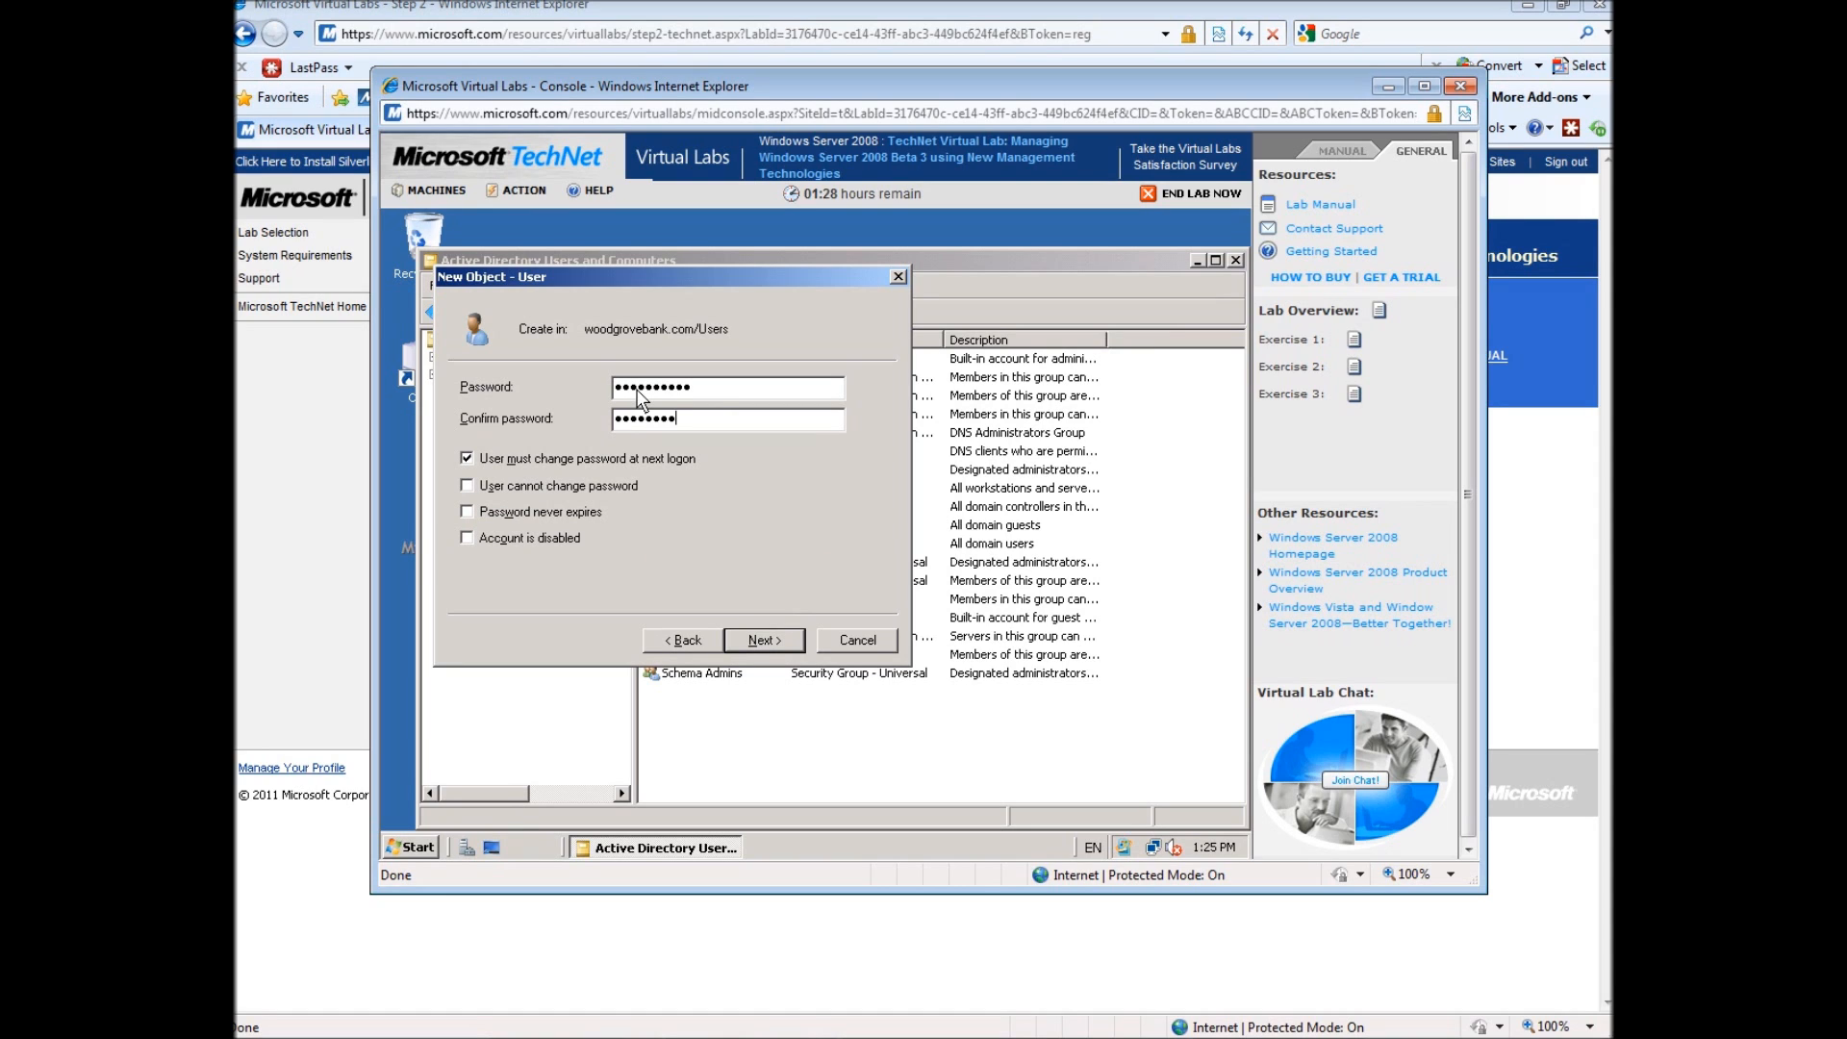
Set Yerby's password, keeping 'must change password at next logon', and finish the account
{"action": "left_click", "coordinate": [468, 458]}
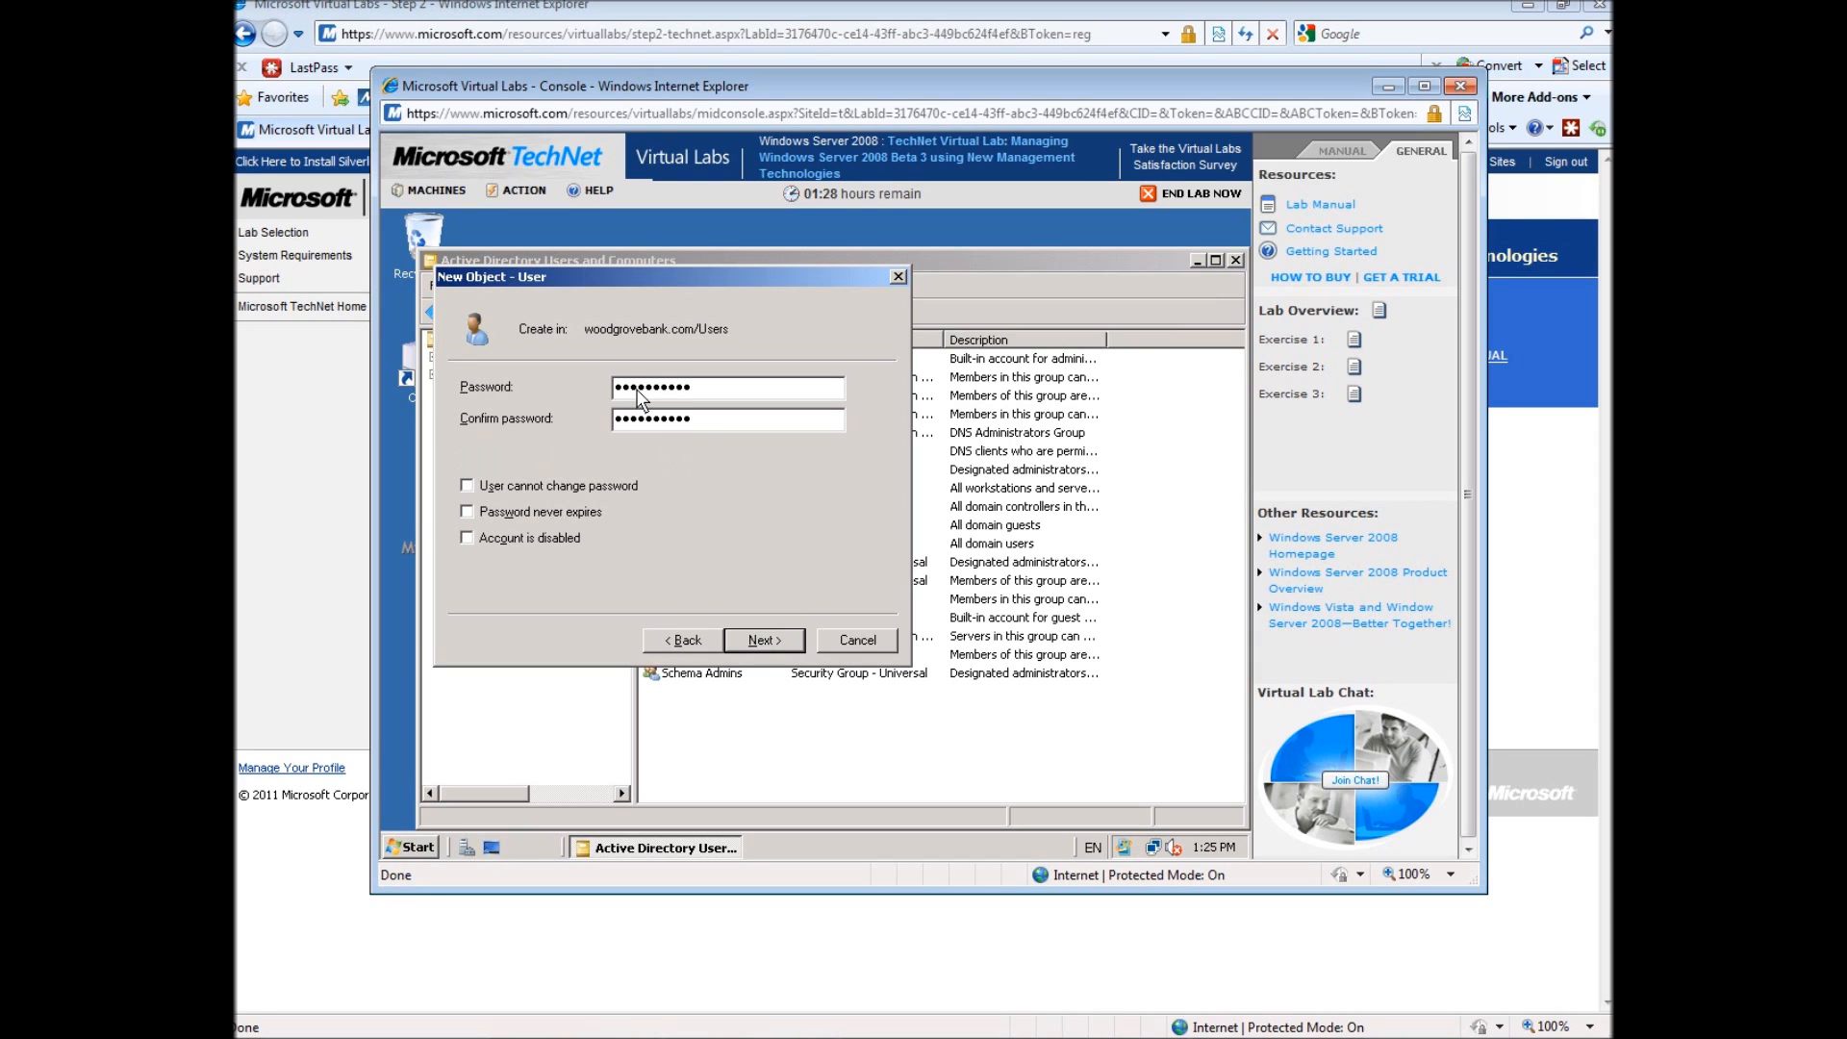
{"action": "left_click", "coordinate": [468, 458]}
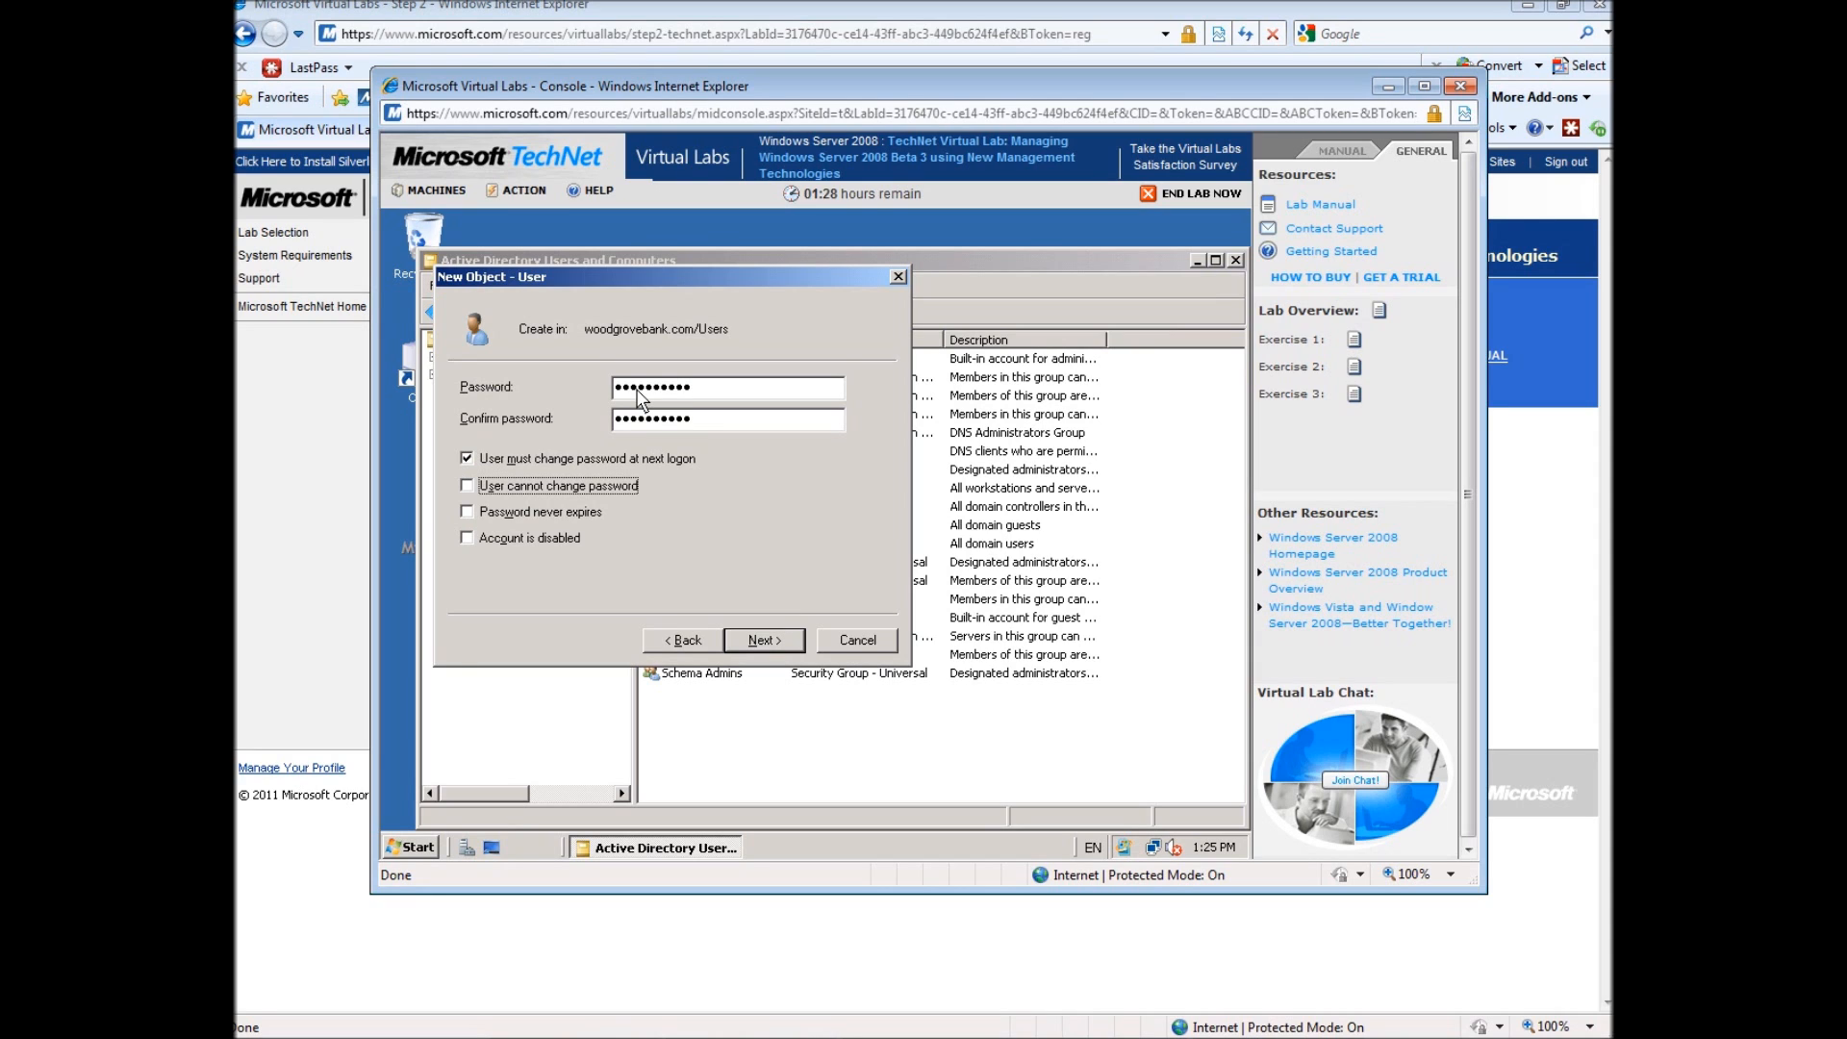
{"action": "left_click", "coordinate": [761, 640]}
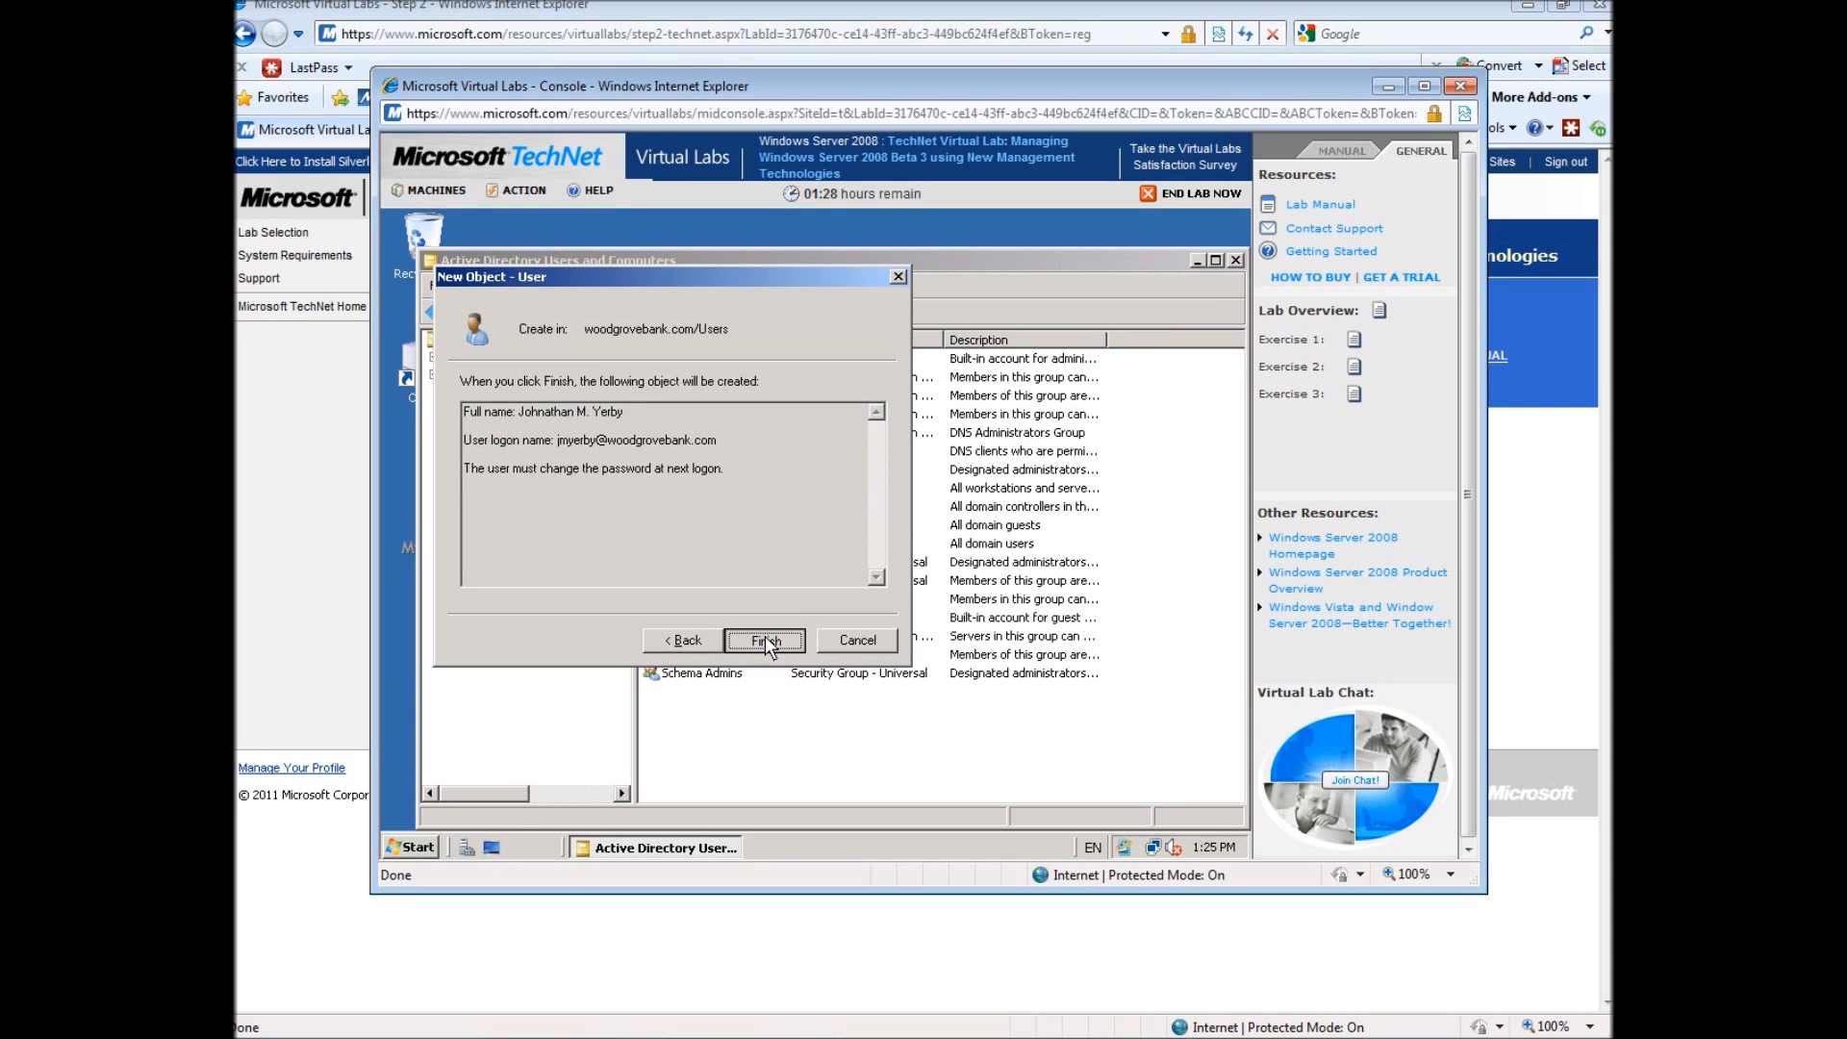
{"action": "left_click", "coordinate": [762, 640]}
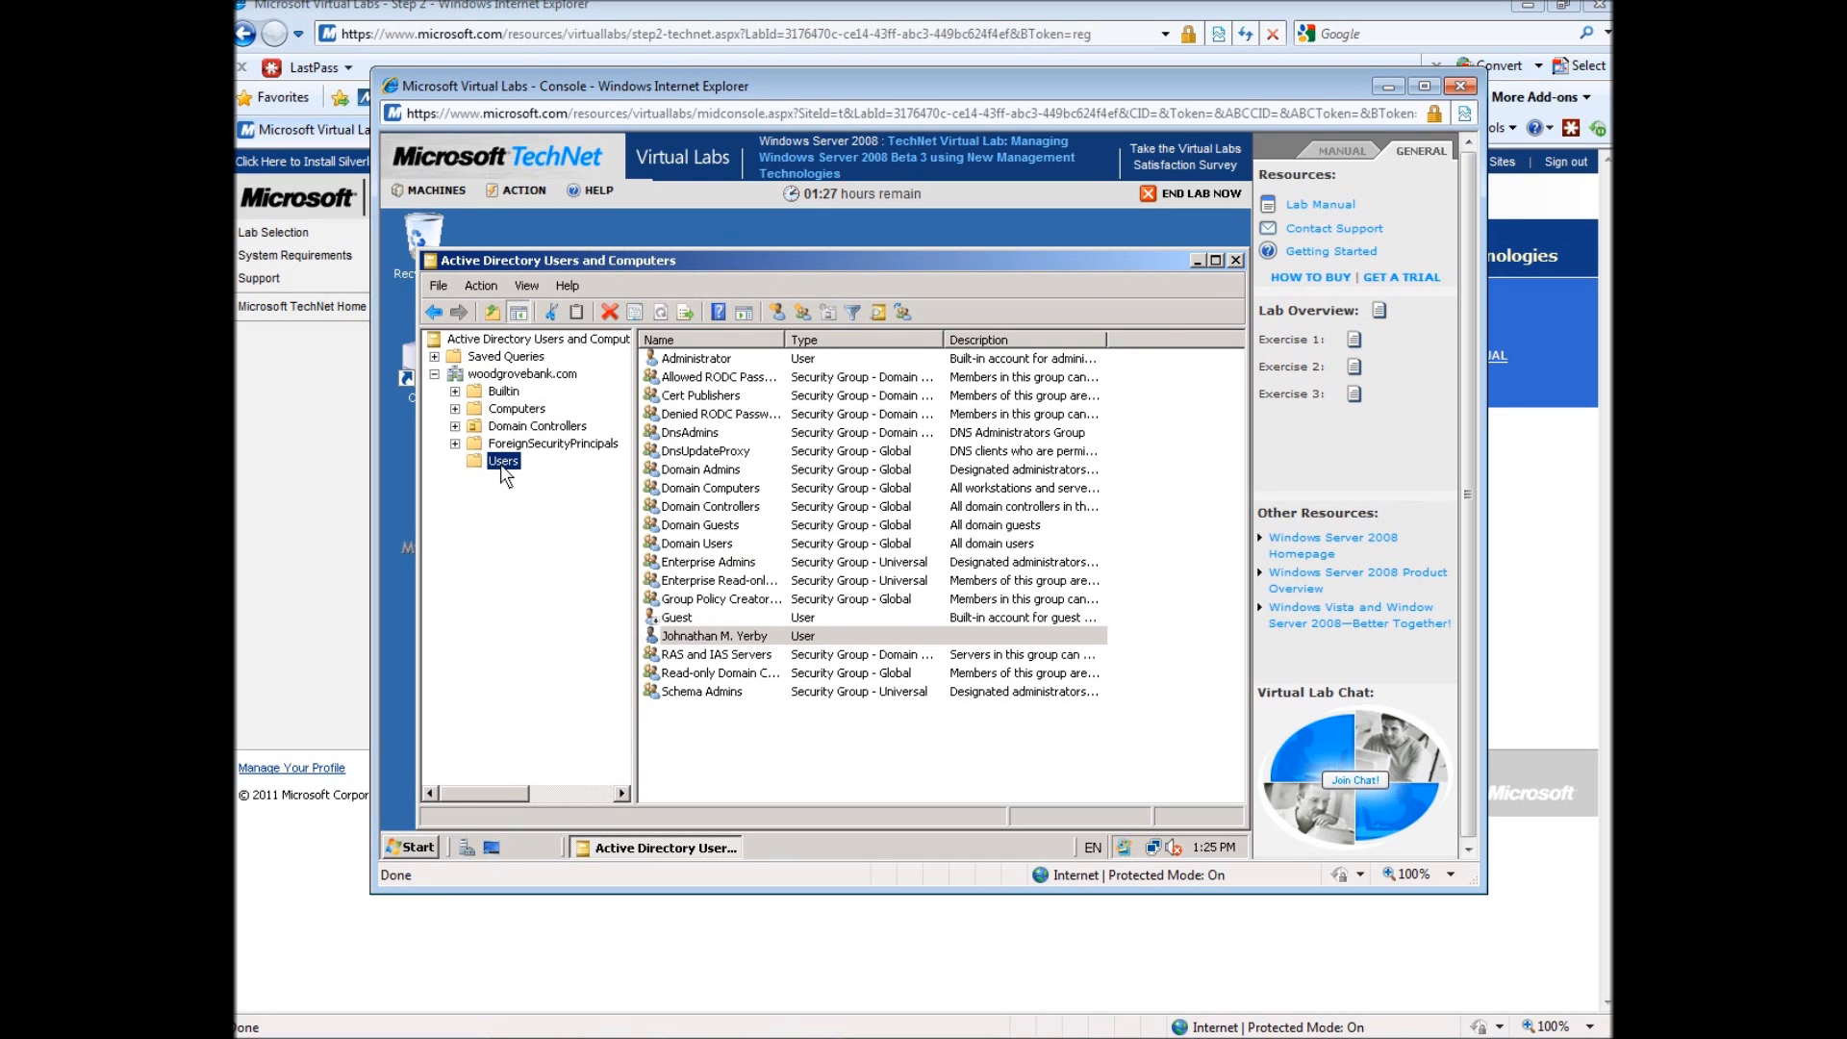
Start new user Jane D. Smith with logon name jdsmith and reach the password page
{"action": "right_click", "coordinate": [503, 460]}
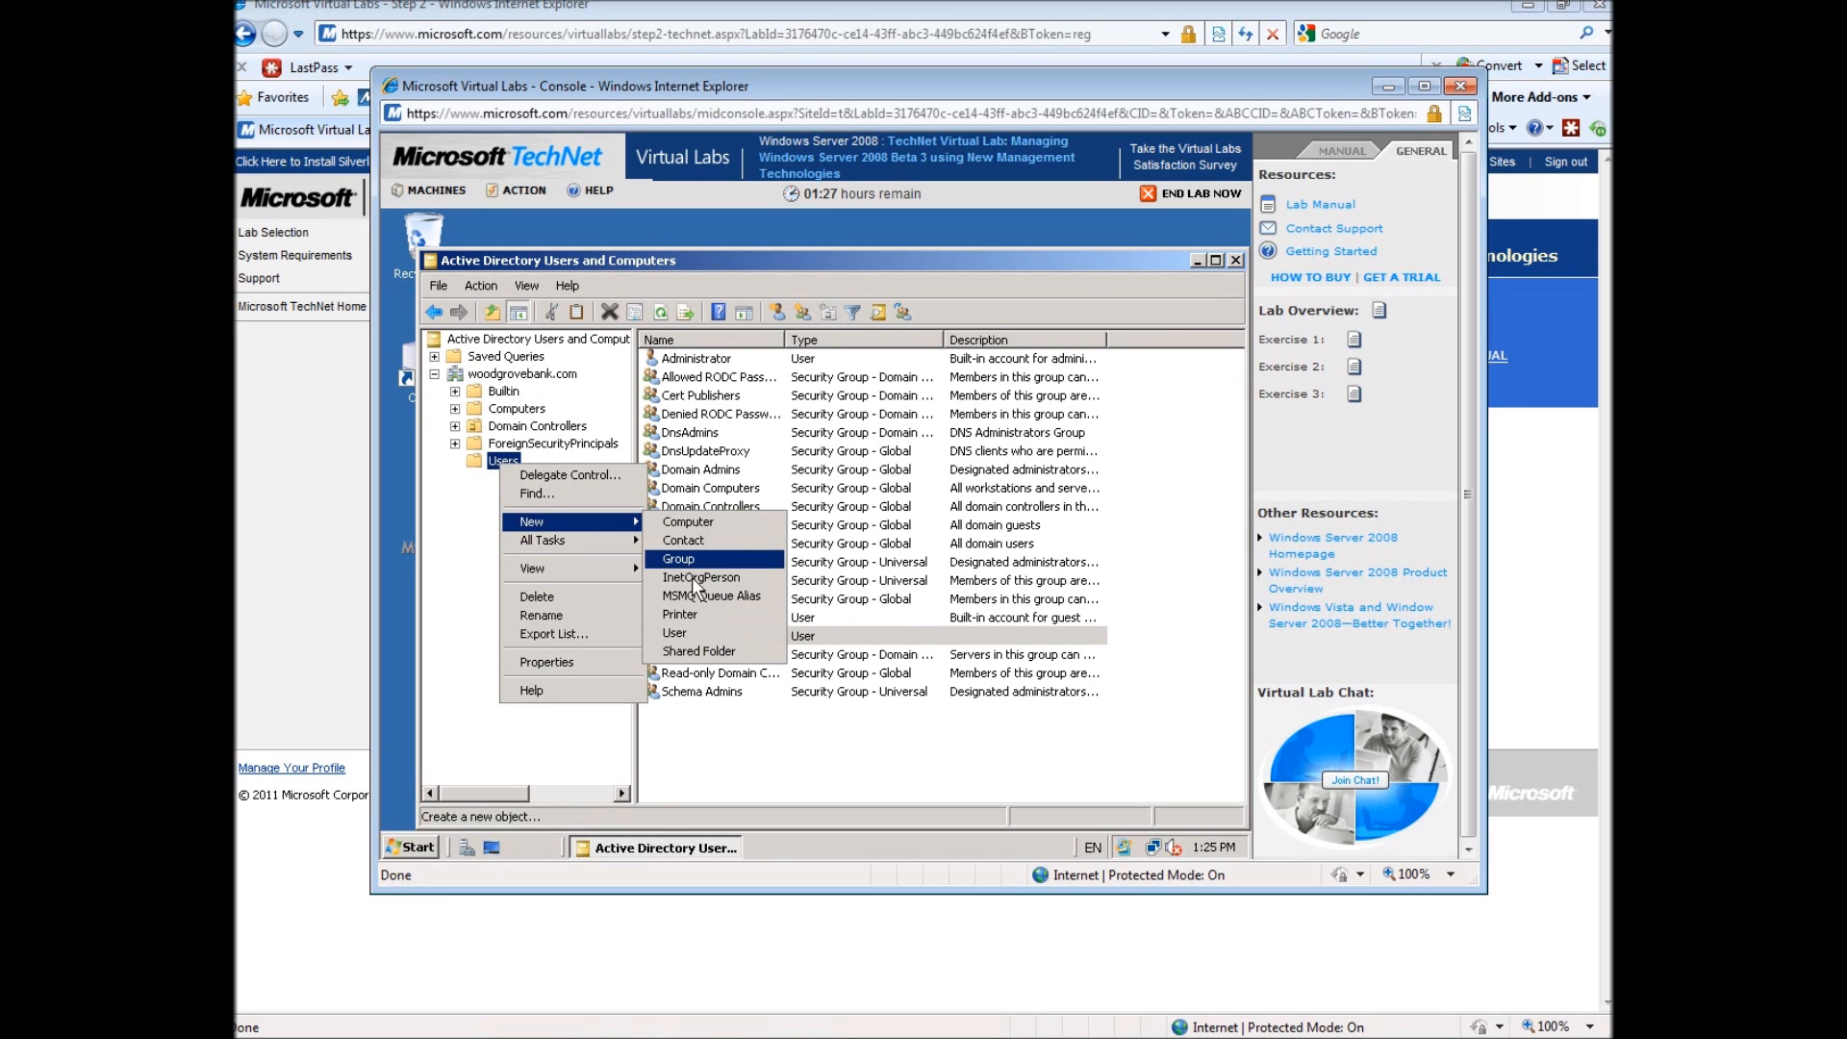
{"action": "mouse_move", "coordinate": [712, 594]}
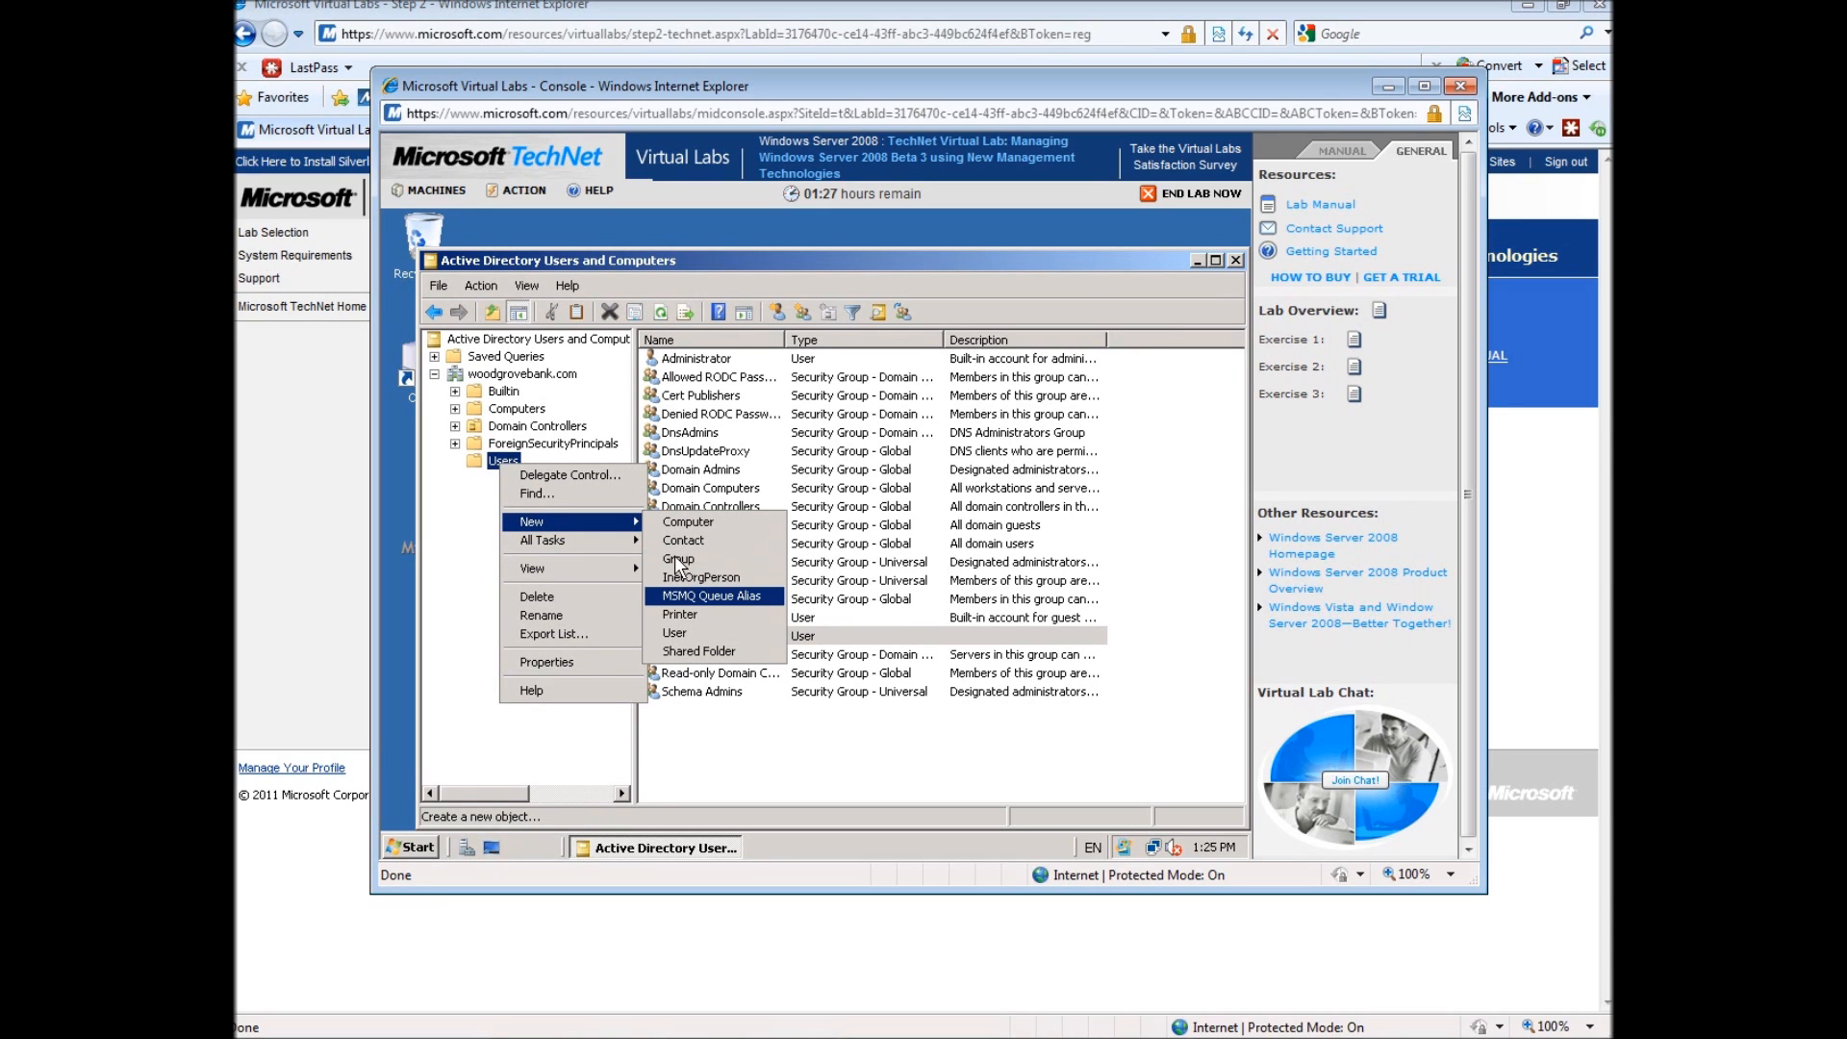
{"action": "left_click", "coordinate": [675, 633]}
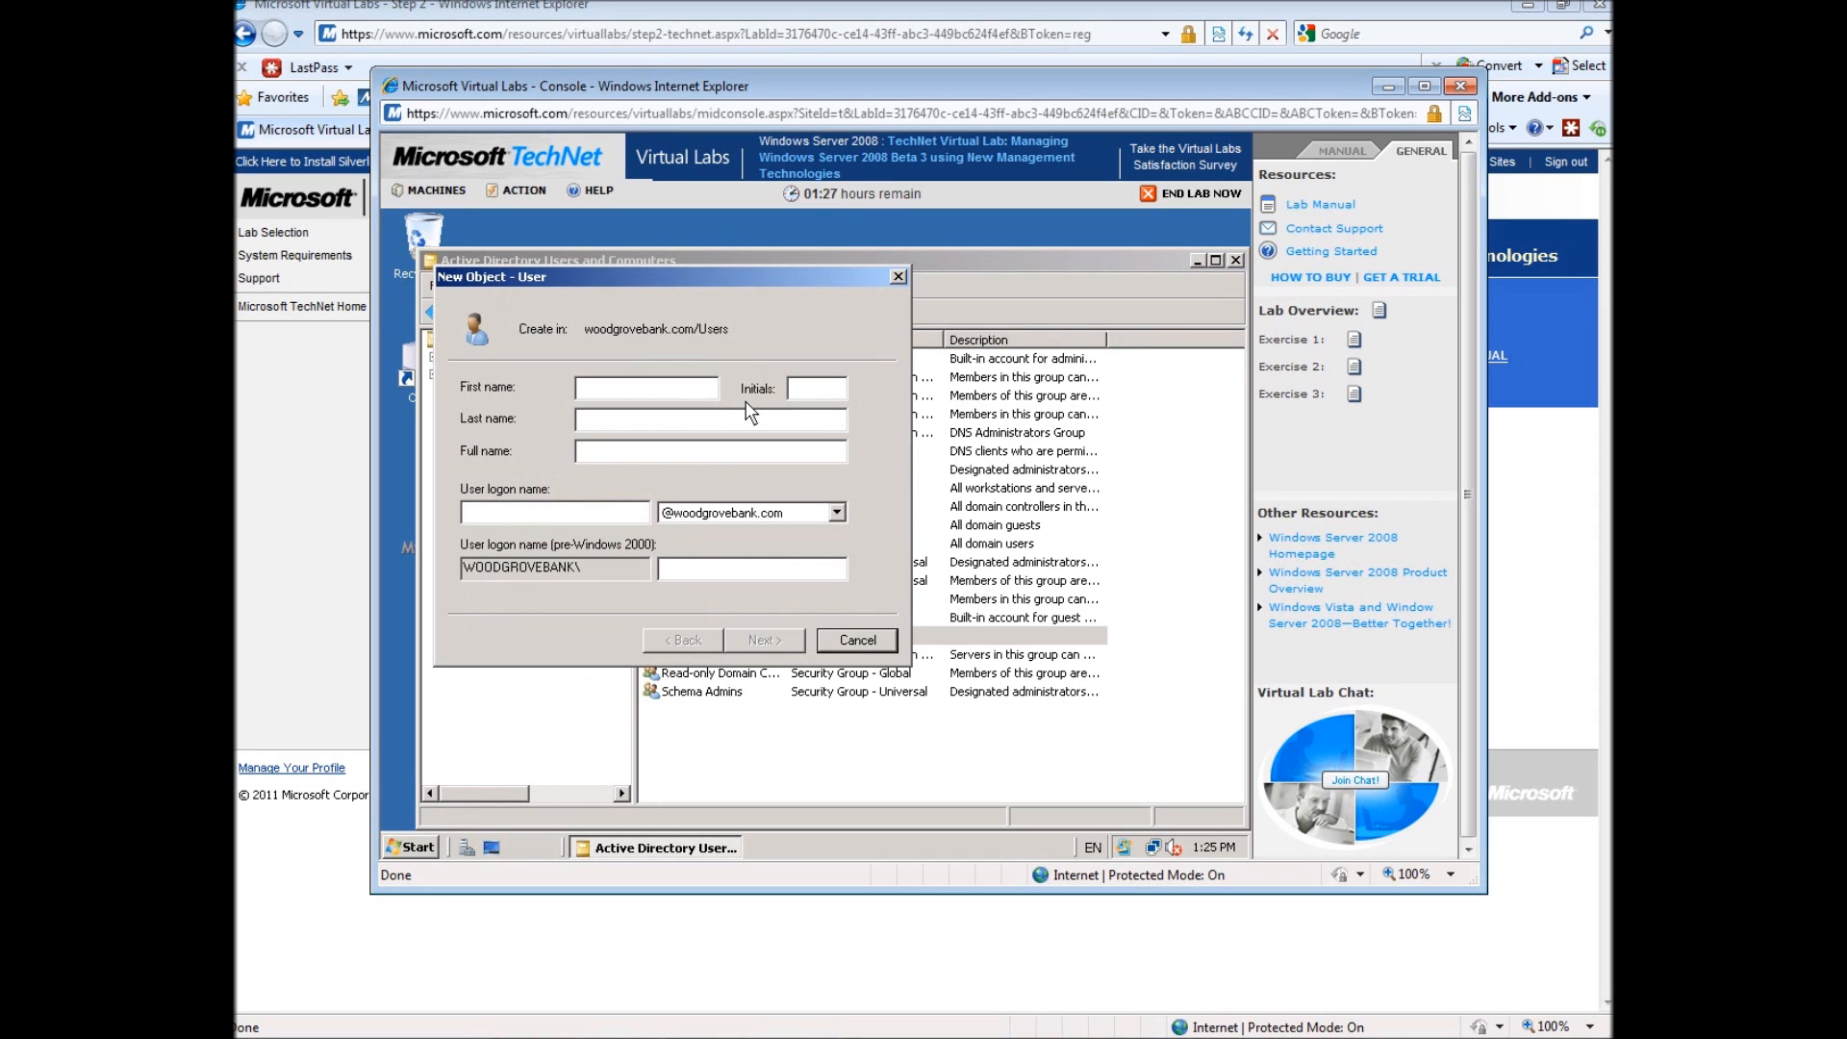
{"action": "type", "text": "J"}
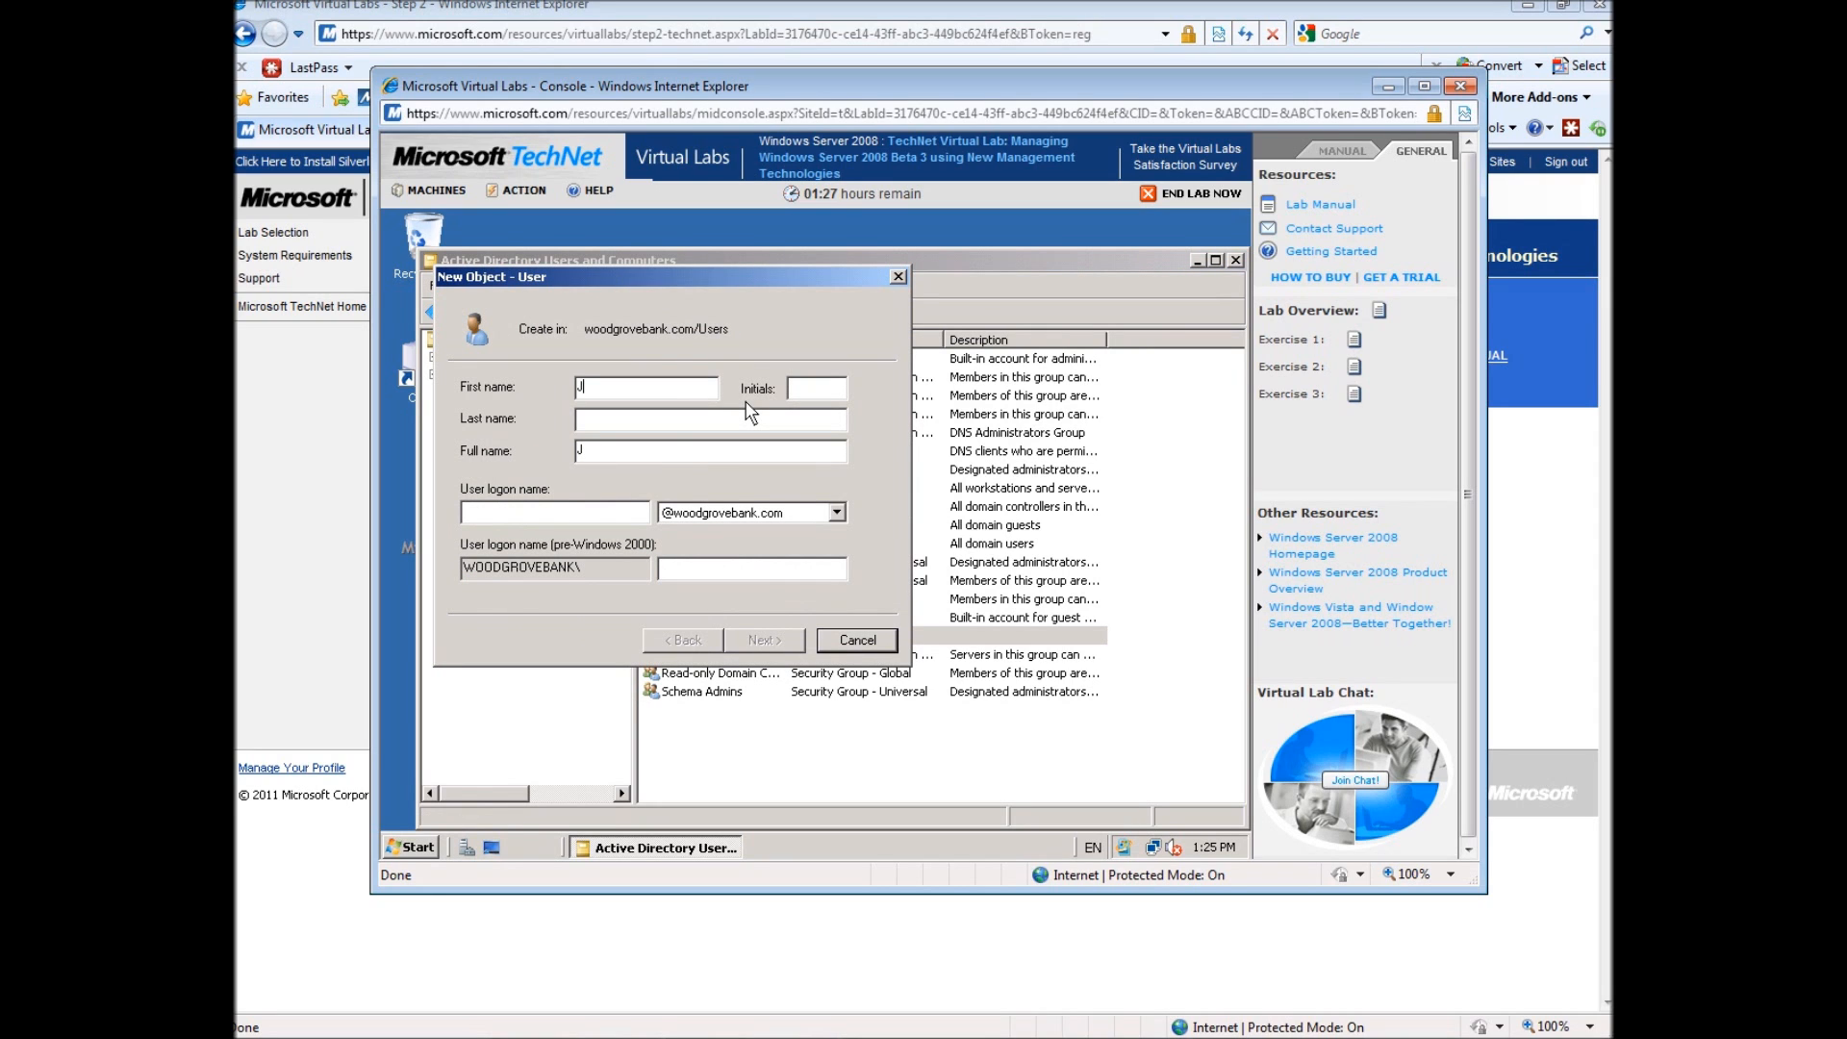
{"action": "type", "text": "ane"}
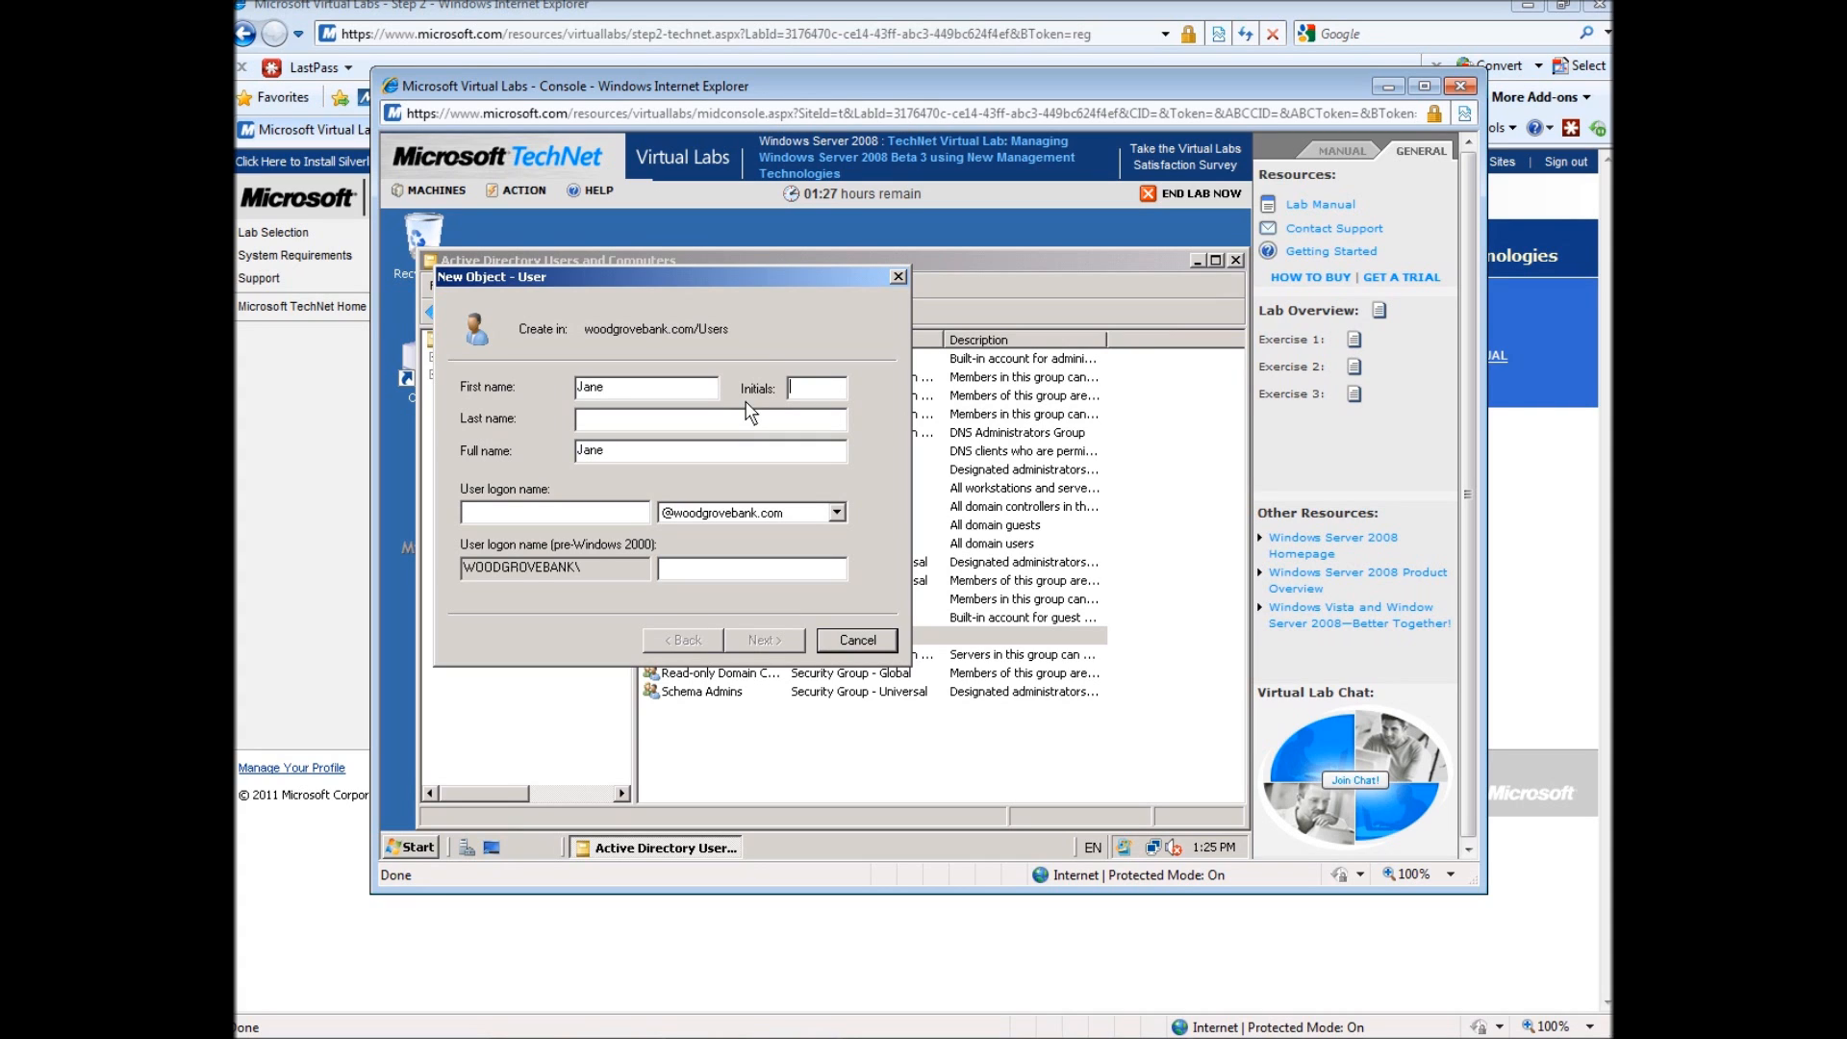
{"action": "type", "text": "Smith"}
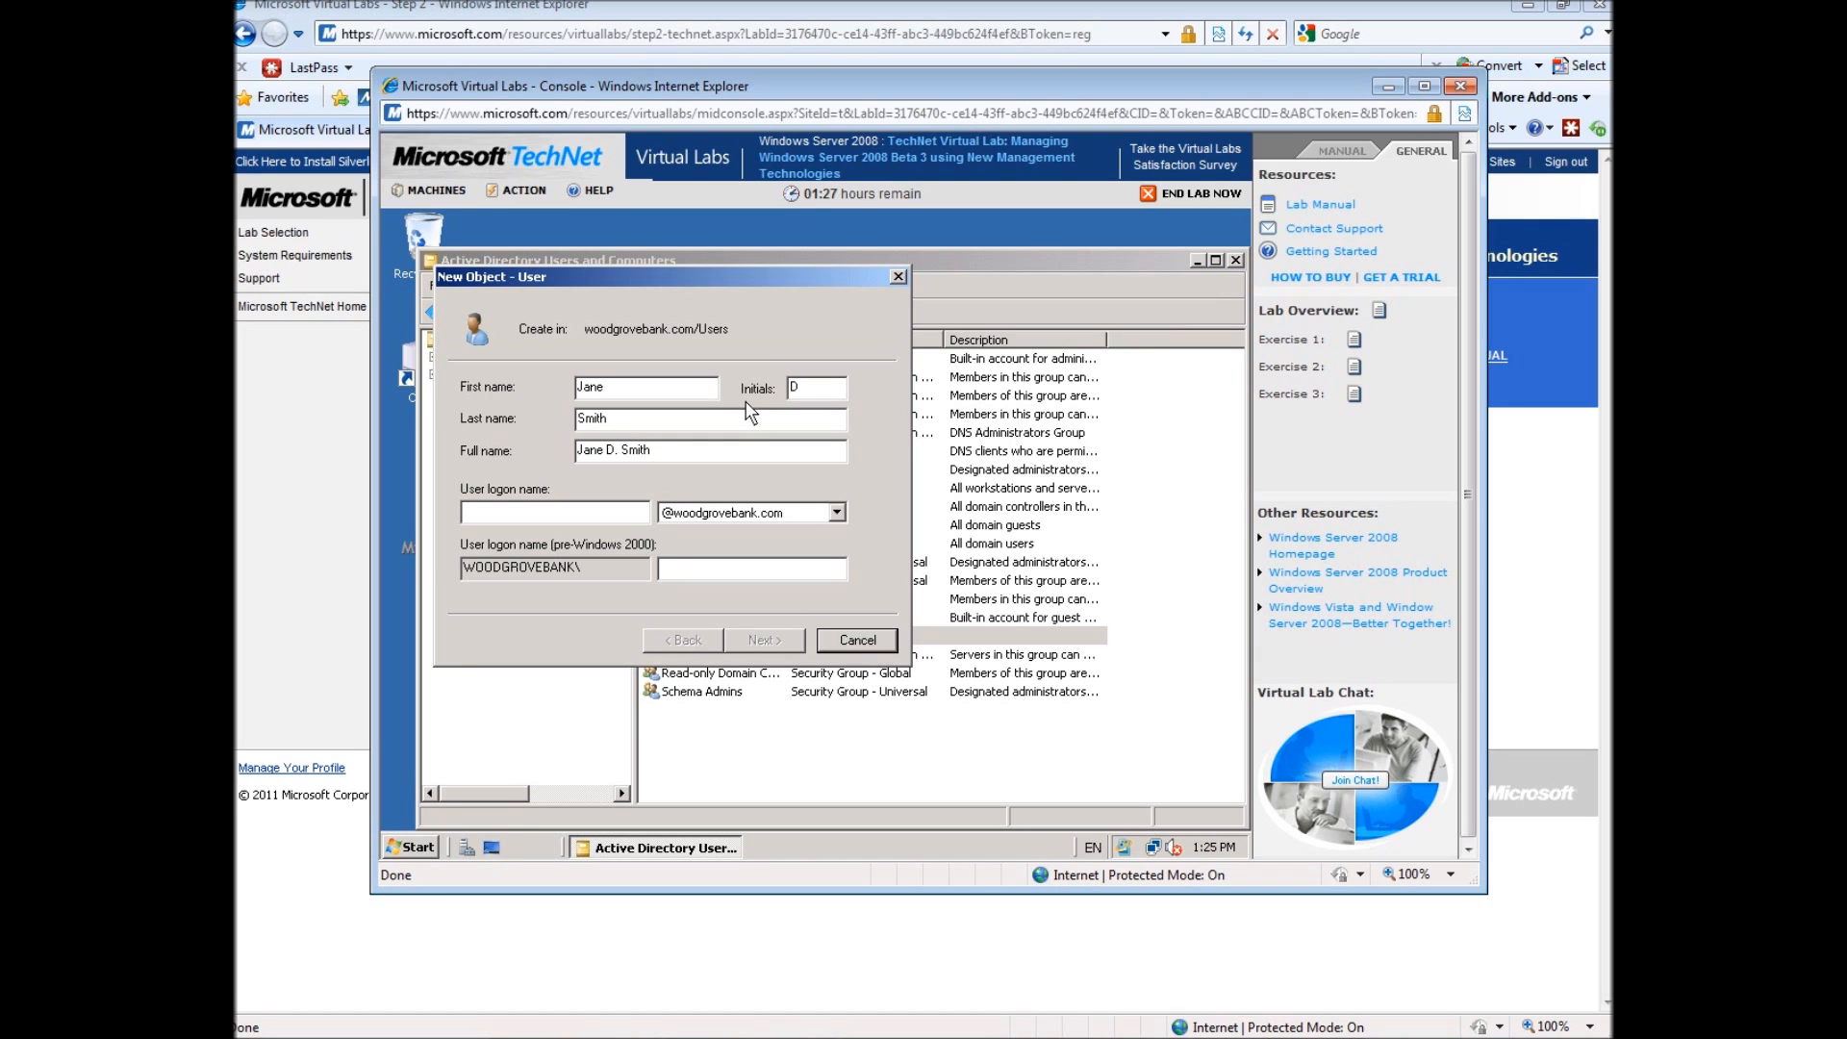
{"action": "type", "text": "jdsmit"}
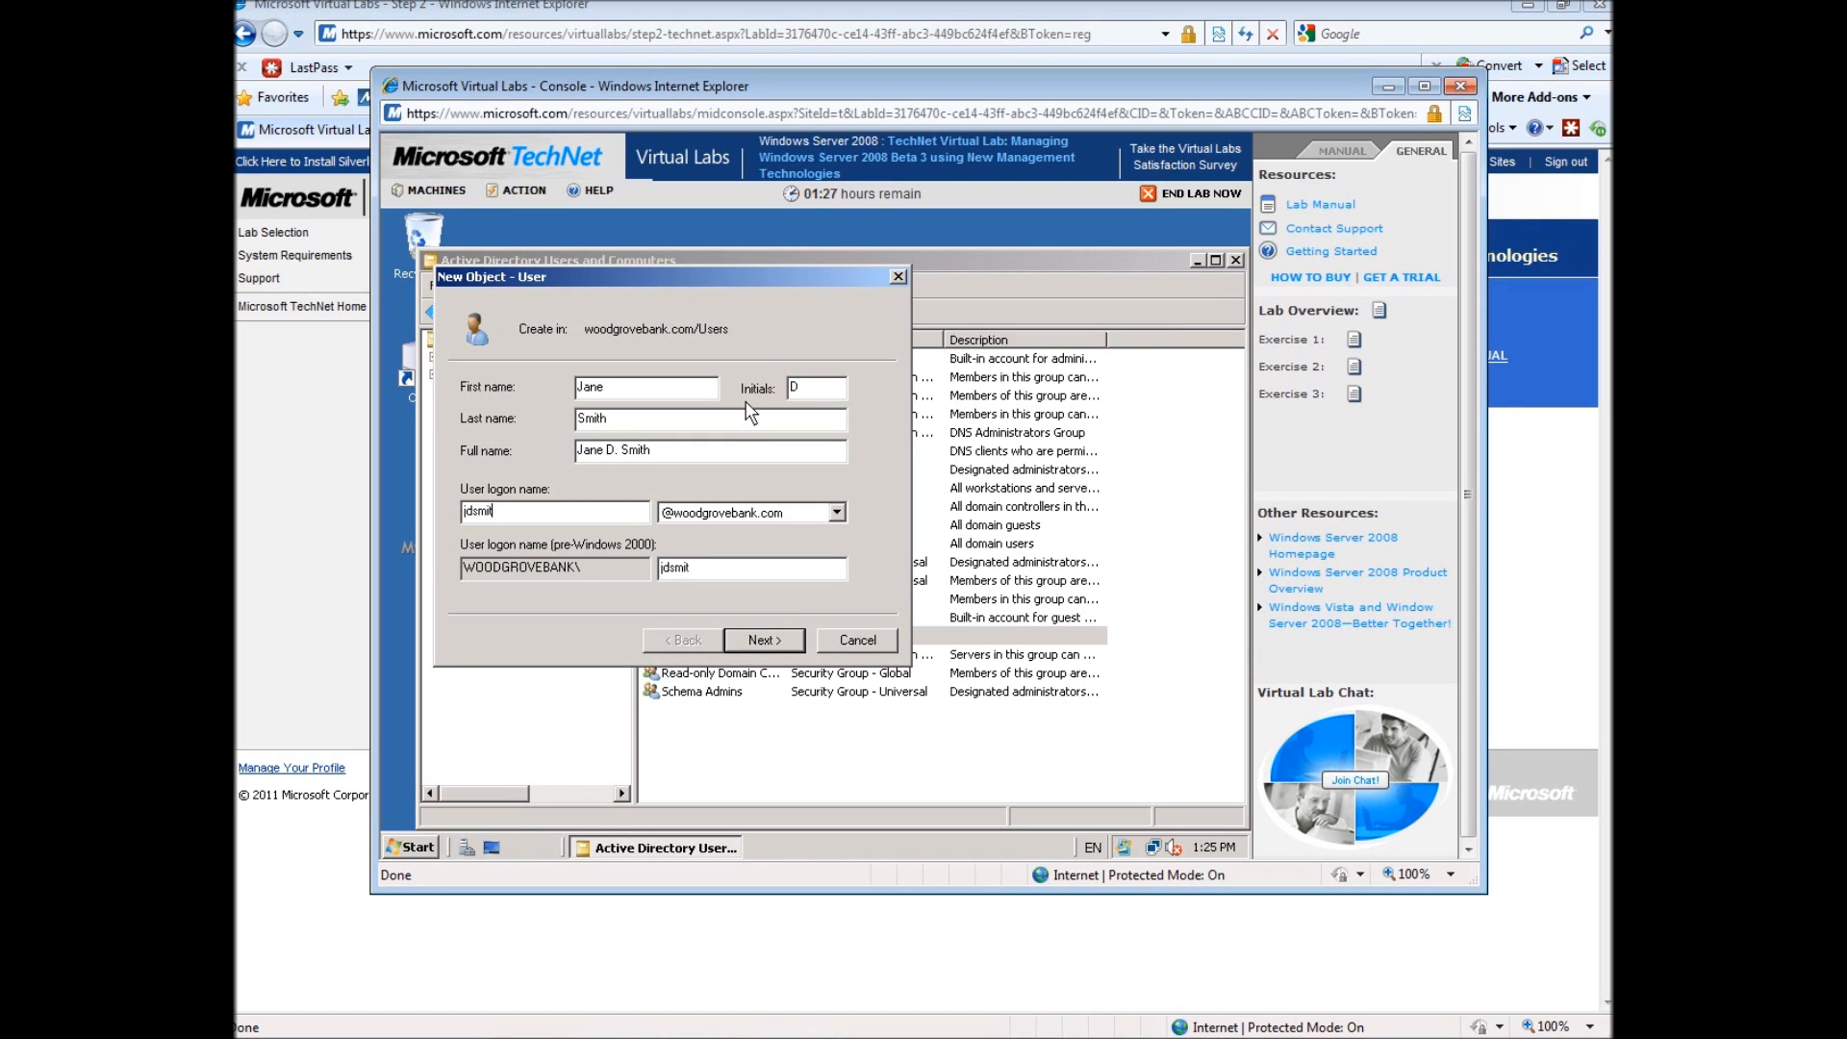
{"action": "type", "text": "h"}
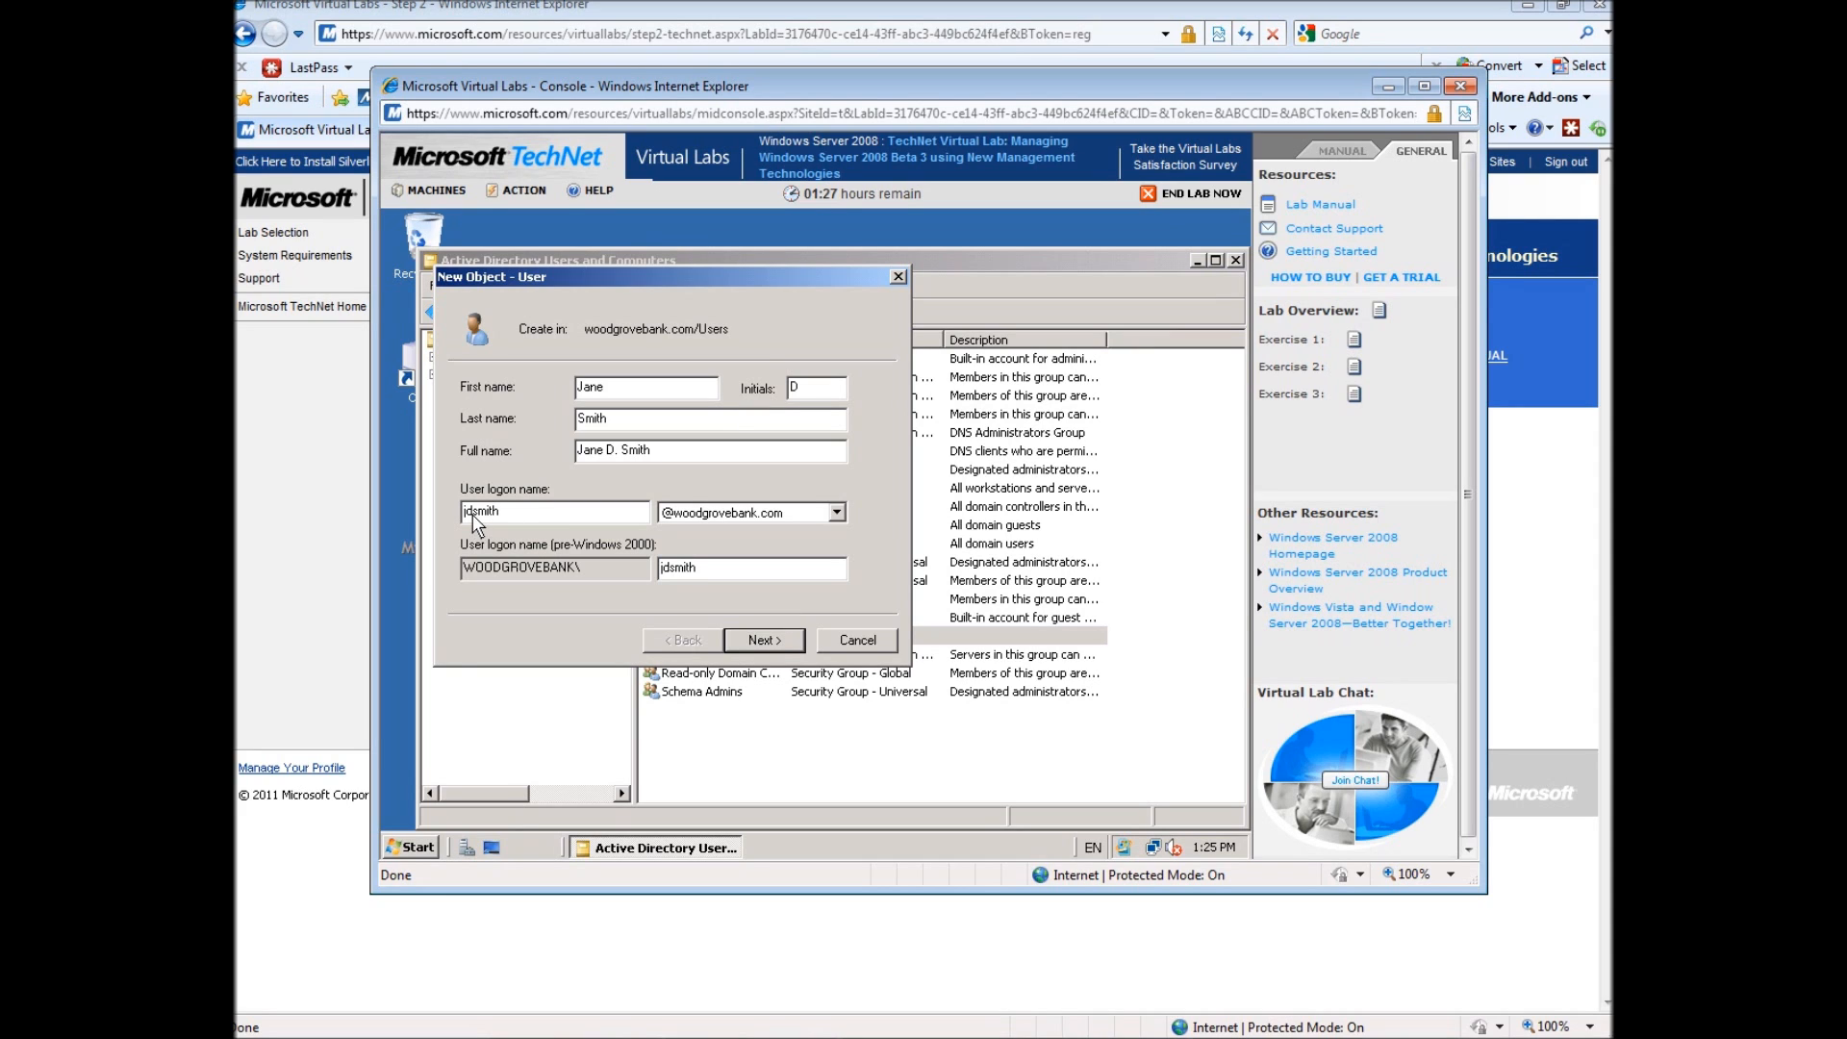
{"action": "left_click", "coordinate": [761, 640]}
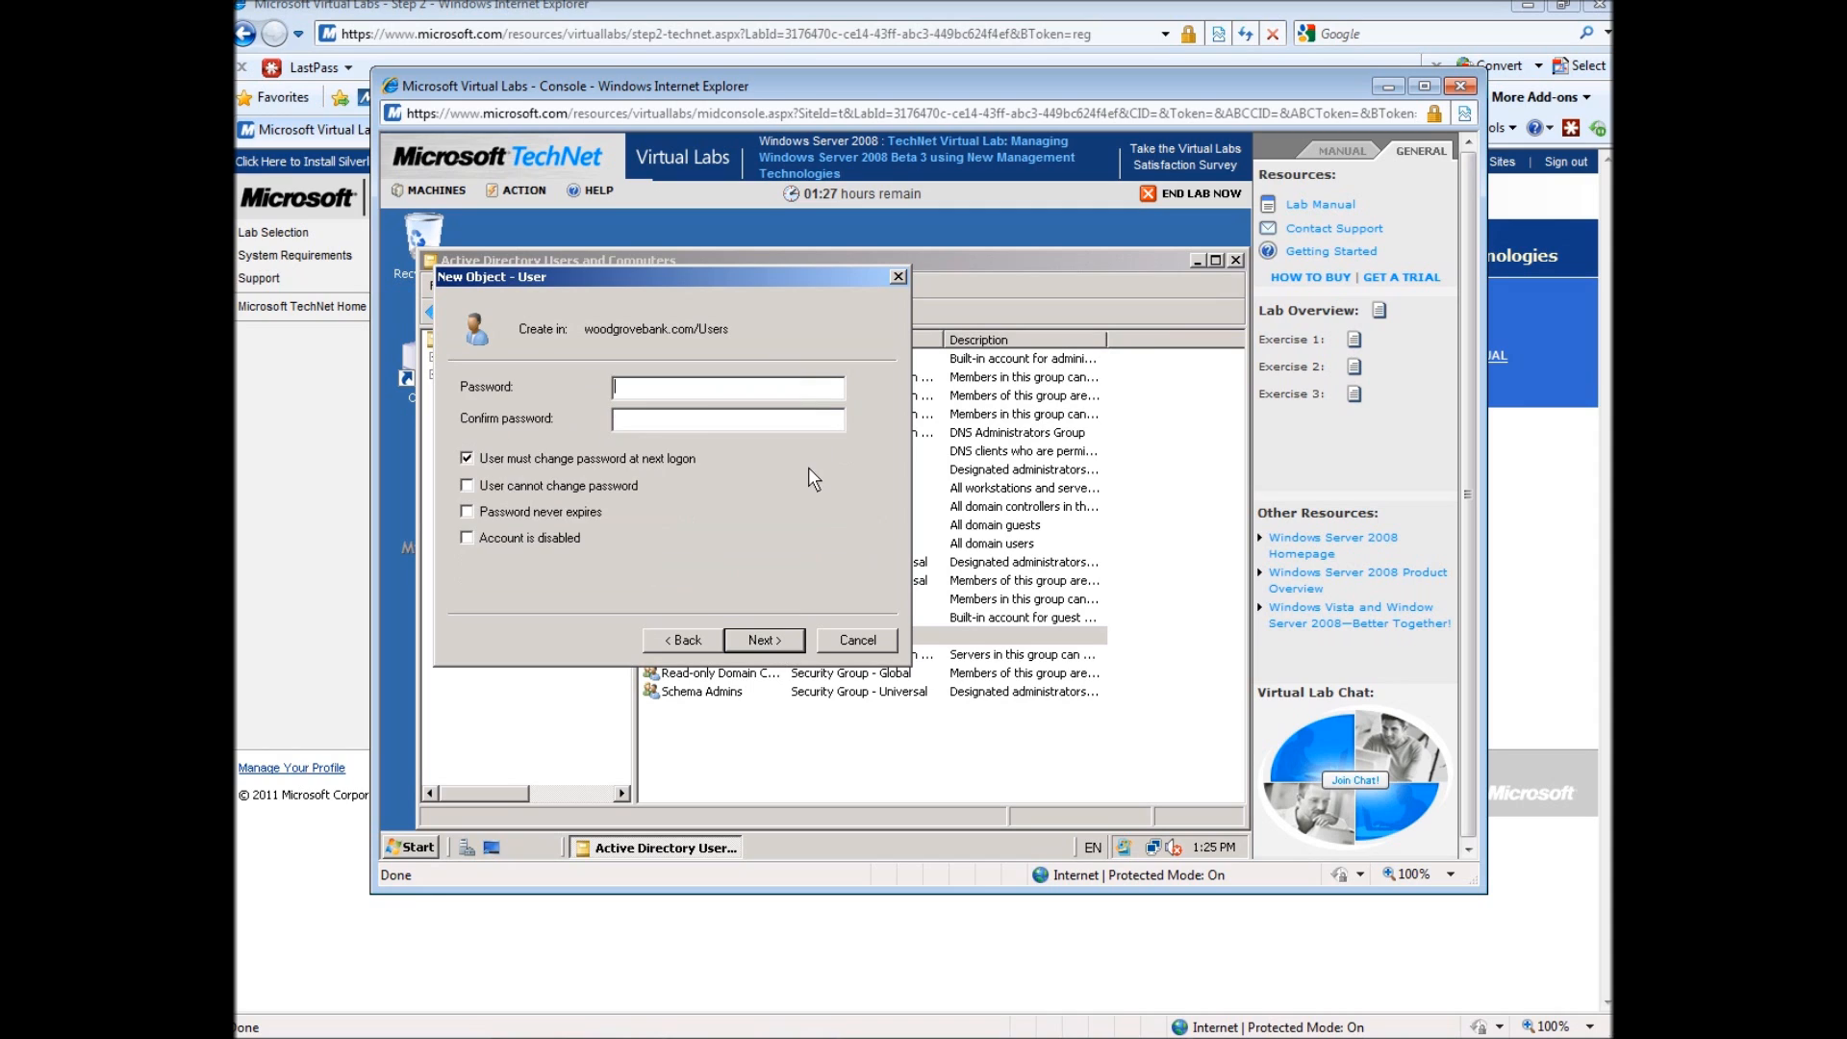
Enter and confirm Jane D. Smith's password, then finish creating her account
{"action": "type", "text": "••"}
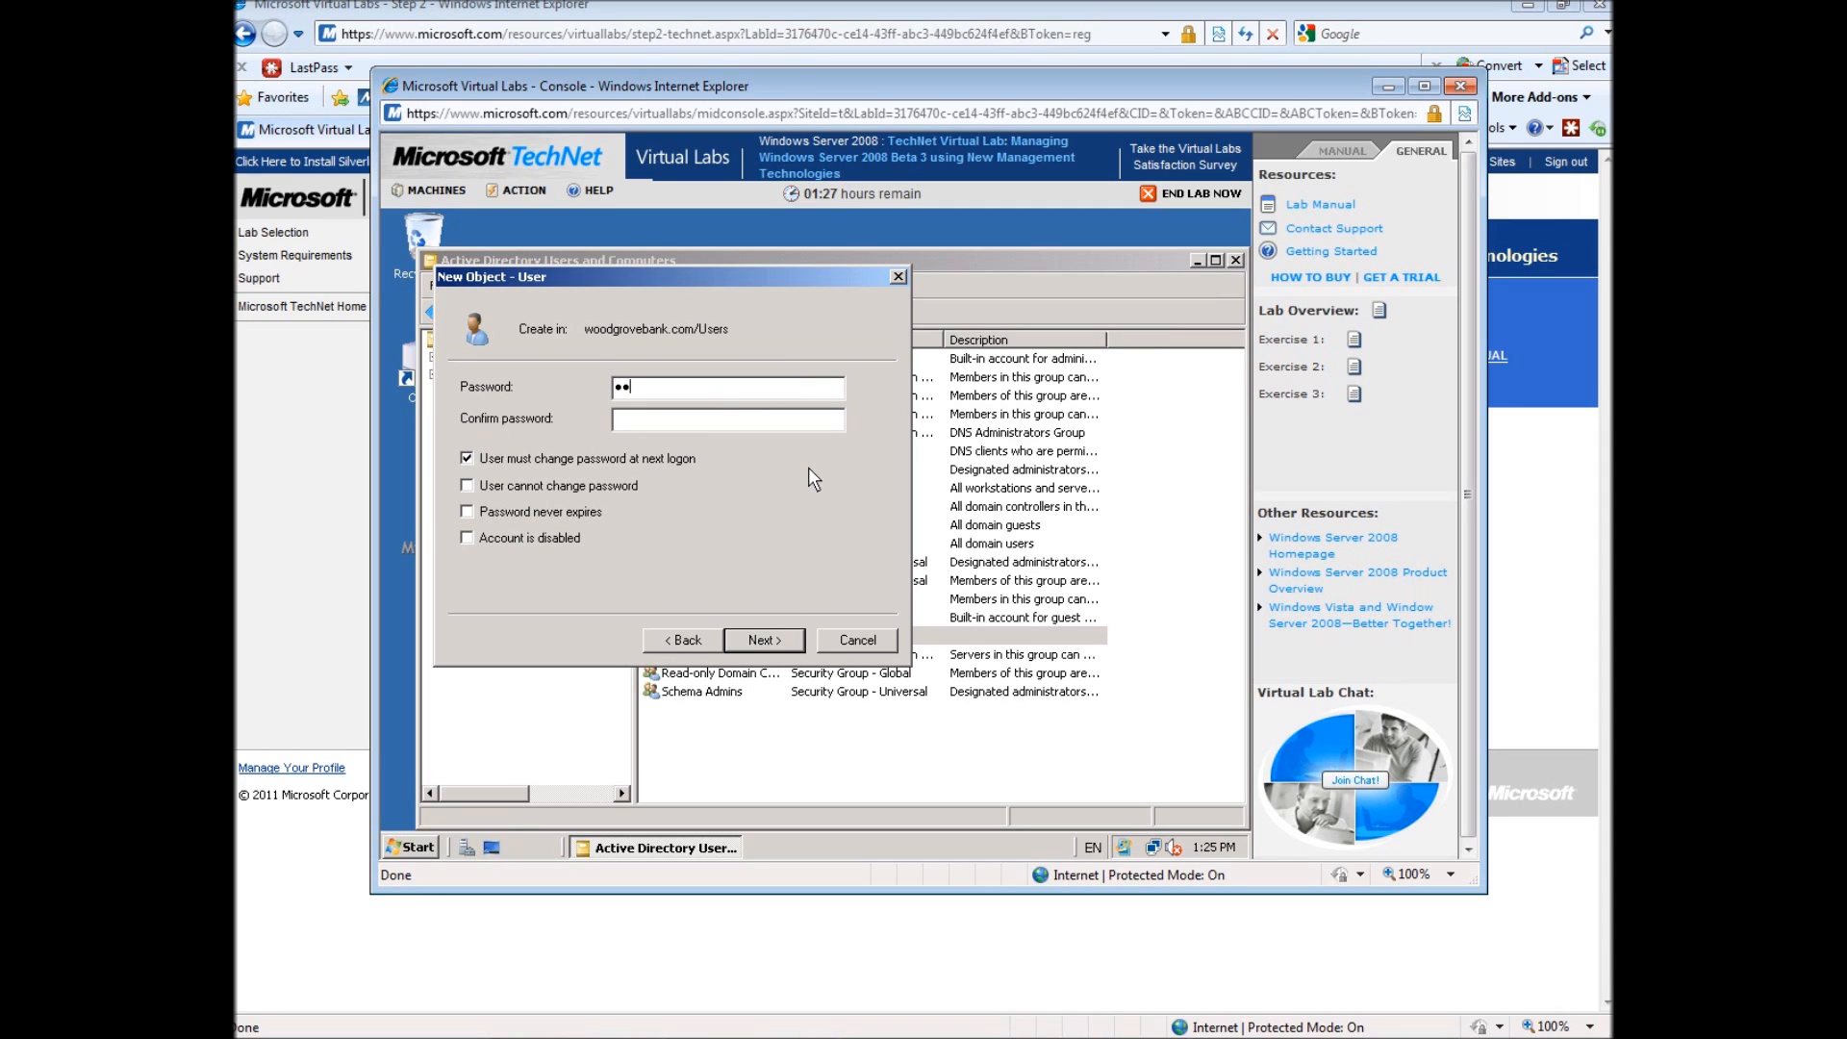
{"action": "type", "text": "password"}
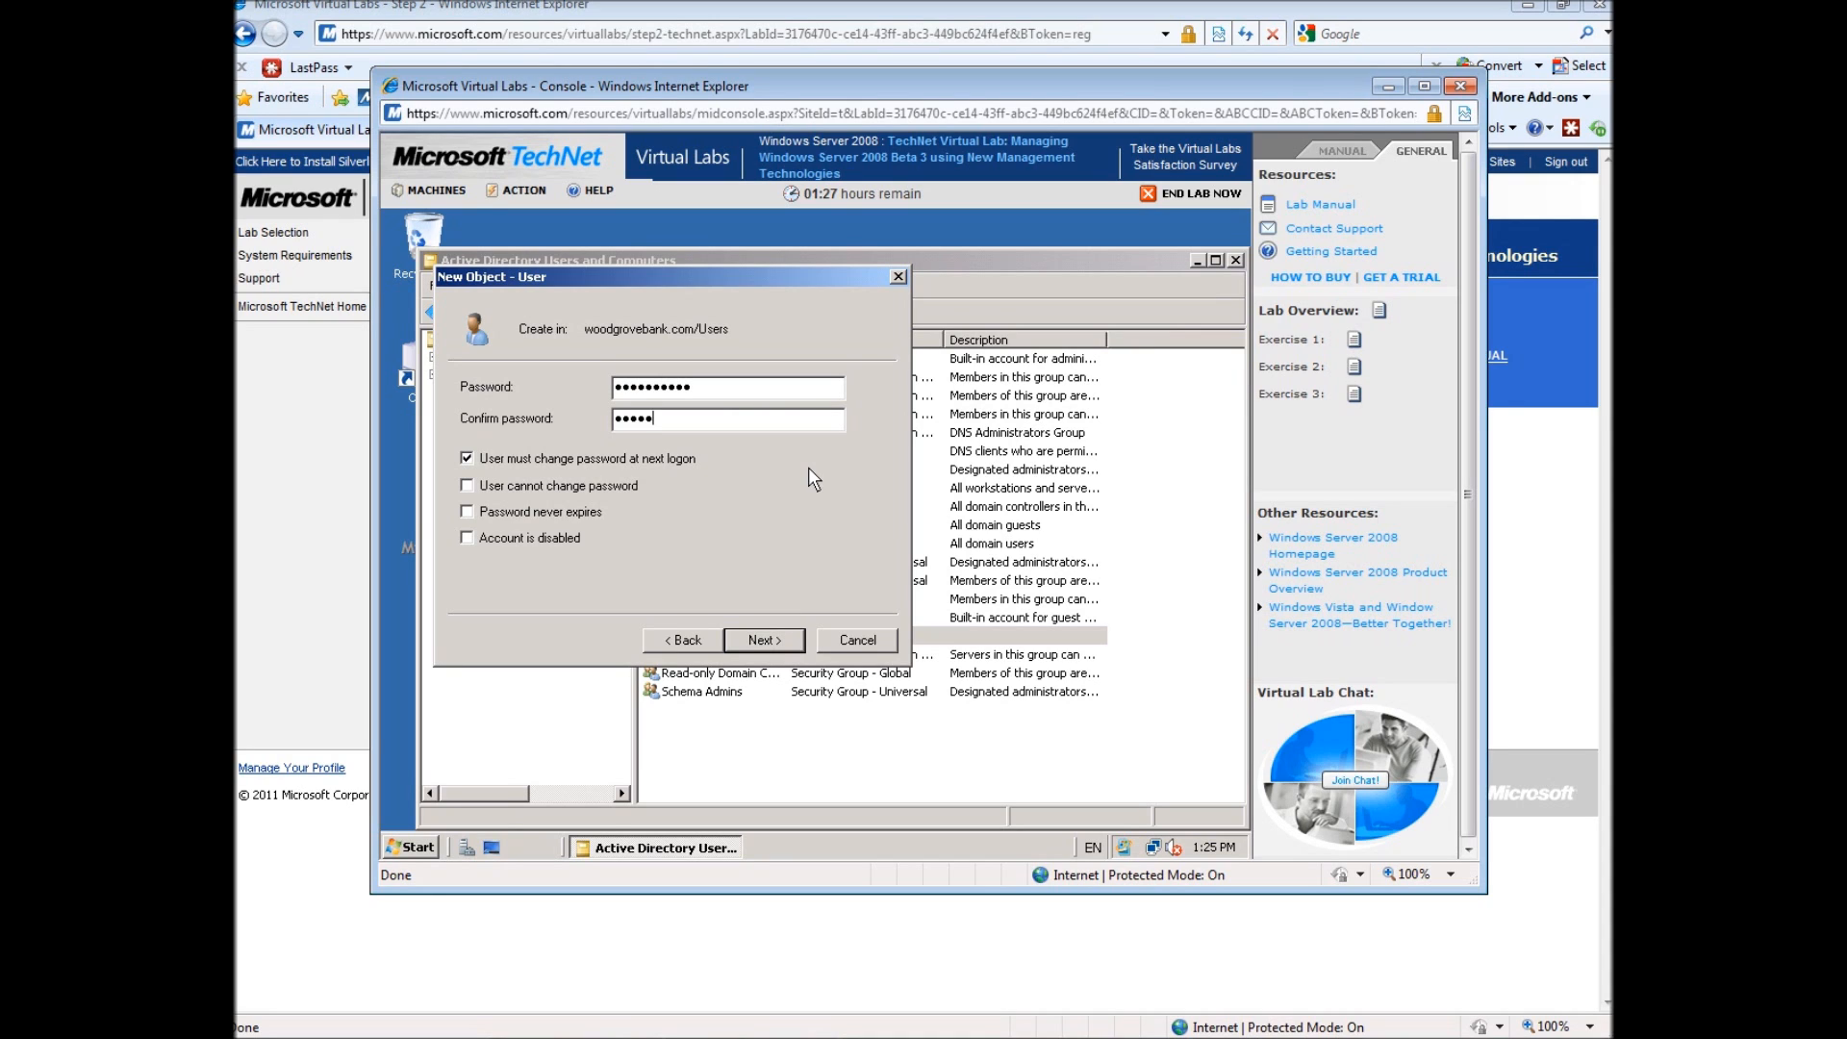
{"action": "type", "text": "•••••"}
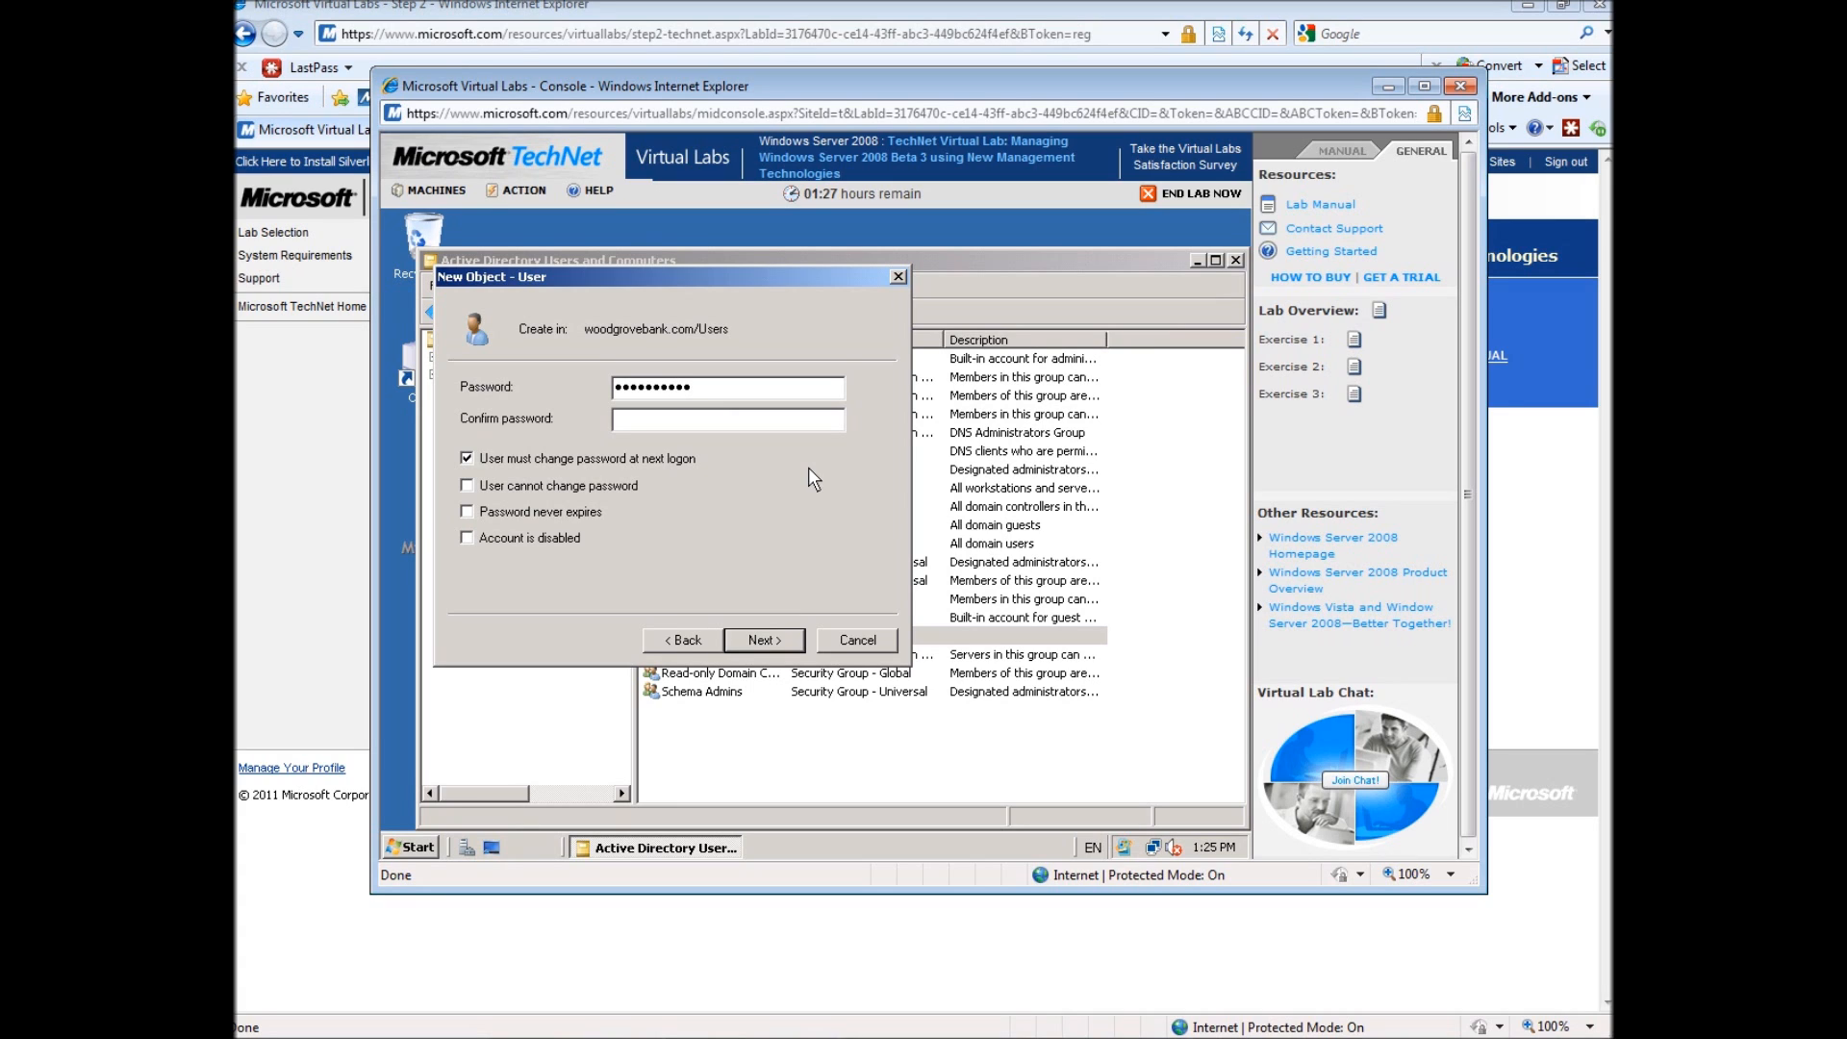
{"action": "left_click", "coordinate": [762, 640]}
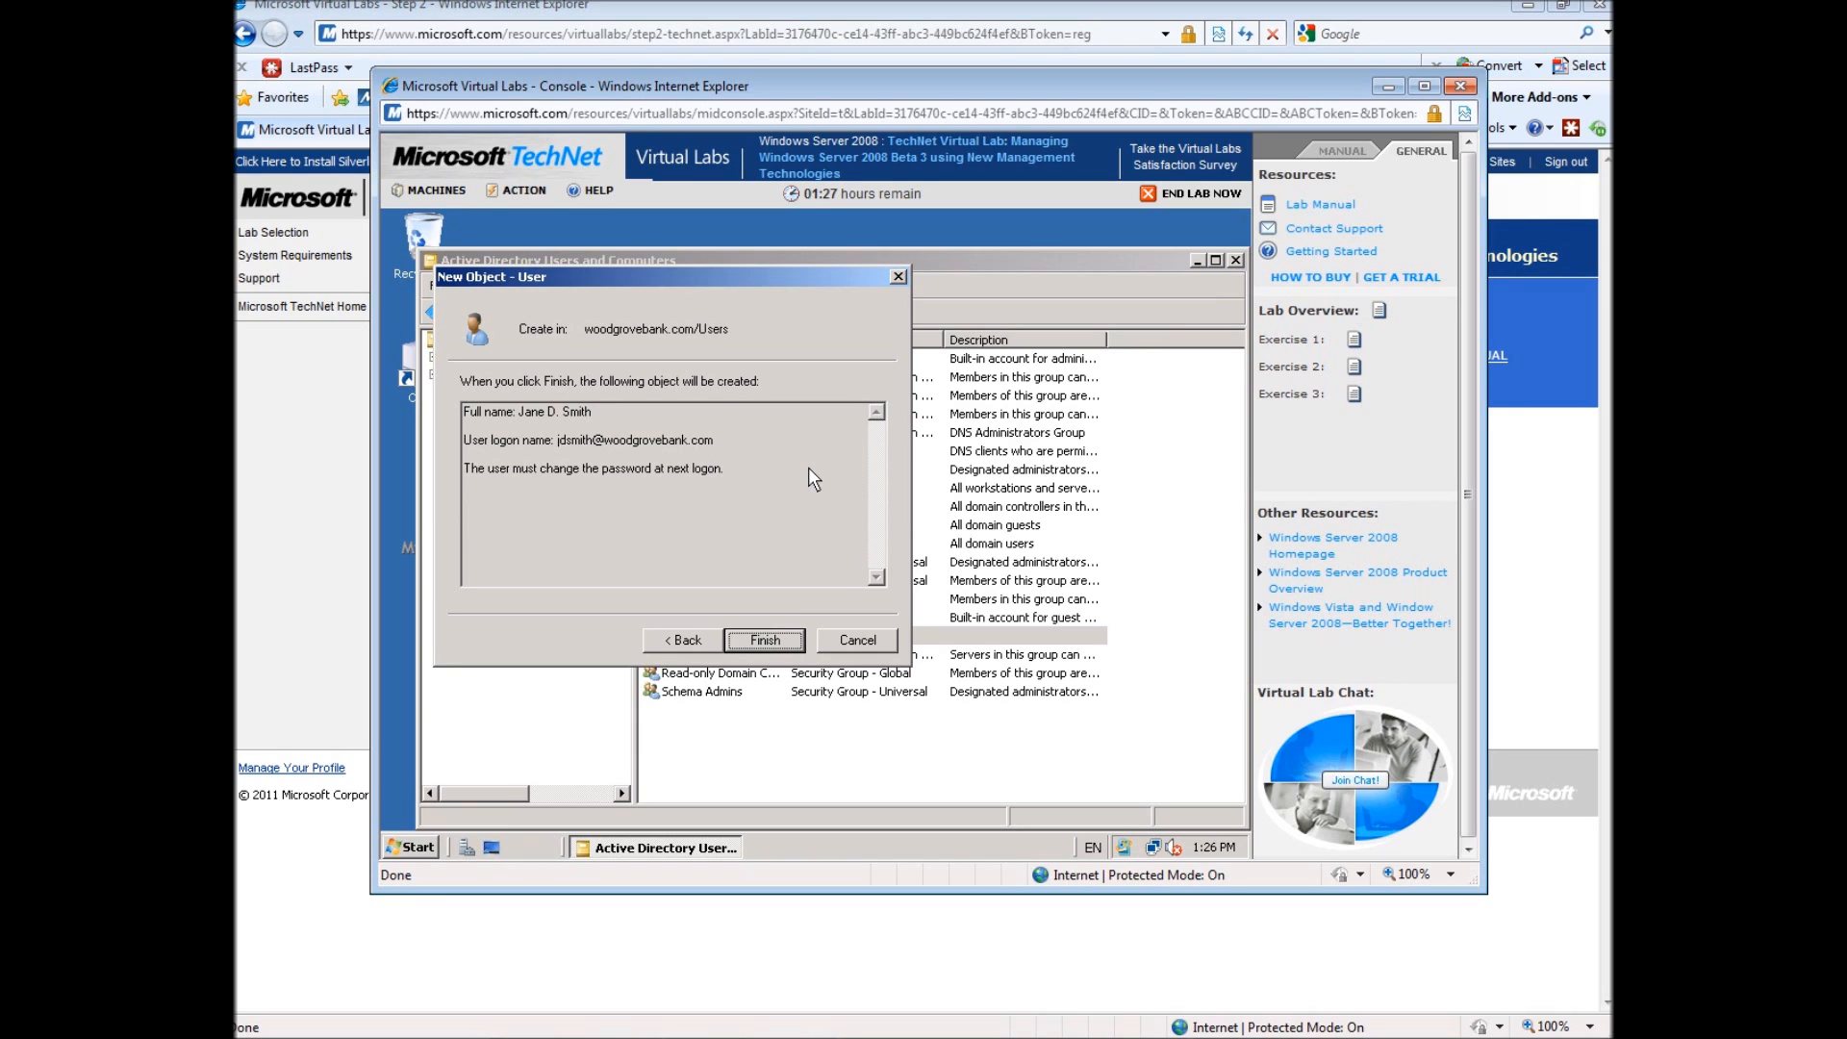
{"action": "left_click", "coordinate": [762, 640]}
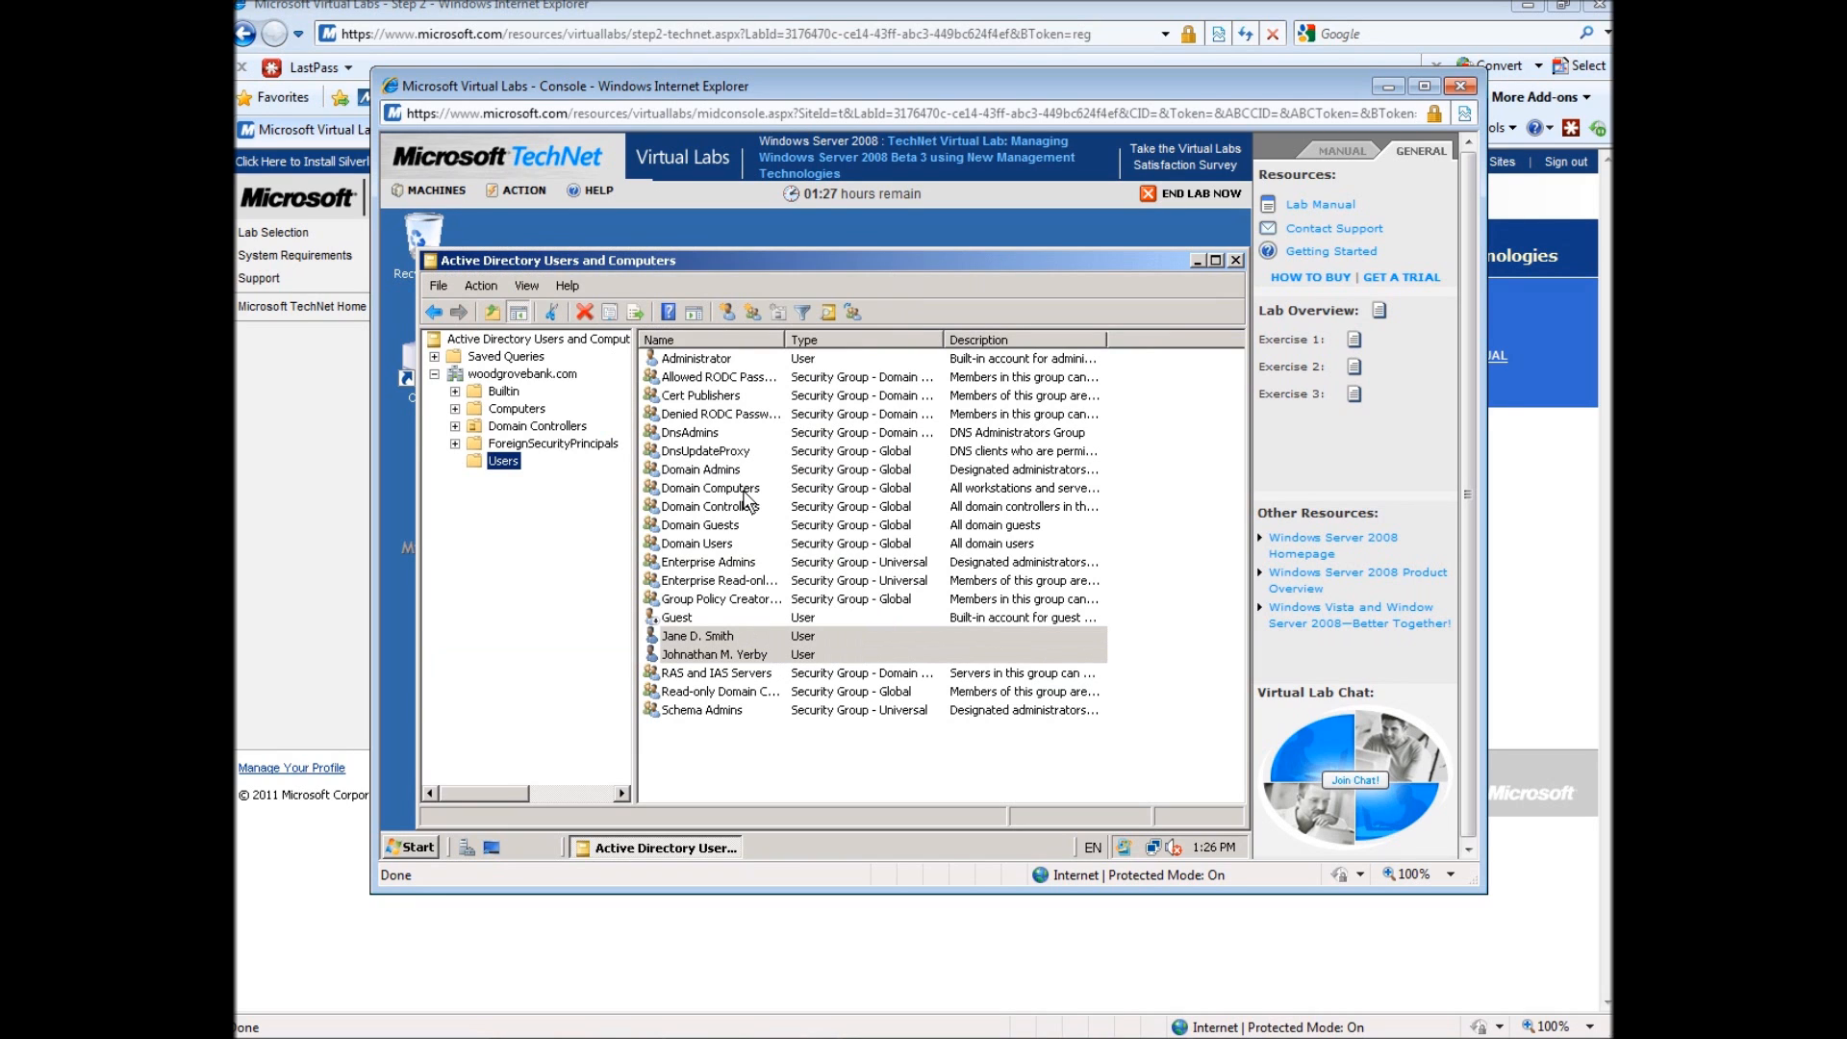
Start new user John D. Smith with logon name jdsmith and try to continue
{"action": "right_click", "coordinate": [503, 461]}
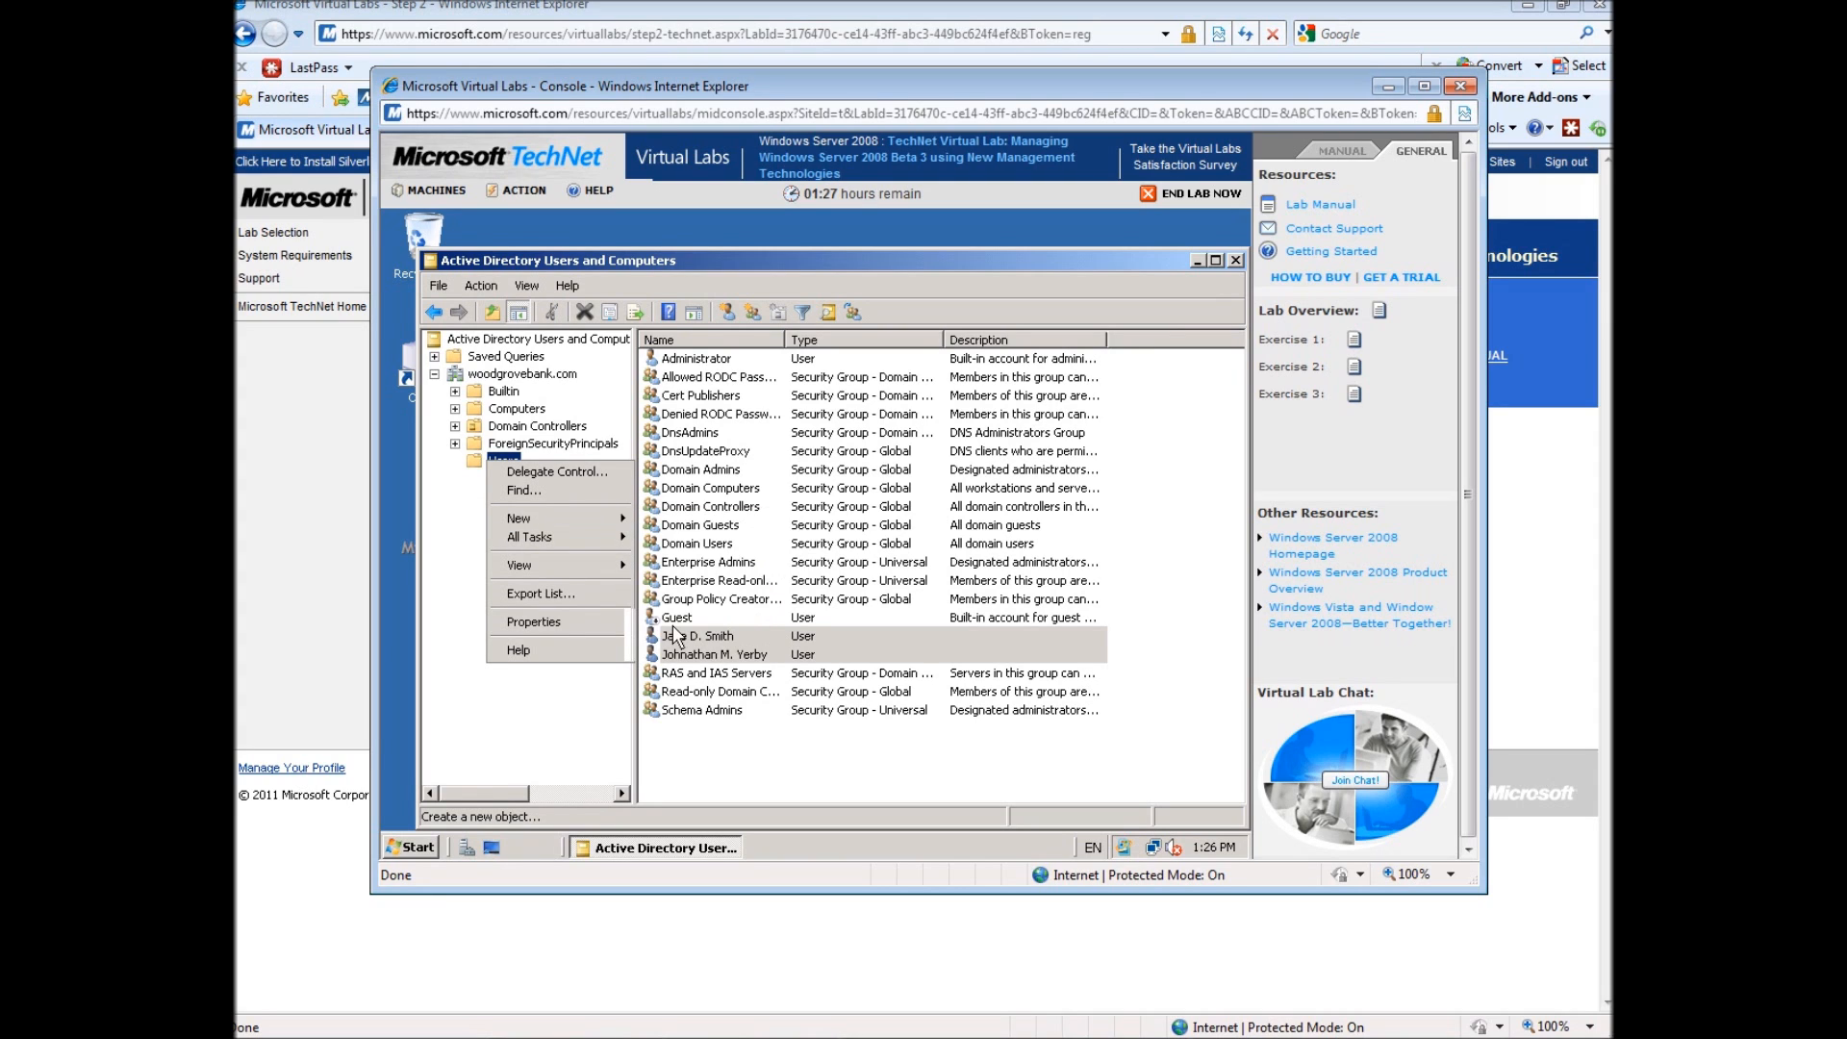
{"action": "left_click", "coordinate": [525, 518]}
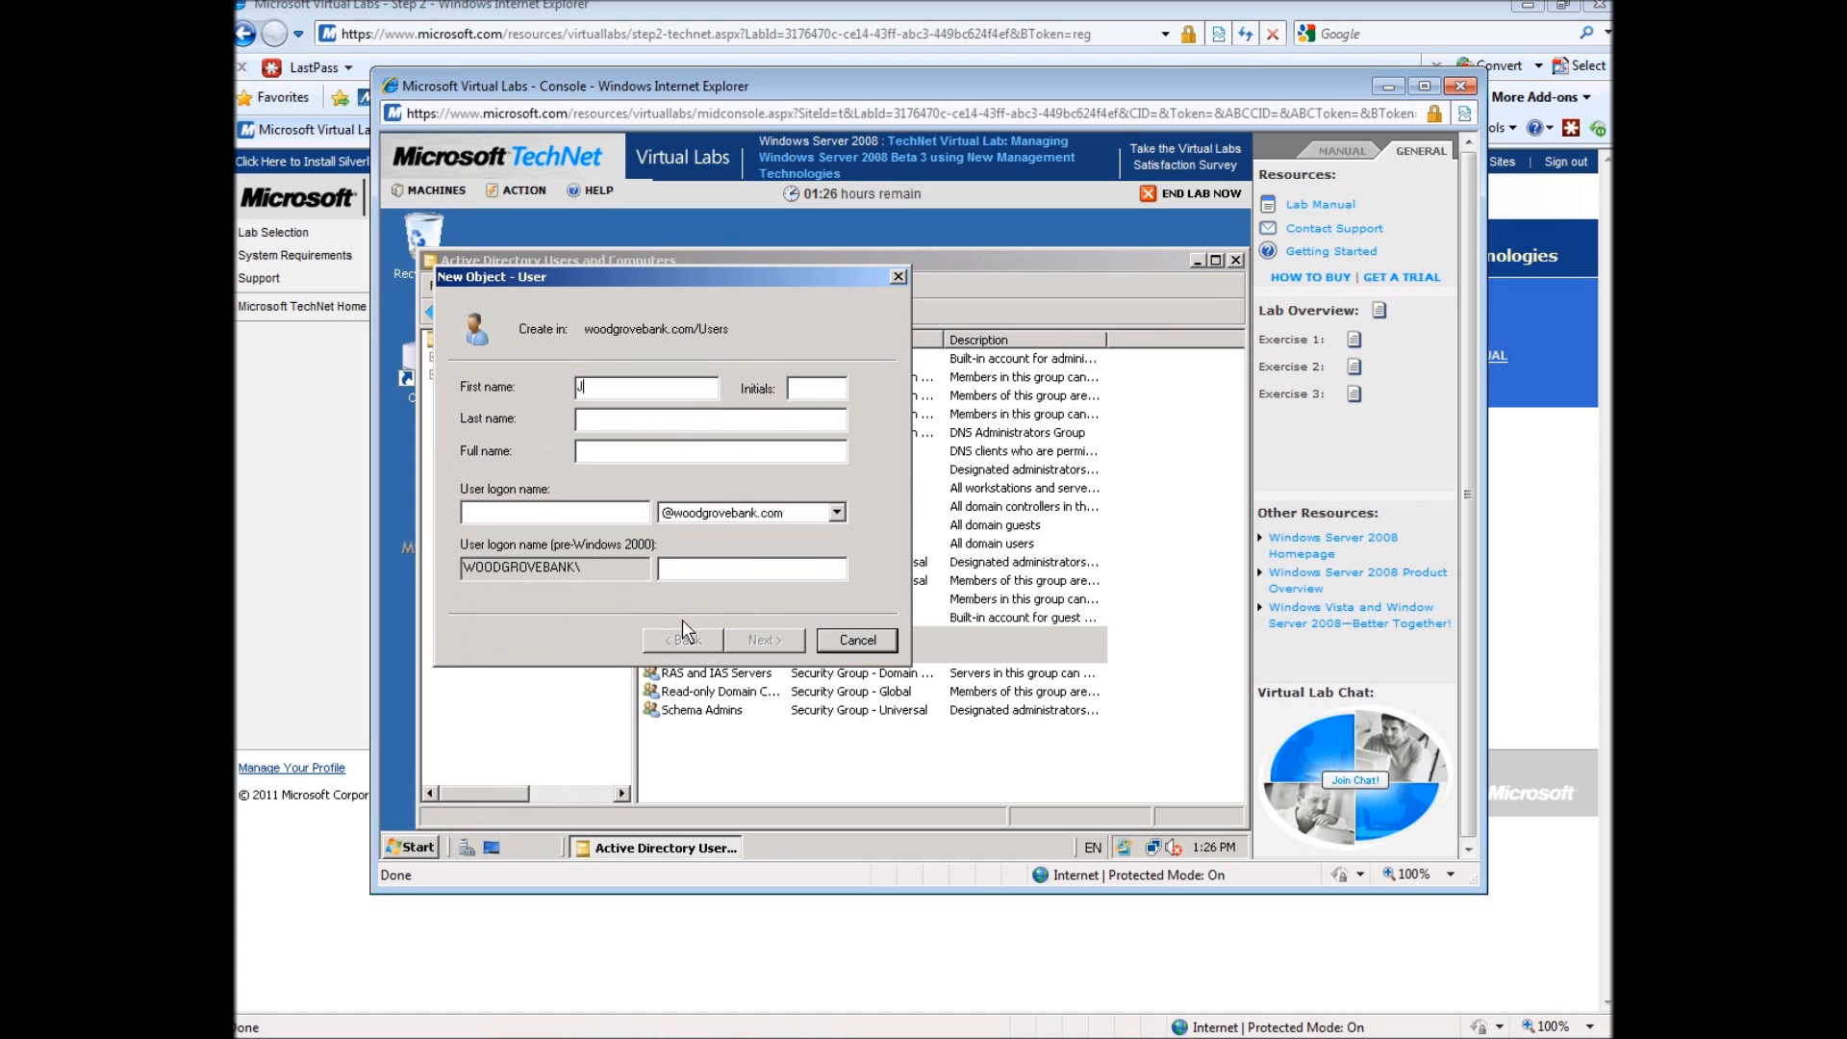
{"action": "type", "text": "ohn"}
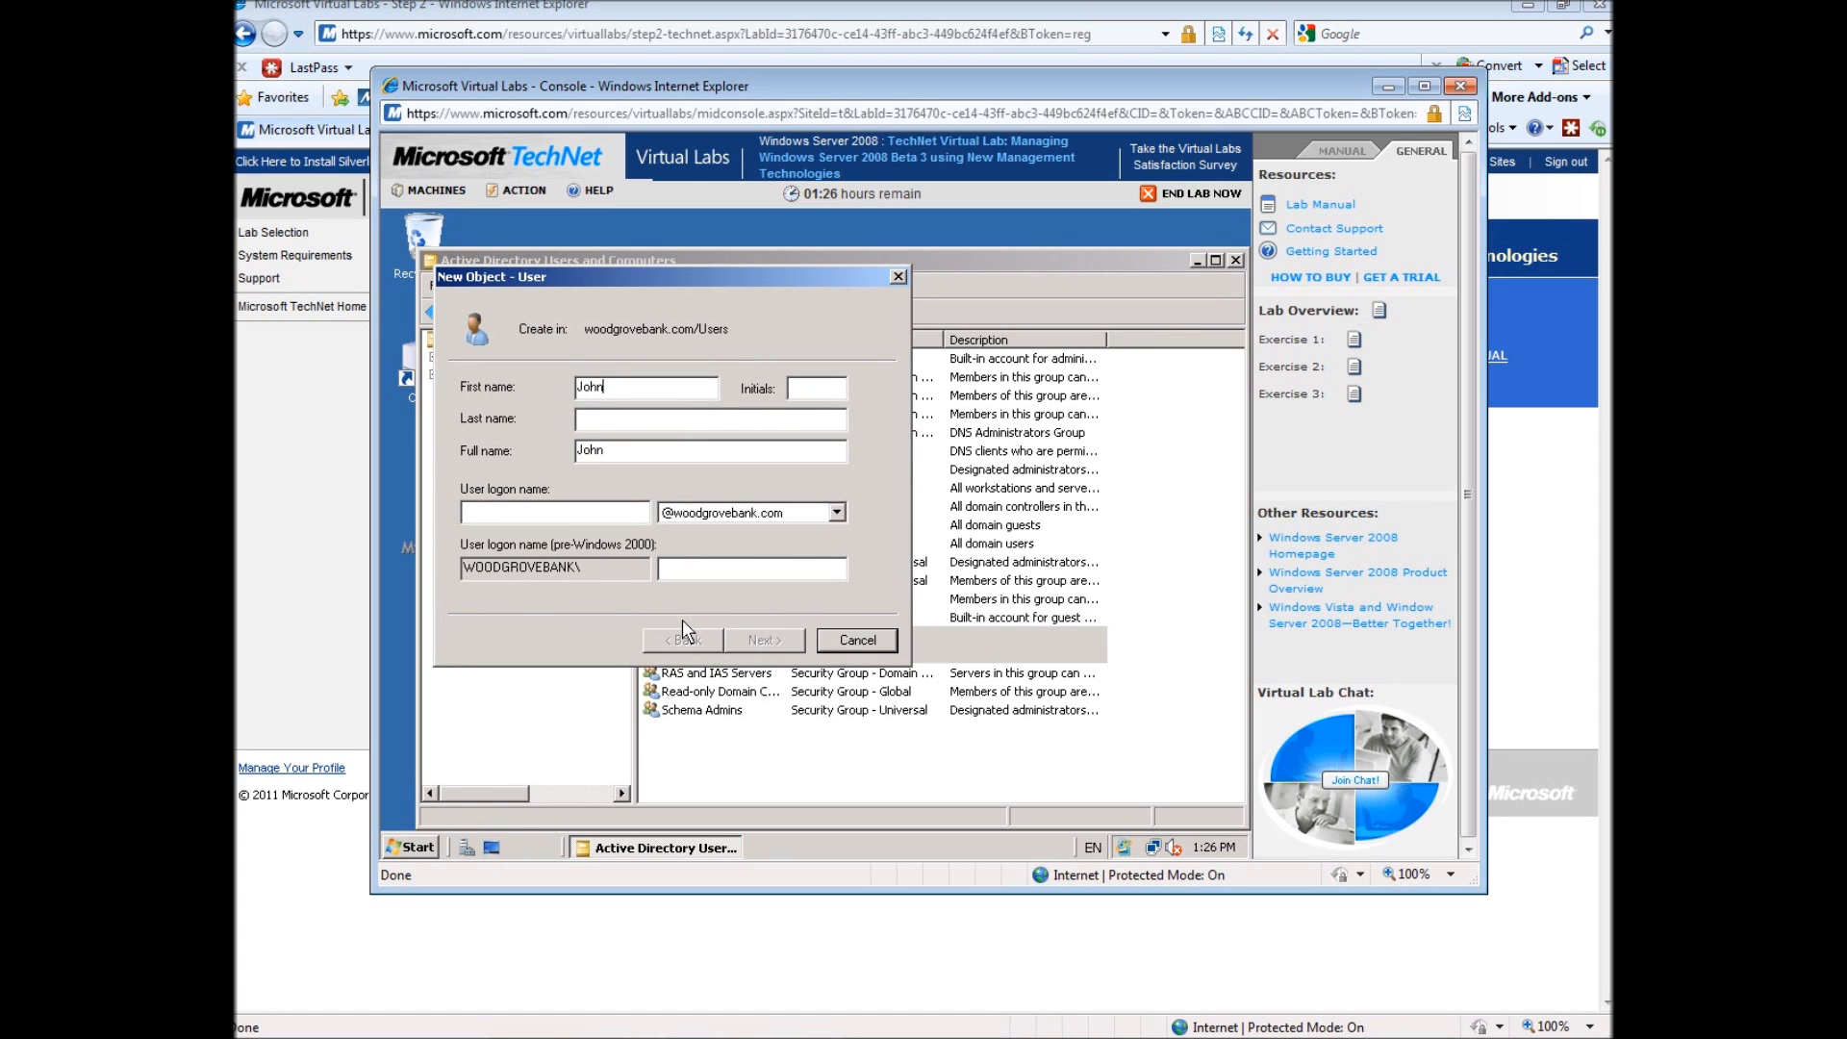
{"action": "type", "text": "D"}
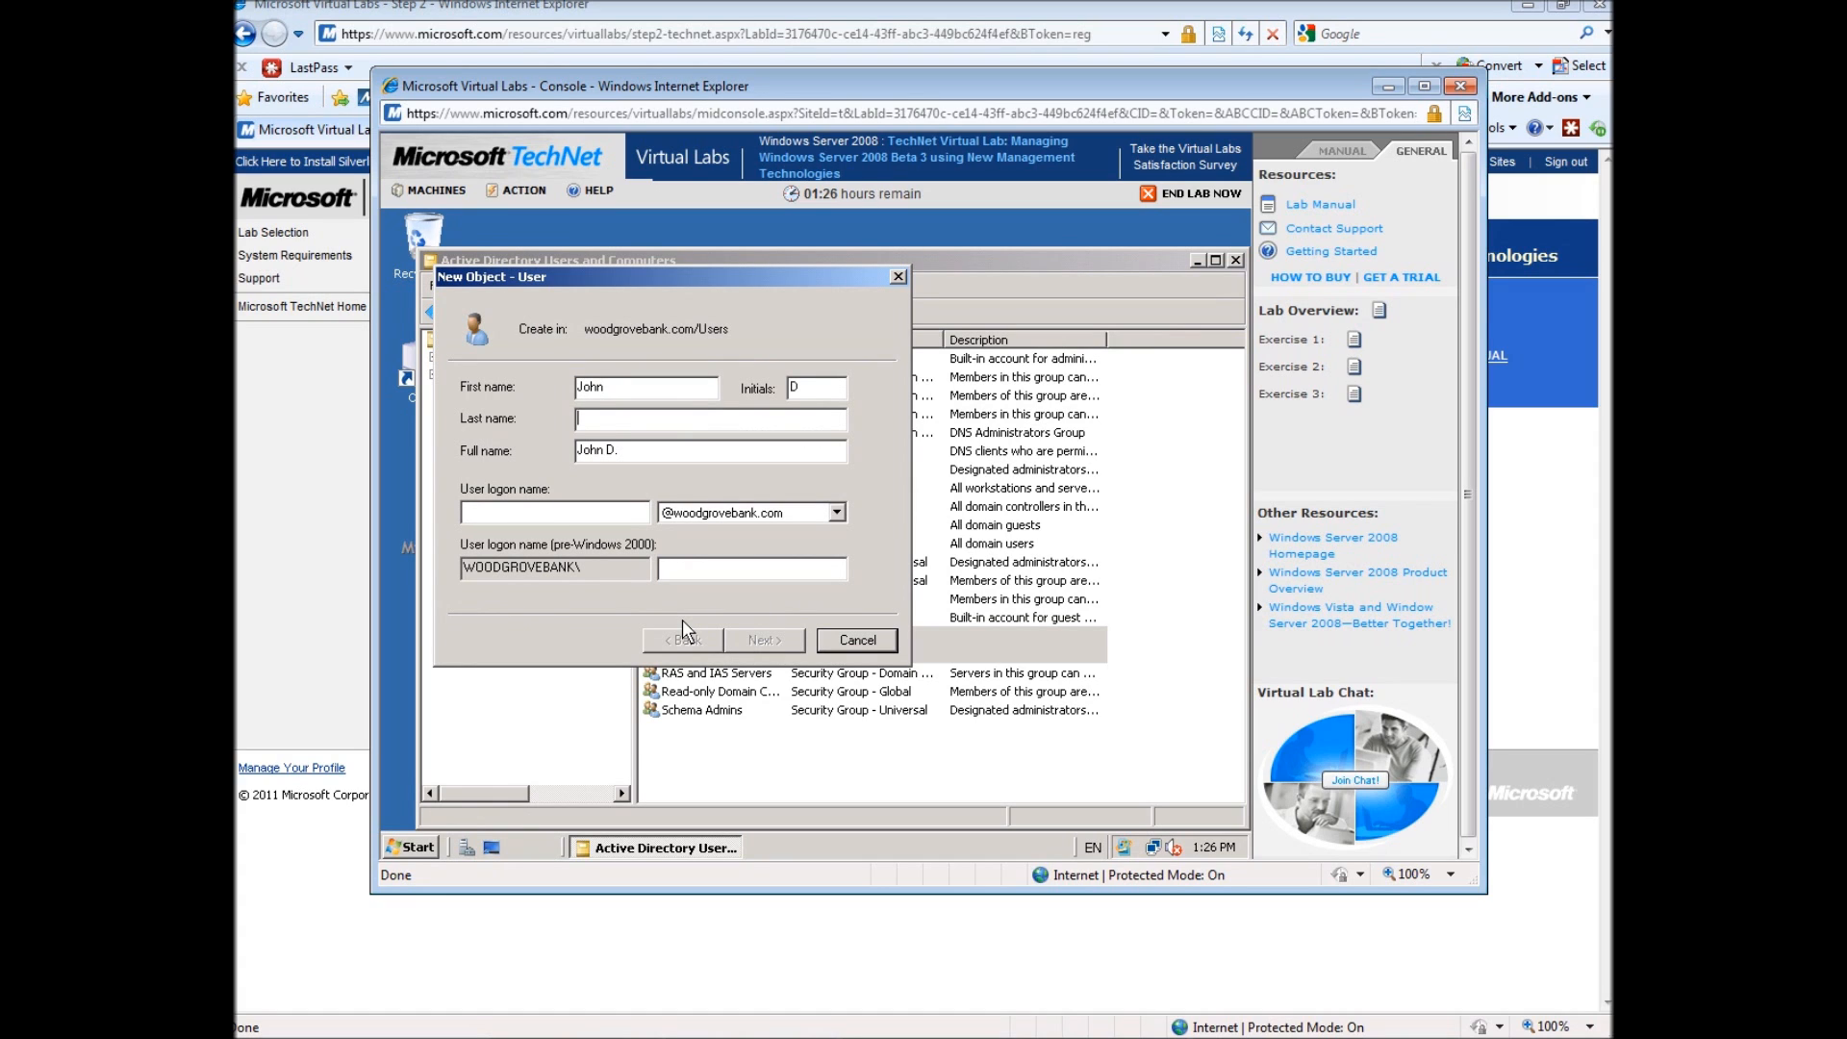
{"action": "type", "text": "Smit"}
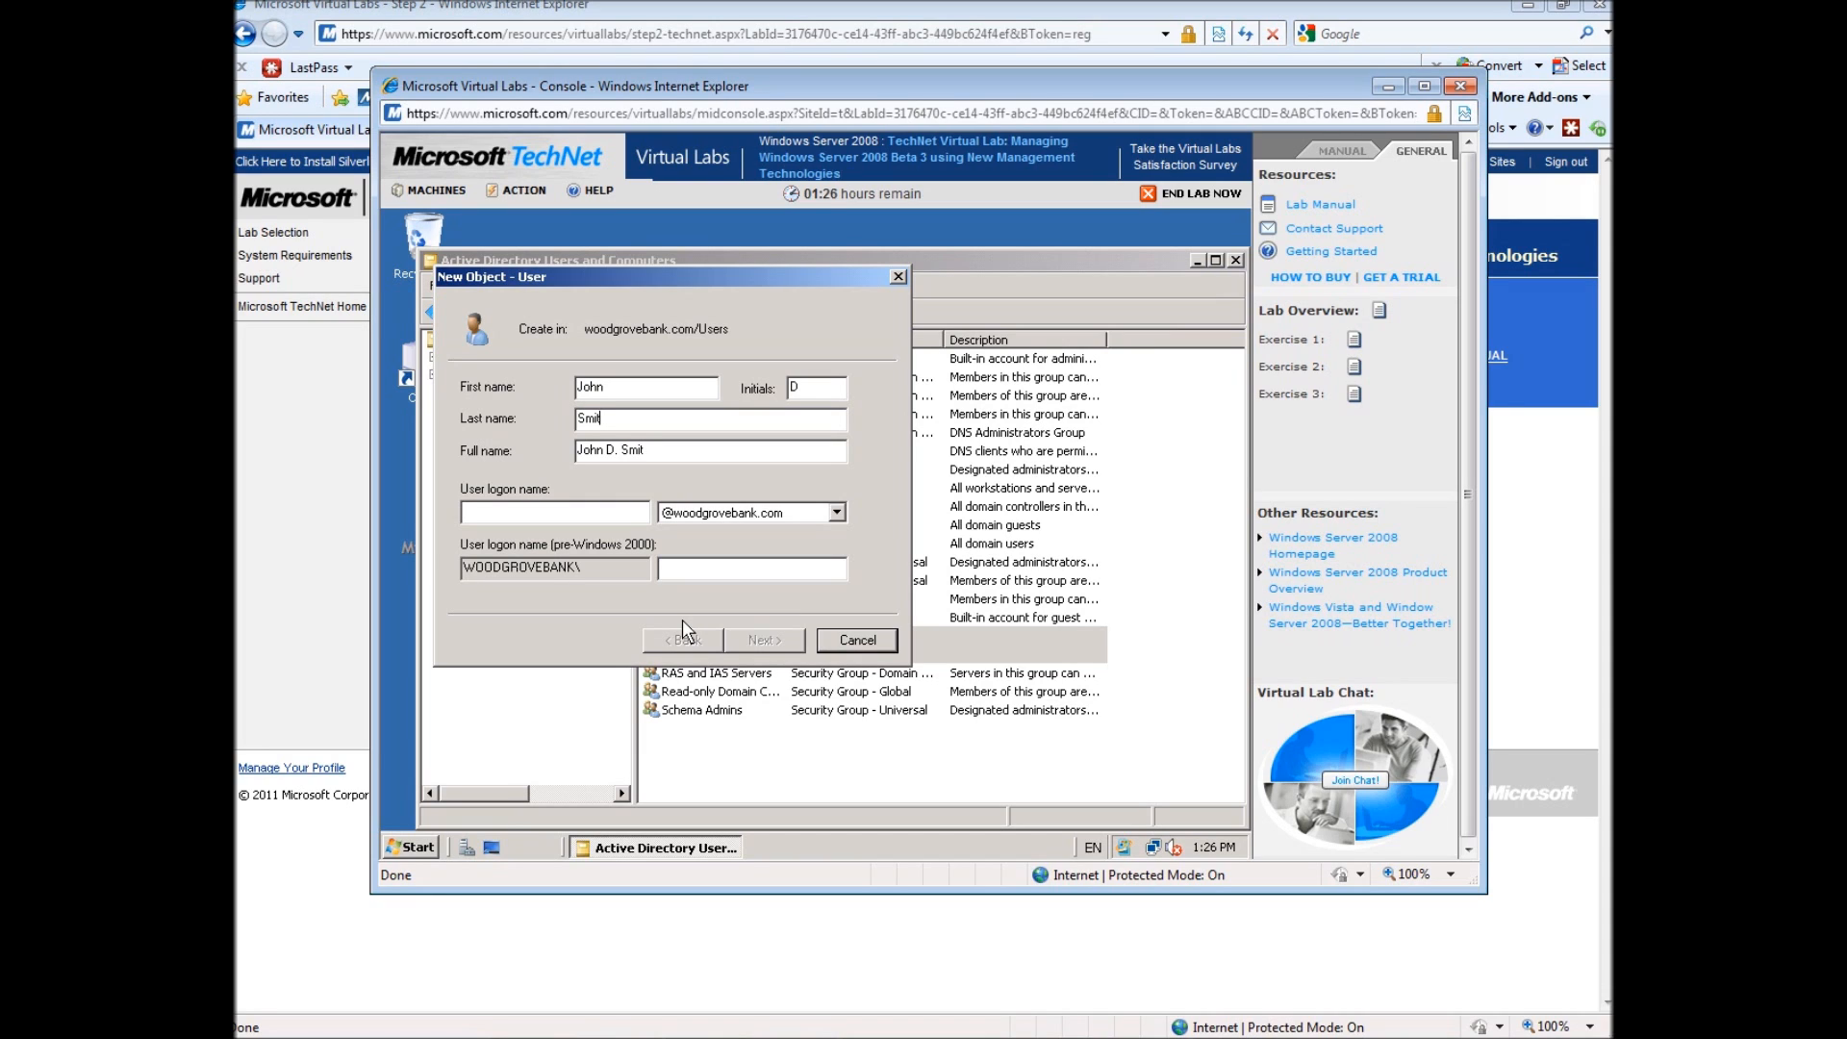
{"action": "type", "text": "h"}
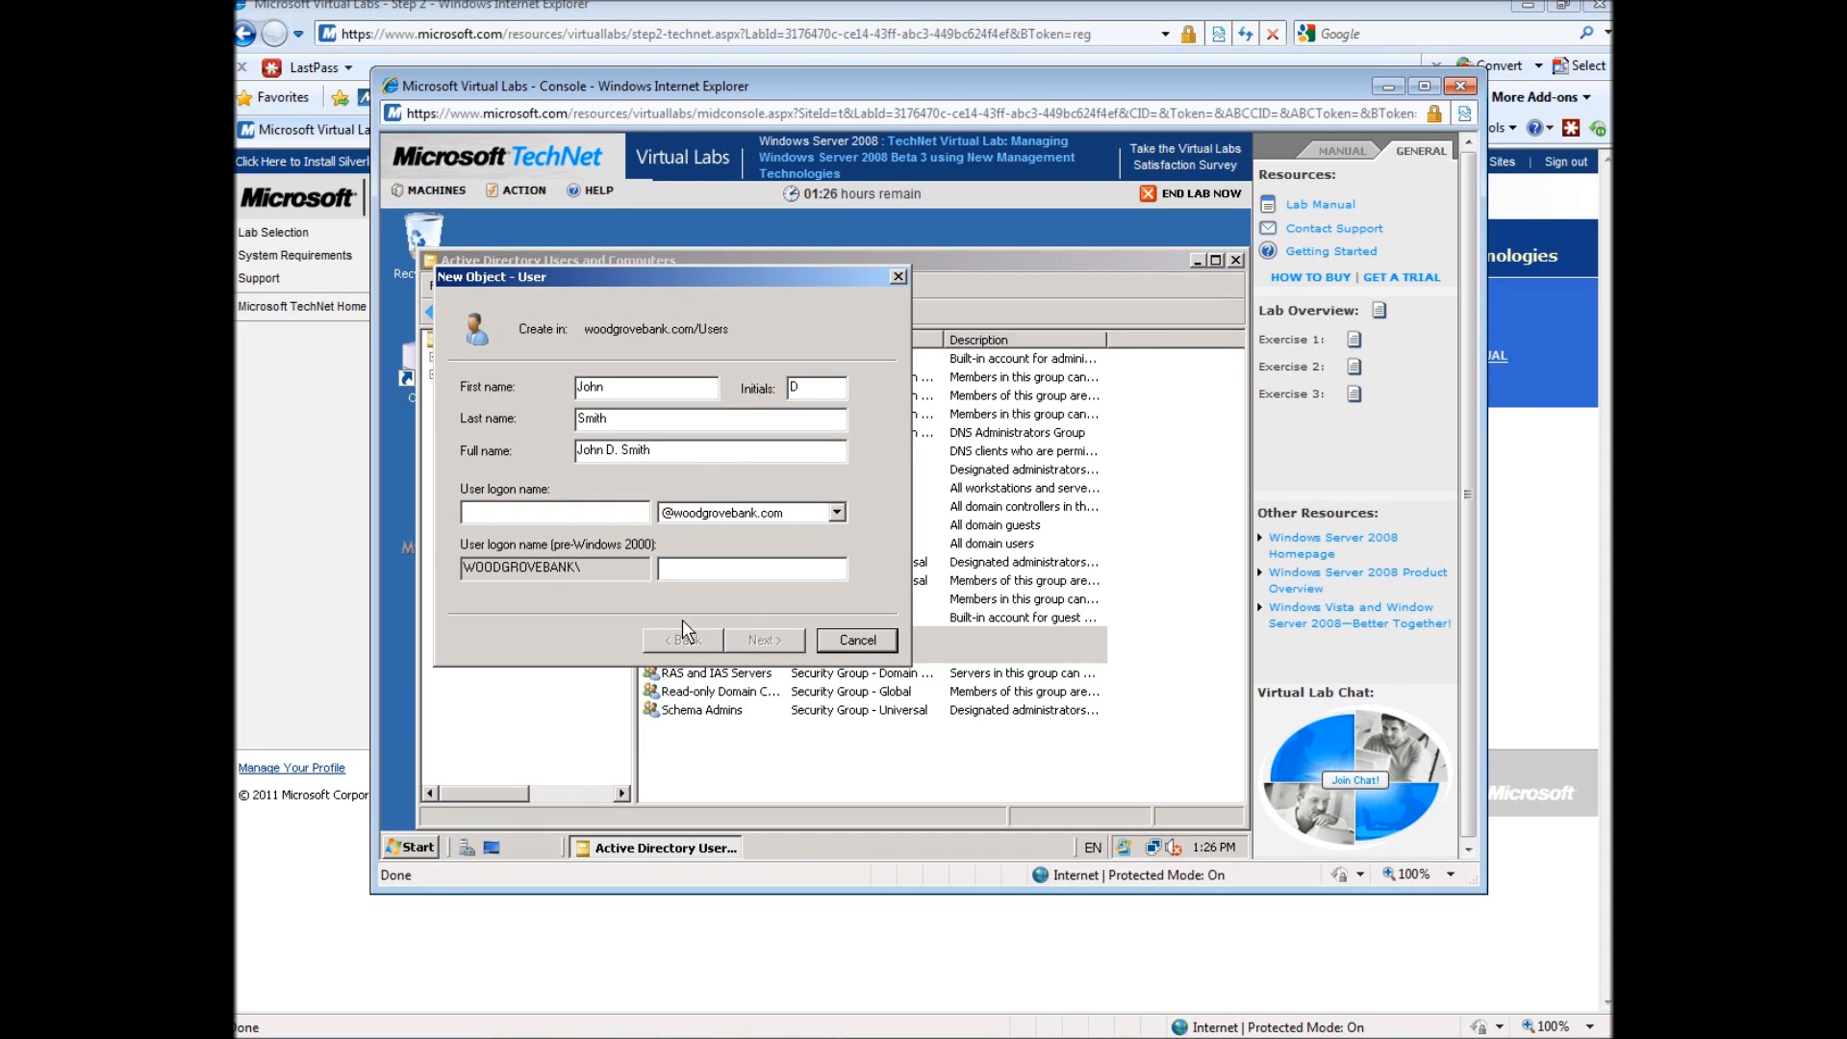
{"action": "type", "text": "j"}
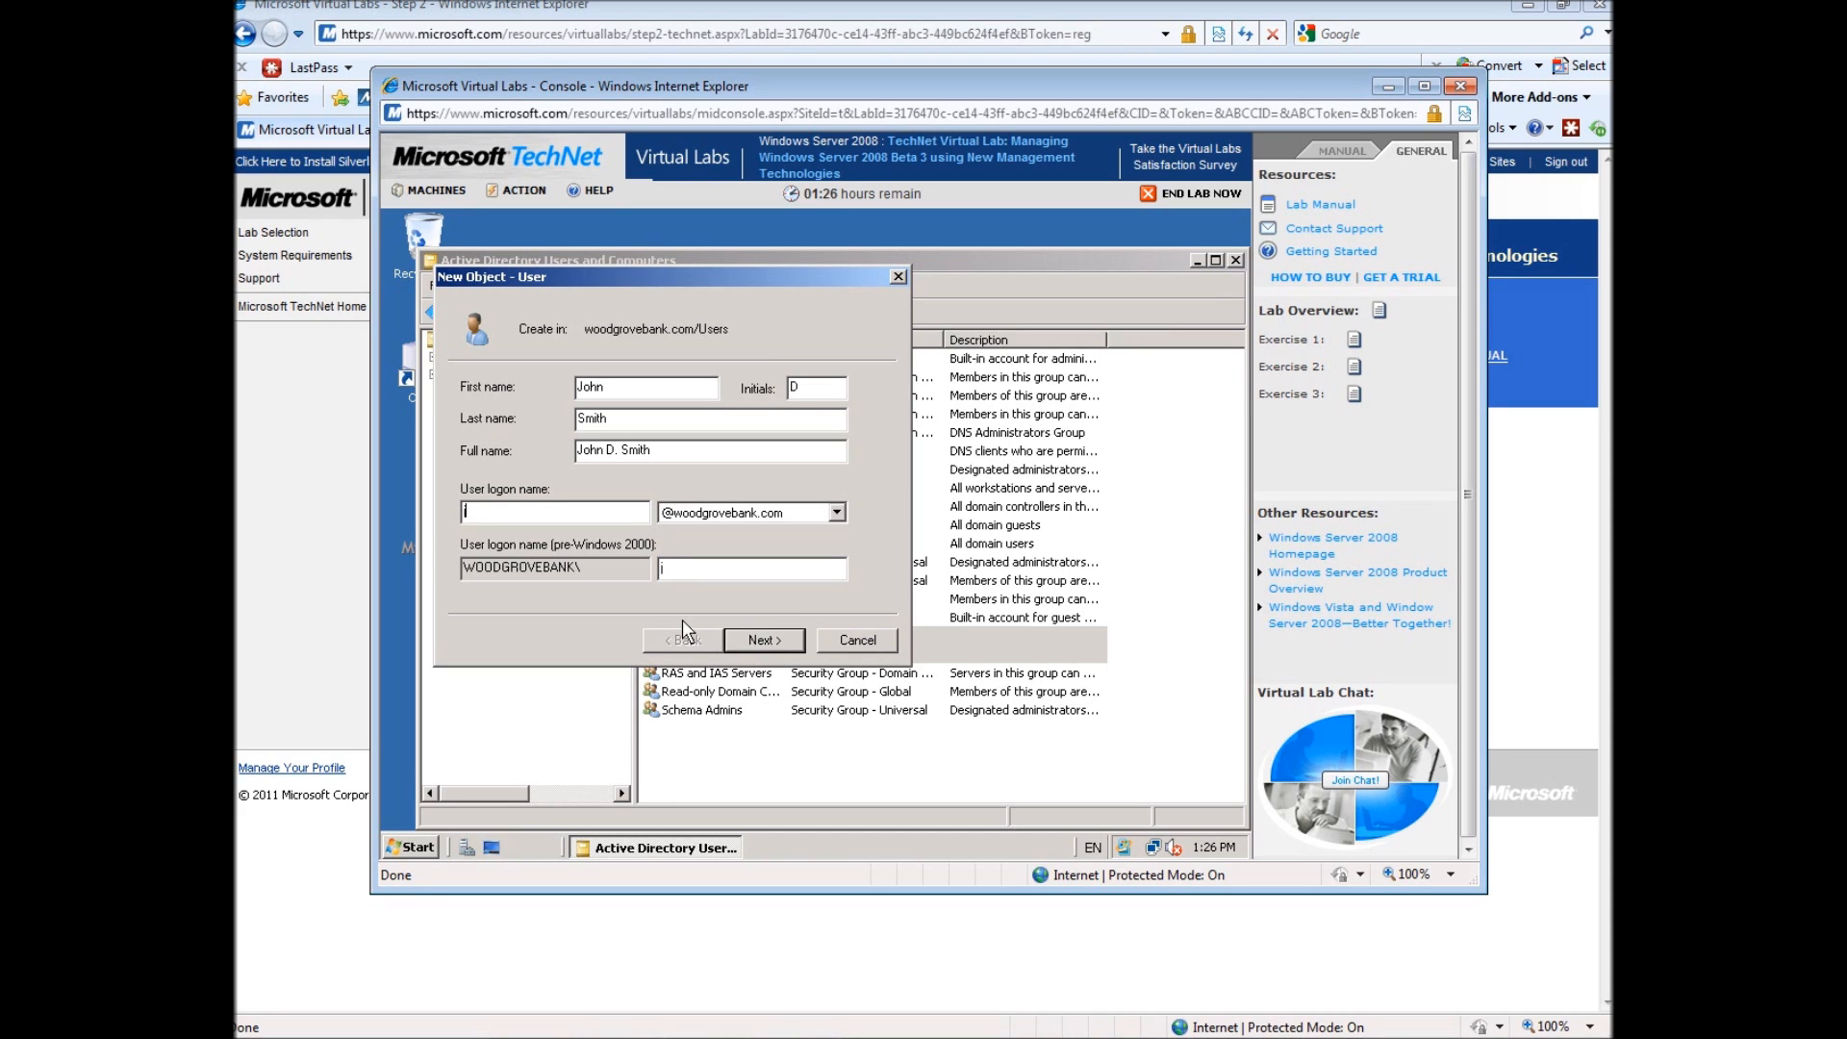
{"action": "type", "text": "jdsmith"}
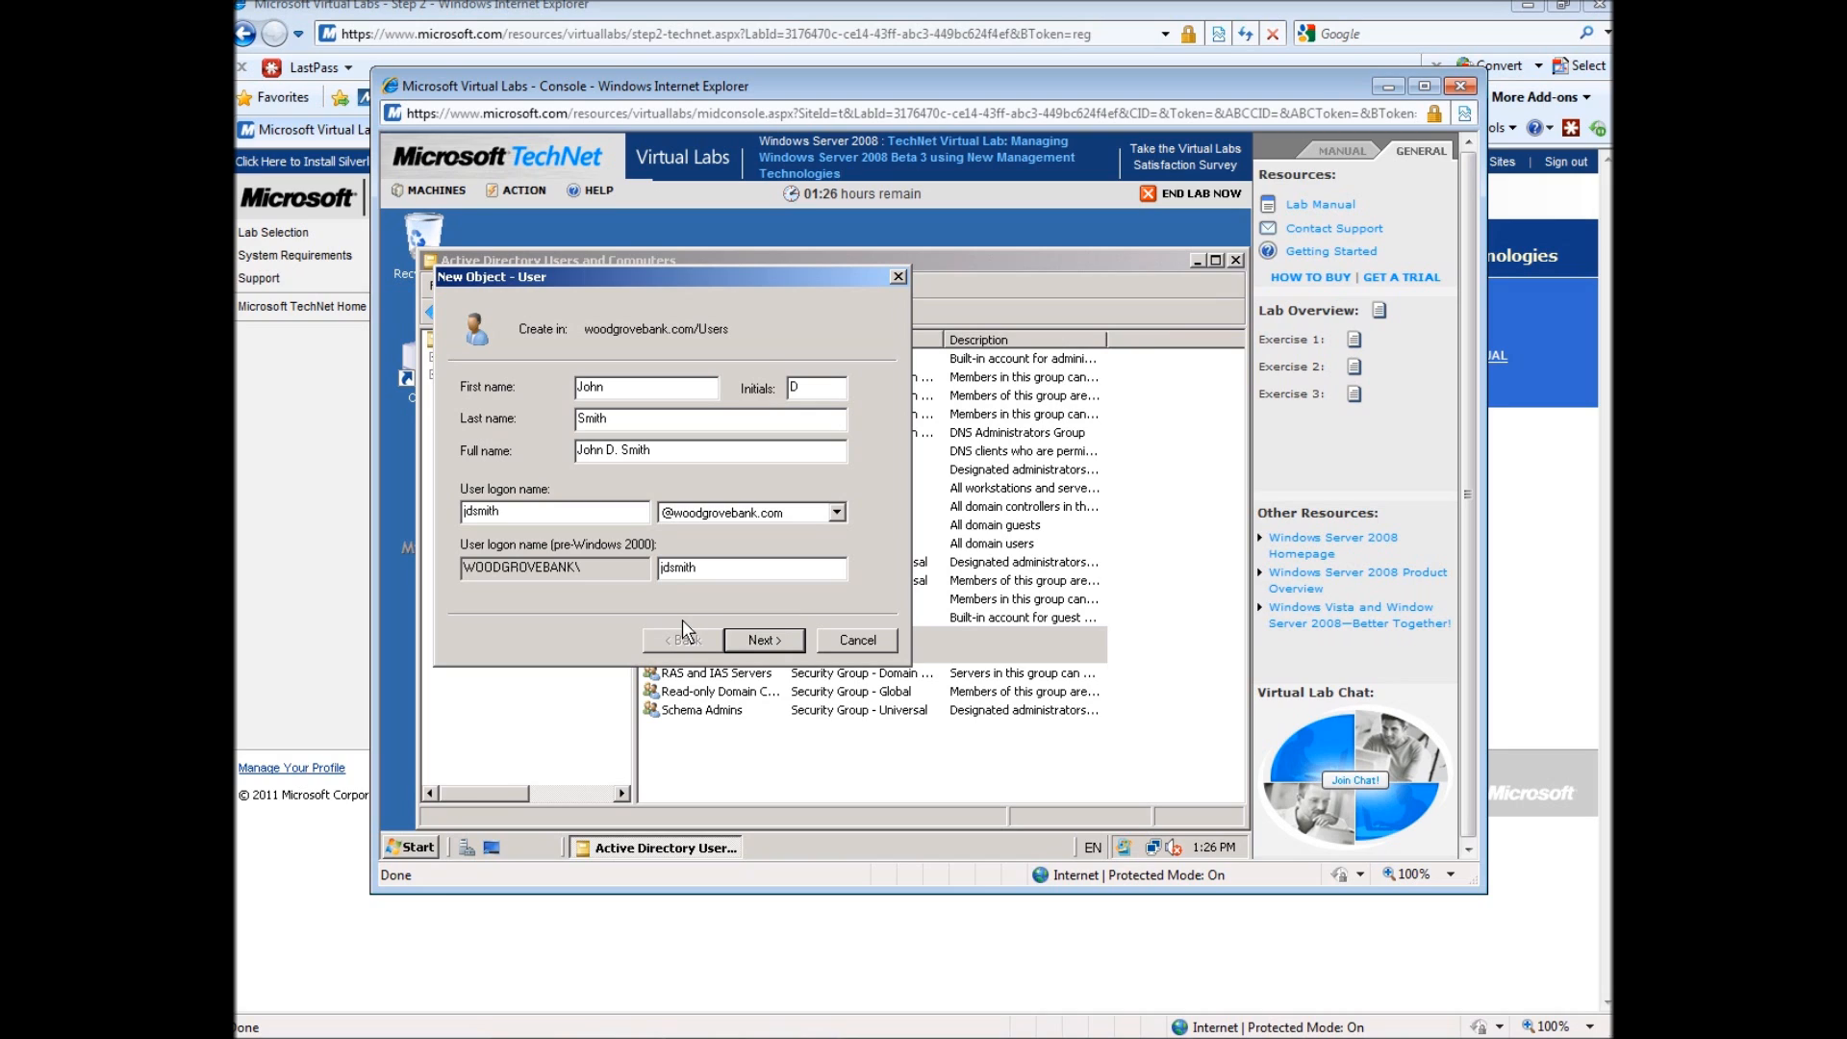
{"action": "left_click", "coordinate": [763, 640]}
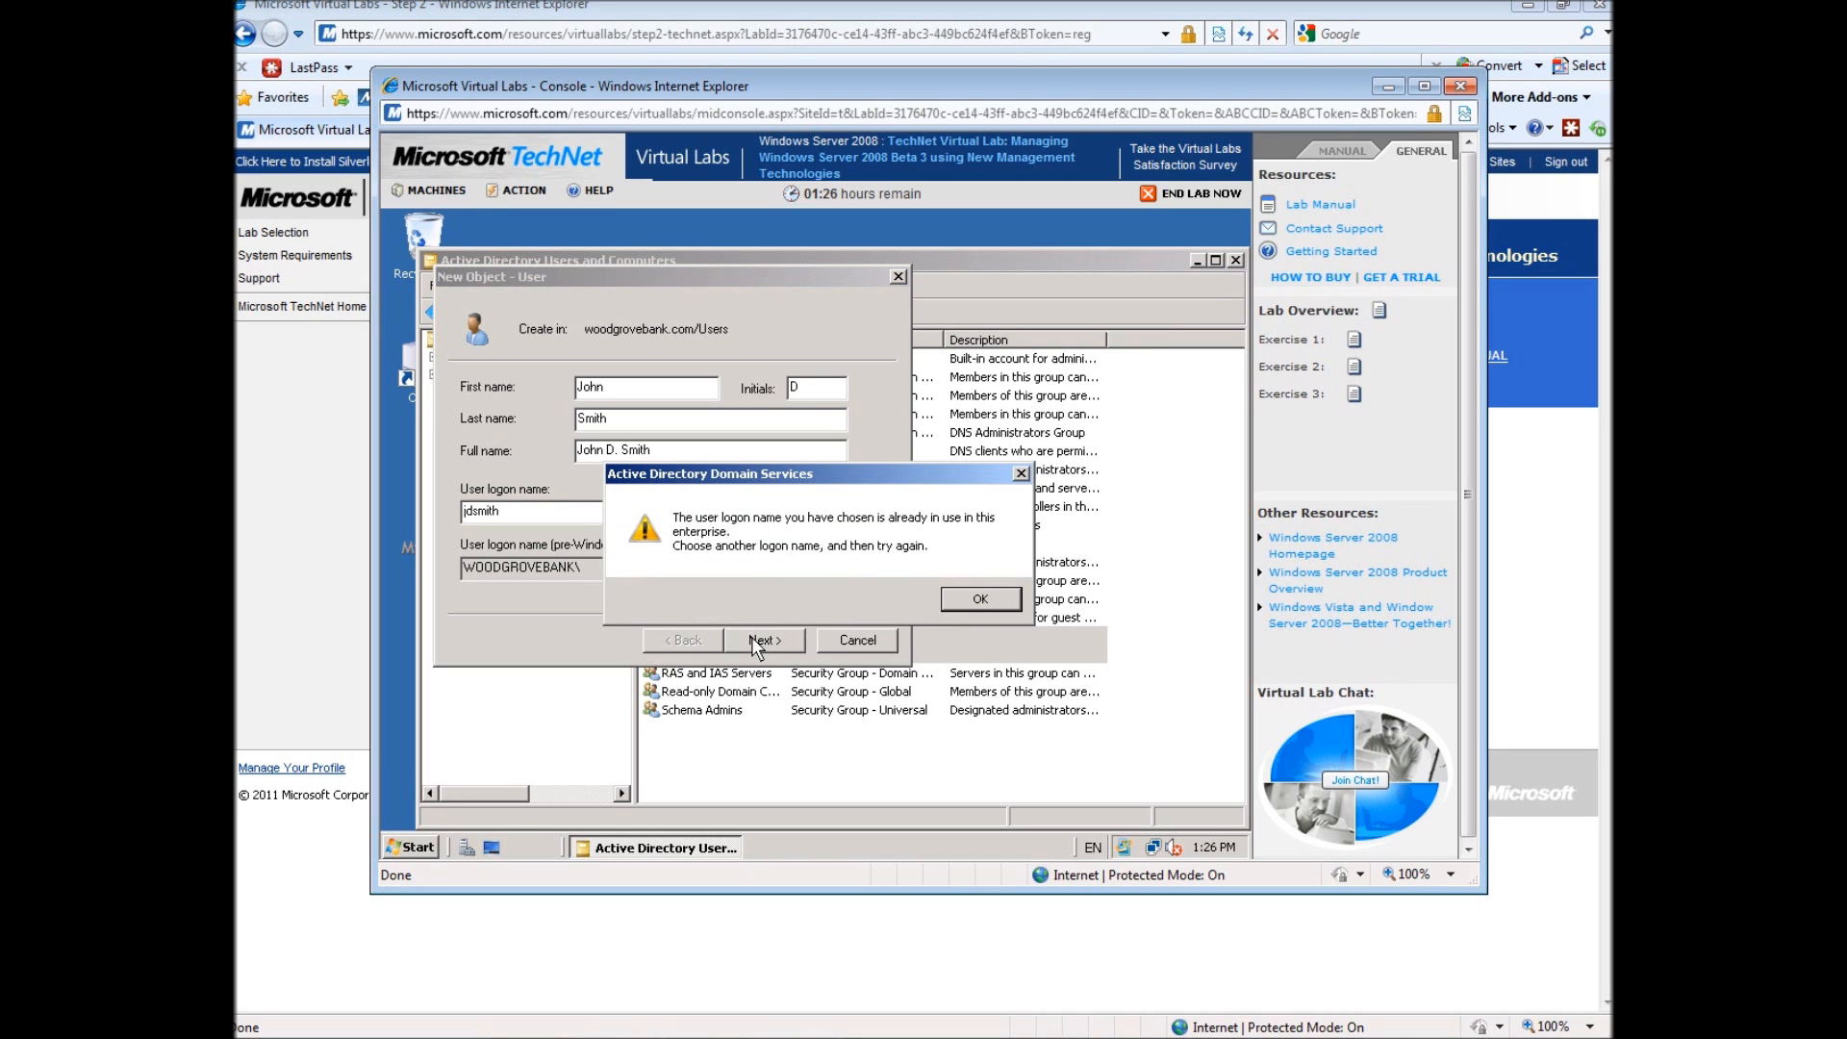
{"action": "mouse_move", "coordinate": [542, 548]}
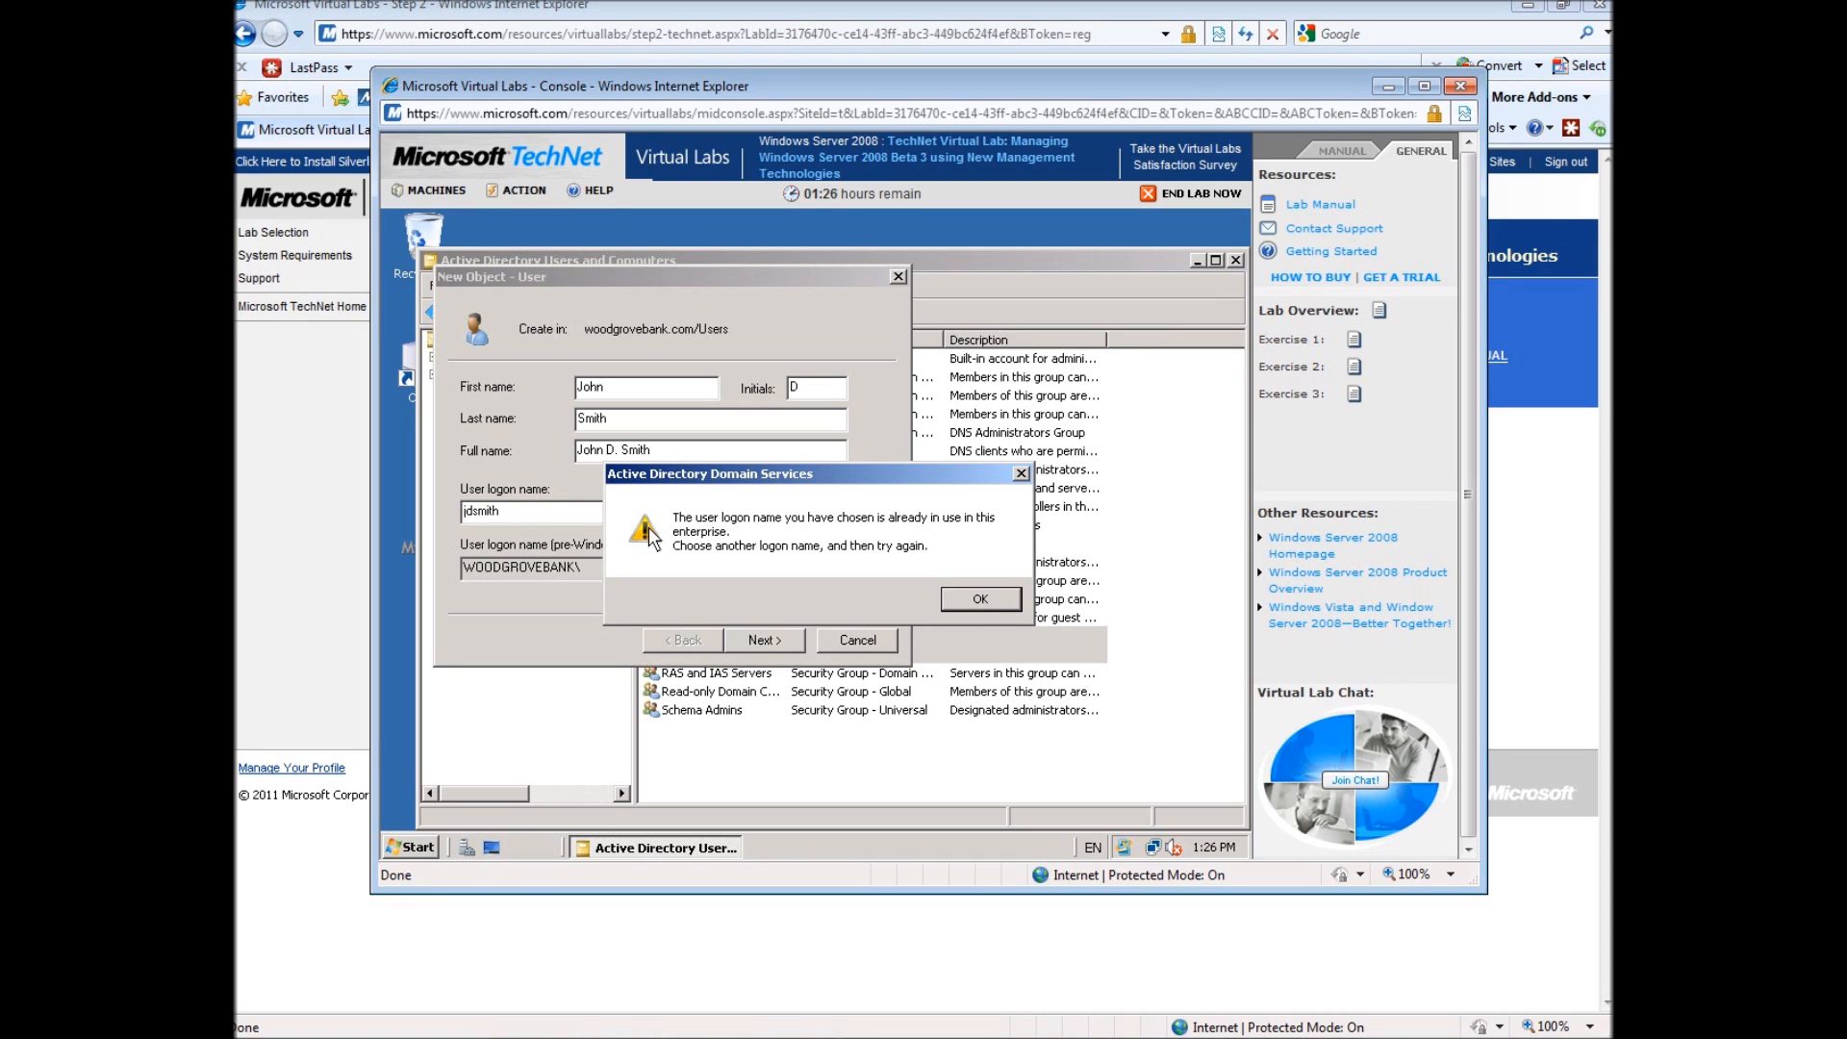
{"action": "mouse_move", "coordinate": [601, 406]}
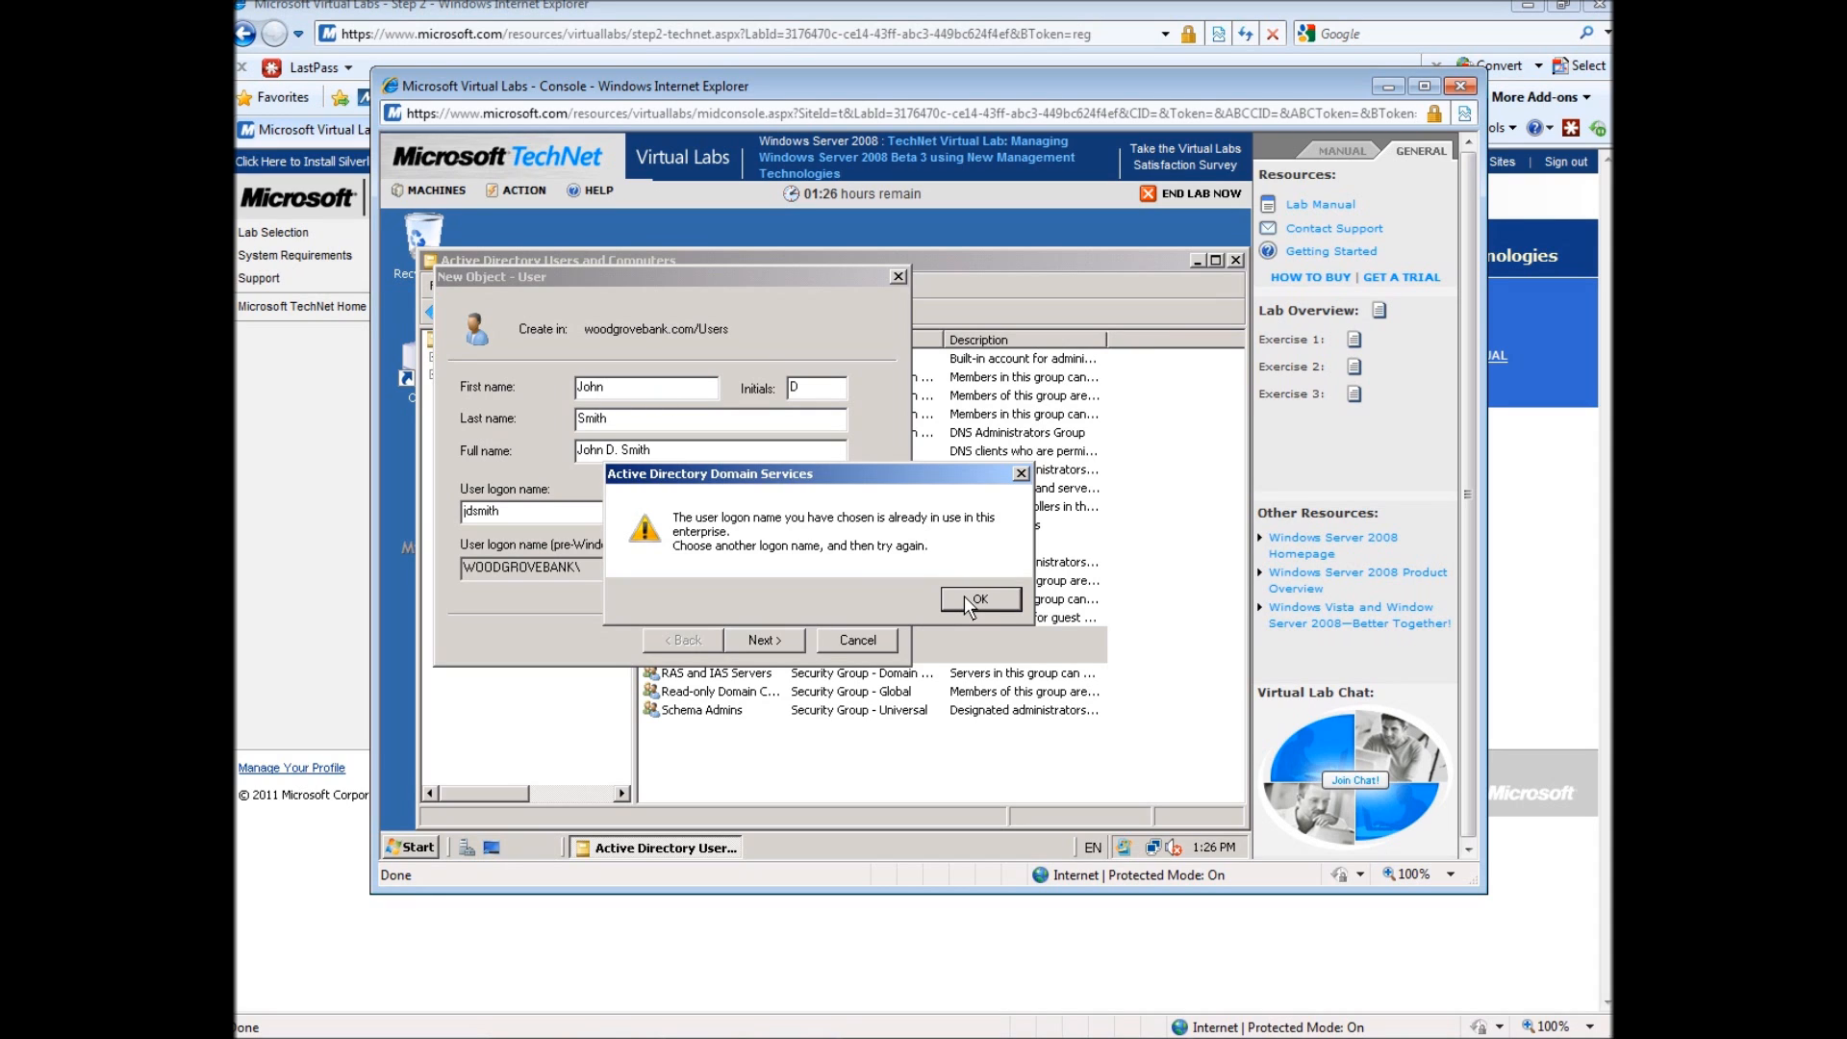
Dismiss the duplicate logon name warning and change the logon name to jdsmith2
{"action": "left_click", "coordinate": [980, 598]}
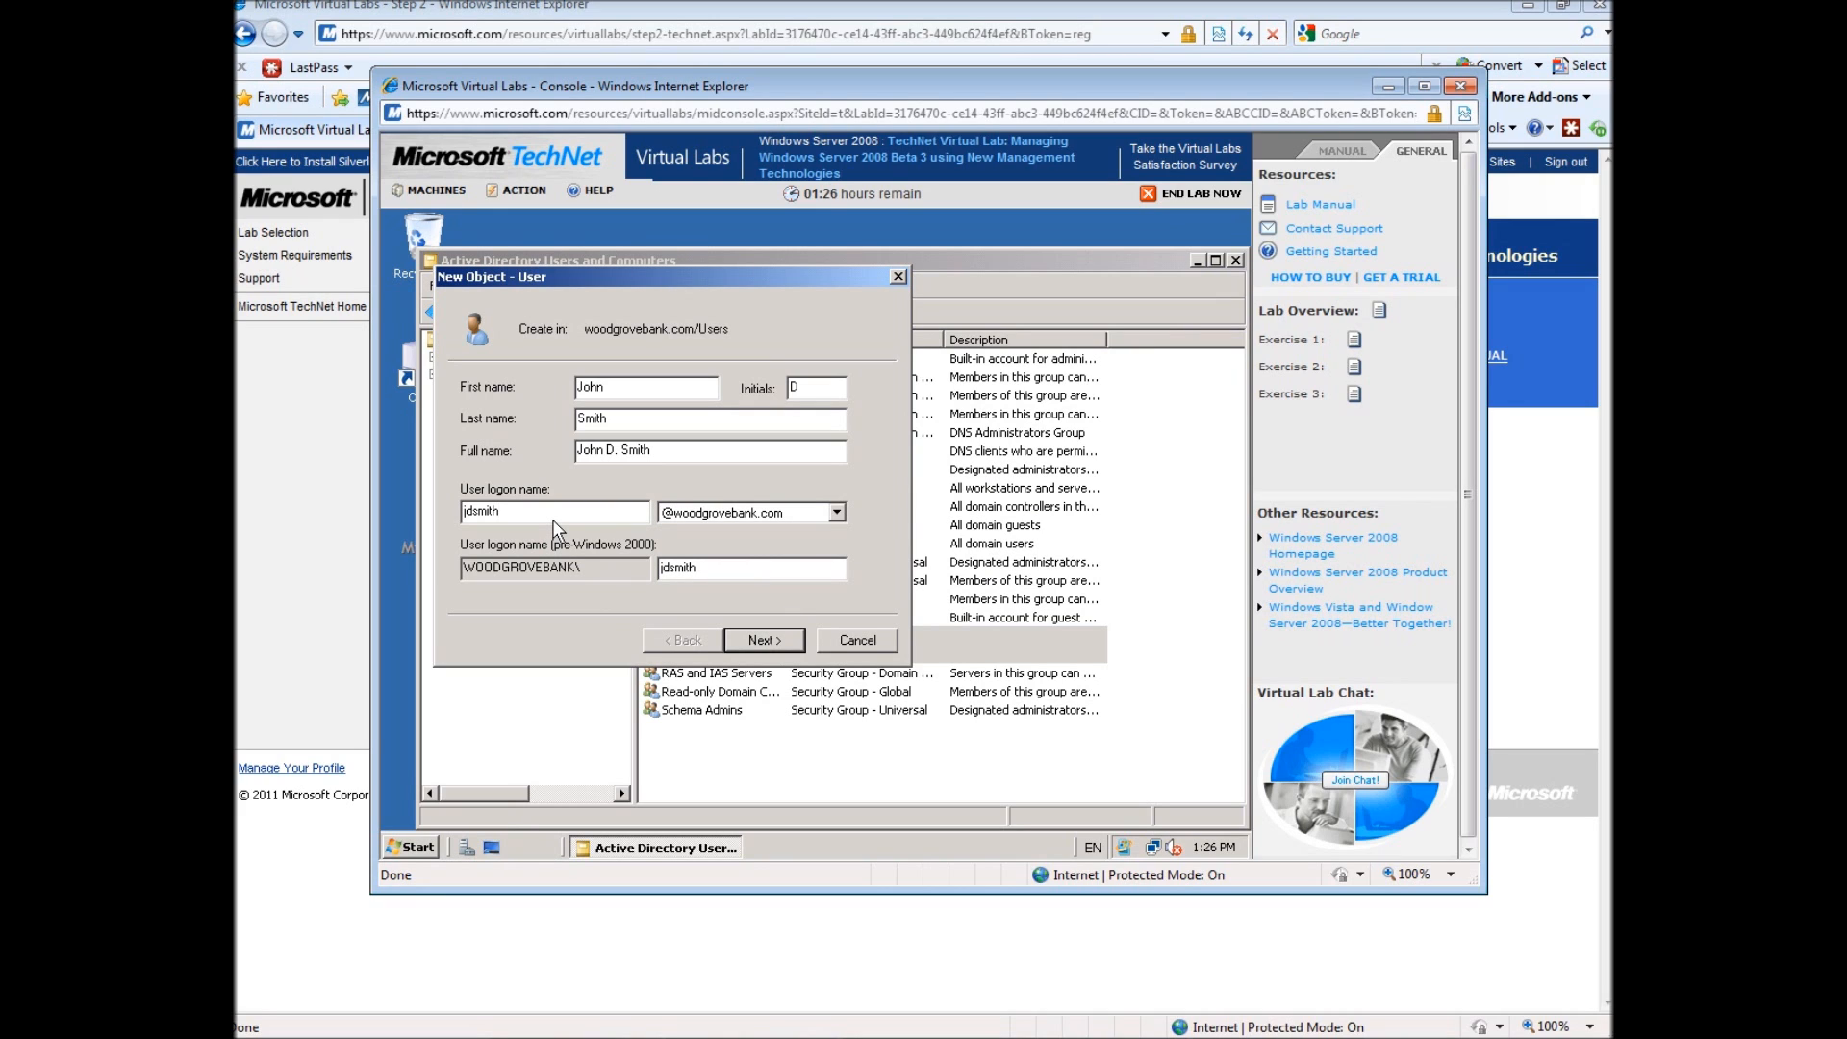
{"action": "type", "text": "2"}
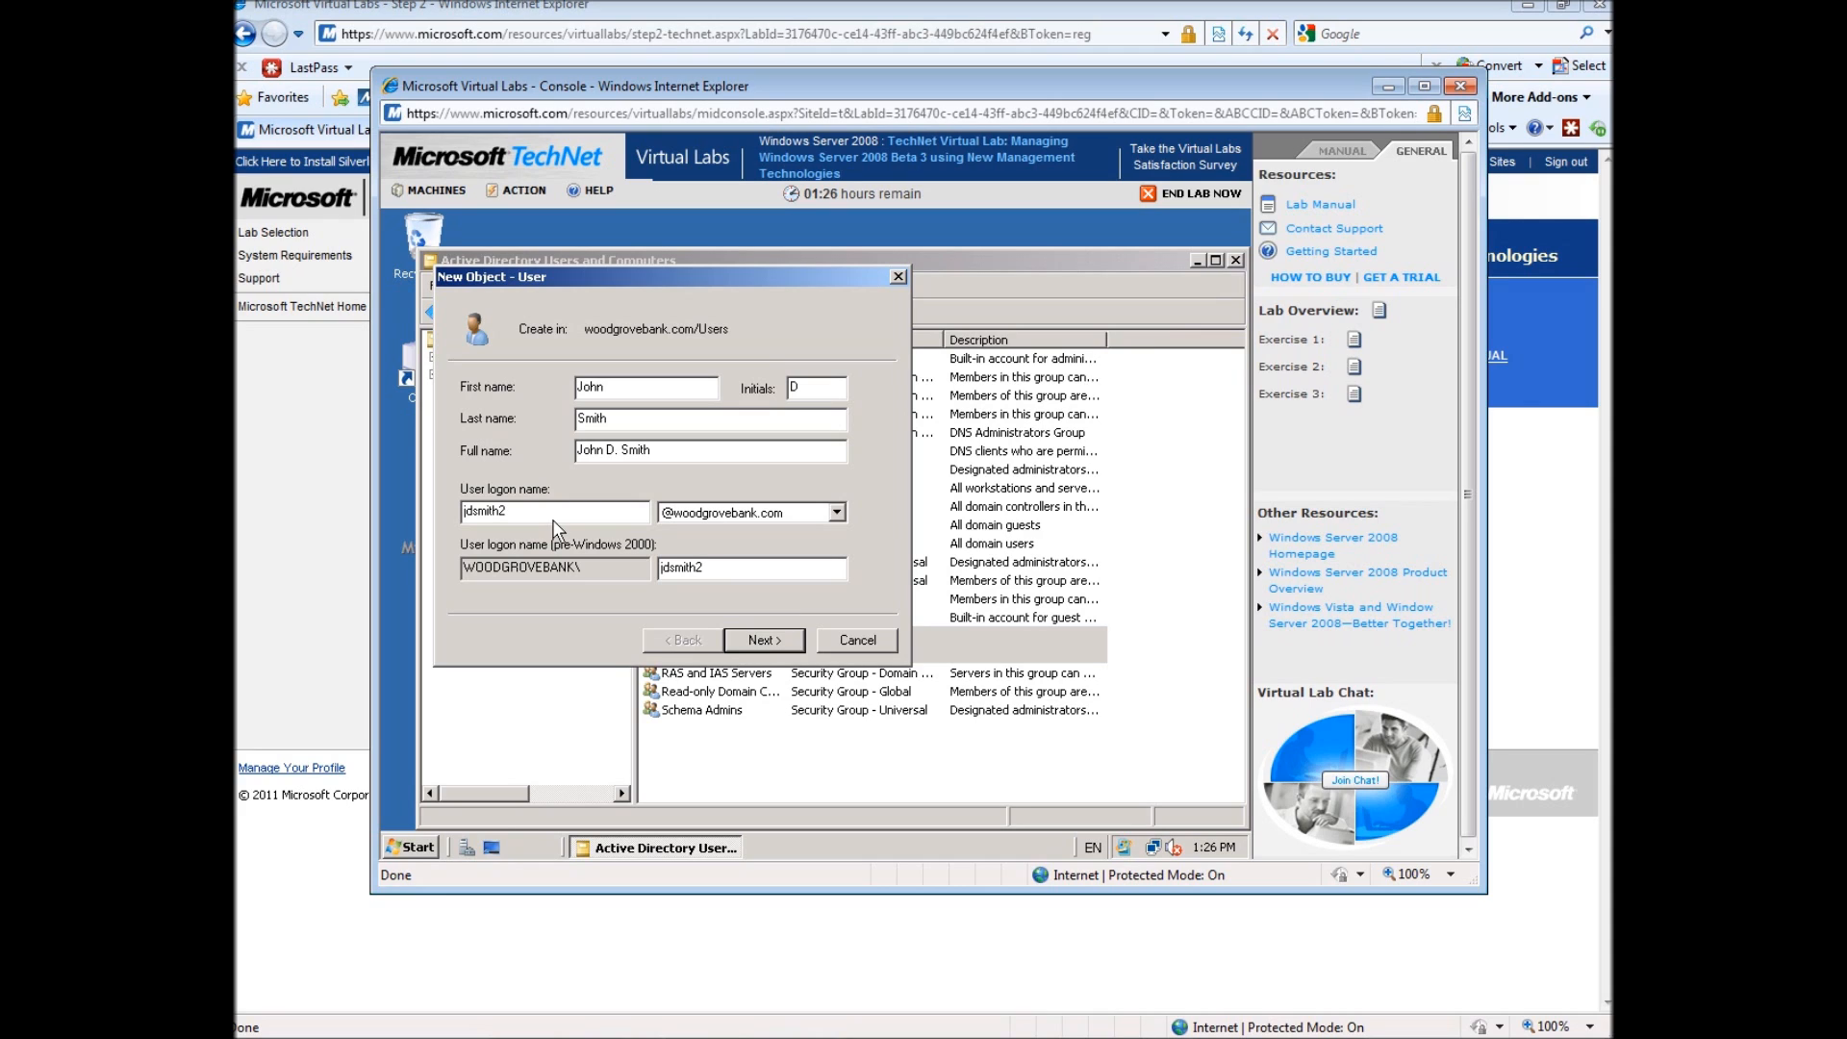
{"action": "mouse_move", "coordinate": [748, 660]}
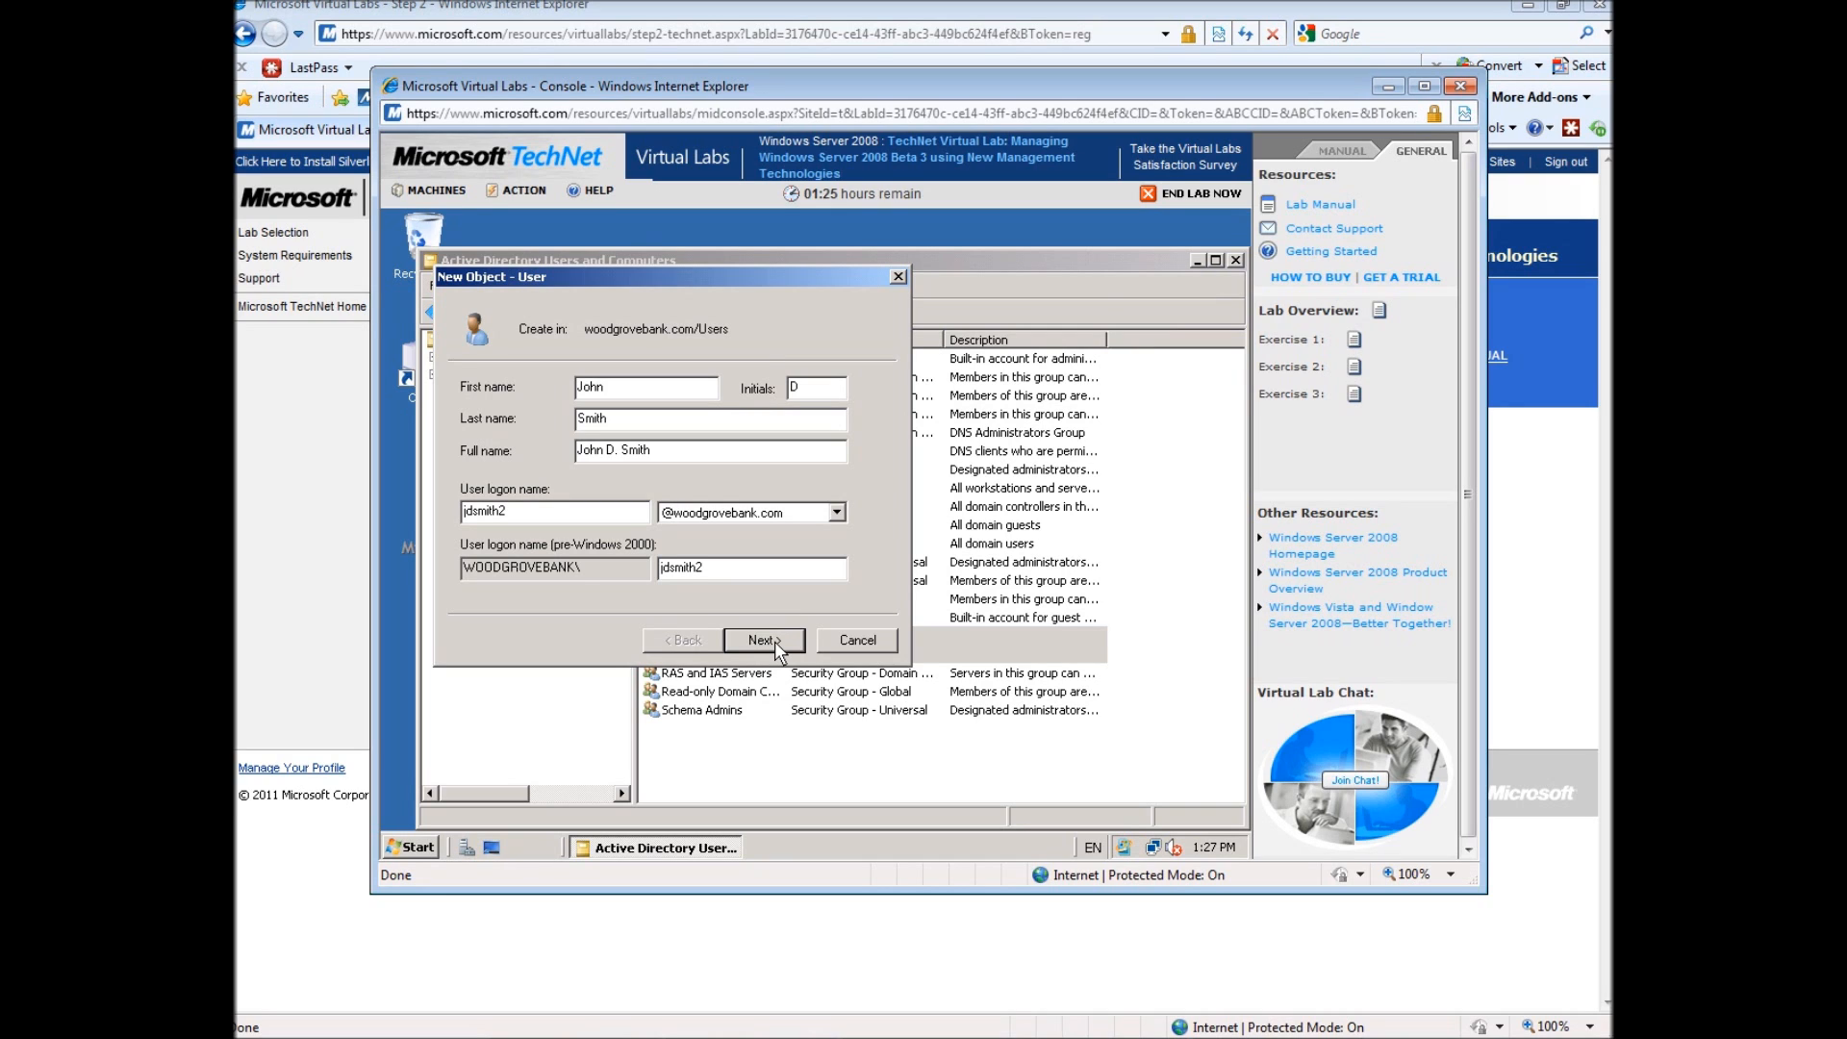
{"action": "left_click", "coordinate": [760, 639]}
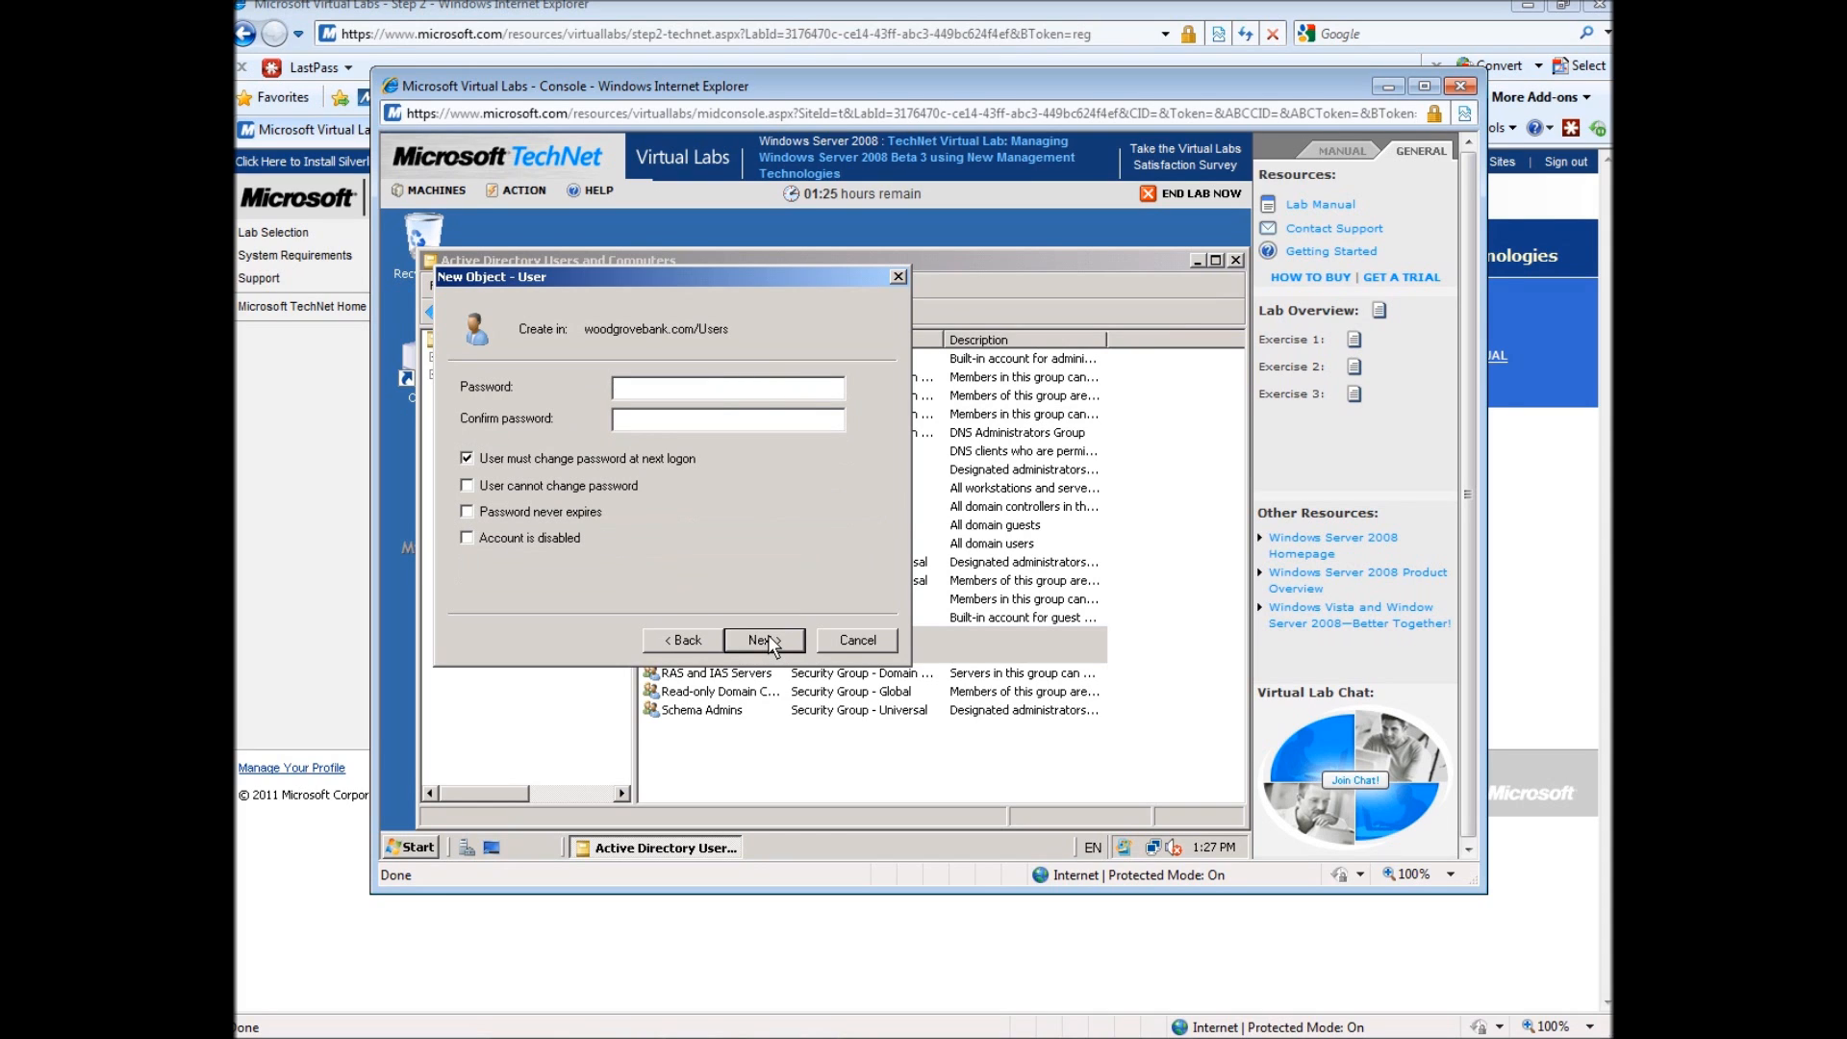
Enter and confirm John D. Smith's password and finish creating the jdsmith2 account
{"action": "type", "text": "••"}
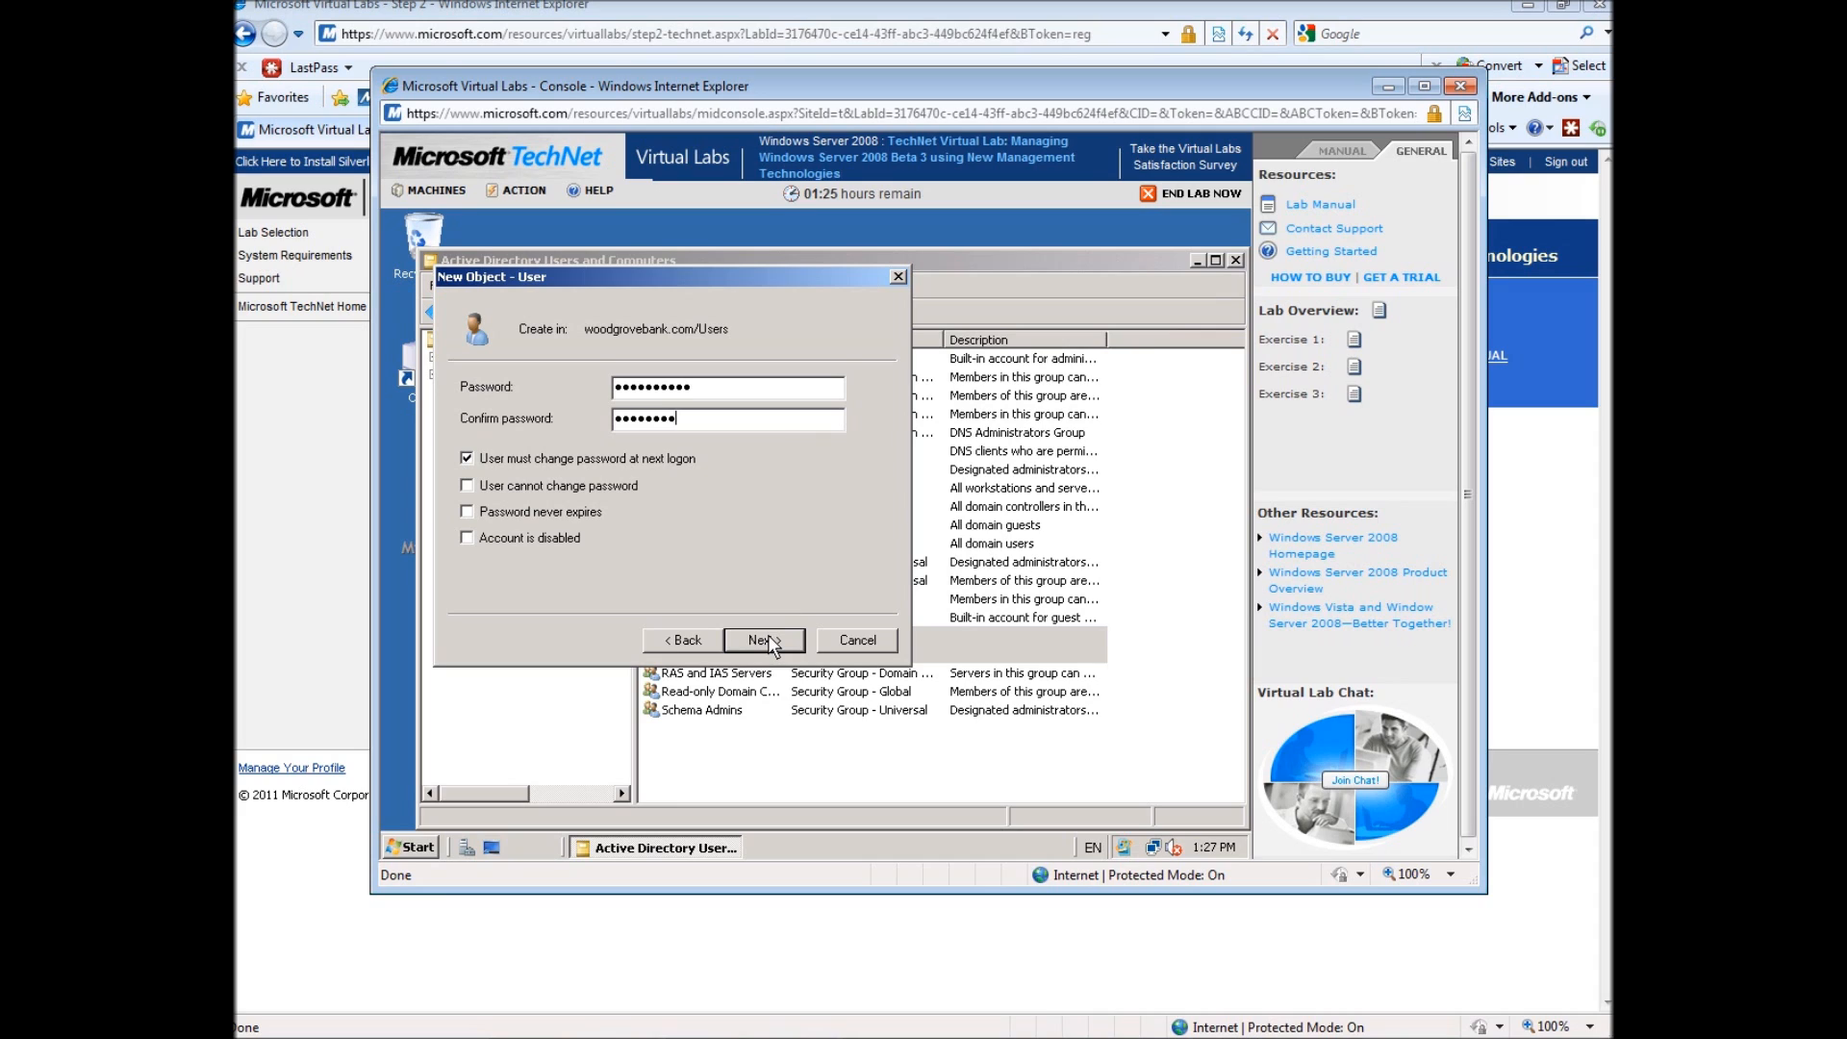
{"action": "type", "text": "•"}
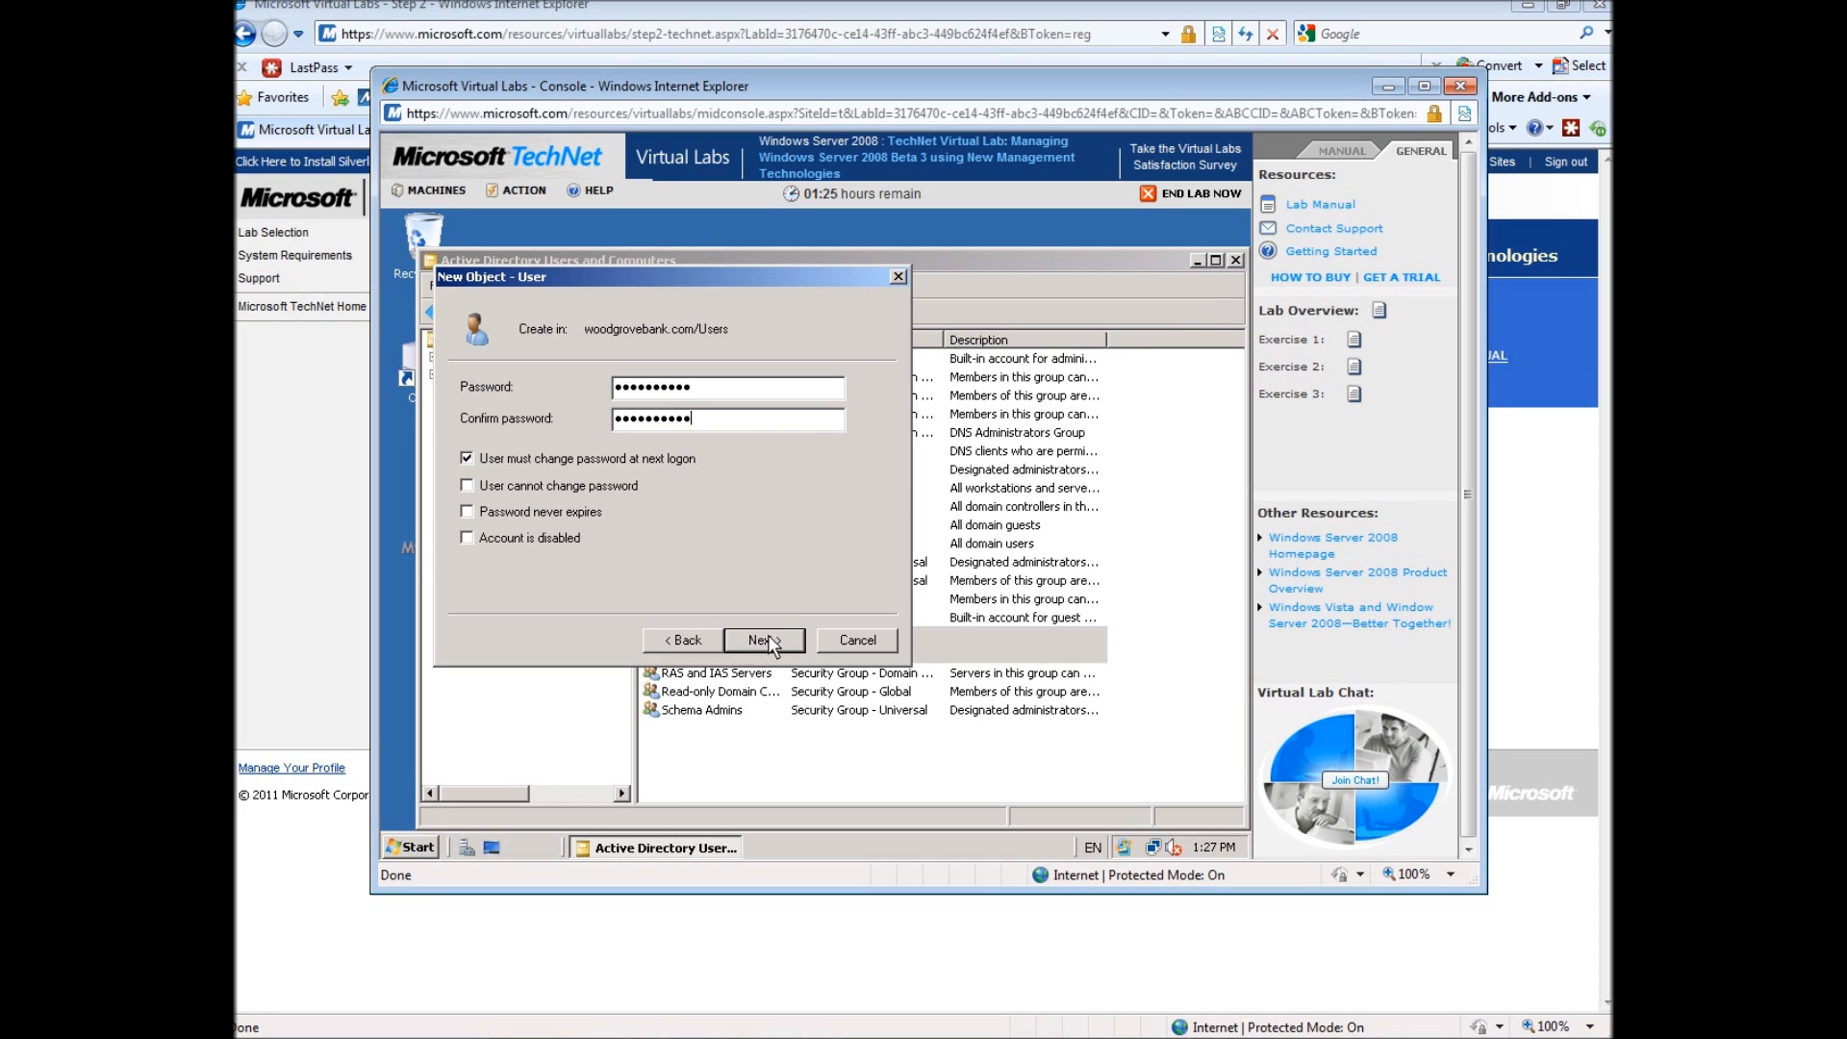
{"action": "left_click", "coordinate": [762, 640]}
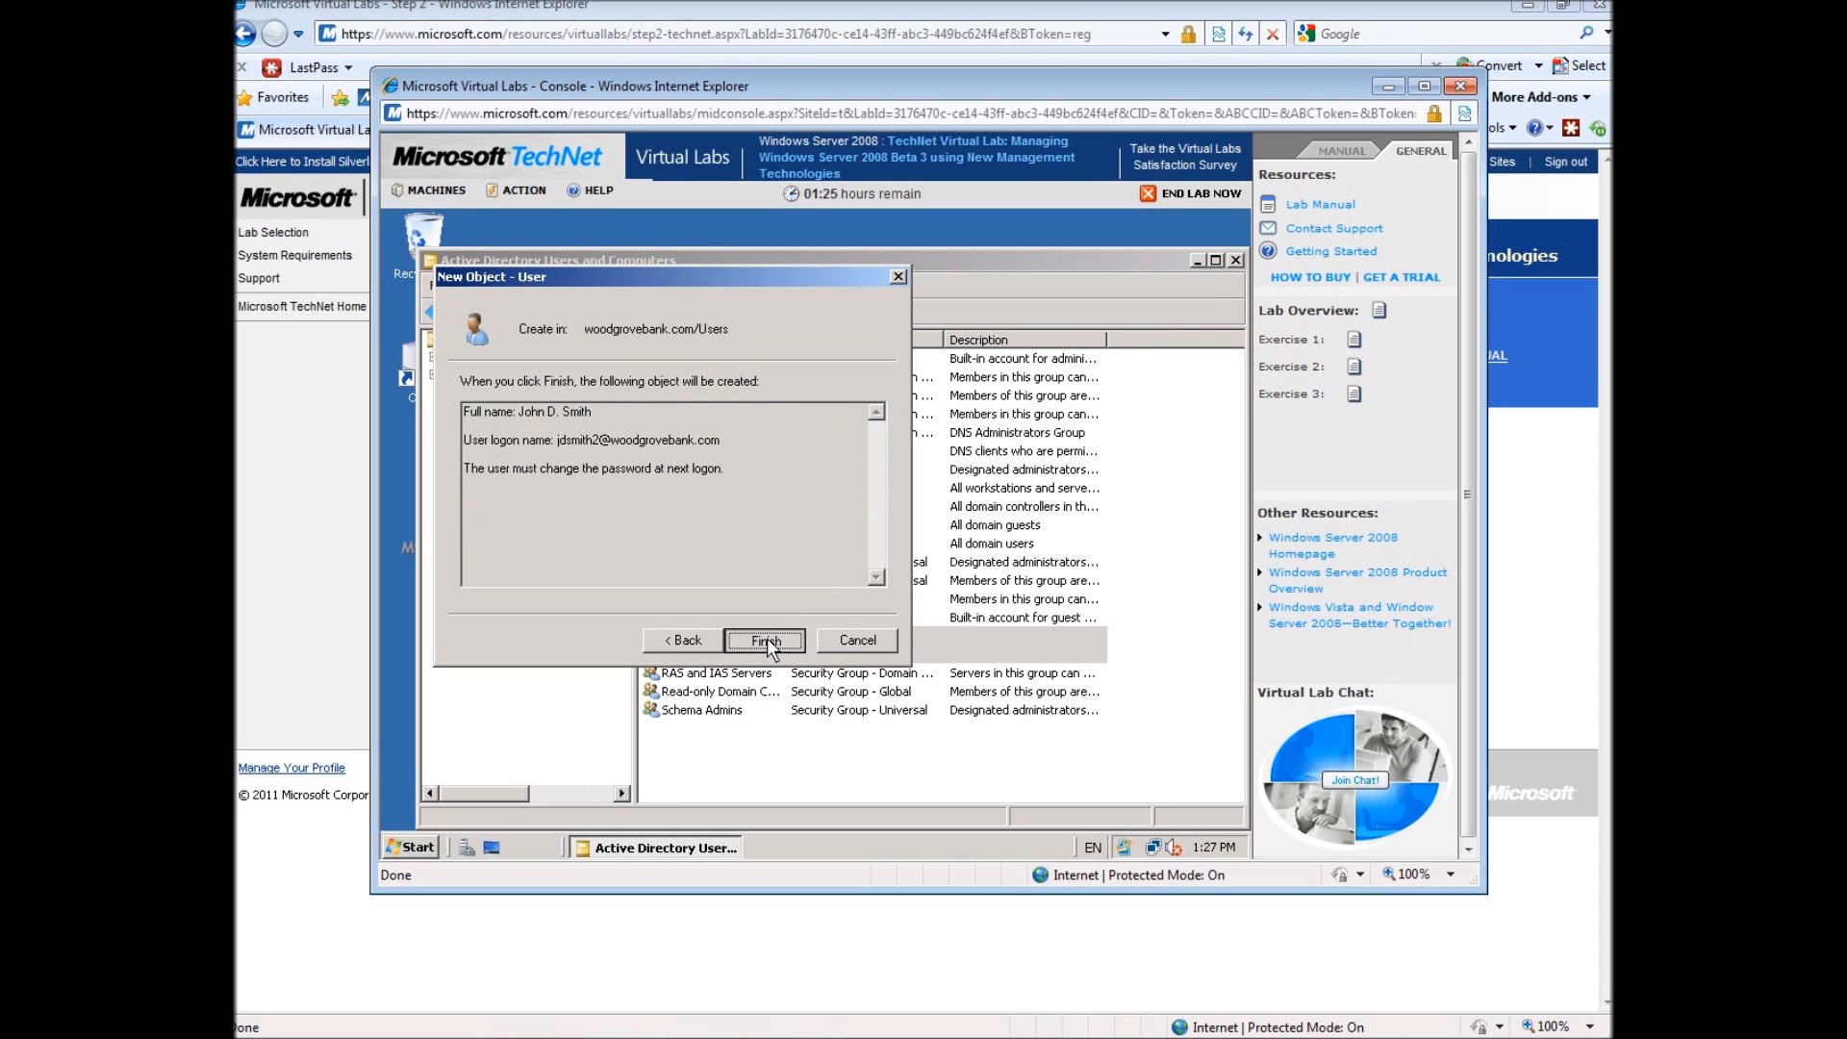
{"action": "left_click", "coordinate": [762, 640]}
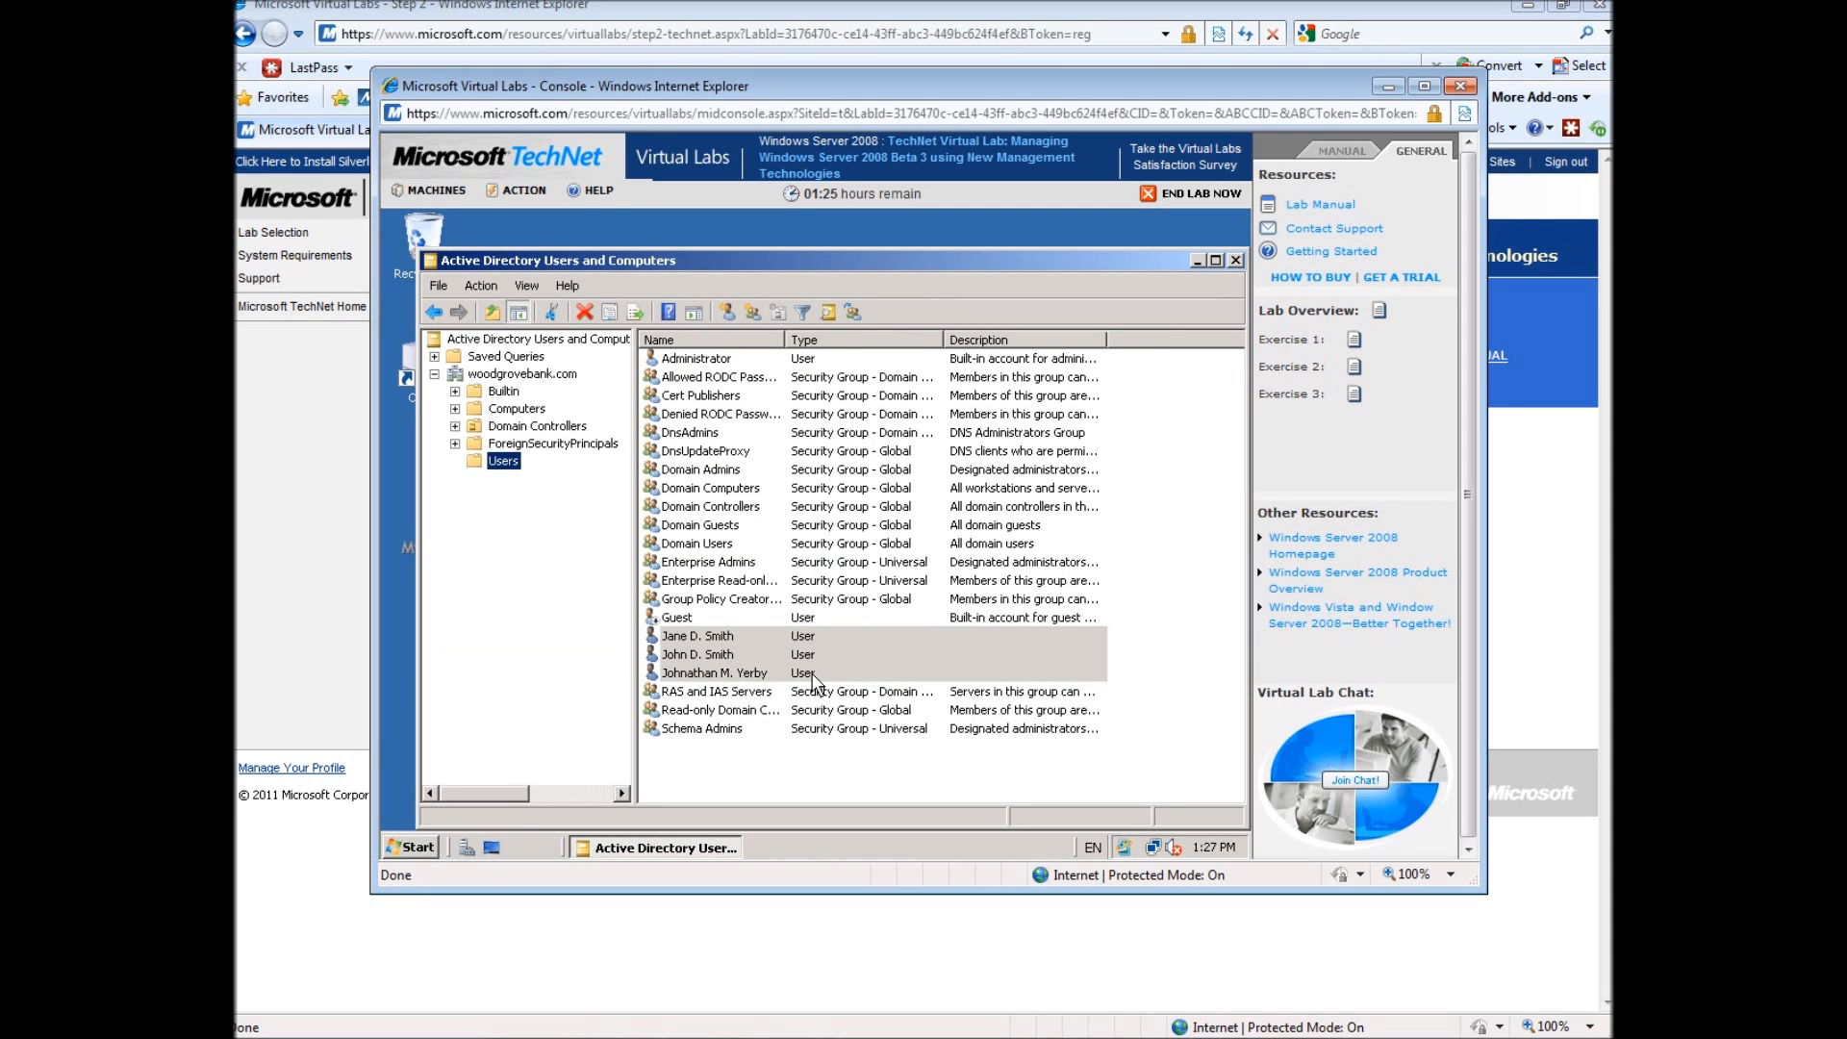
{"action": "left_click", "coordinate": [697, 672]}
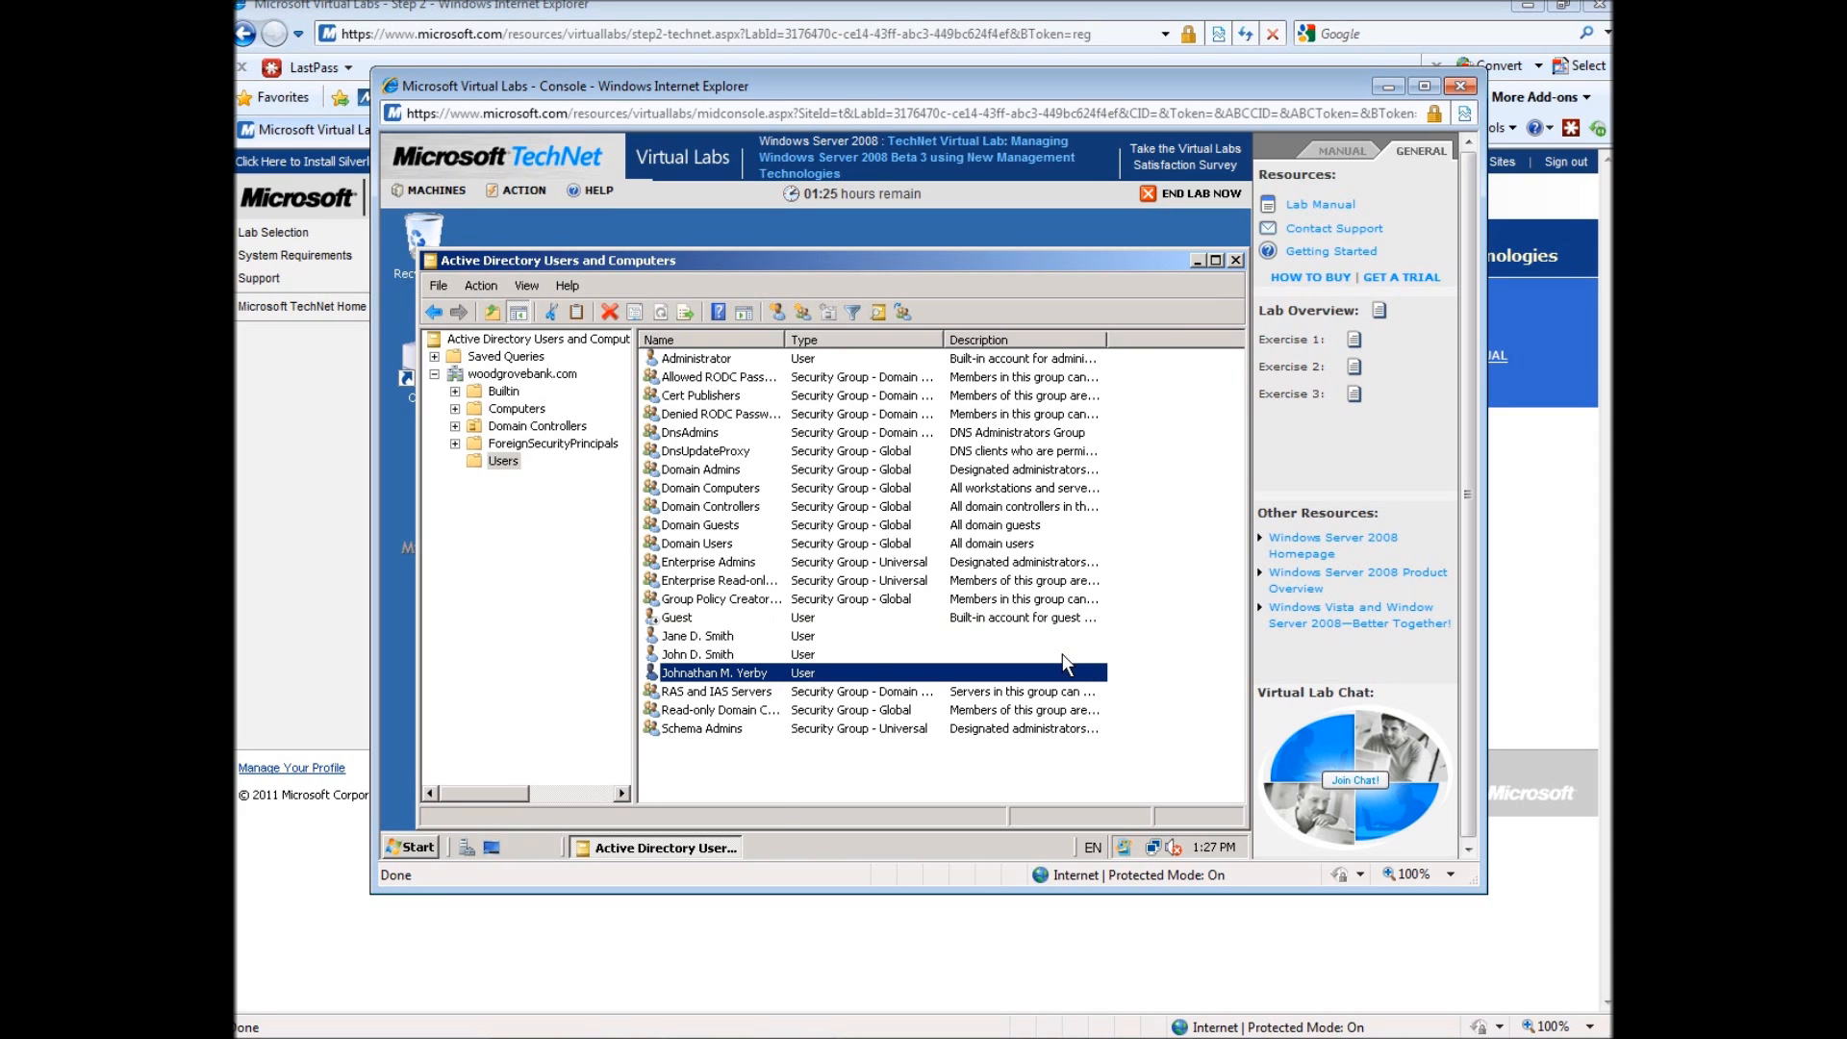
{"action": "double_click", "coordinate": [713, 672]}
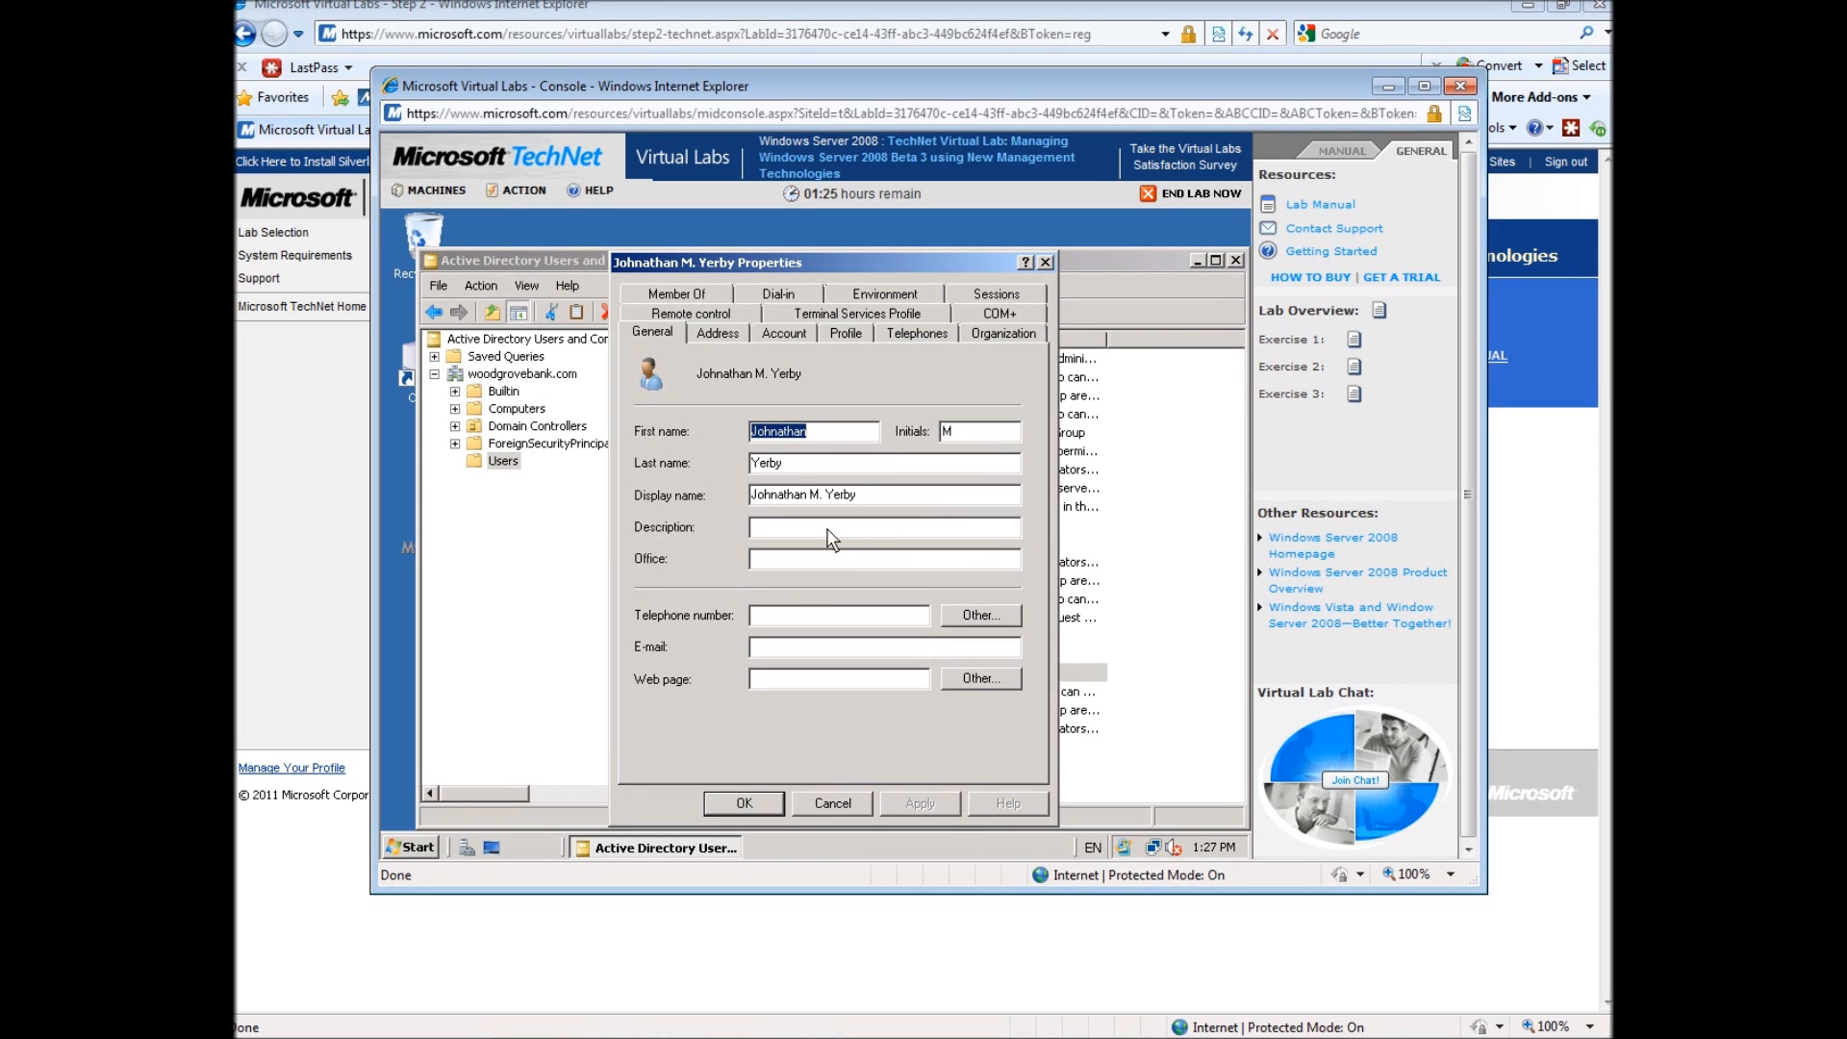
{"action": "type", "text": "Pres"}
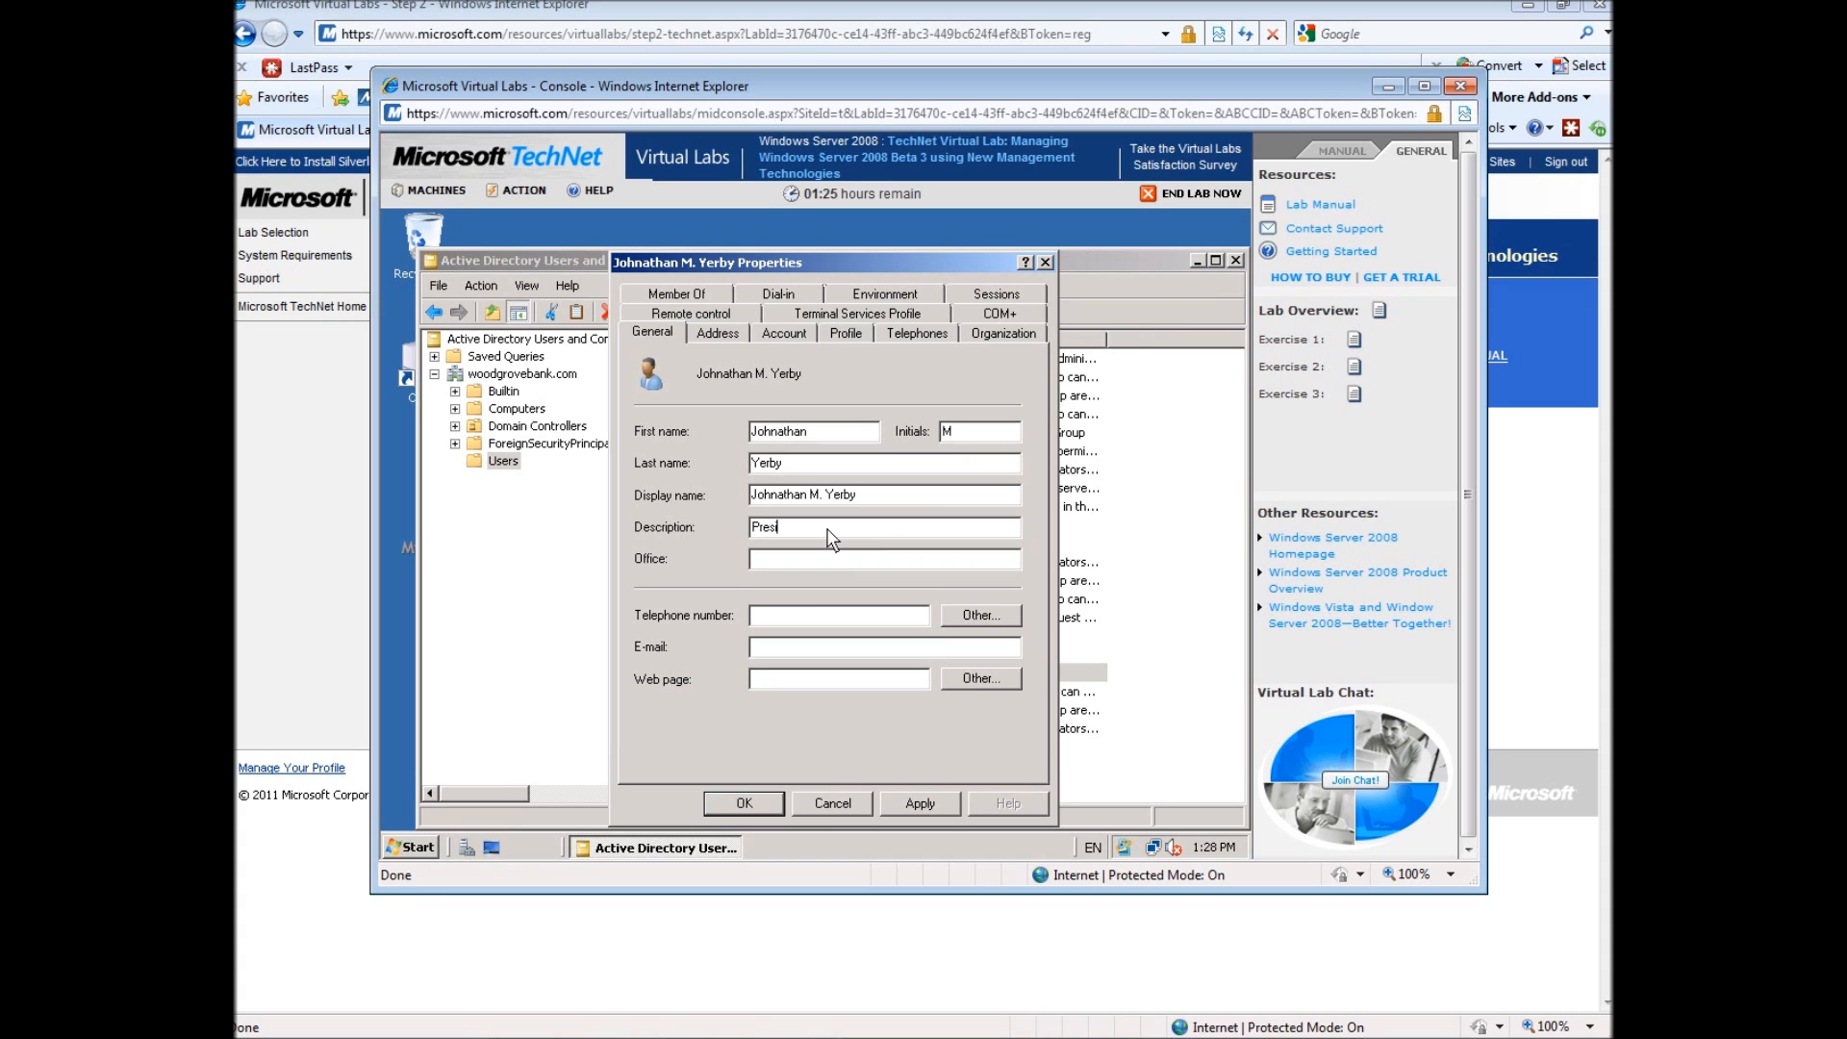
{"action": "type", "text": "ident"}
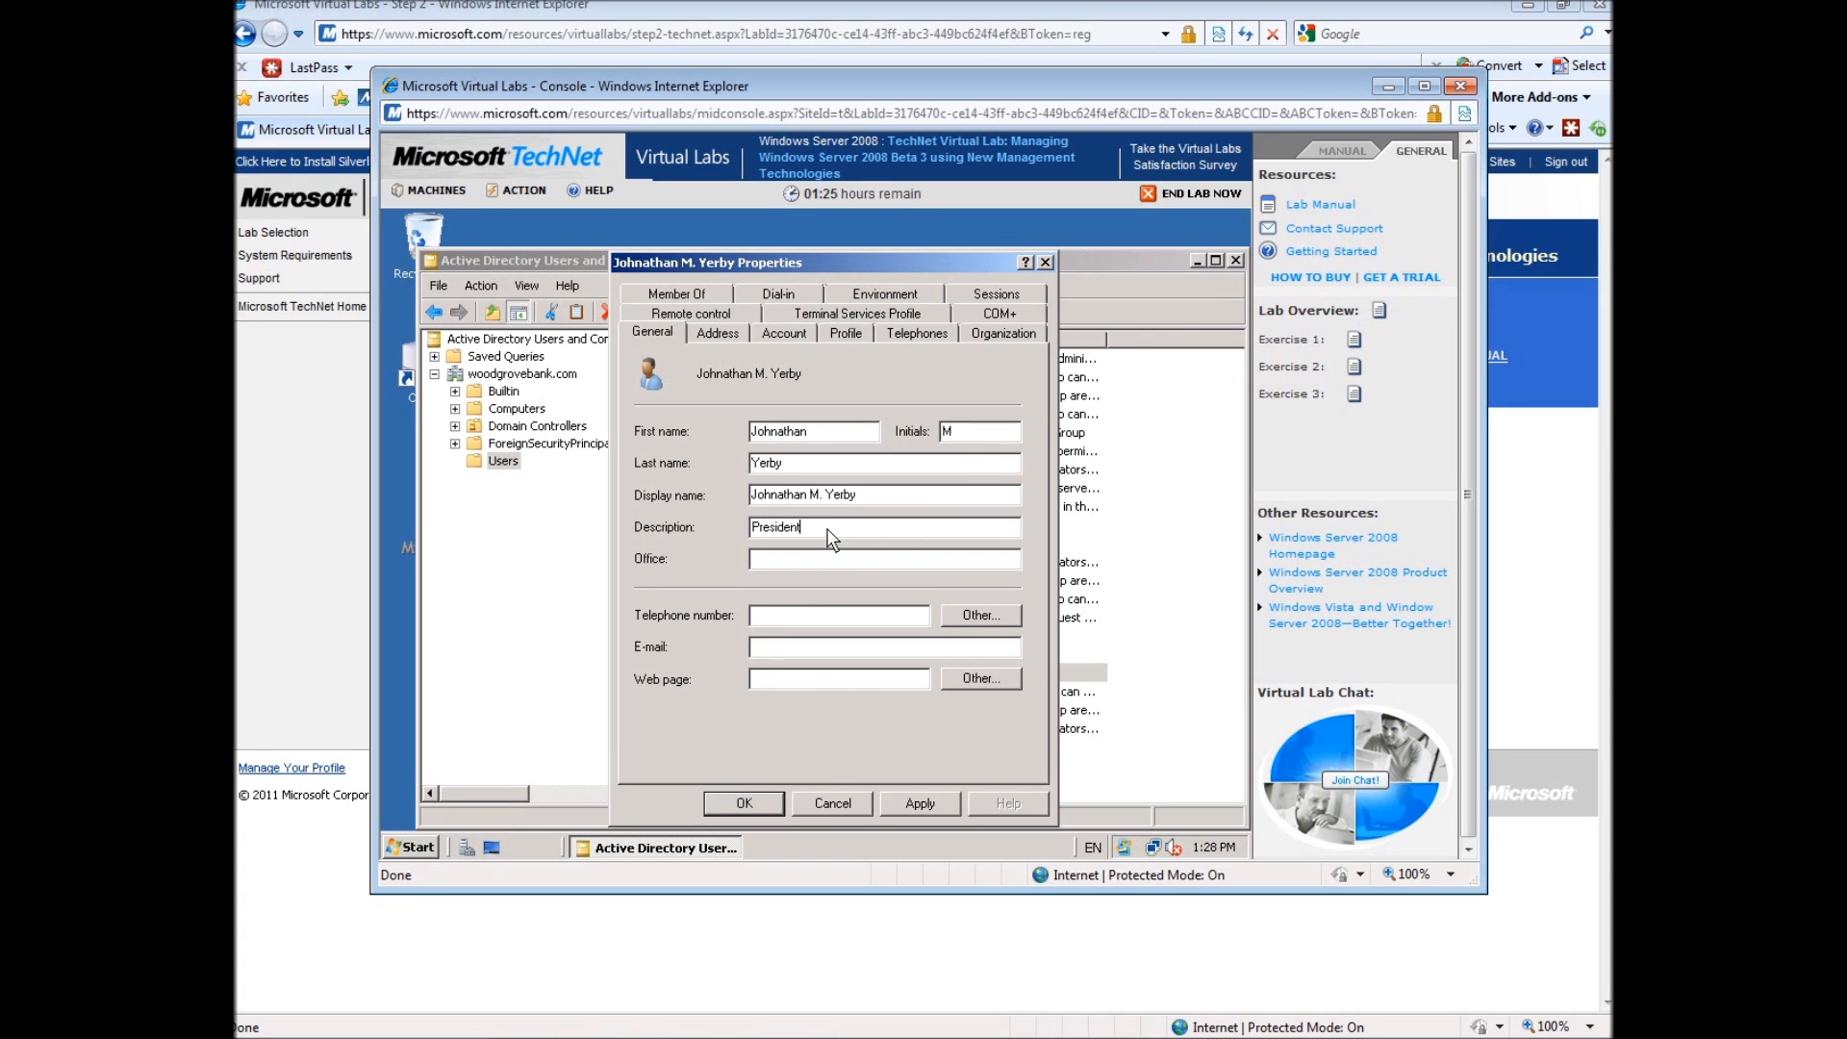
{"action": "left_click", "coordinate": [744, 802]}
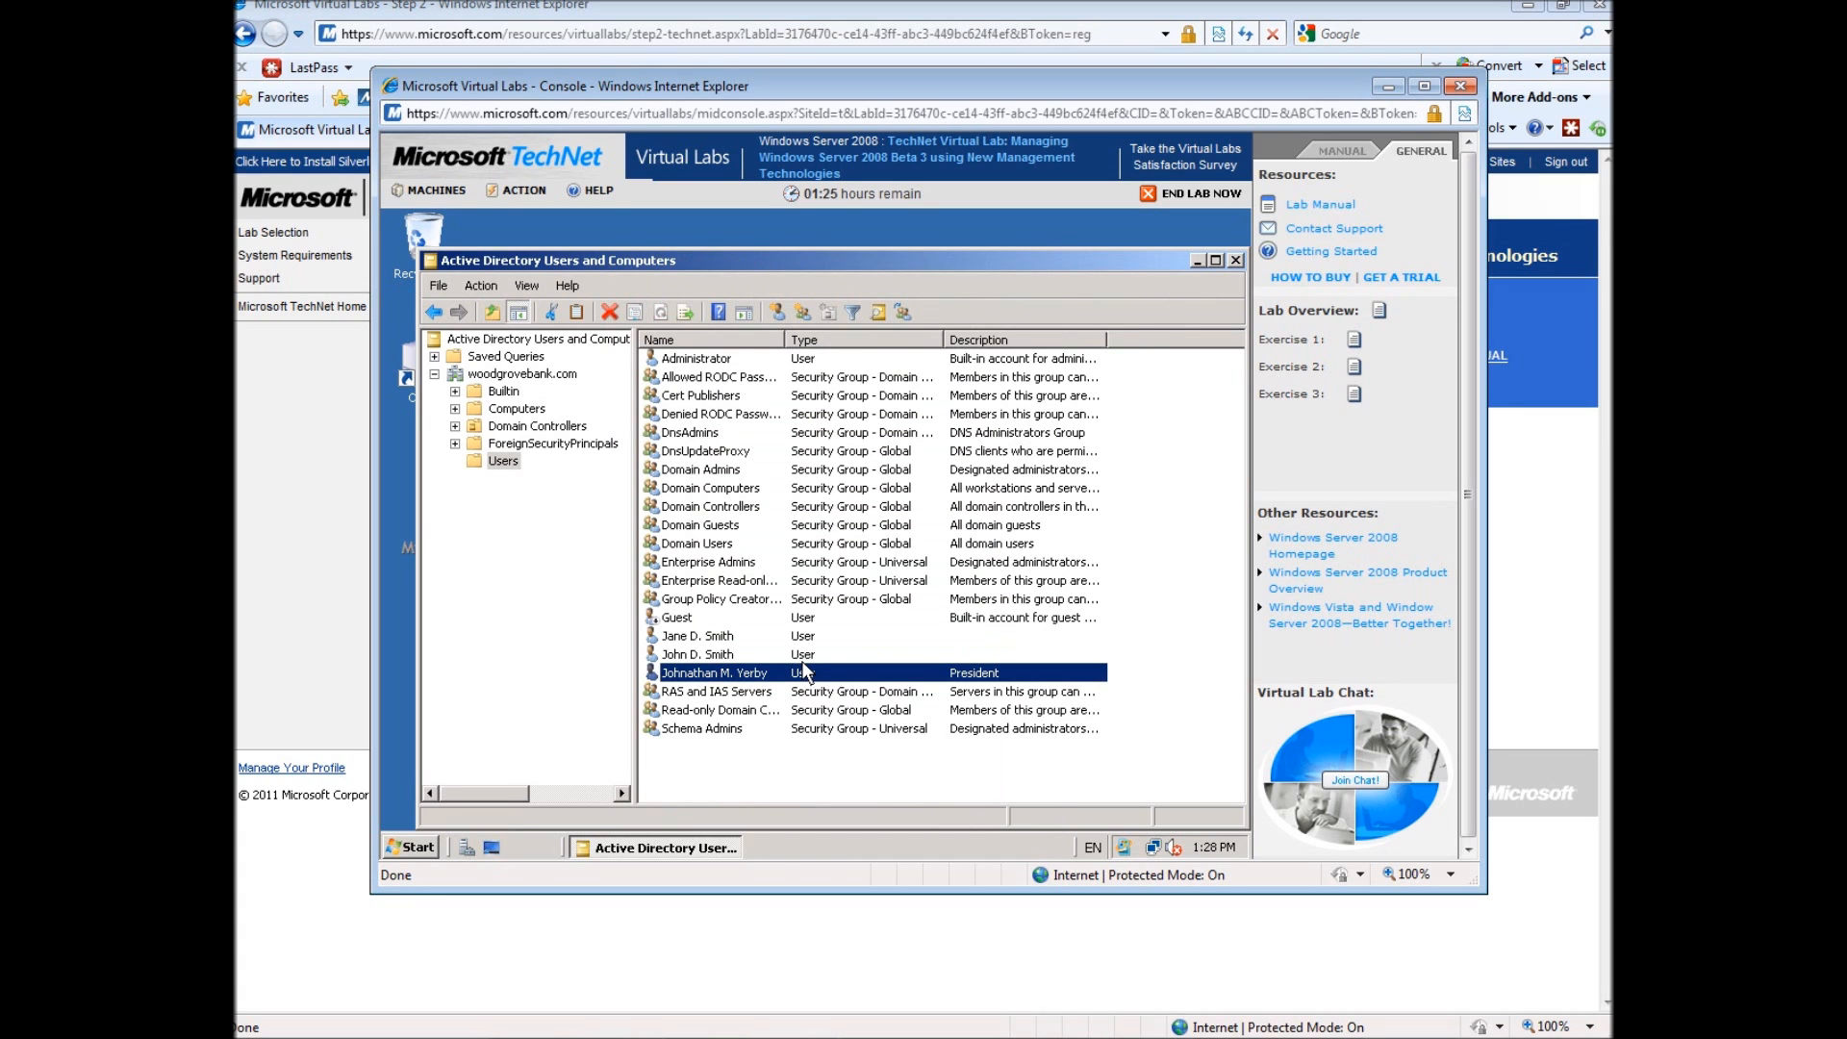
Give John D. Smith the Senior Accountant description
{"action": "double_click", "coordinate": [698, 654]}
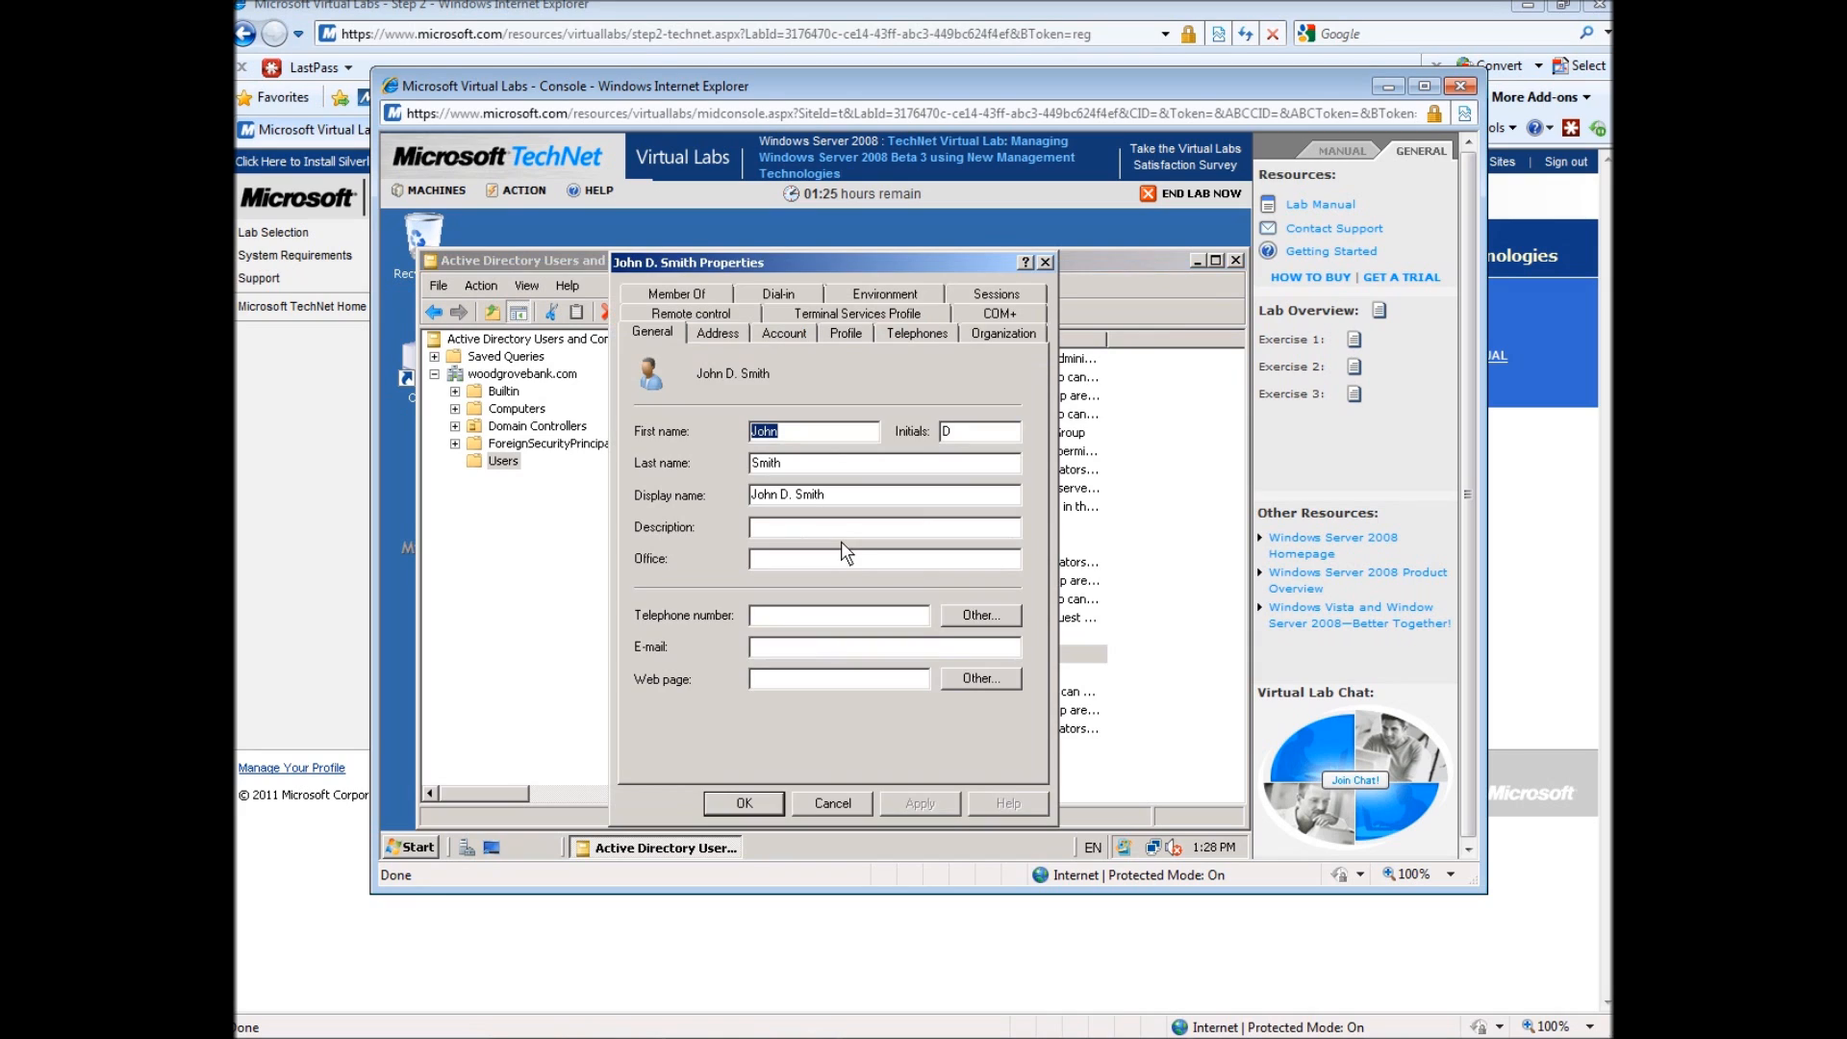
{"action": "type", "text": "Senior"}
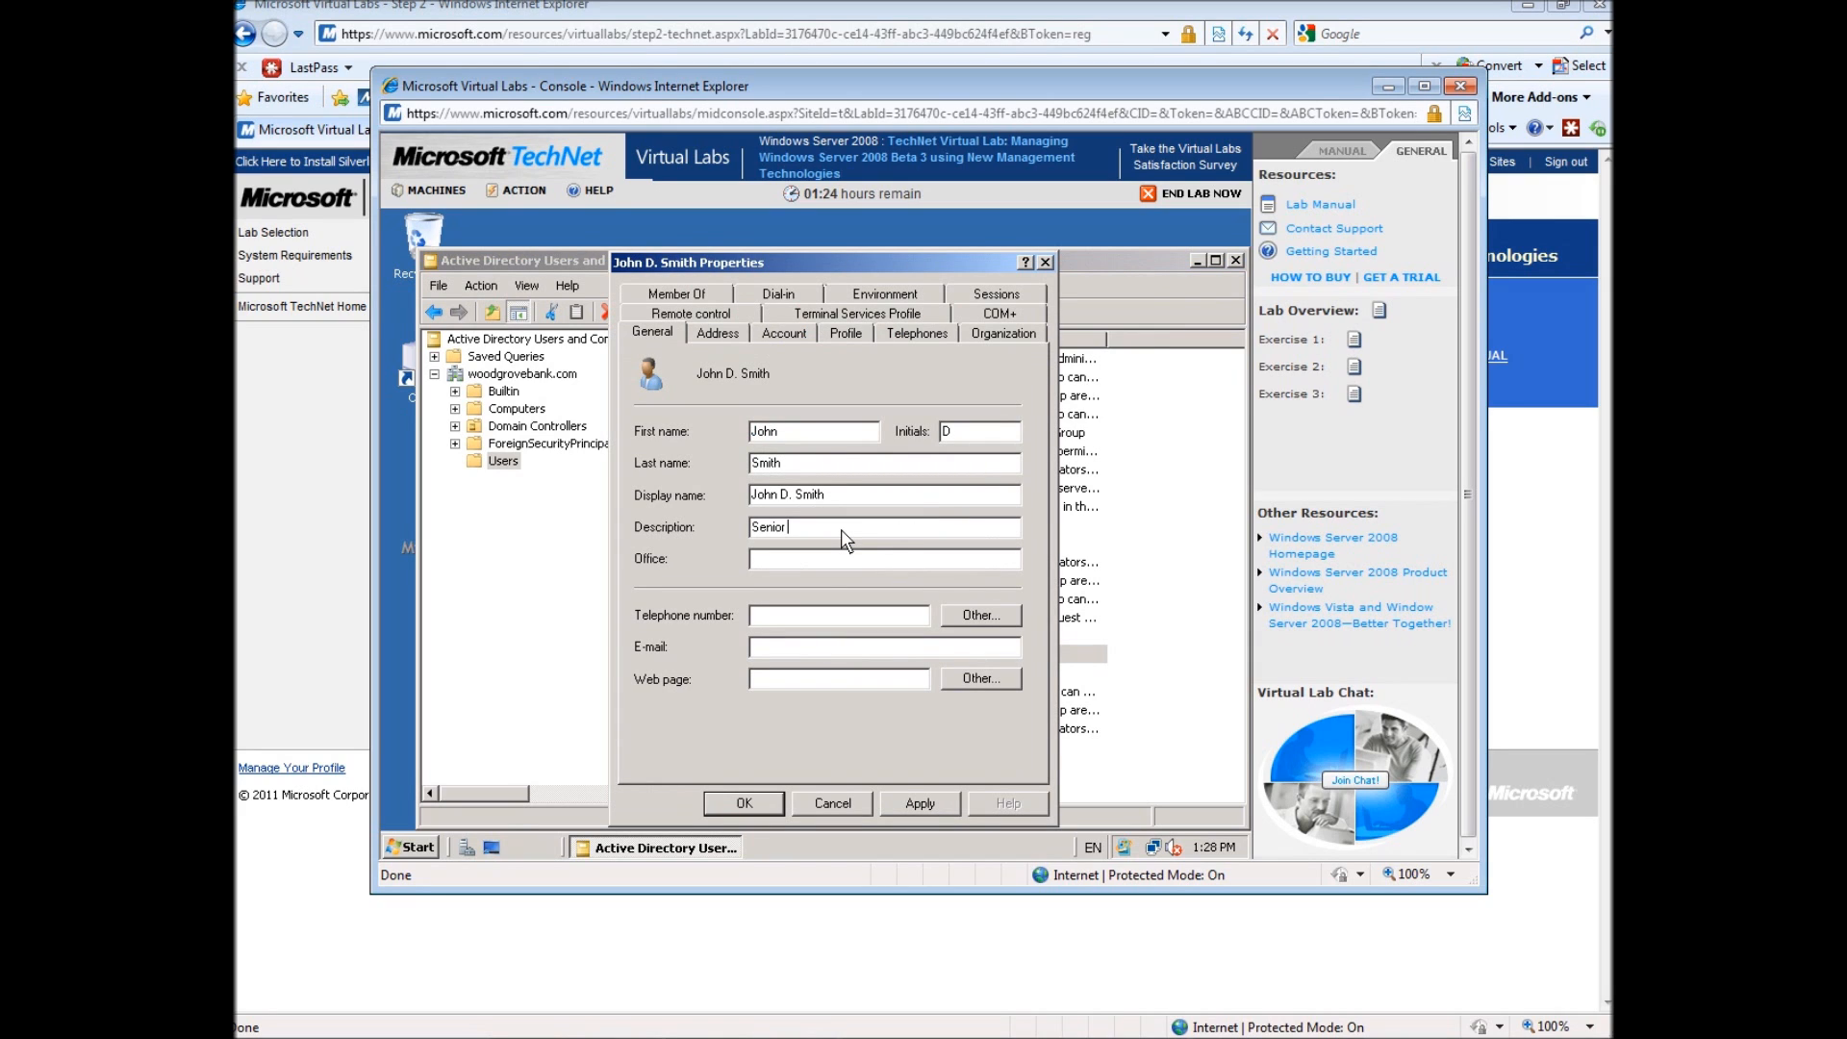
{"action": "type", "text": "Acct"}
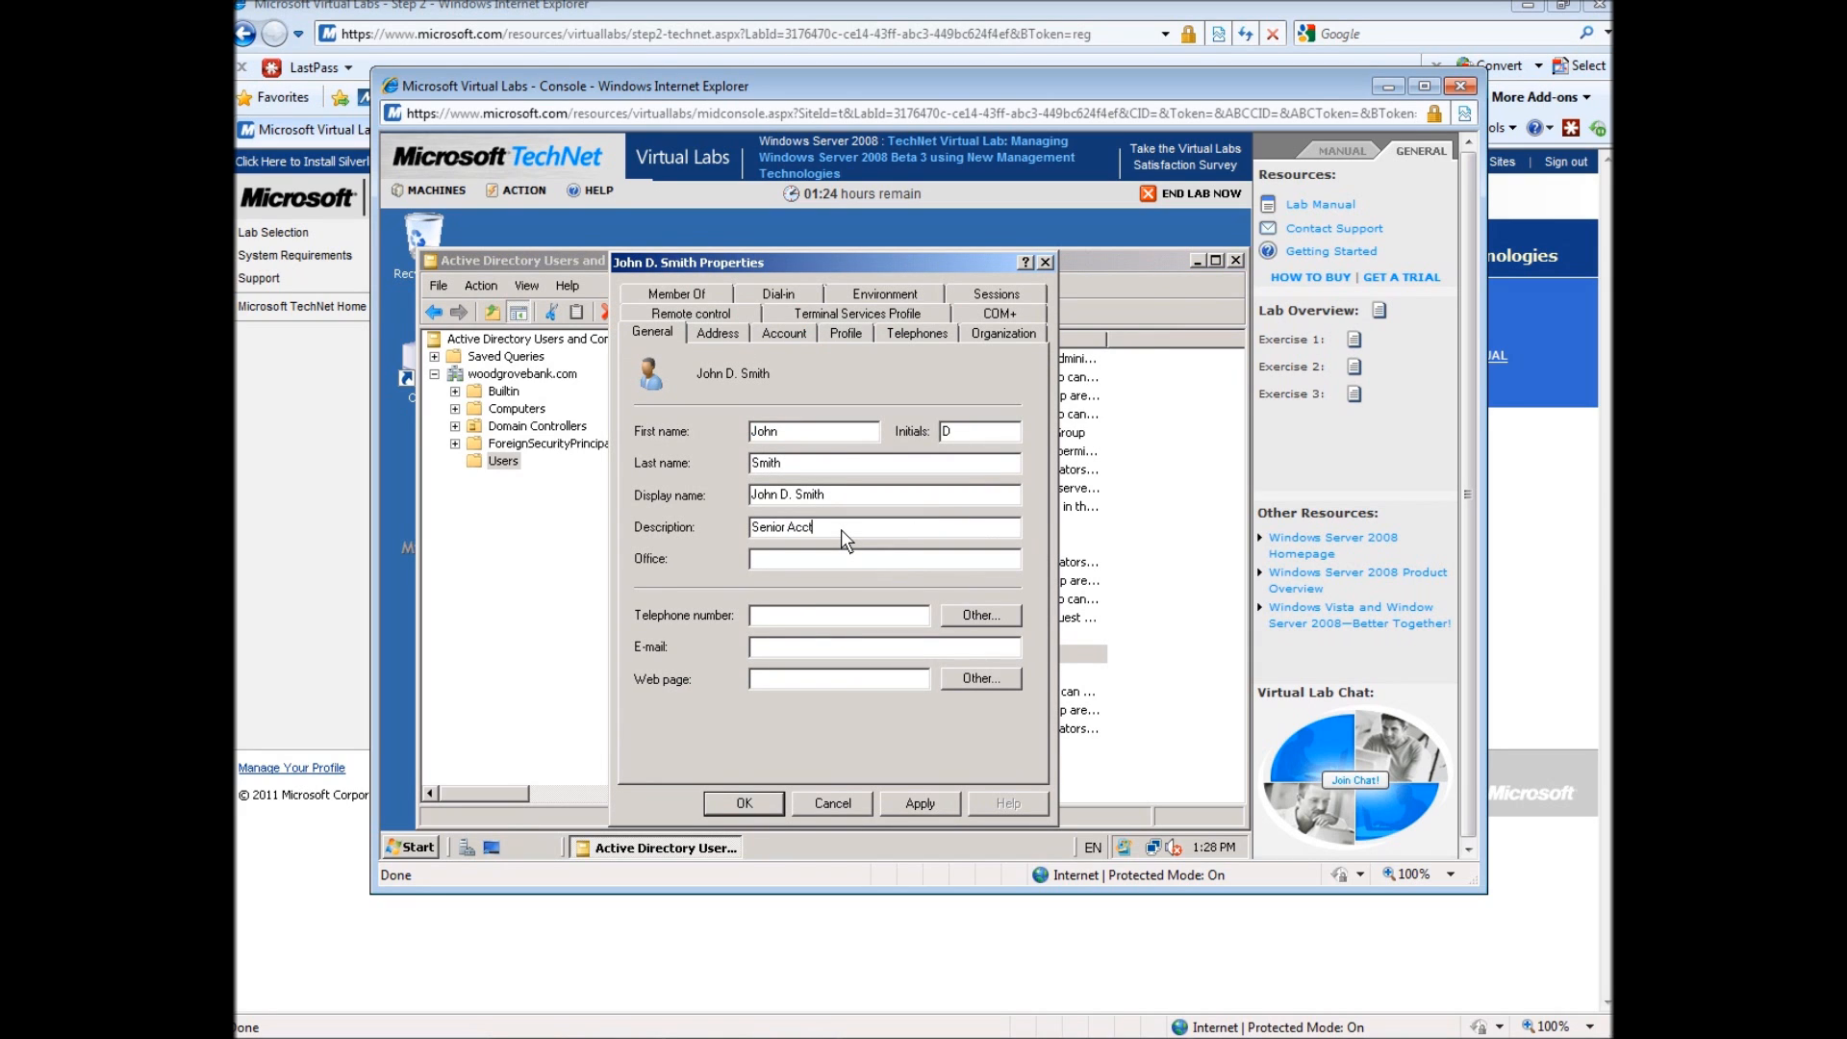
{"action": "left_click", "coordinate": [743, 802]}
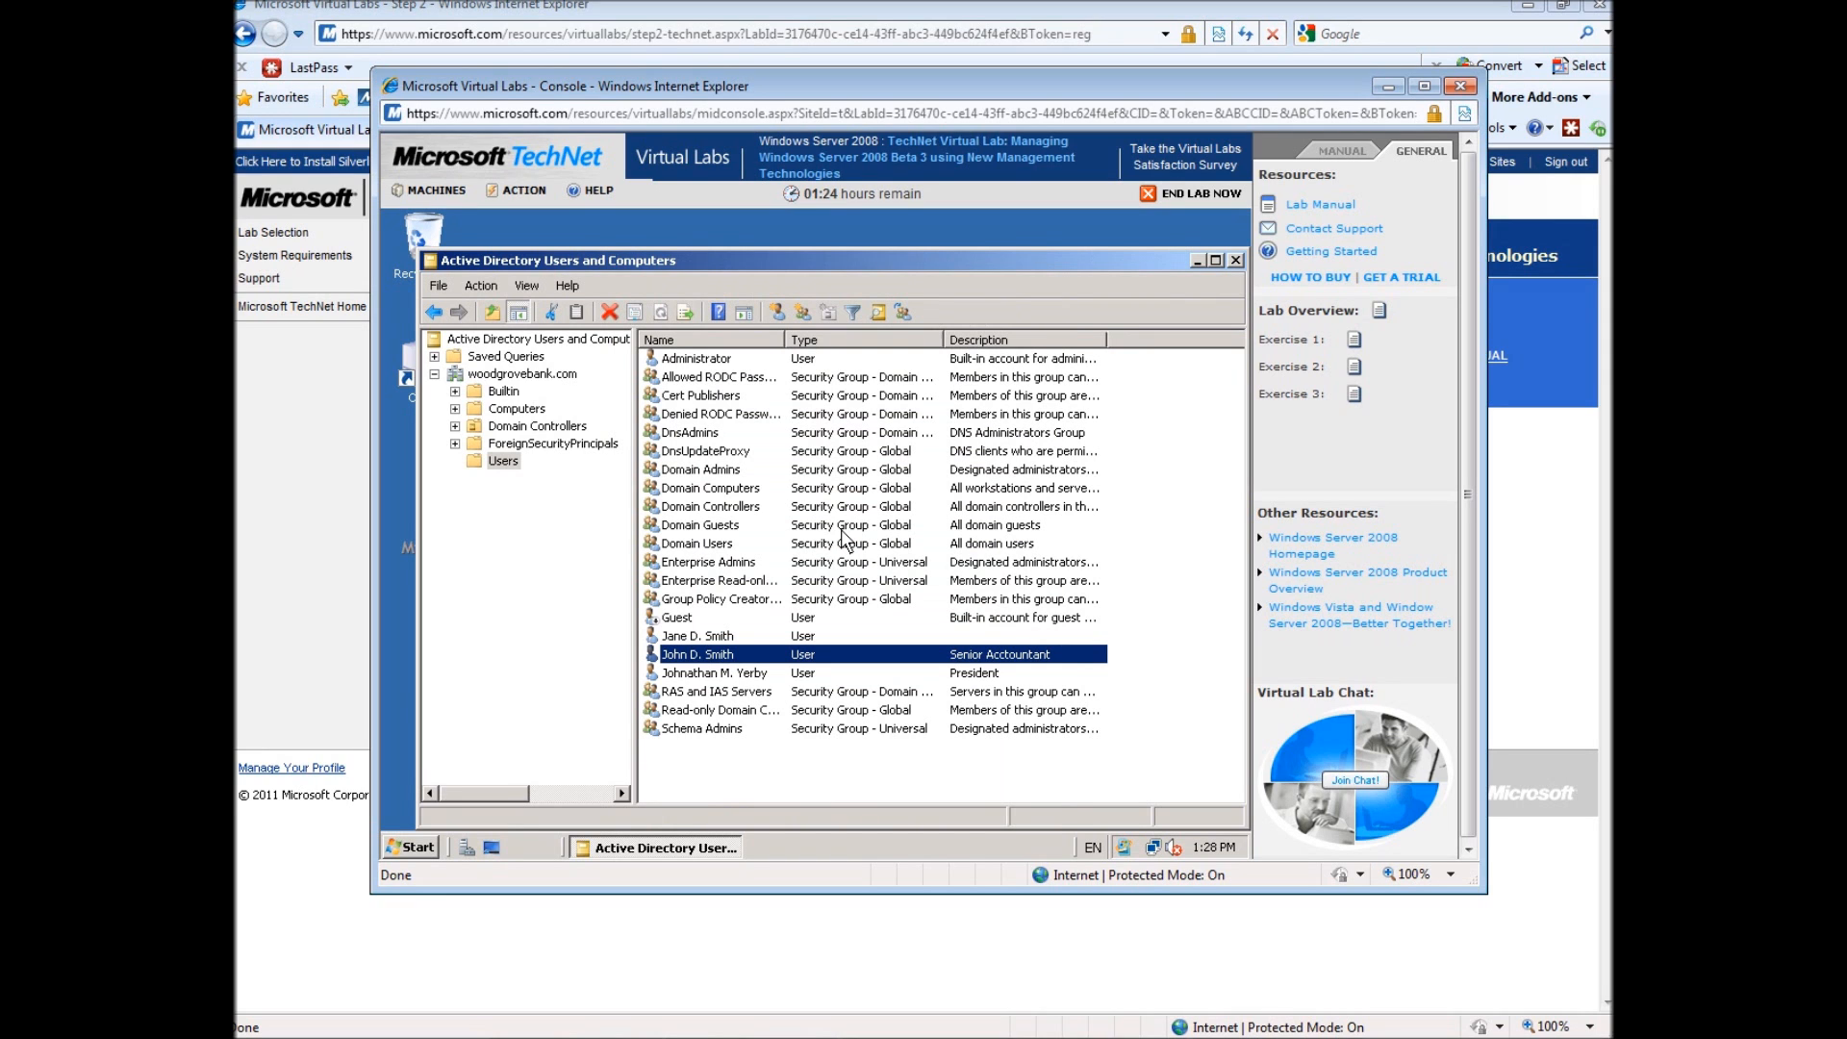
{"action": "mouse_move", "coordinate": [764, 637]}
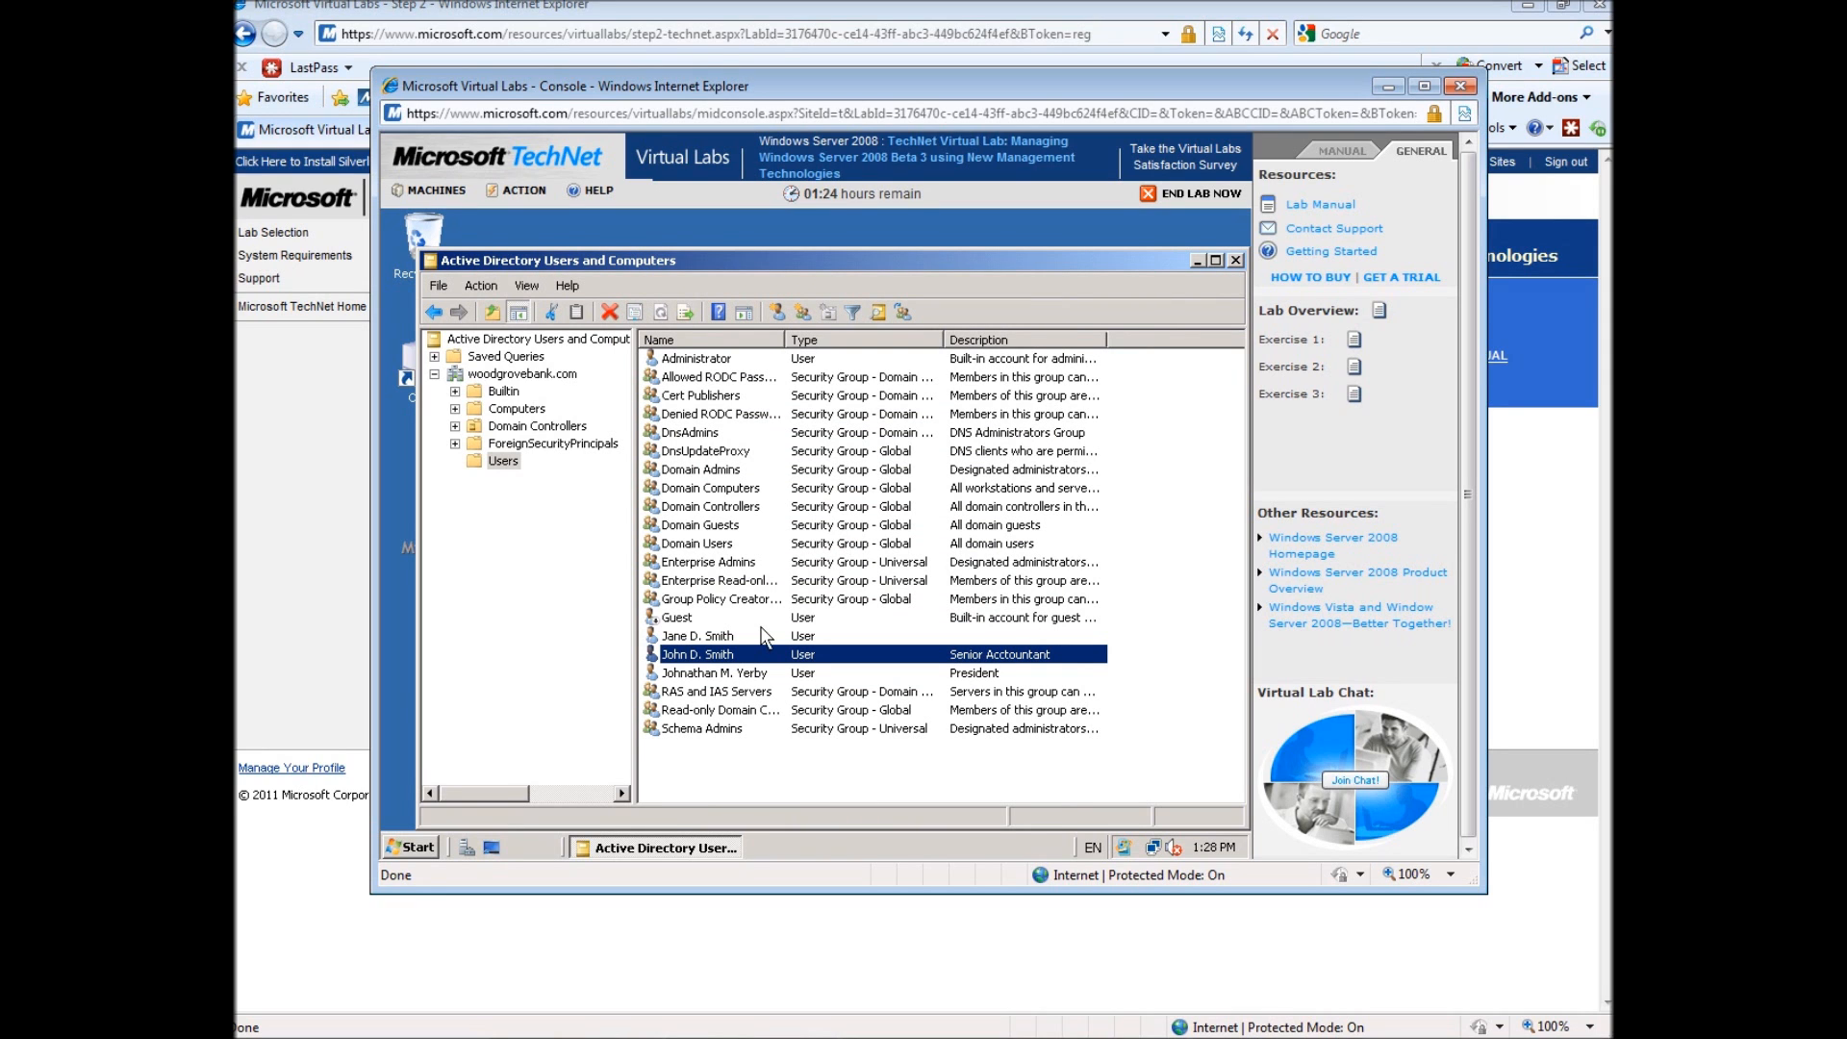
Correct Jane D. Smith's partly typed job description and reselect John D. Smith
{"action": "left_click", "coordinate": [697, 635]}
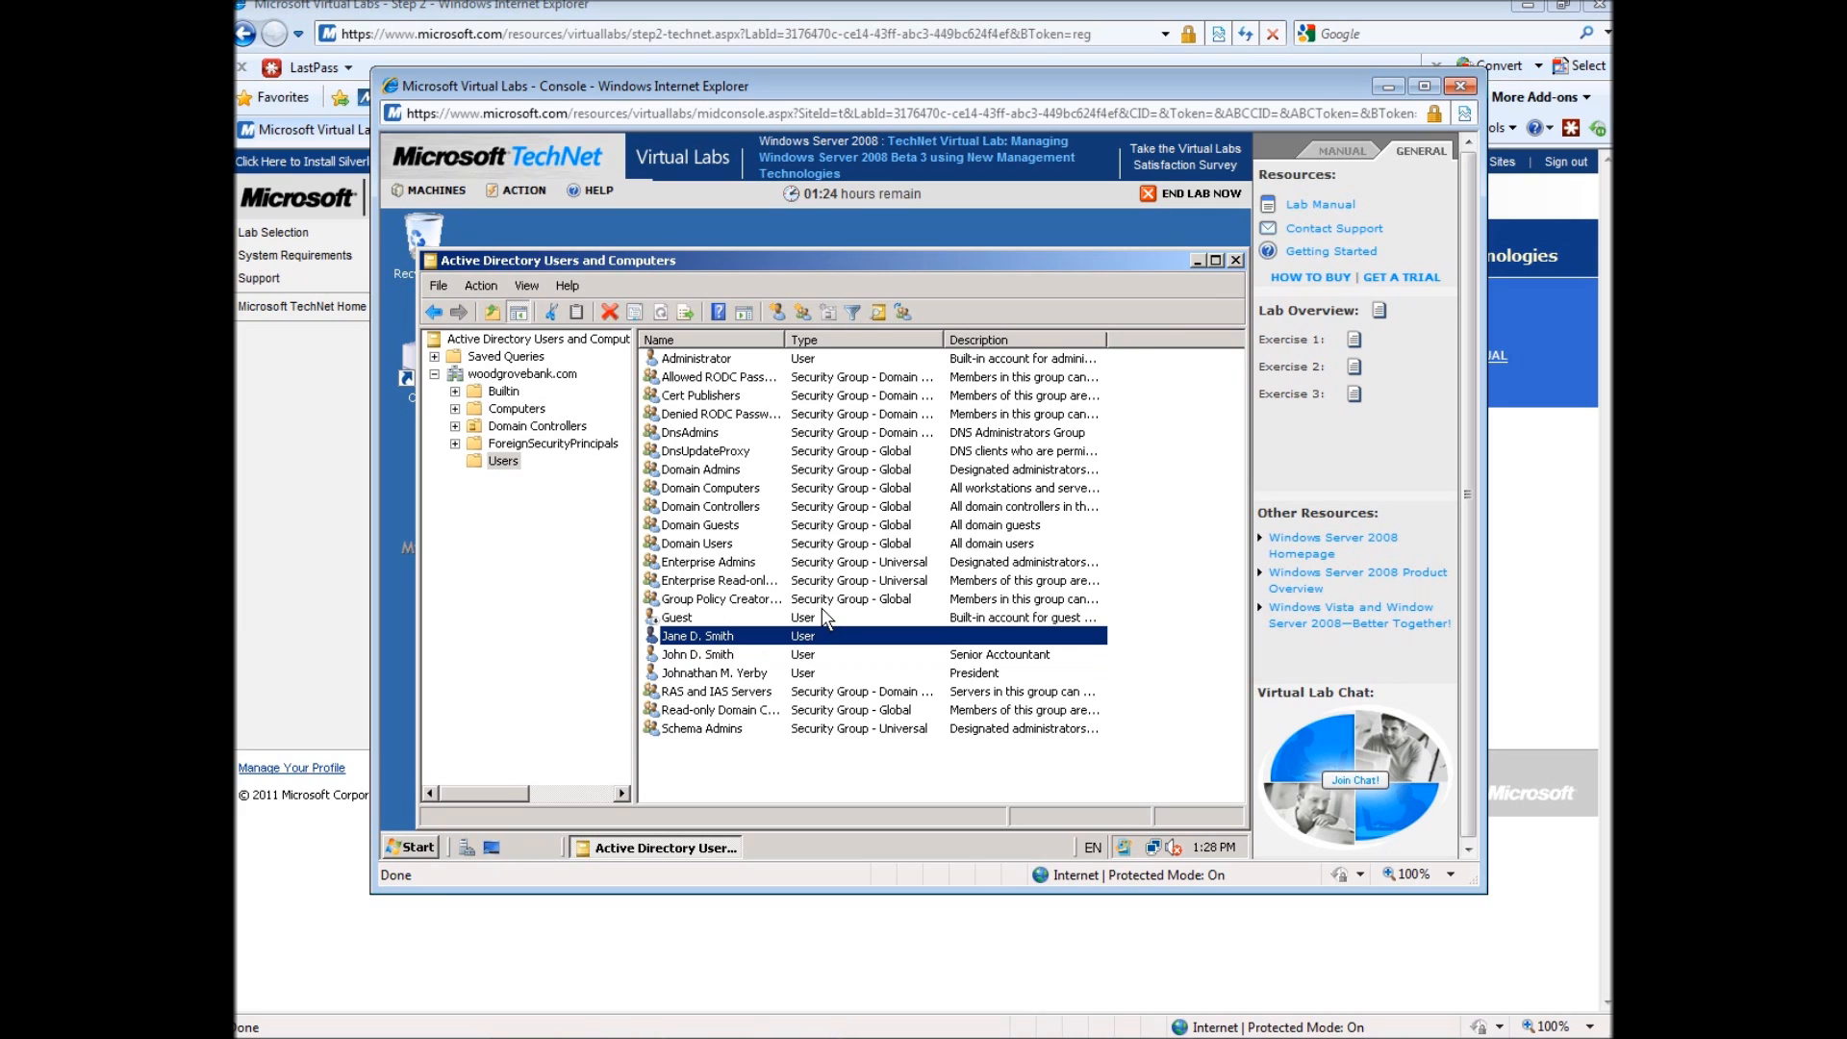
{"action": "mouse_move", "coordinate": [898, 594]}
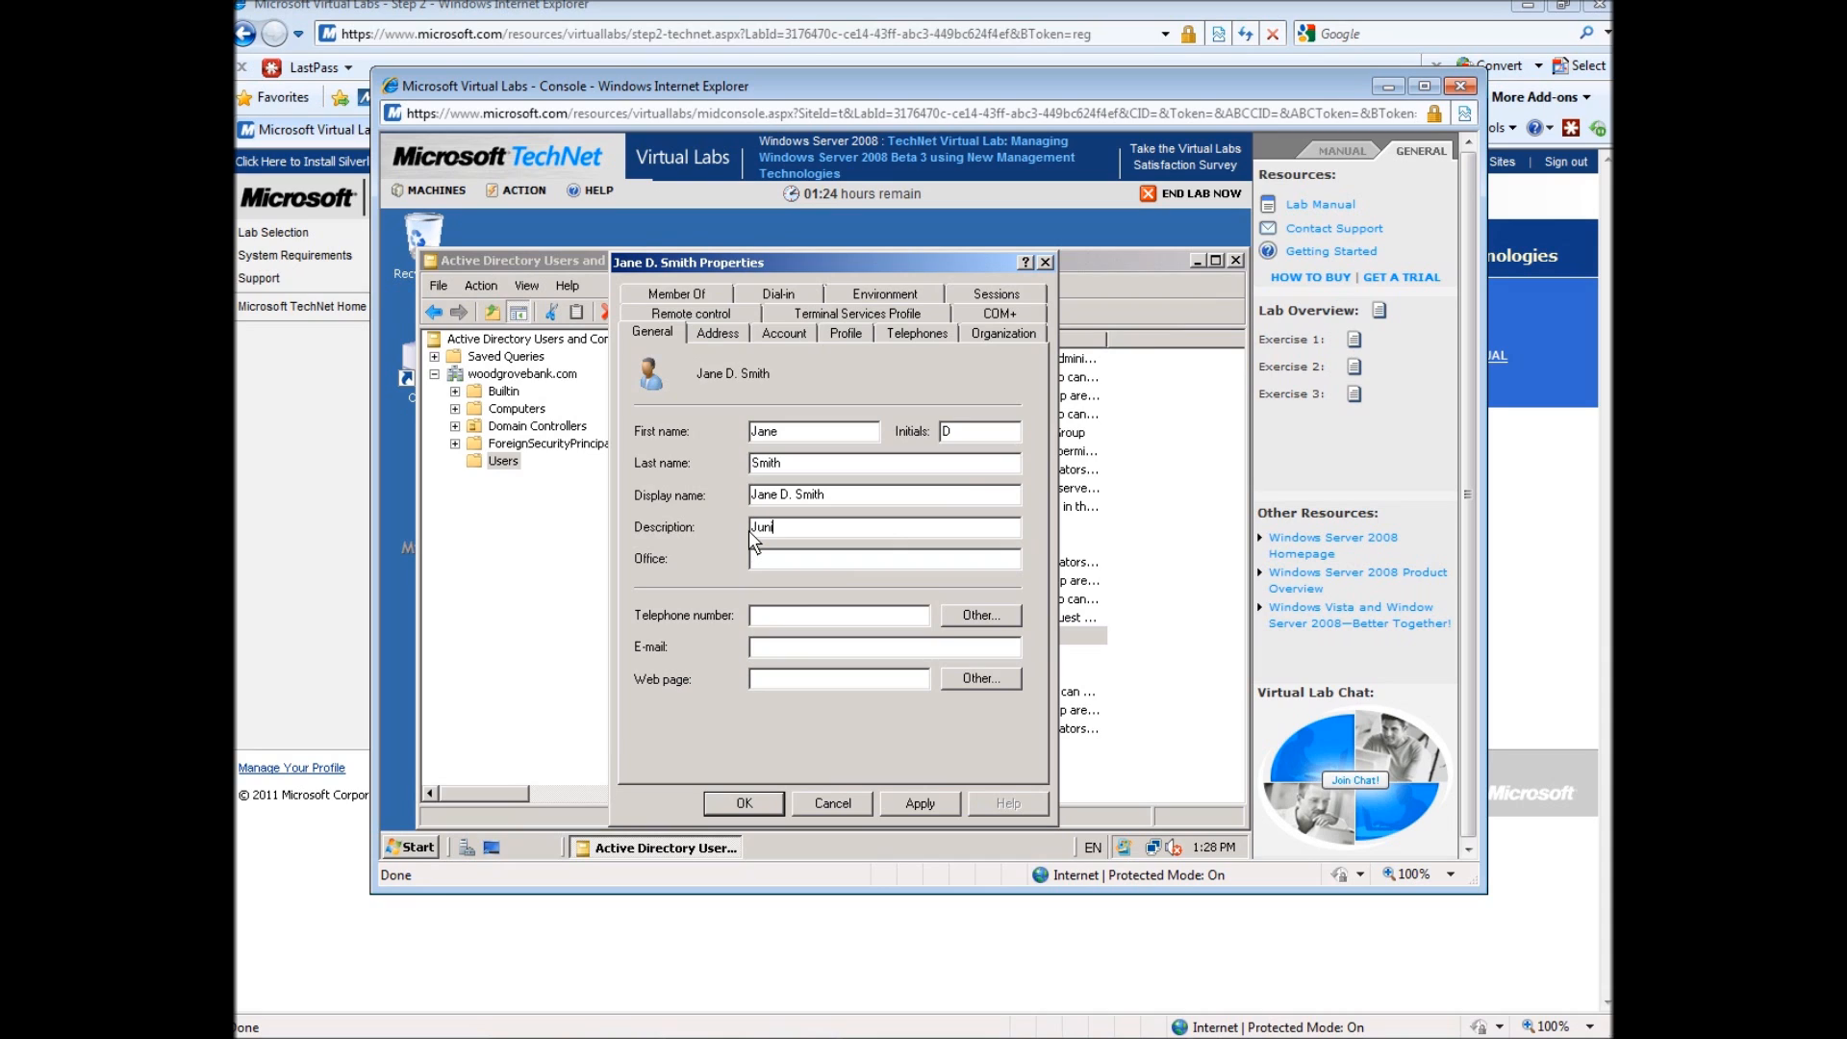
{"action": "key", "text": "backspace"}
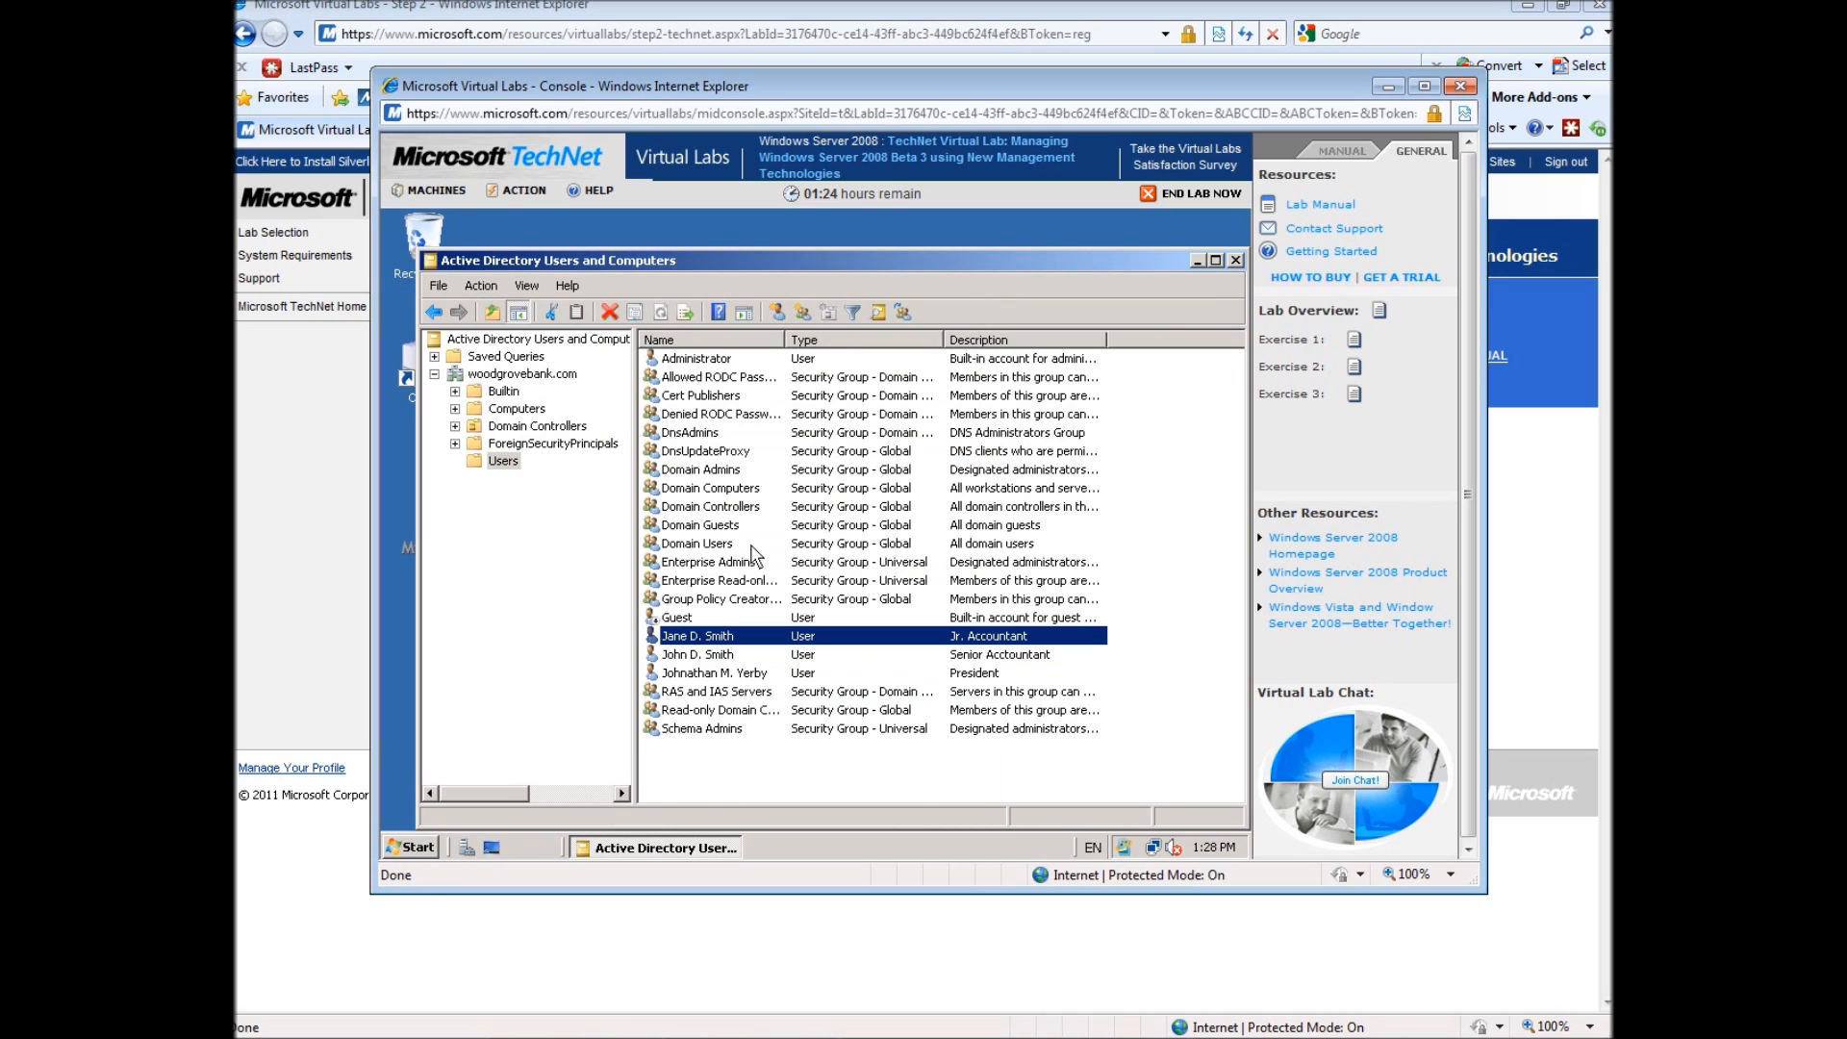
{"action": "mouse_move", "coordinate": [1108, 660]}
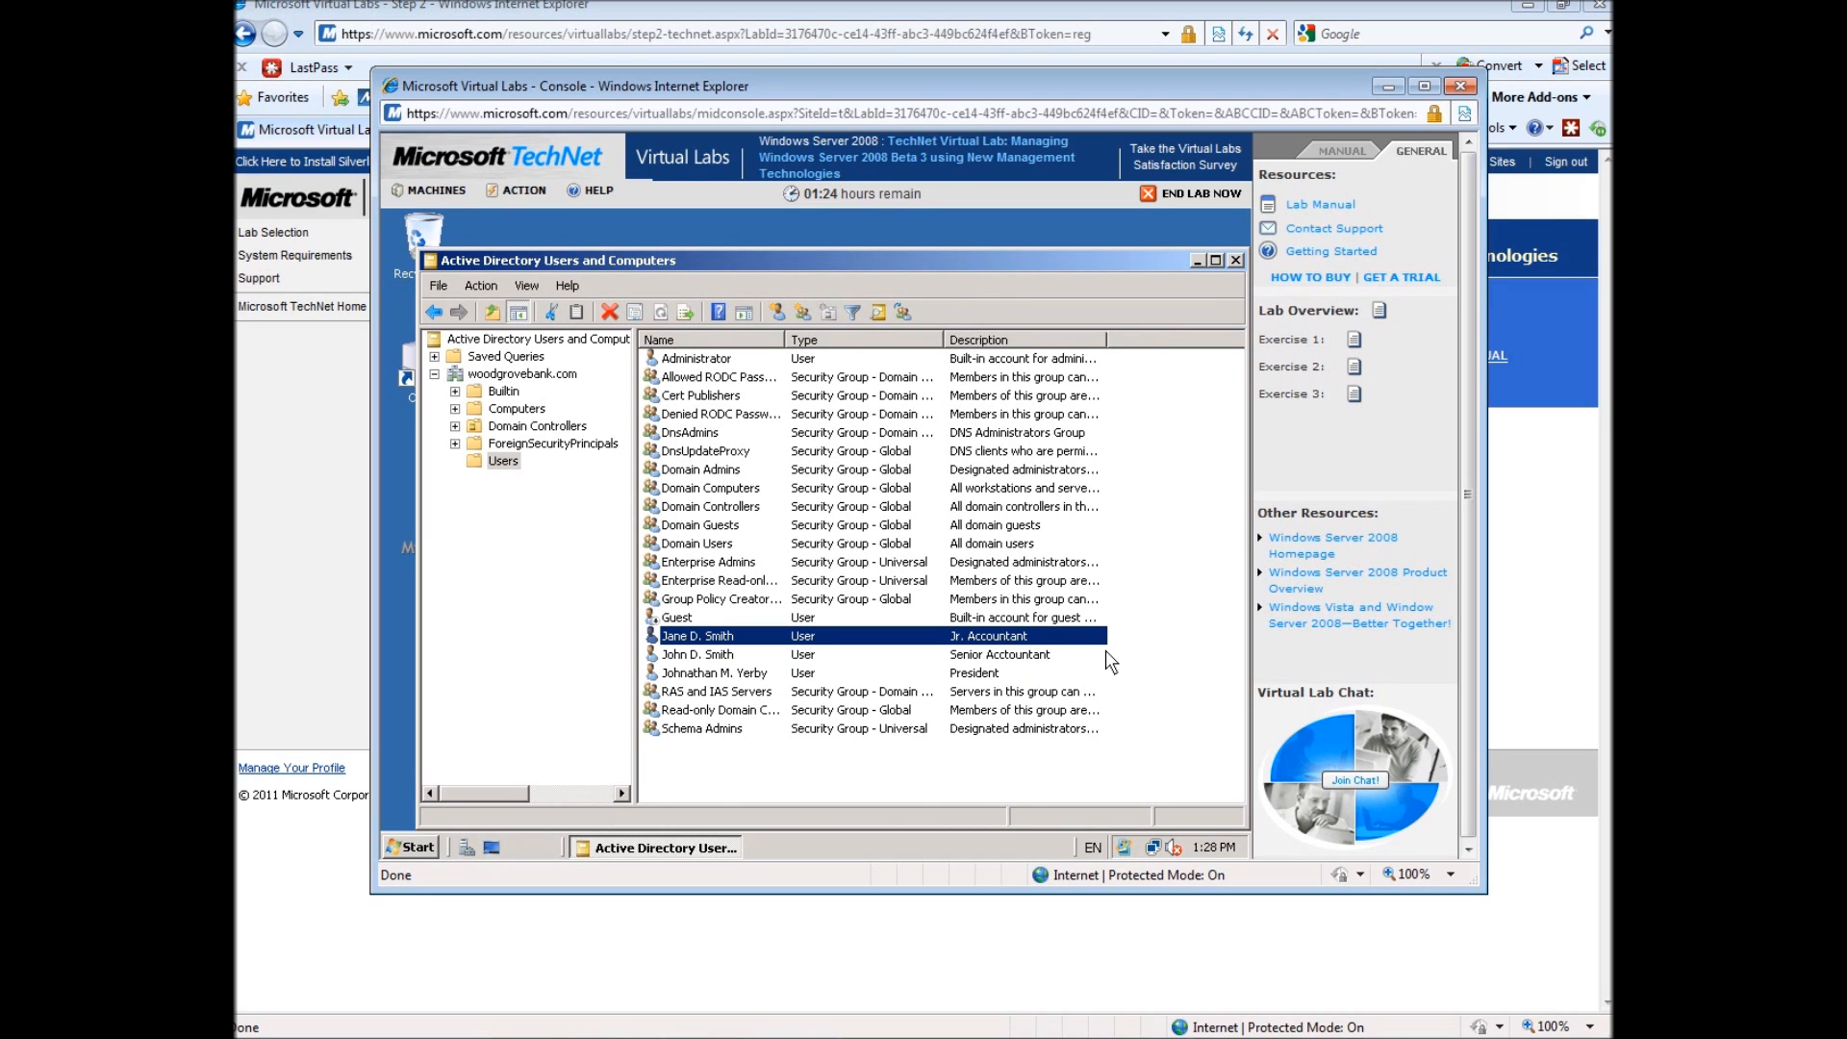
{"action": "left_click", "coordinate": [697, 654]}
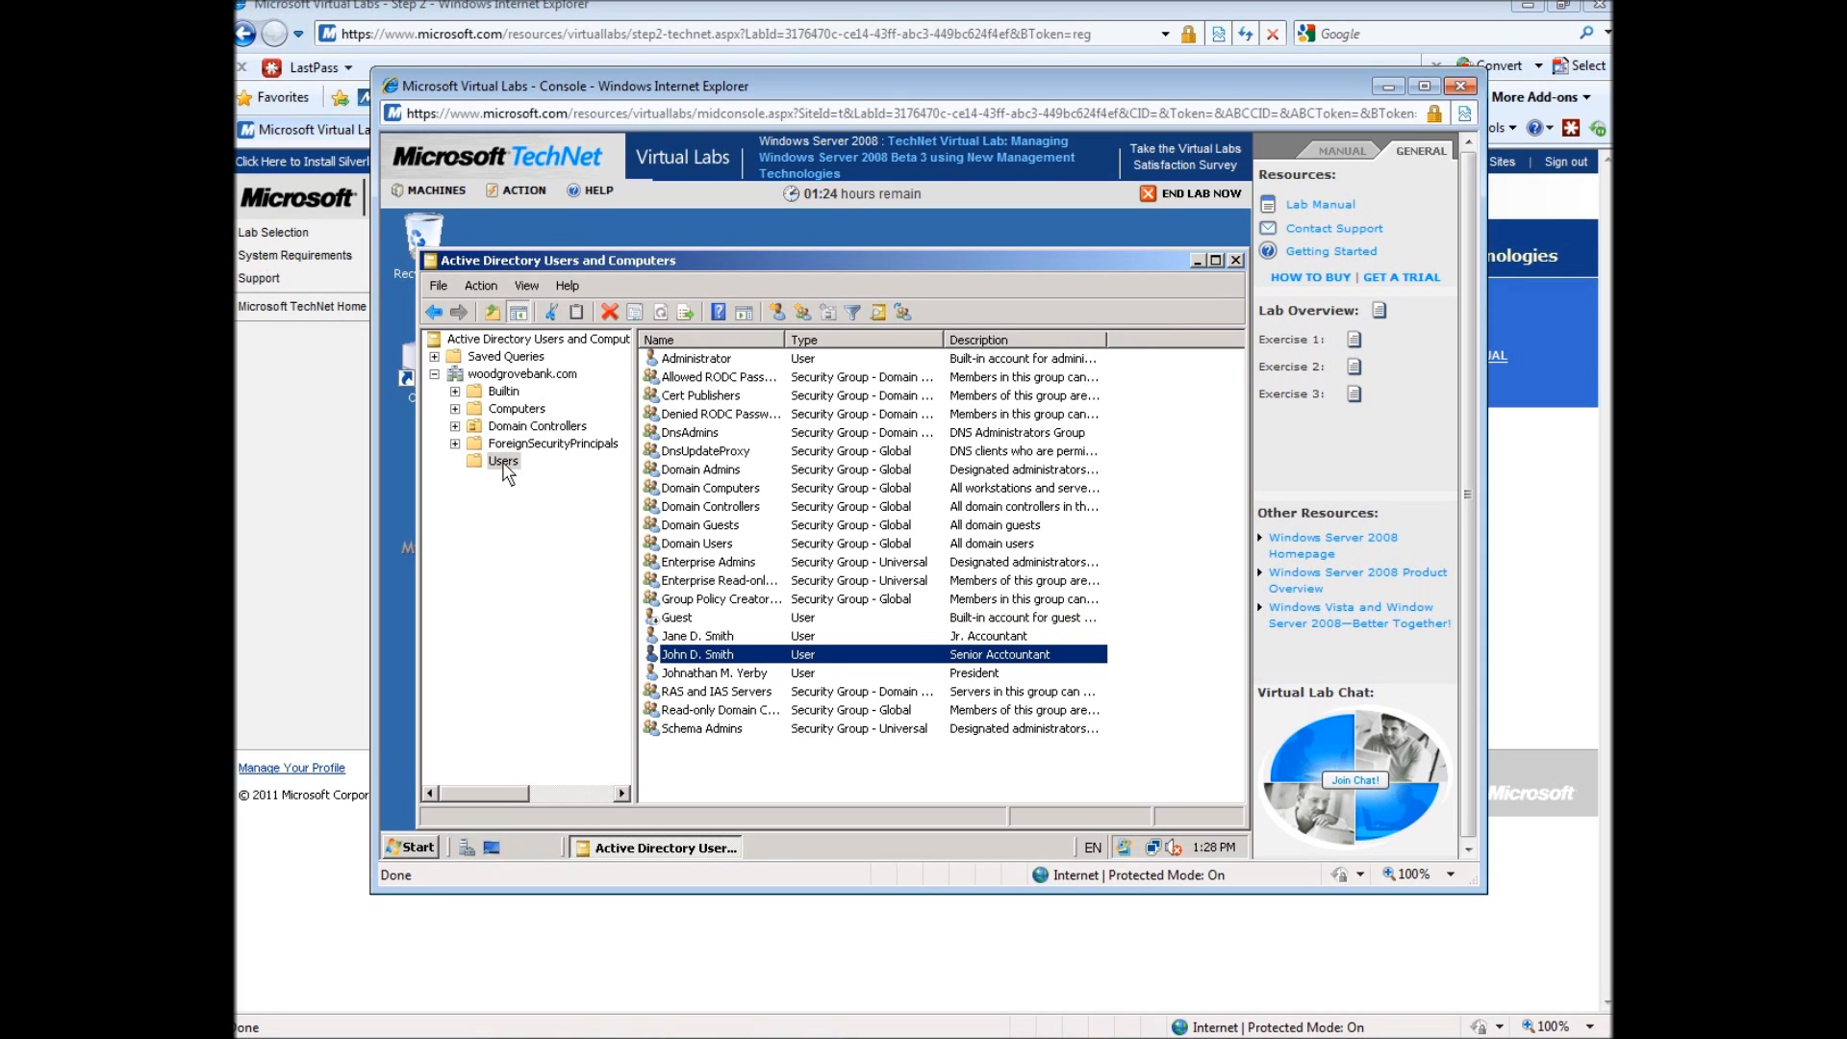
{"action": "right_click", "coordinate": [503, 460]}
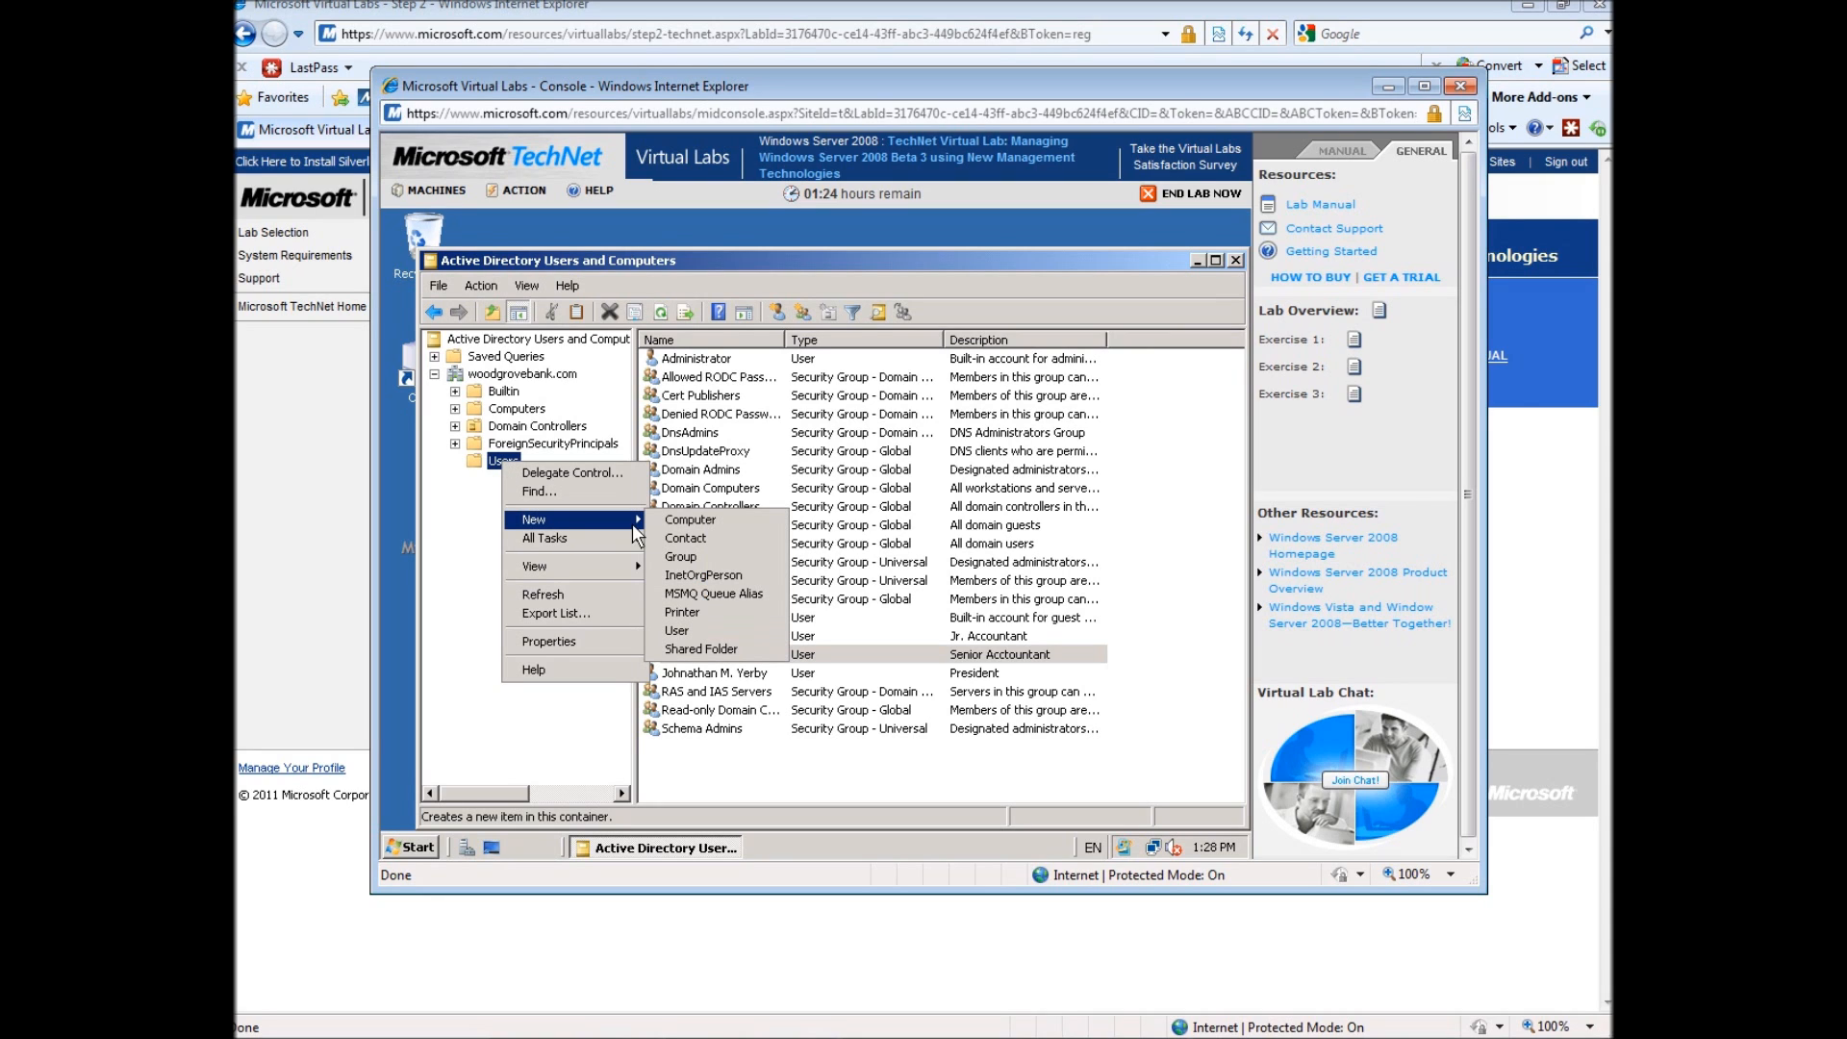
{"action": "mouse_move", "coordinate": [686, 538]}
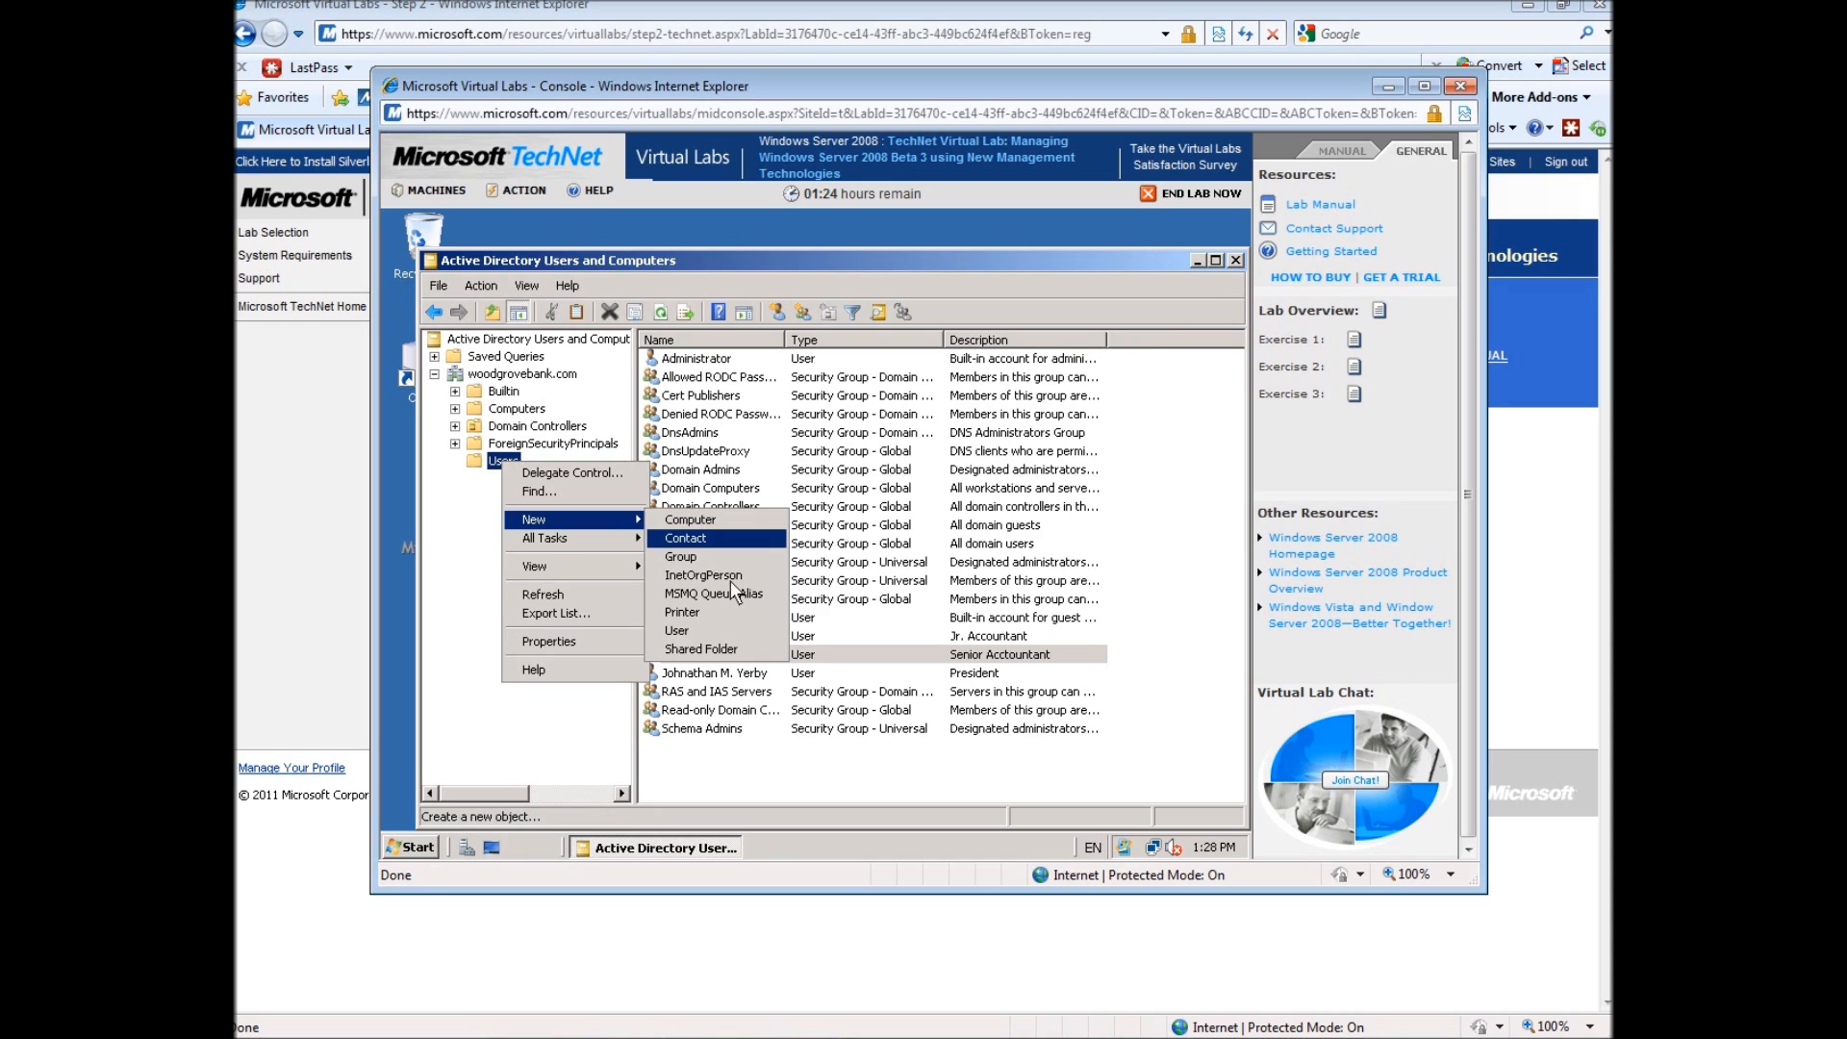
Create the global security group 'Accounting' in Users and open its properties
{"action": "left_click", "coordinate": [680, 556]}
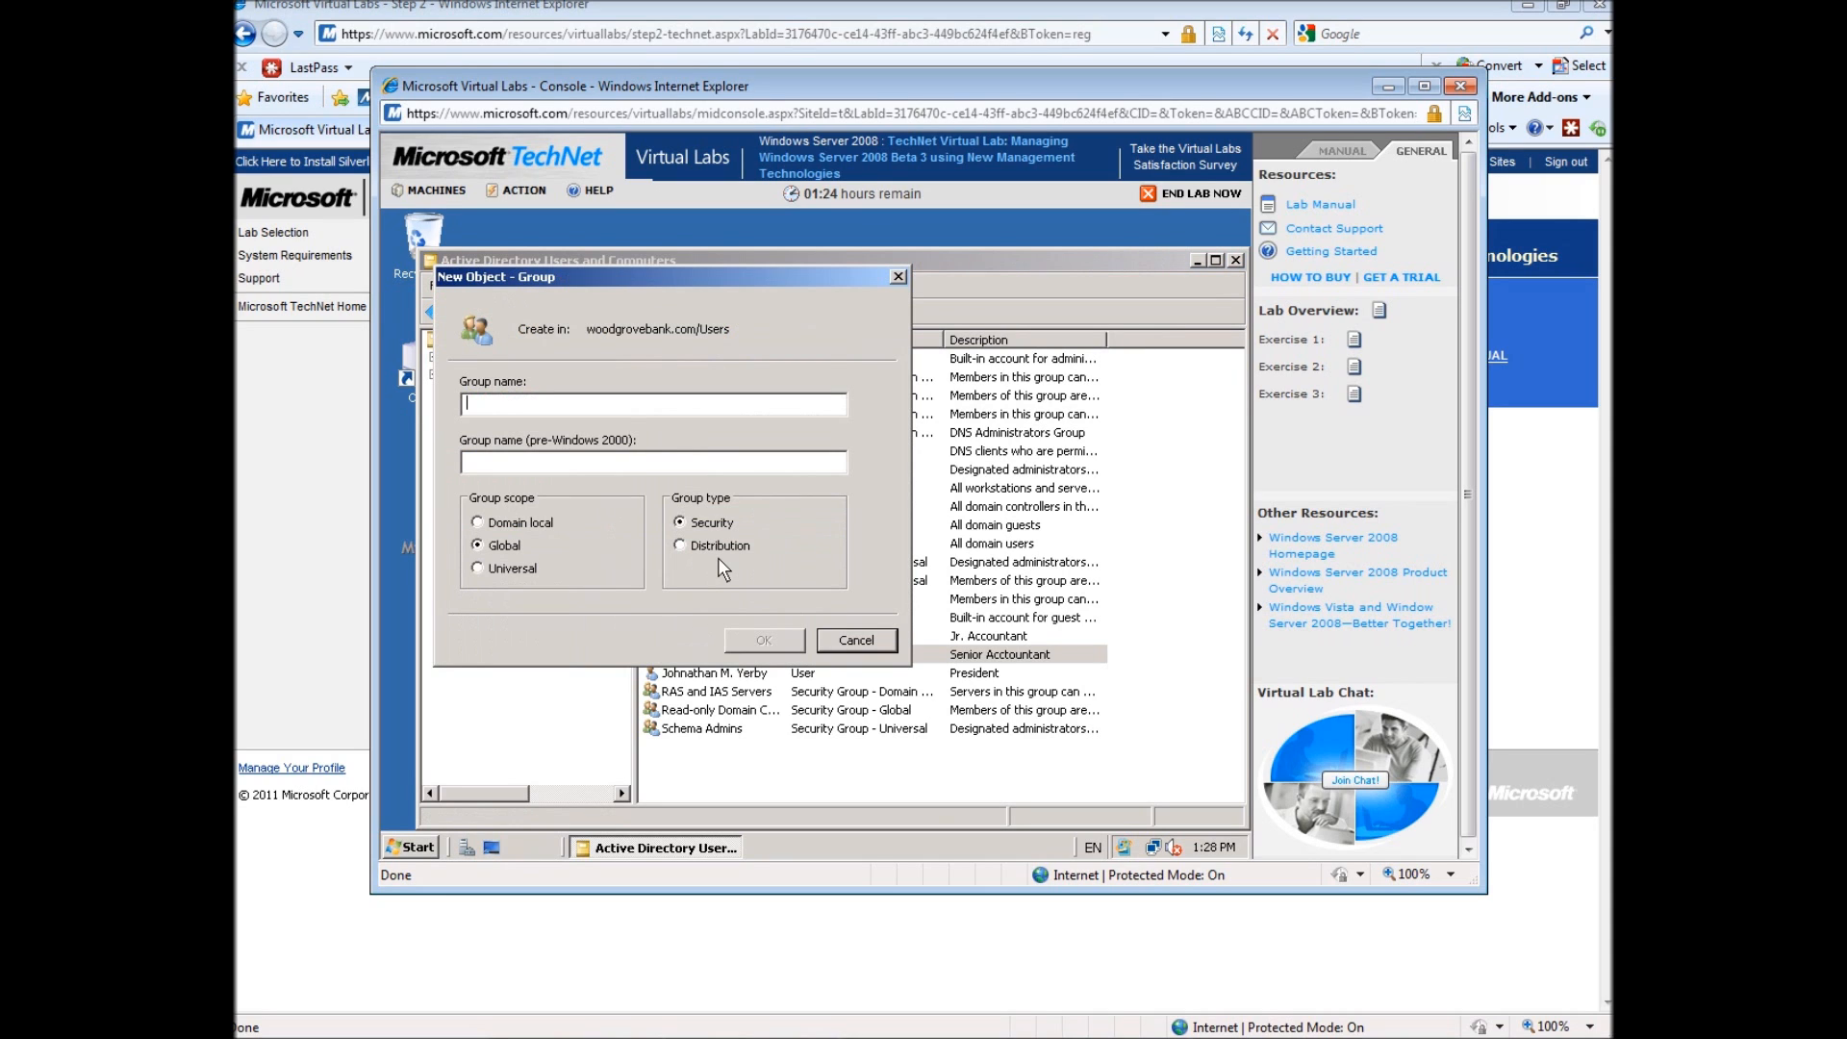
{"action": "type", "text": "Accounting"}
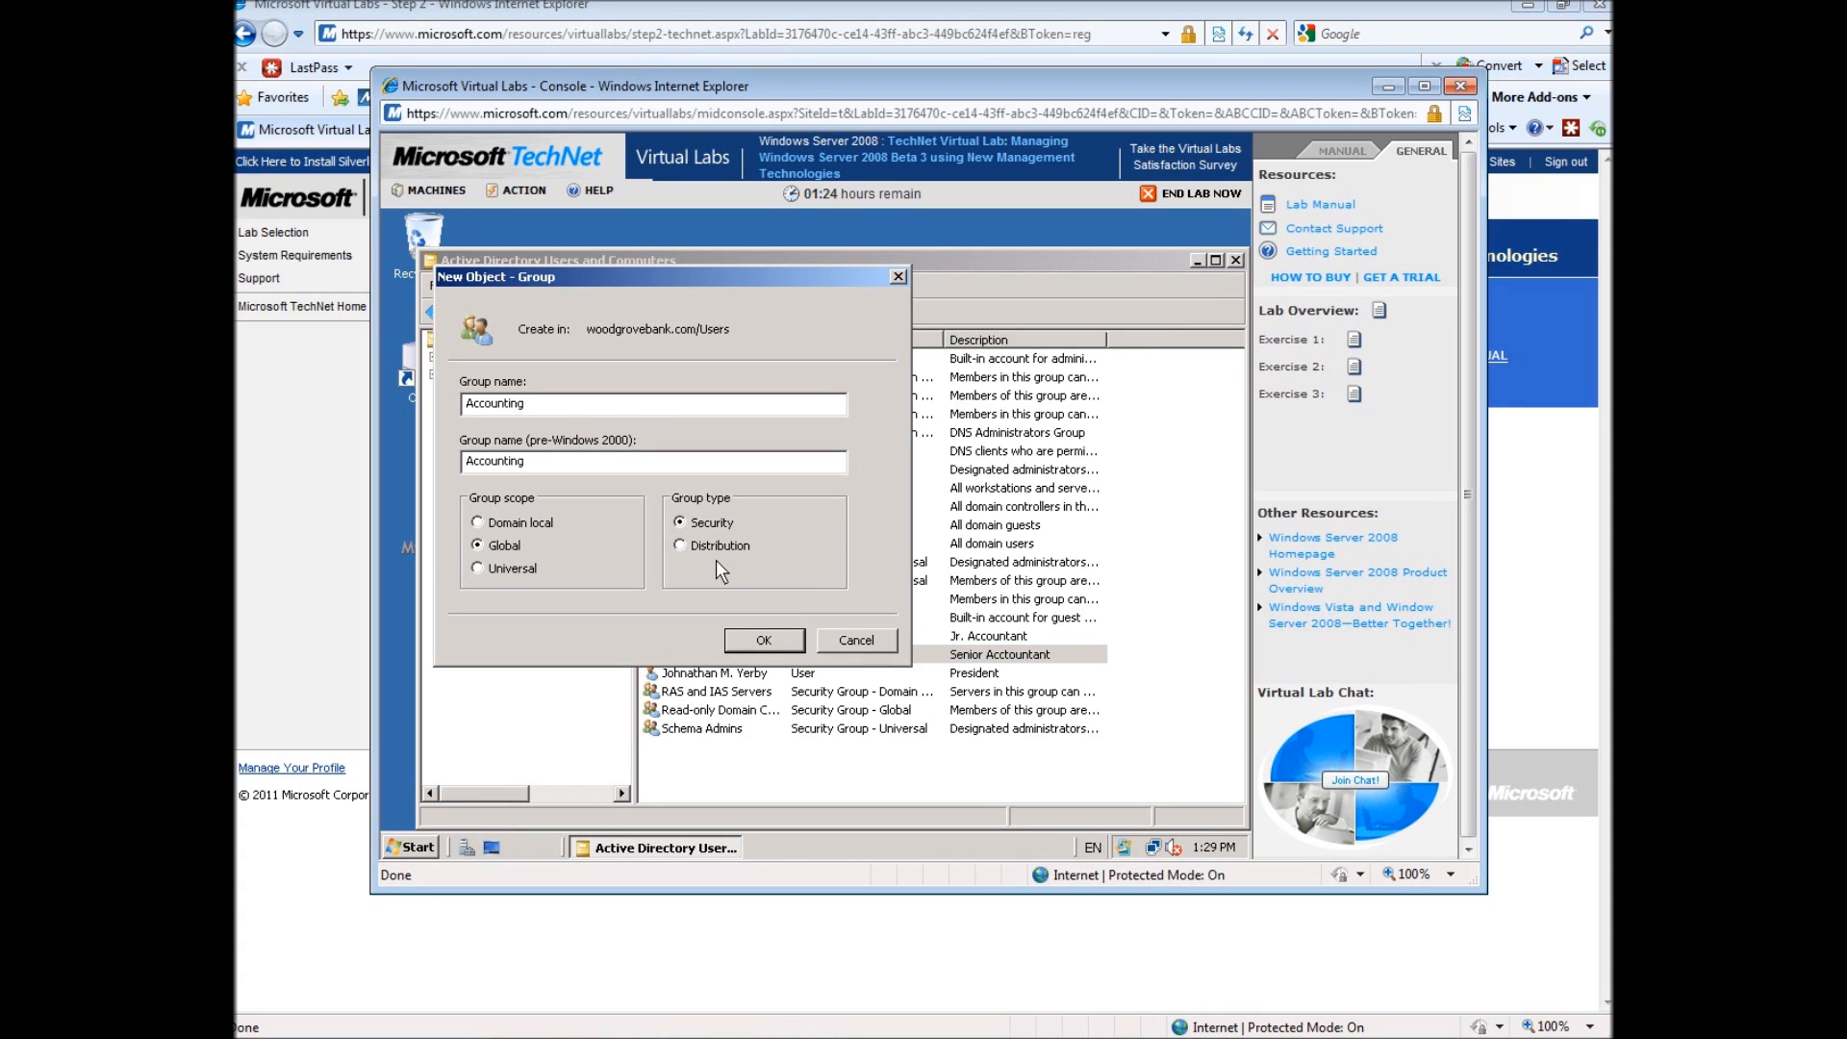
{"action": "left_click", "coordinate": [763, 640]}
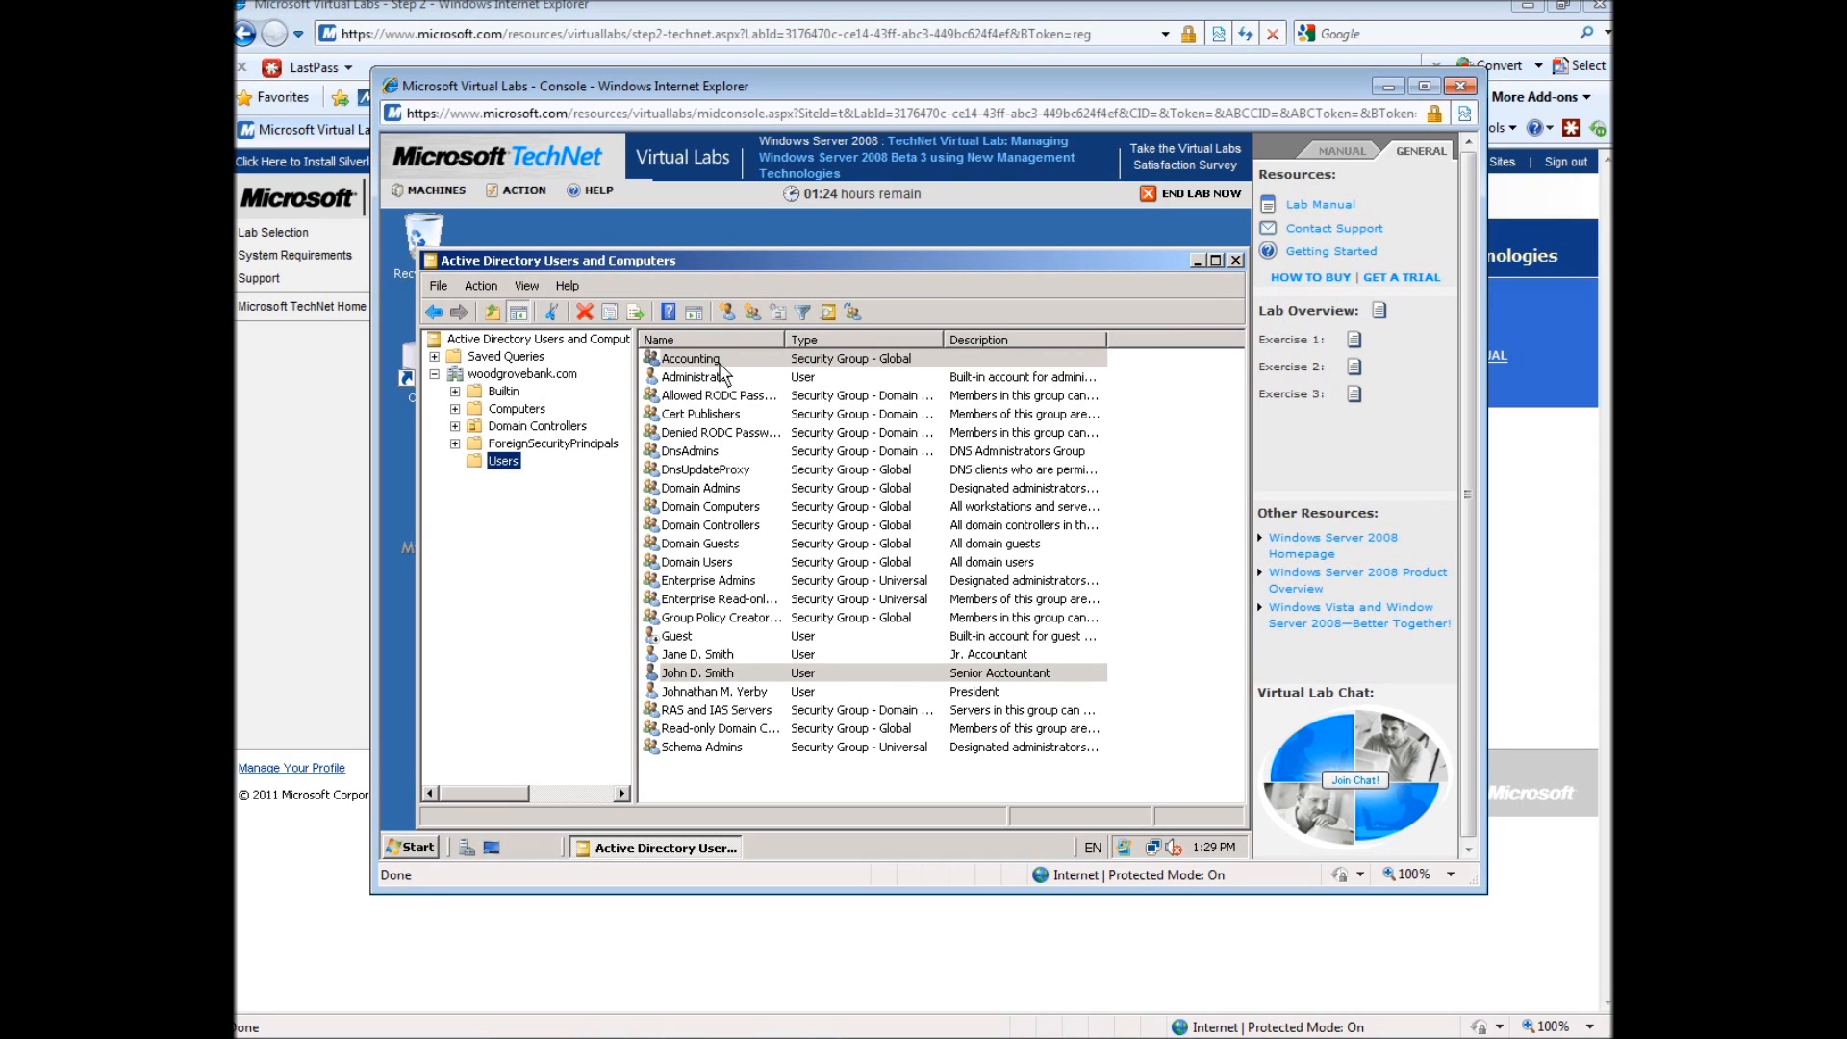
{"action": "double_click", "coordinate": [689, 358]}
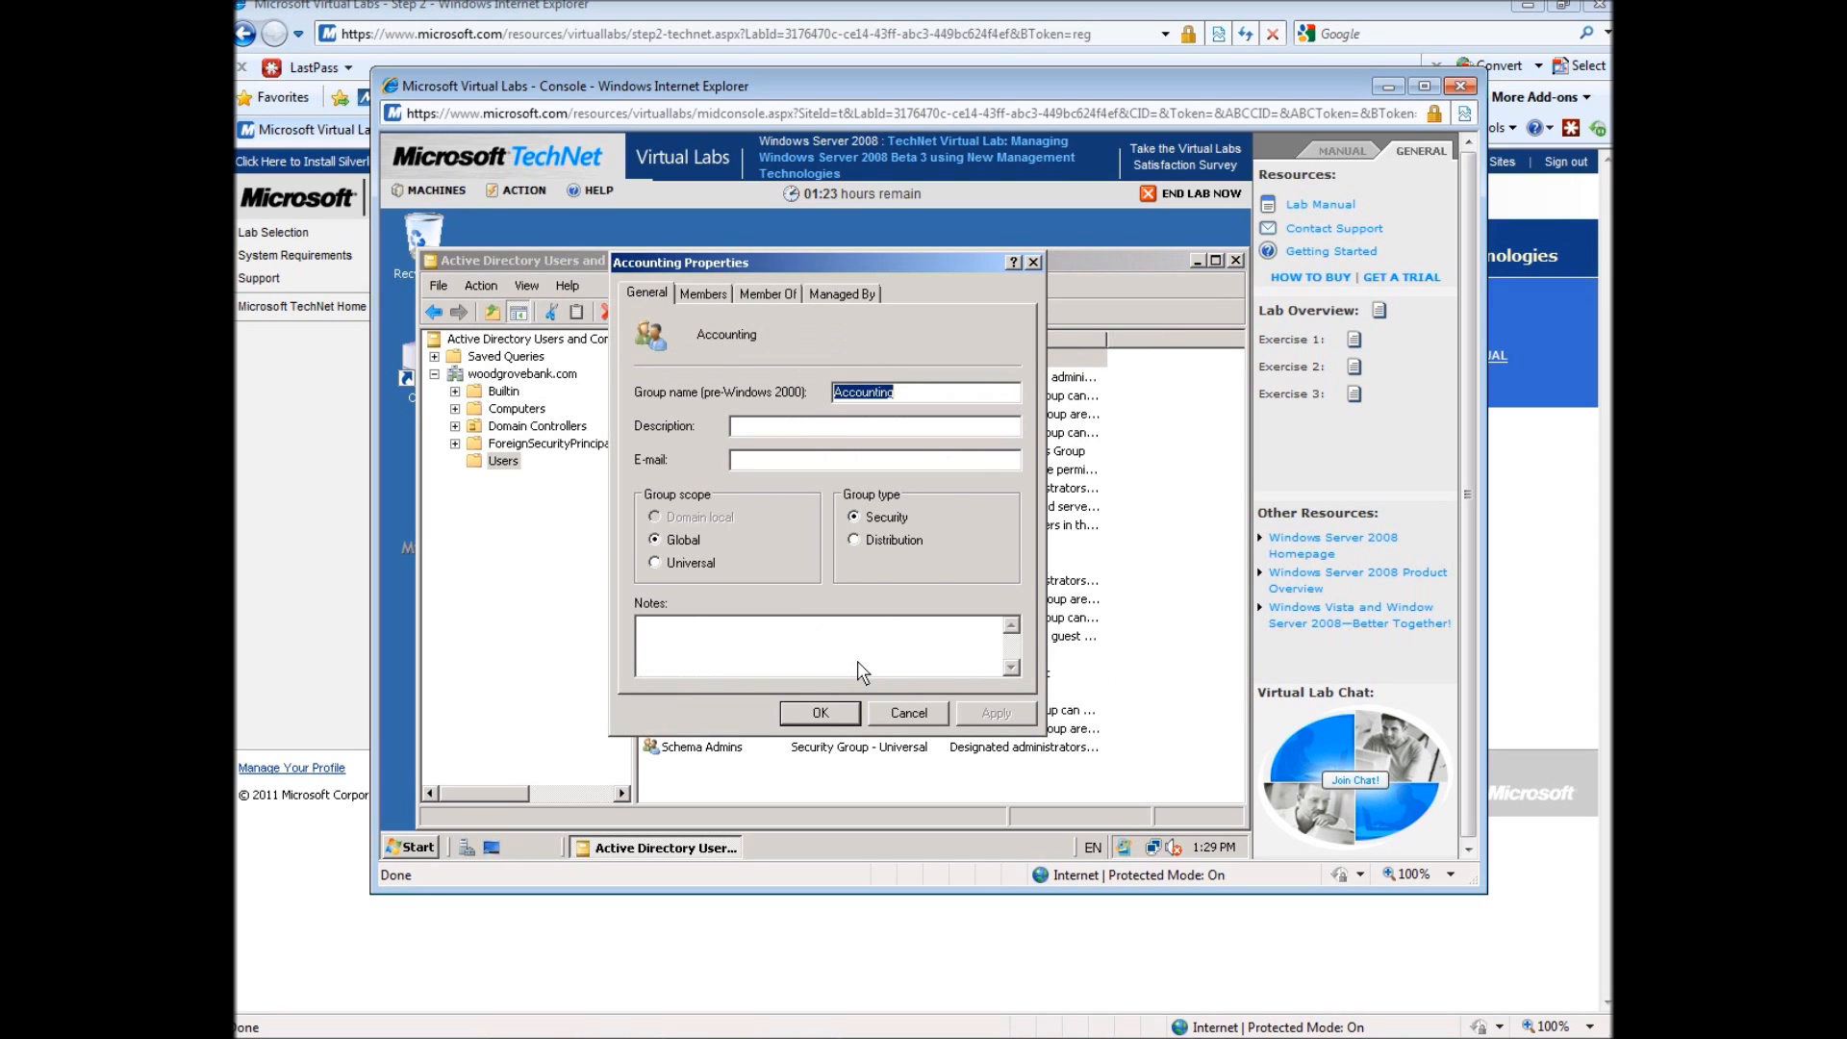
Add Jane D. Smith and John D. Smith, found by searching 'jds', as Accounting members
{"action": "left_click", "coordinate": [702, 293]}
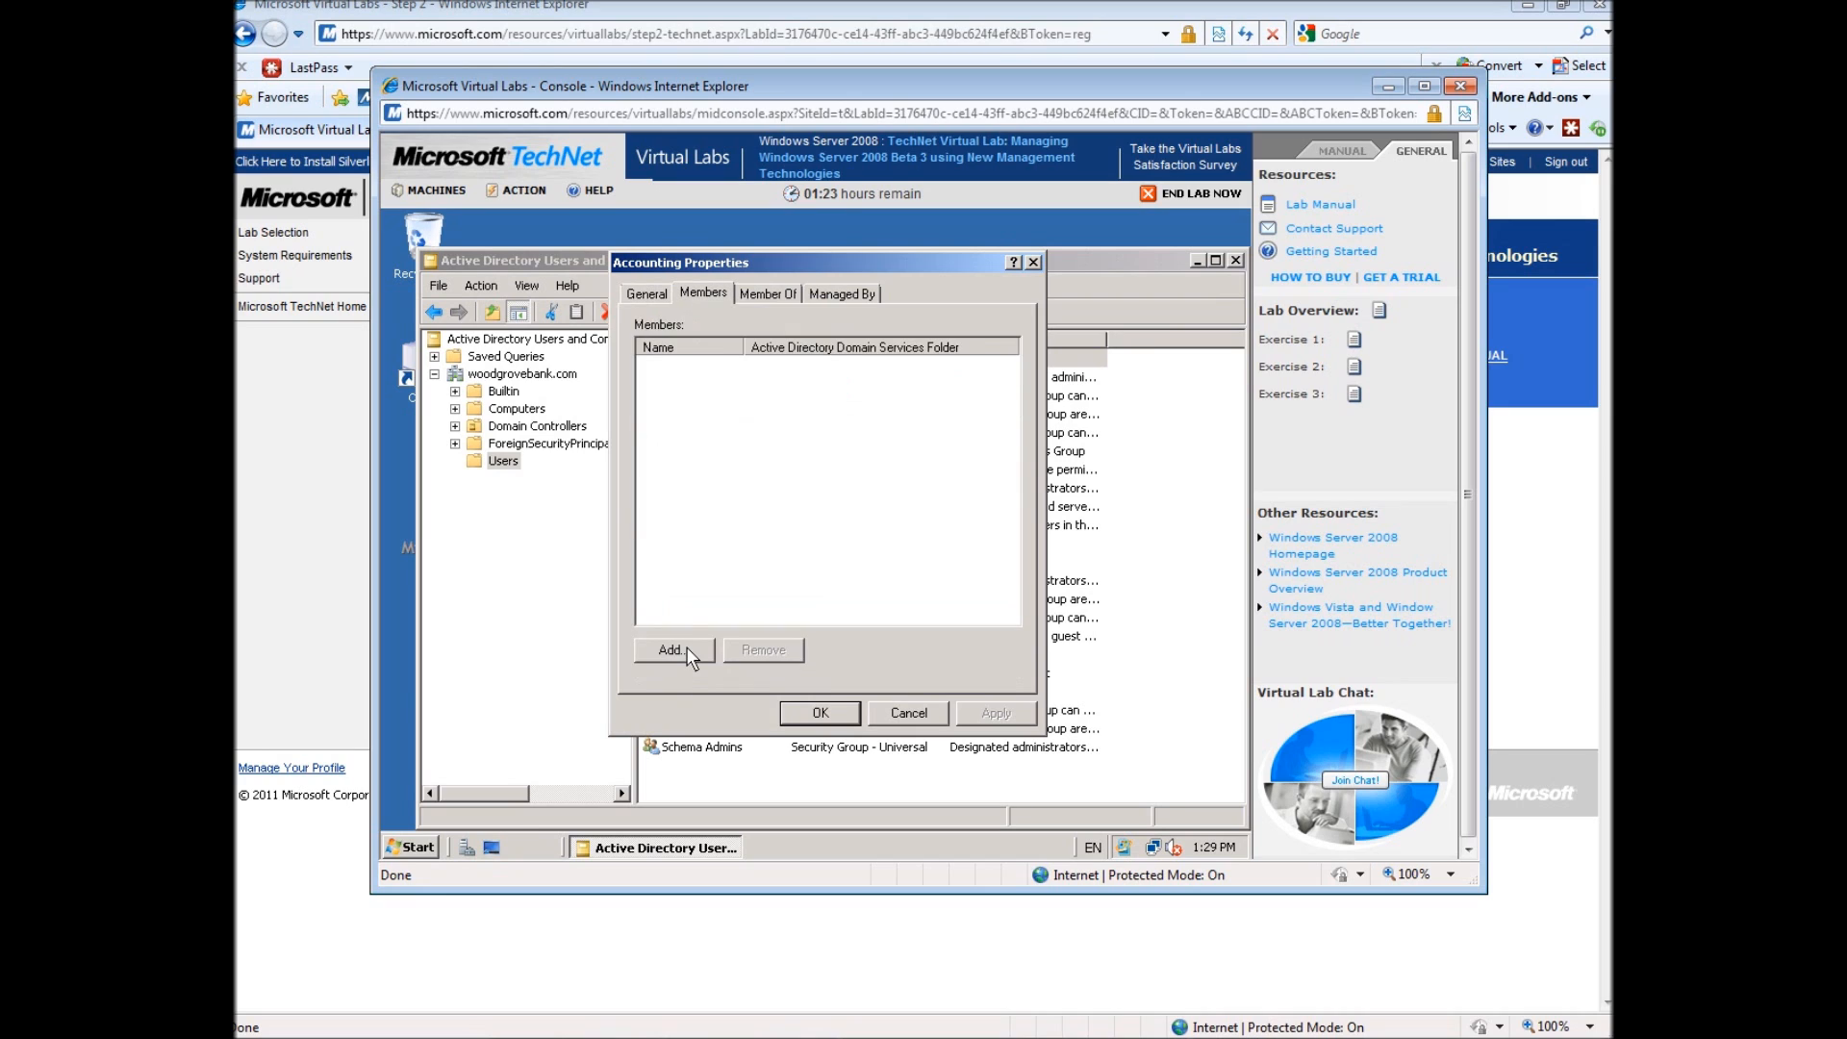
{"action": "left_click", "coordinate": [671, 649]}
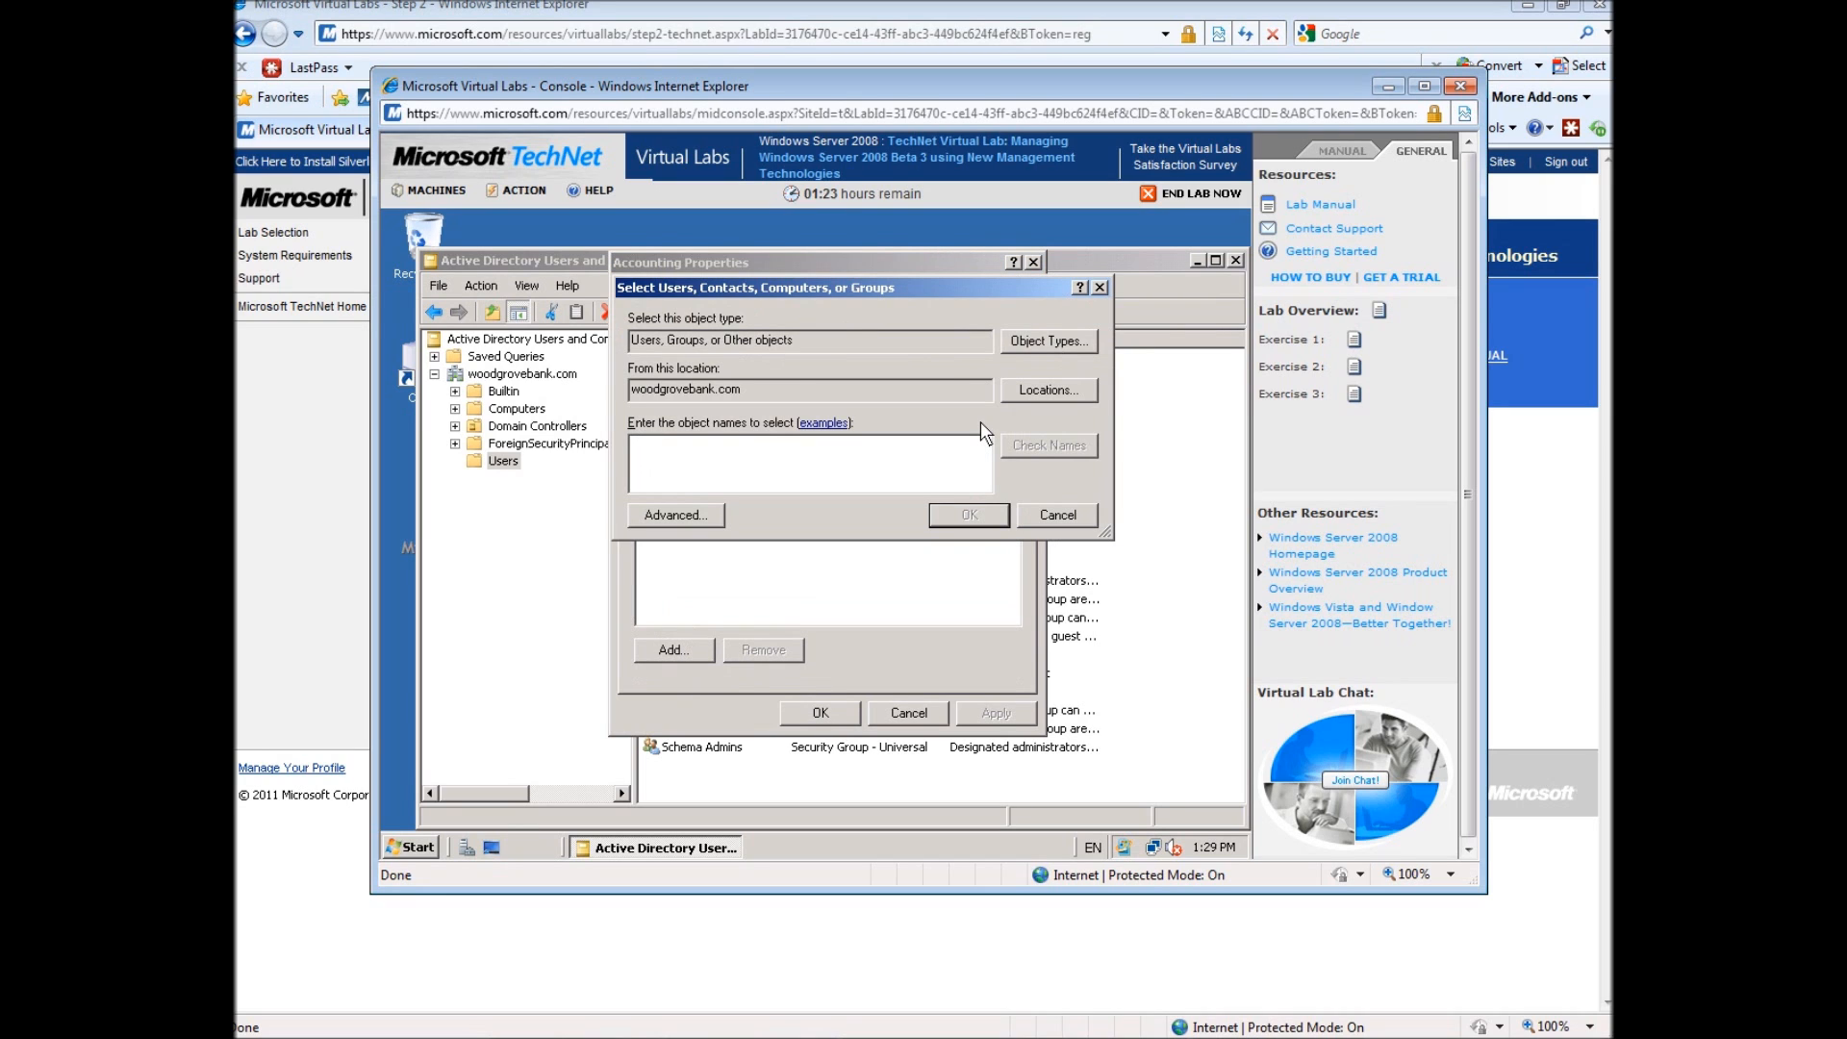
{"action": "type", "text": "m"}
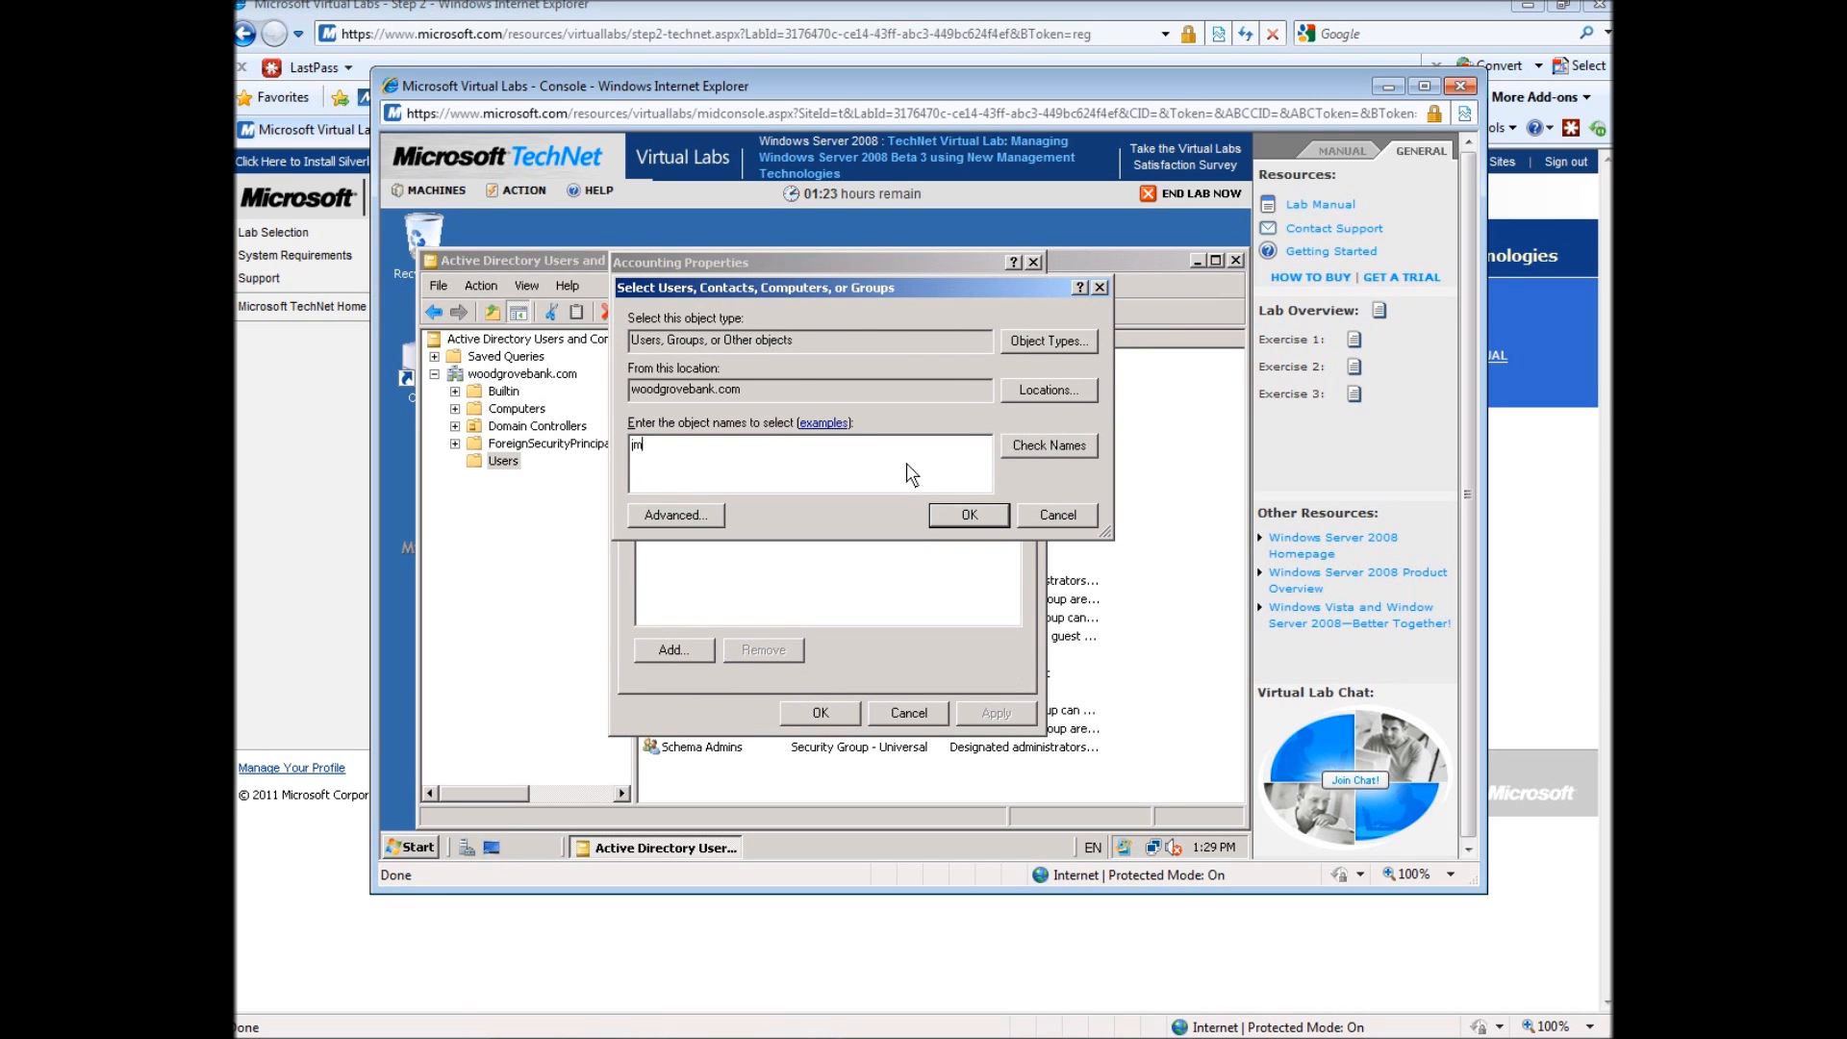
{"action": "type", "text": "jds"}
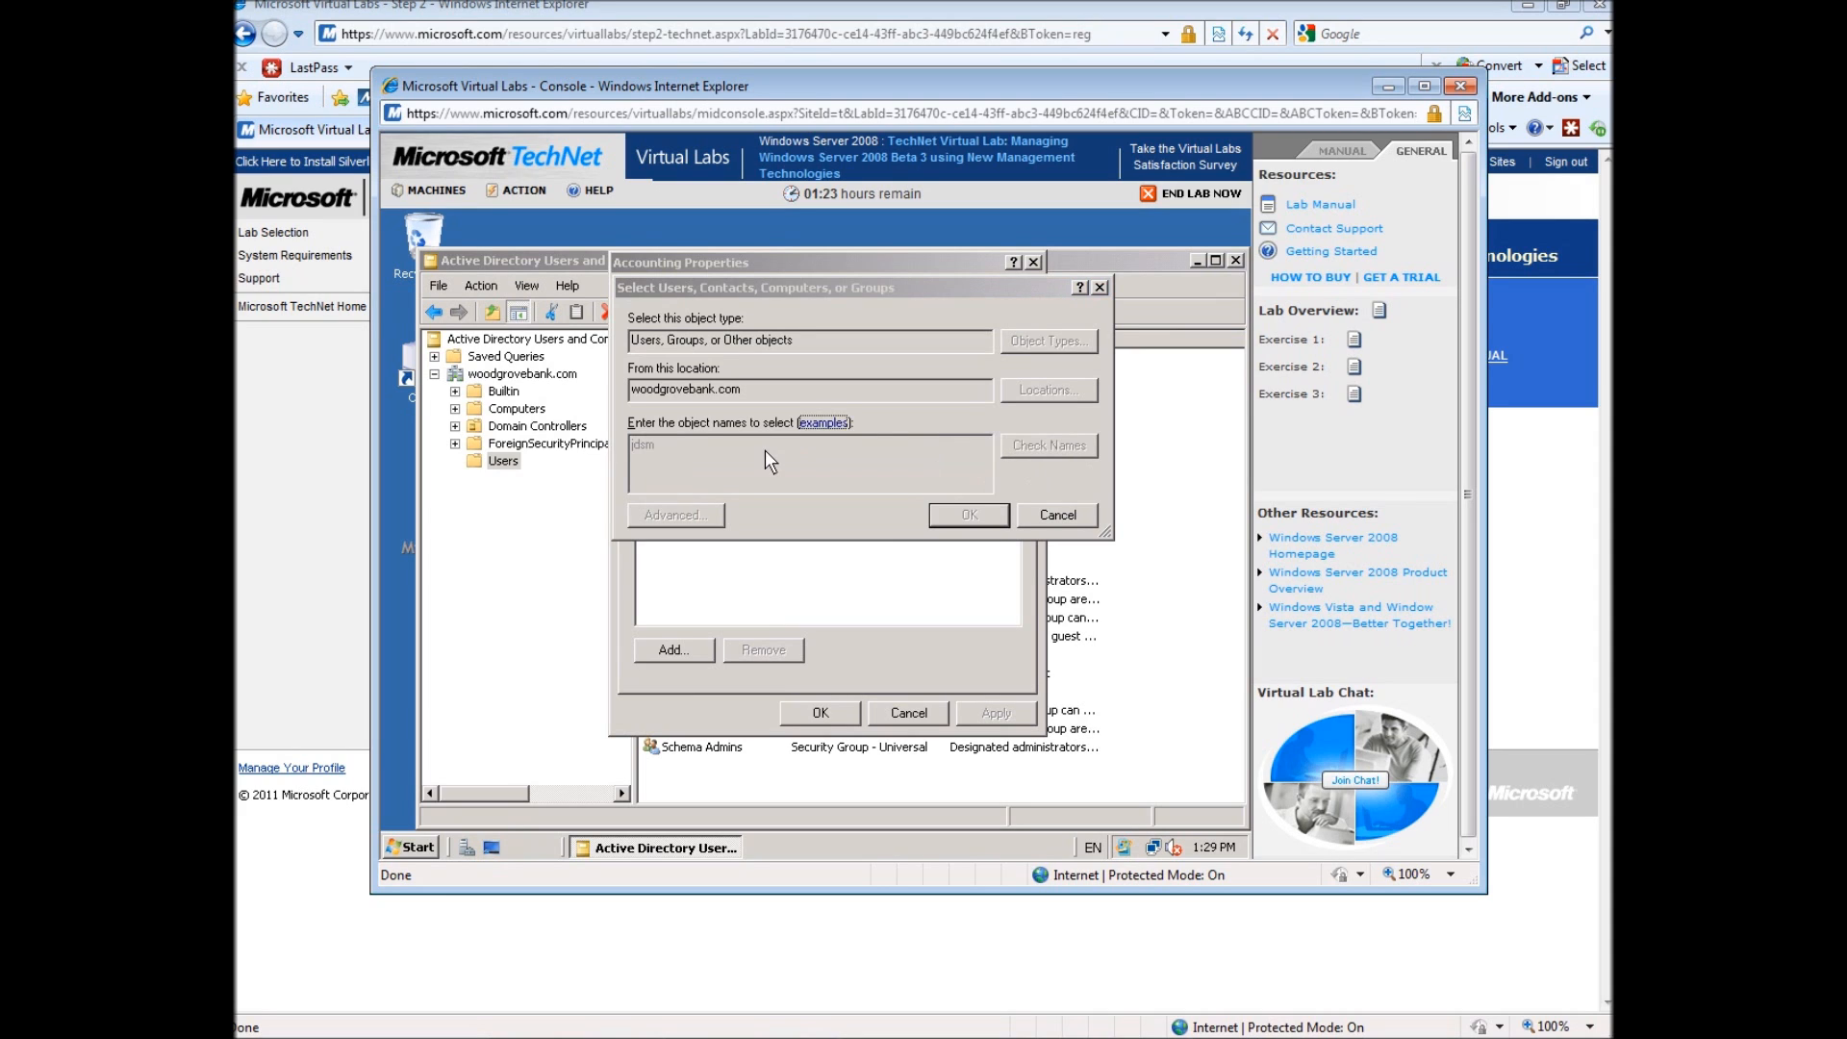
{"action": "left_click", "coordinate": [1045, 446]}
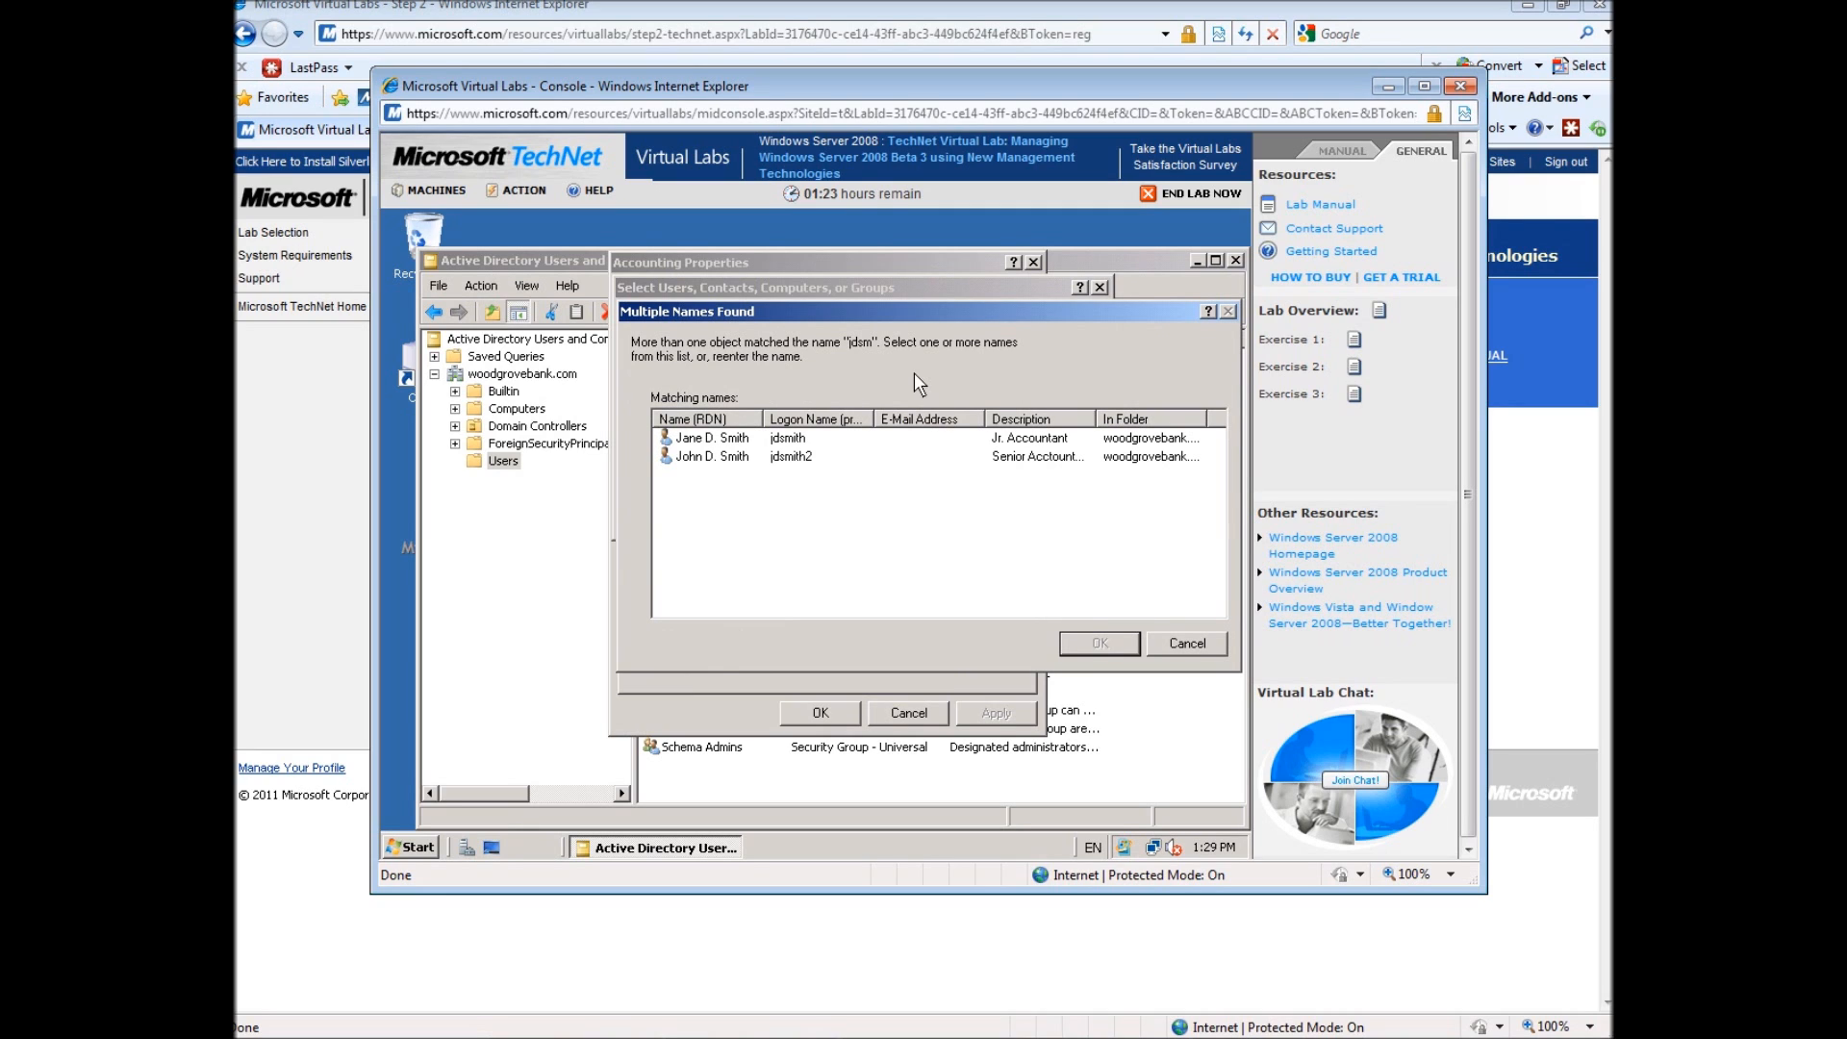
{"action": "mouse_move", "coordinate": [723, 451]}
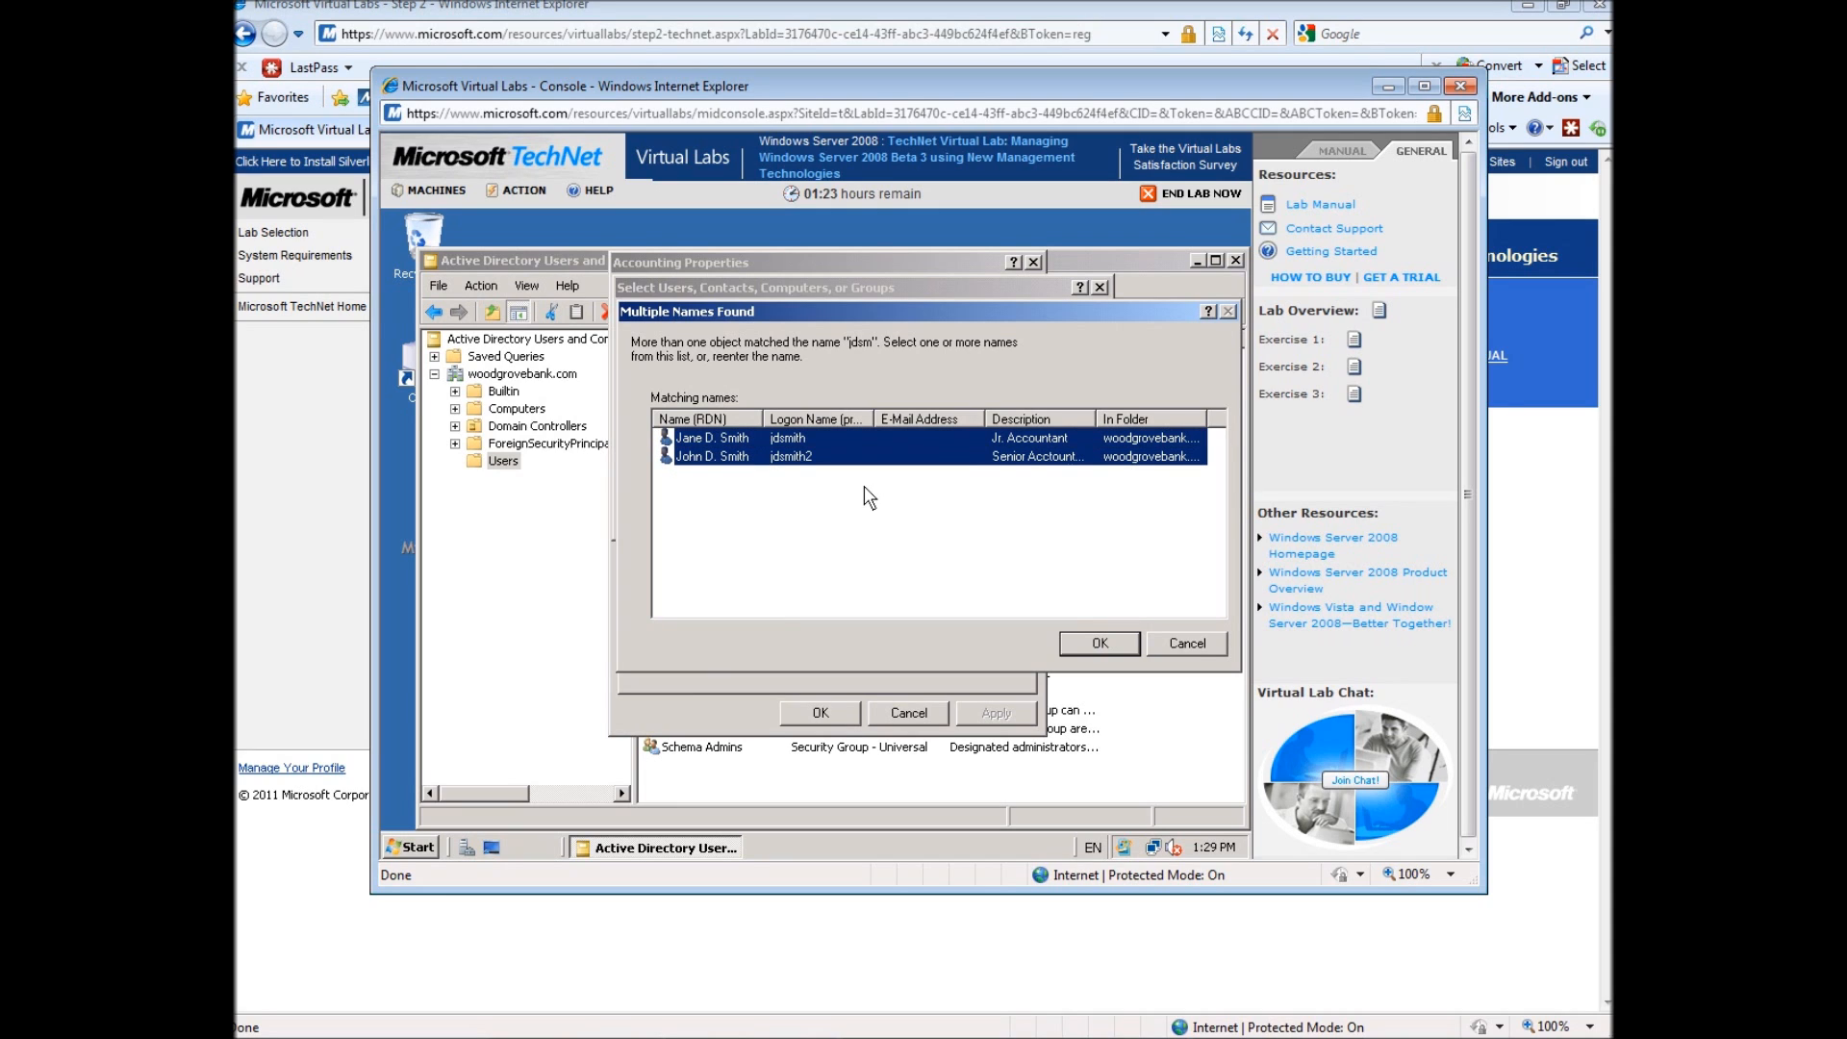
{"action": "mouse_move", "coordinate": [789, 474]}
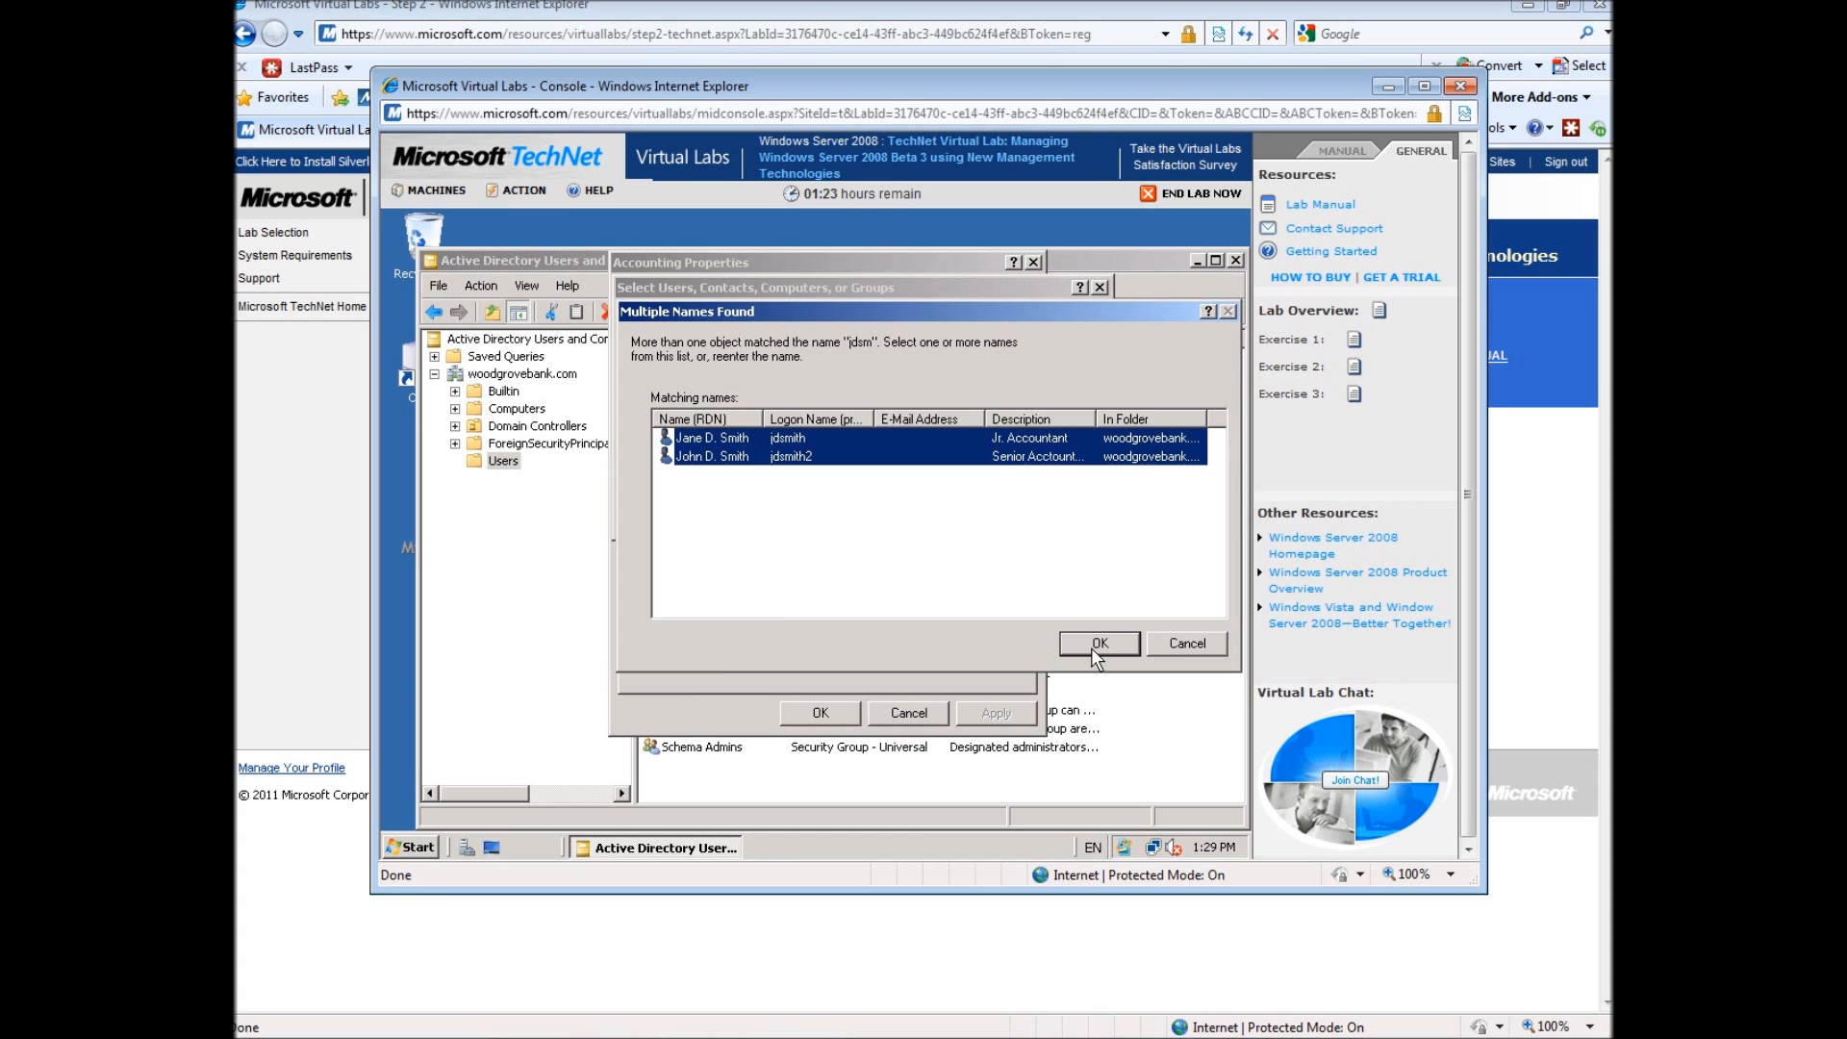
{"action": "left_click", "coordinate": [1098, 644]}
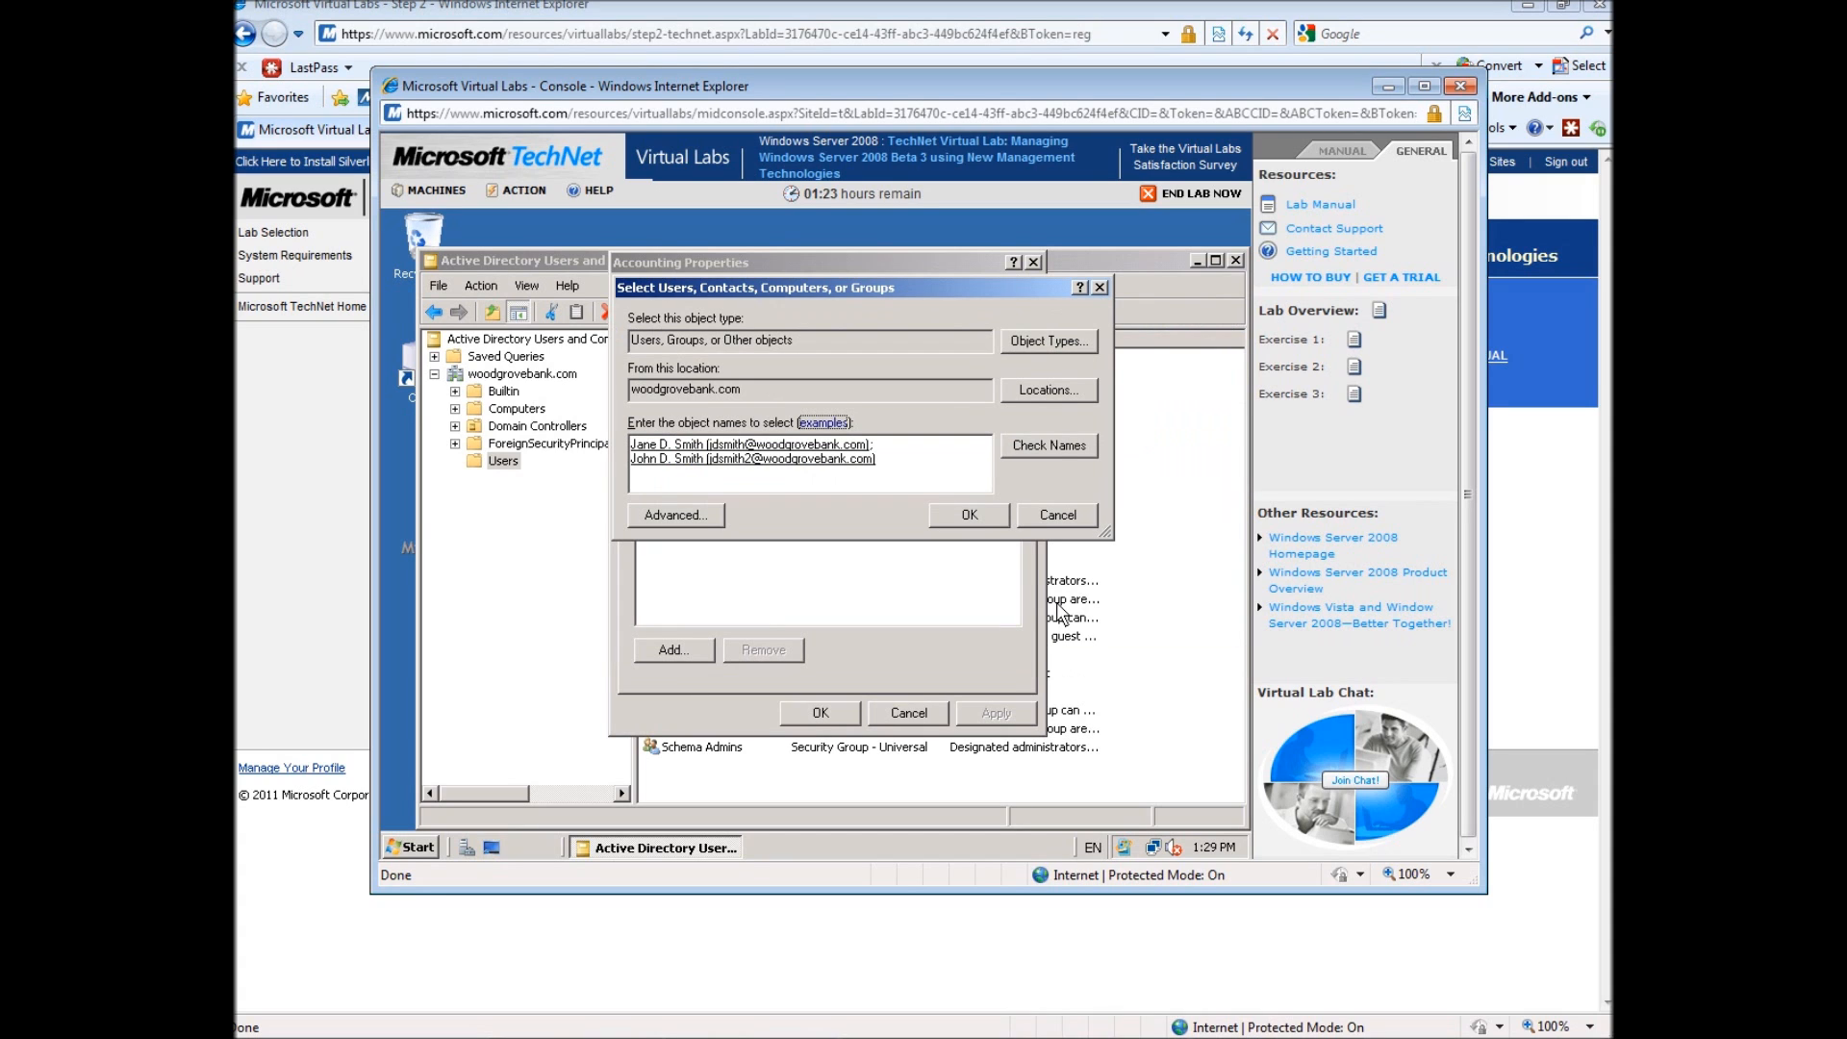
{"action": "left_click", "coordinate": [967, 514]}
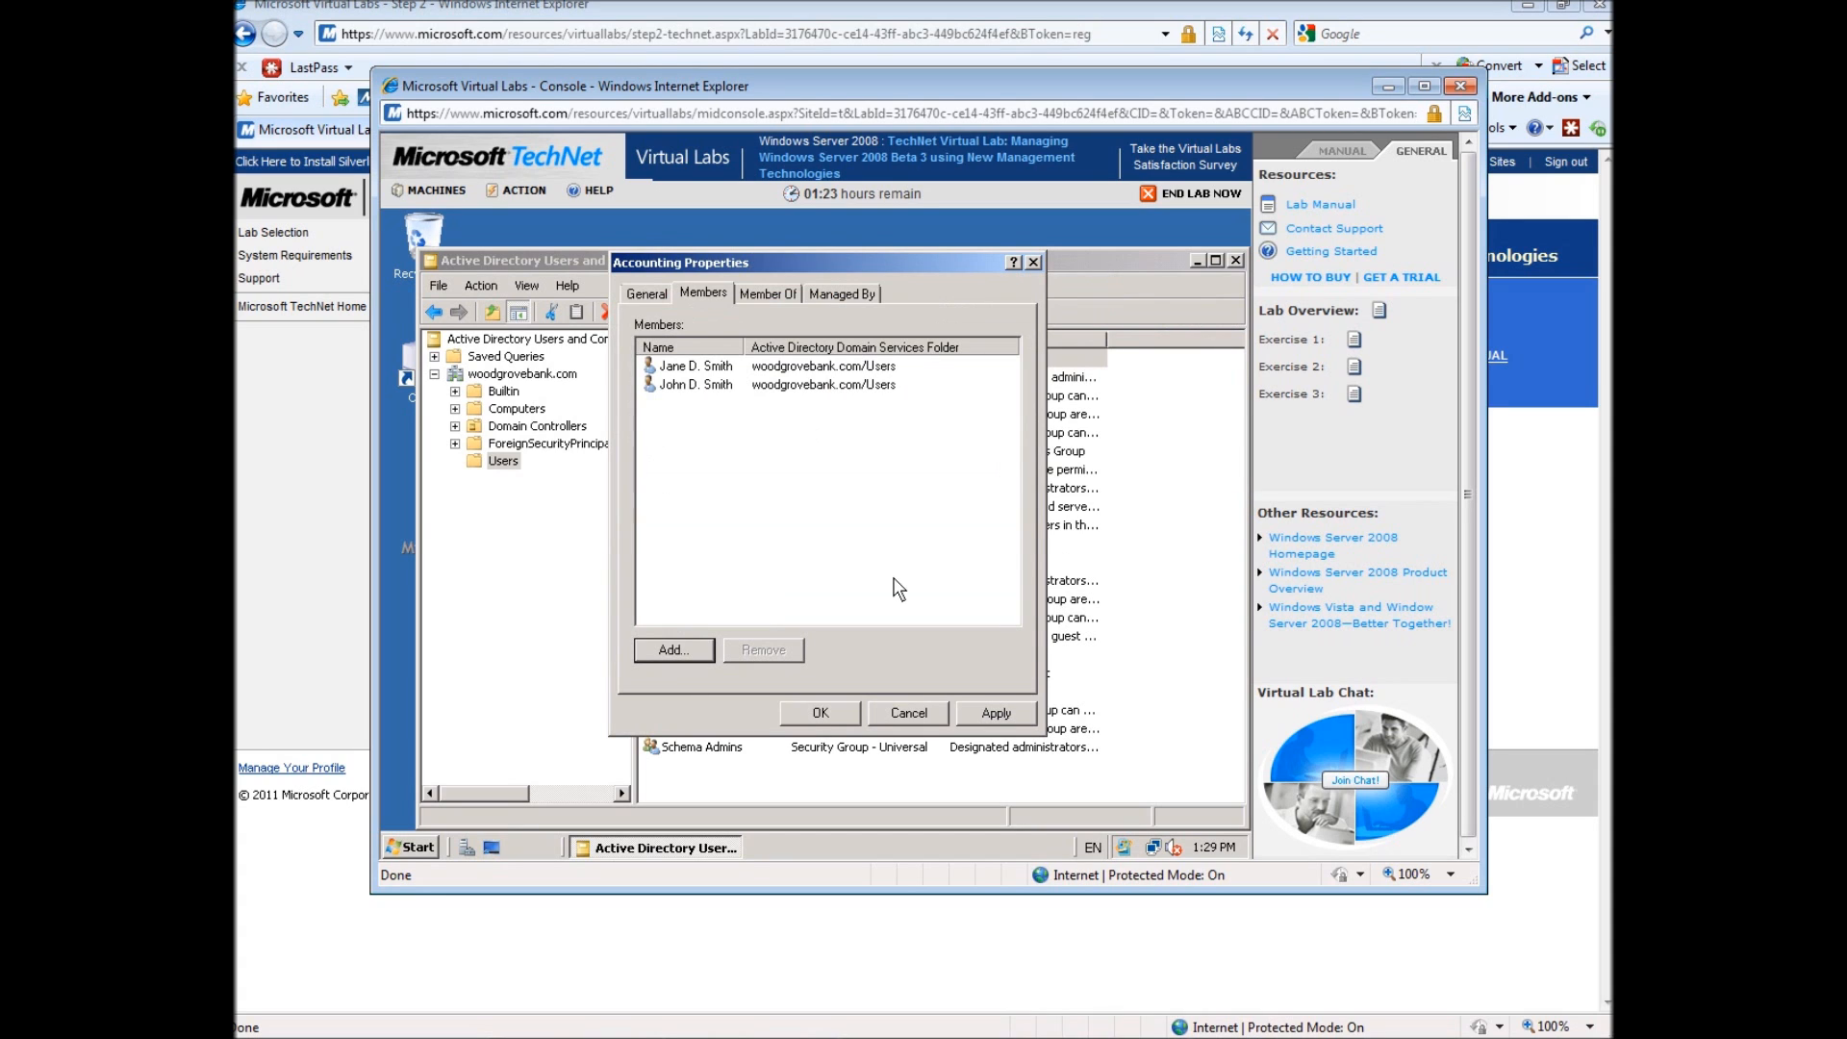
{"action": "mouse_move", "coordinate": [789, 309]}
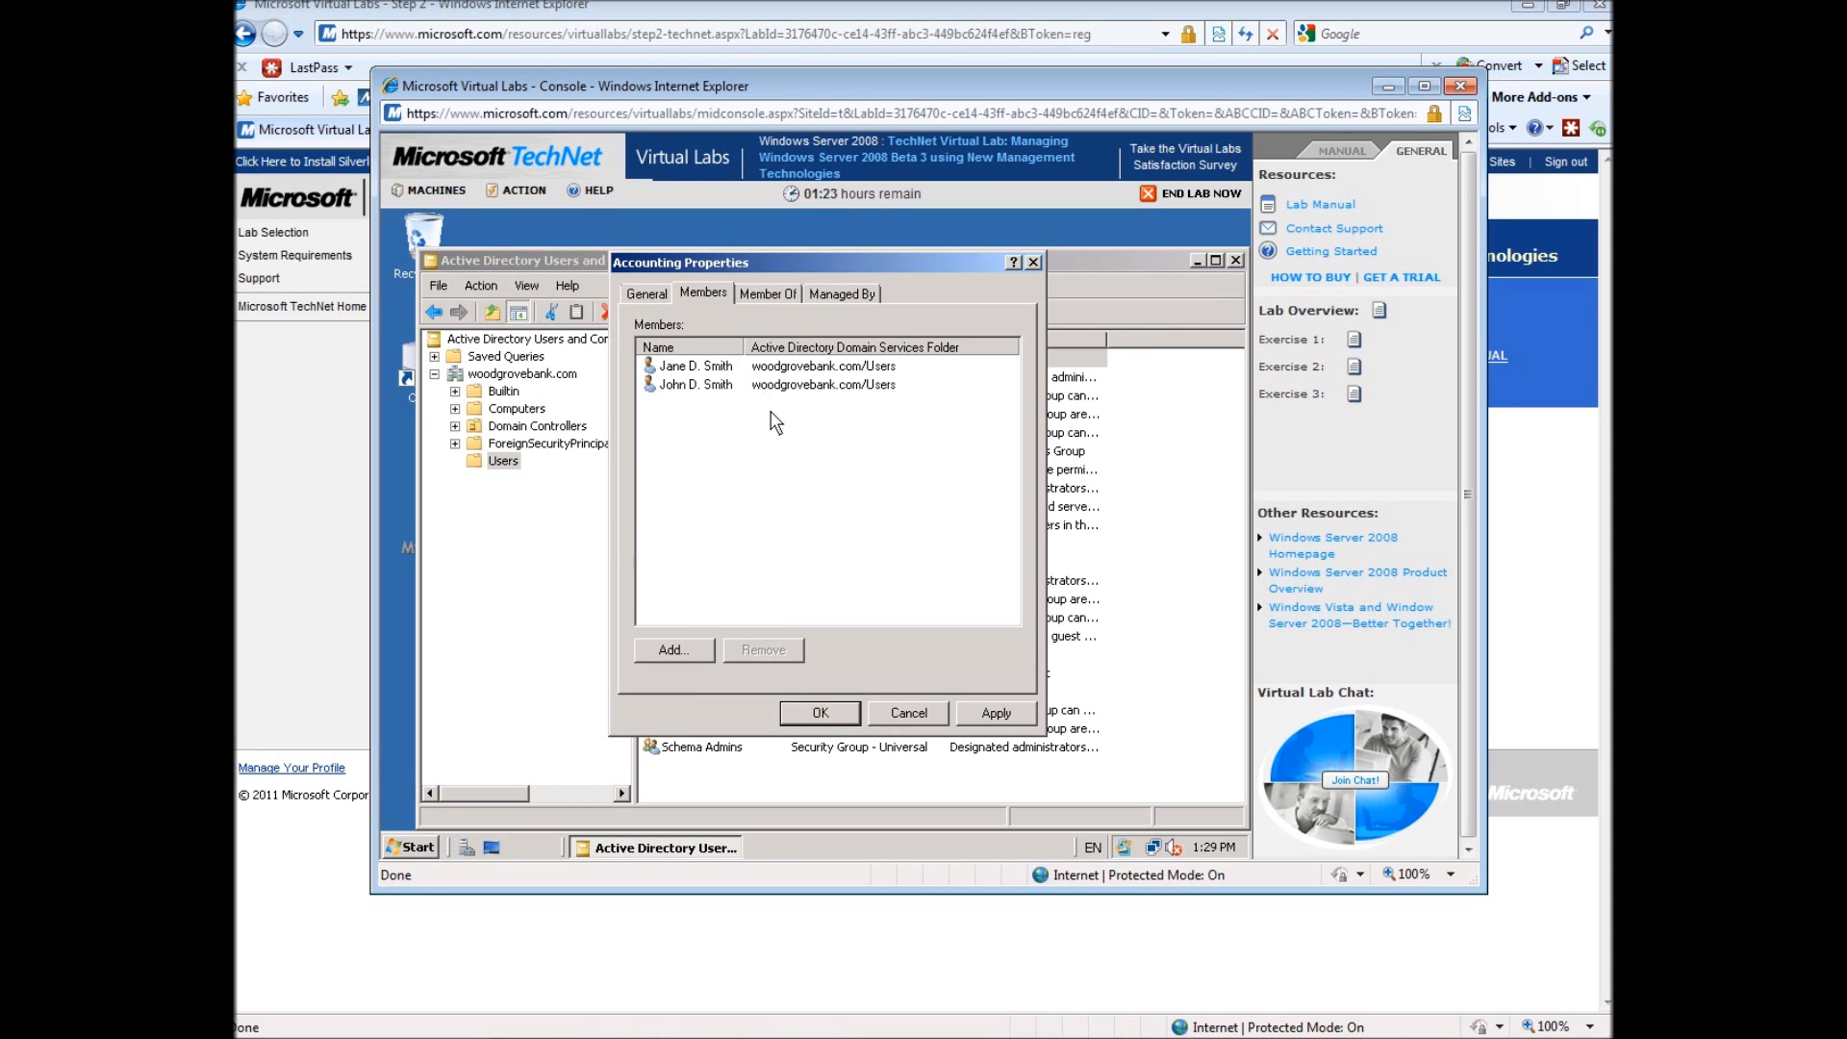
{"action": "mouse_move", "coordinate": [866, 568]}
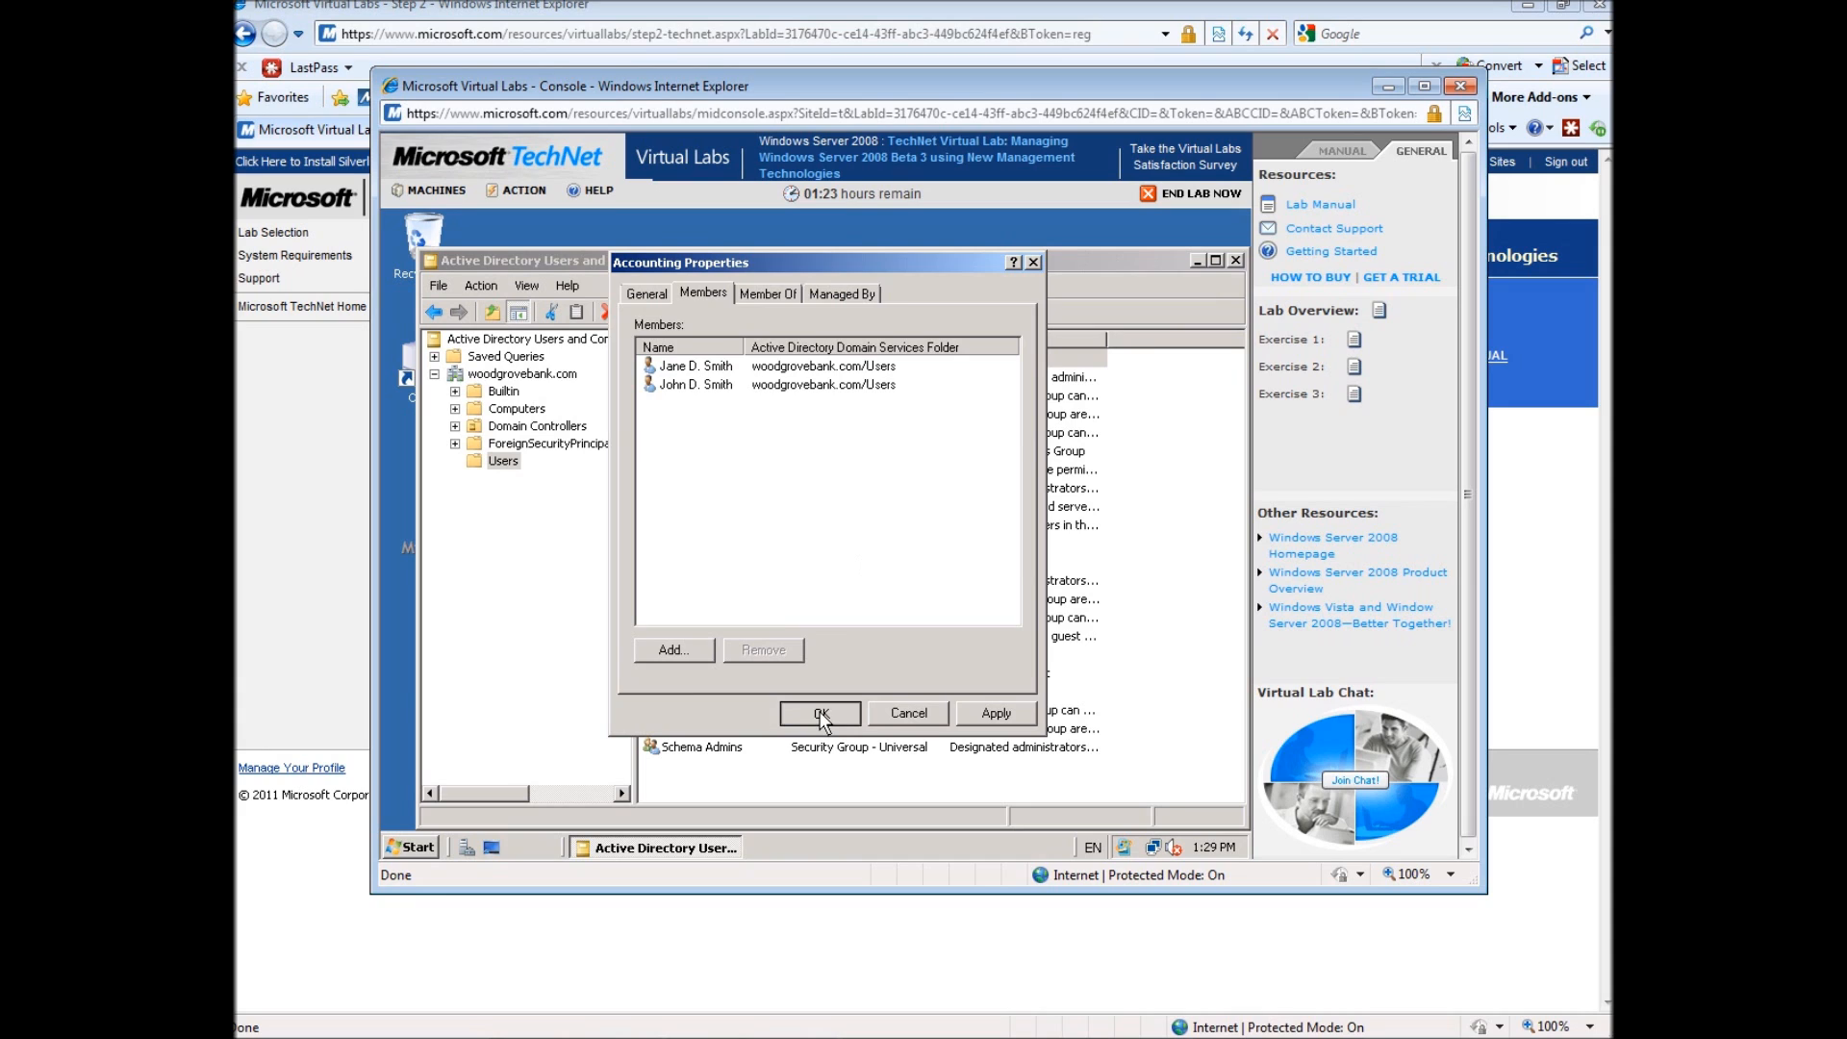
Apply the Accounting membership changes and close its Properties dialog
{"action": "left_click", "coordinate": [819, 714]}
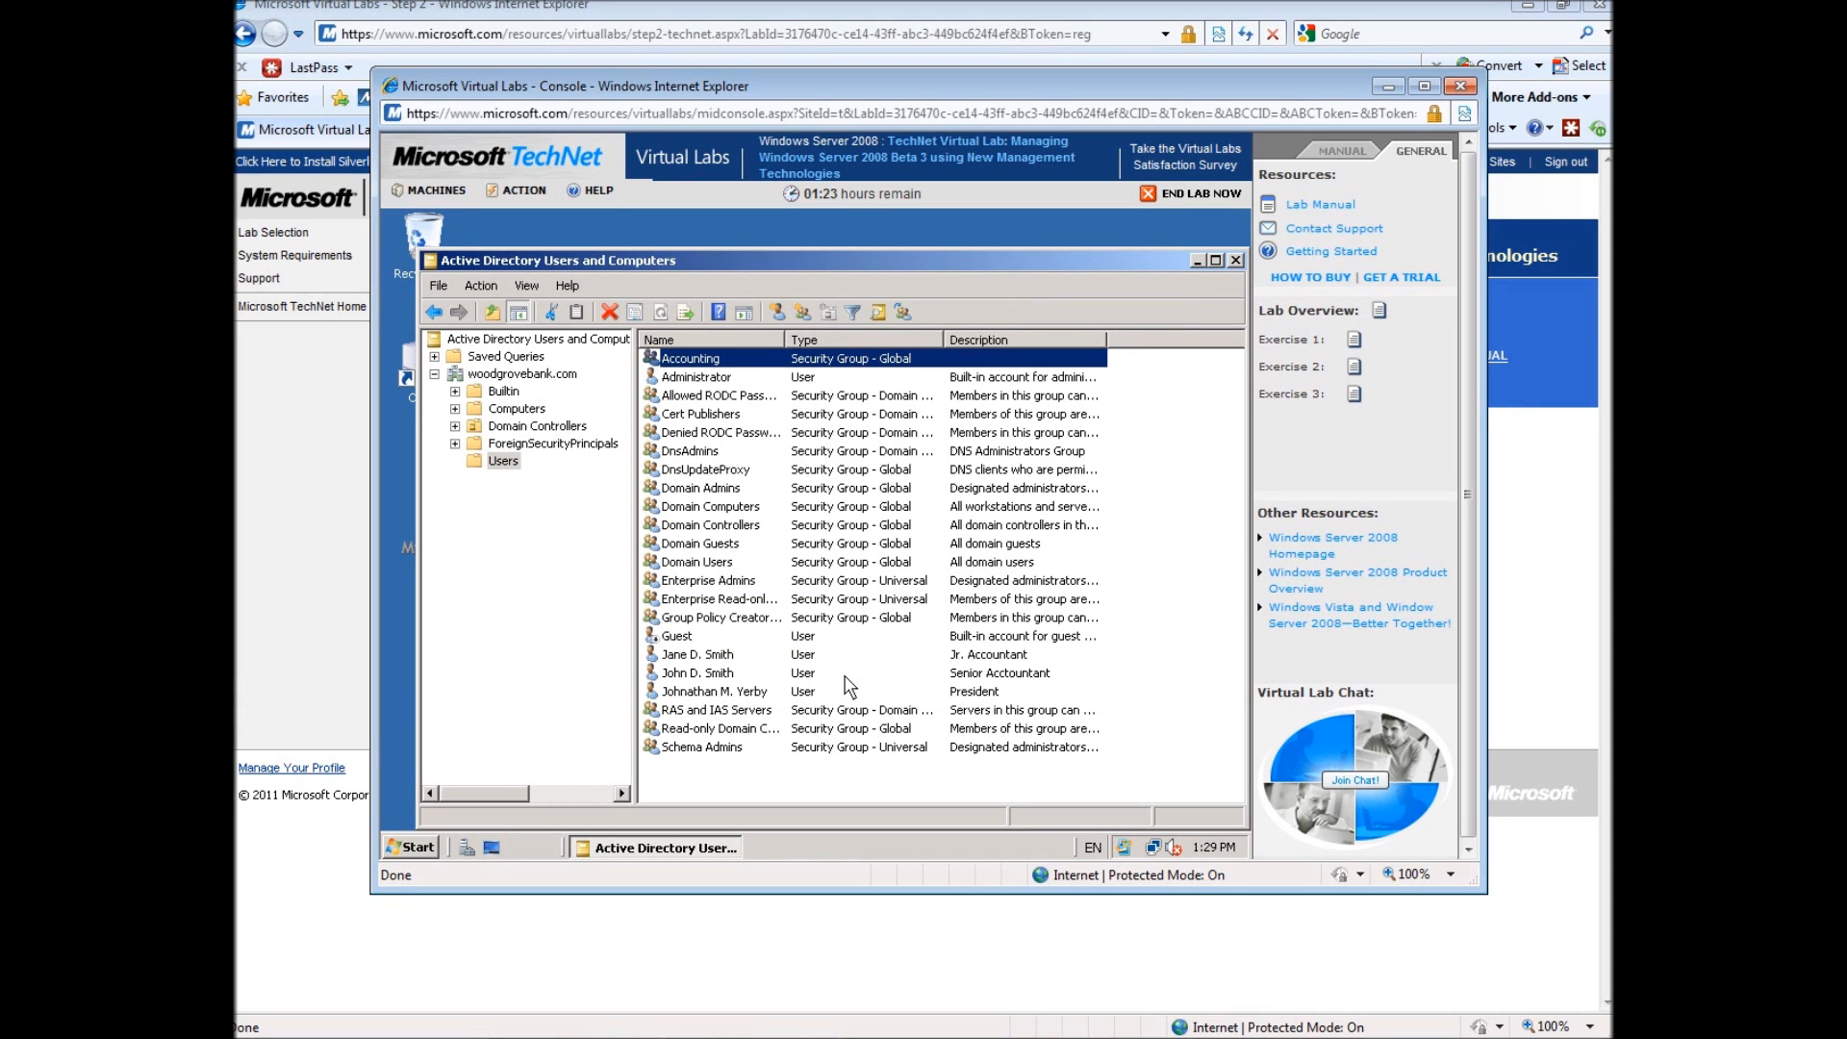
{"action": "mouse_move", "coordinate": [836, 401]}
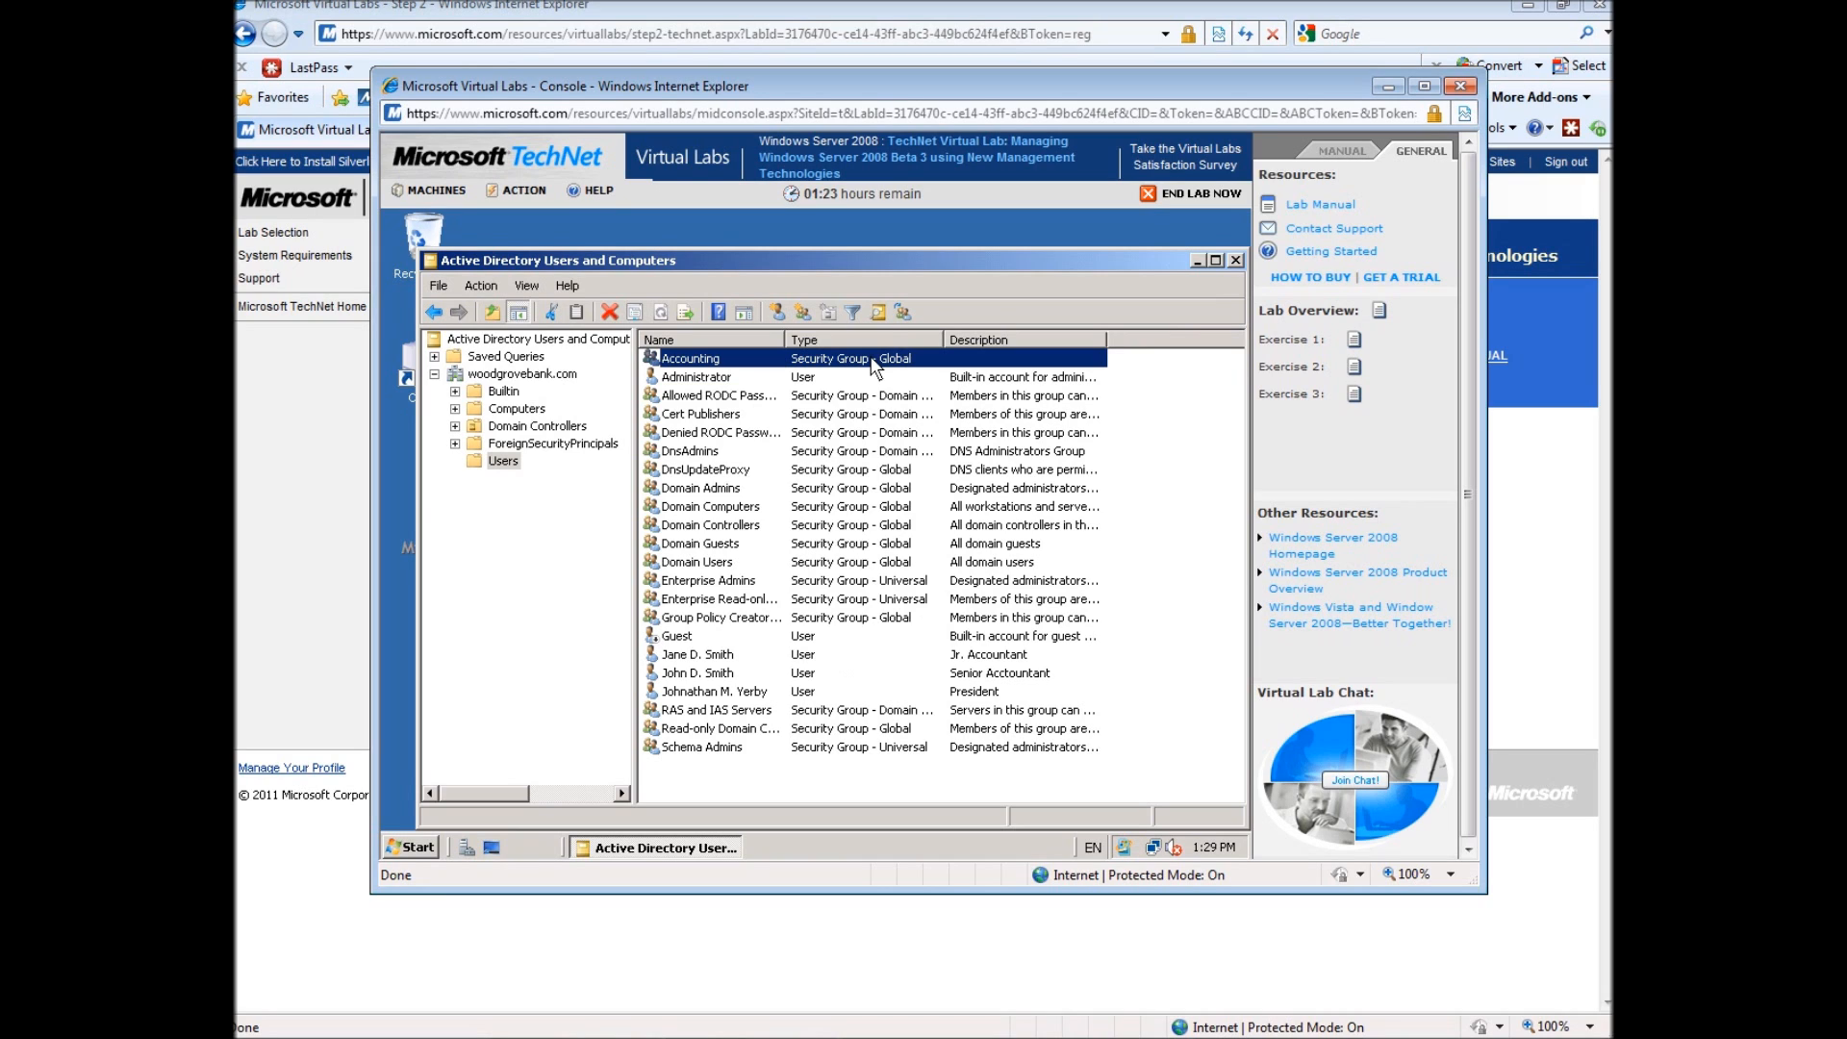
{"action": "mouse_move", "coordinate": [730, 675]}
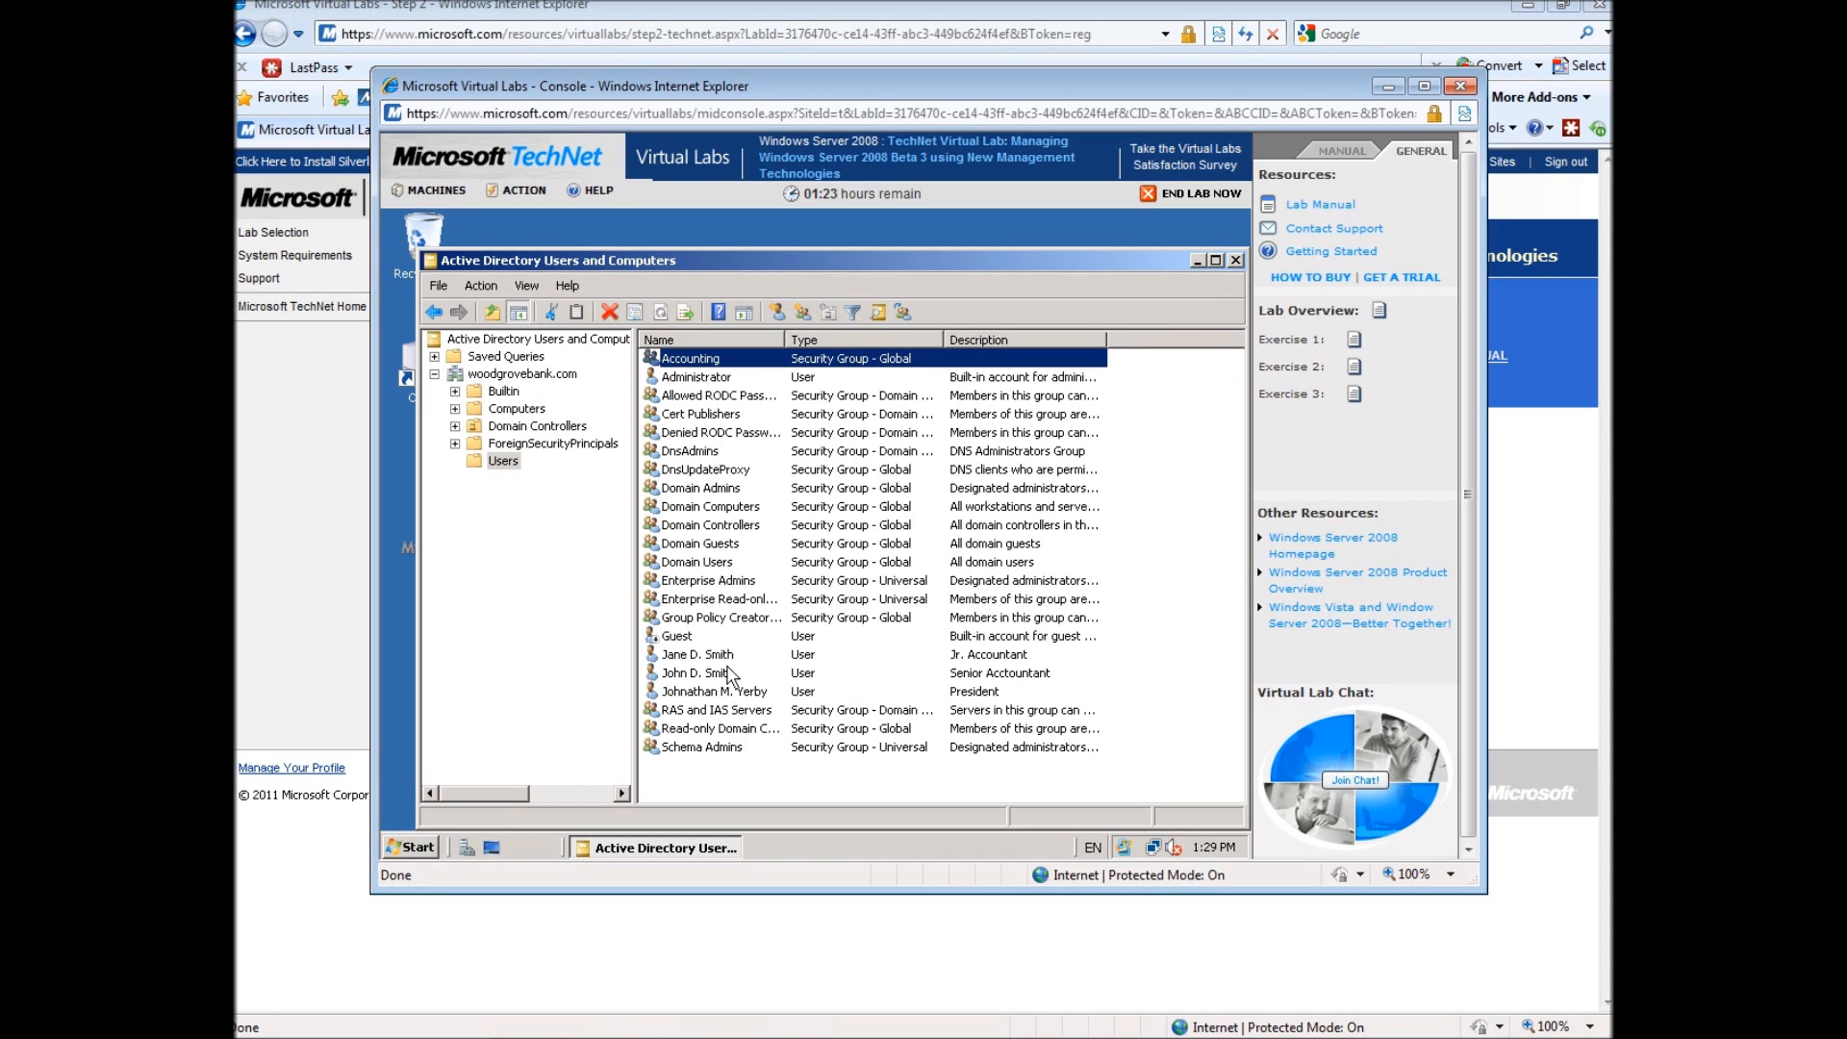
{"action": "mouse_move", "coordinate": [871, 366]}
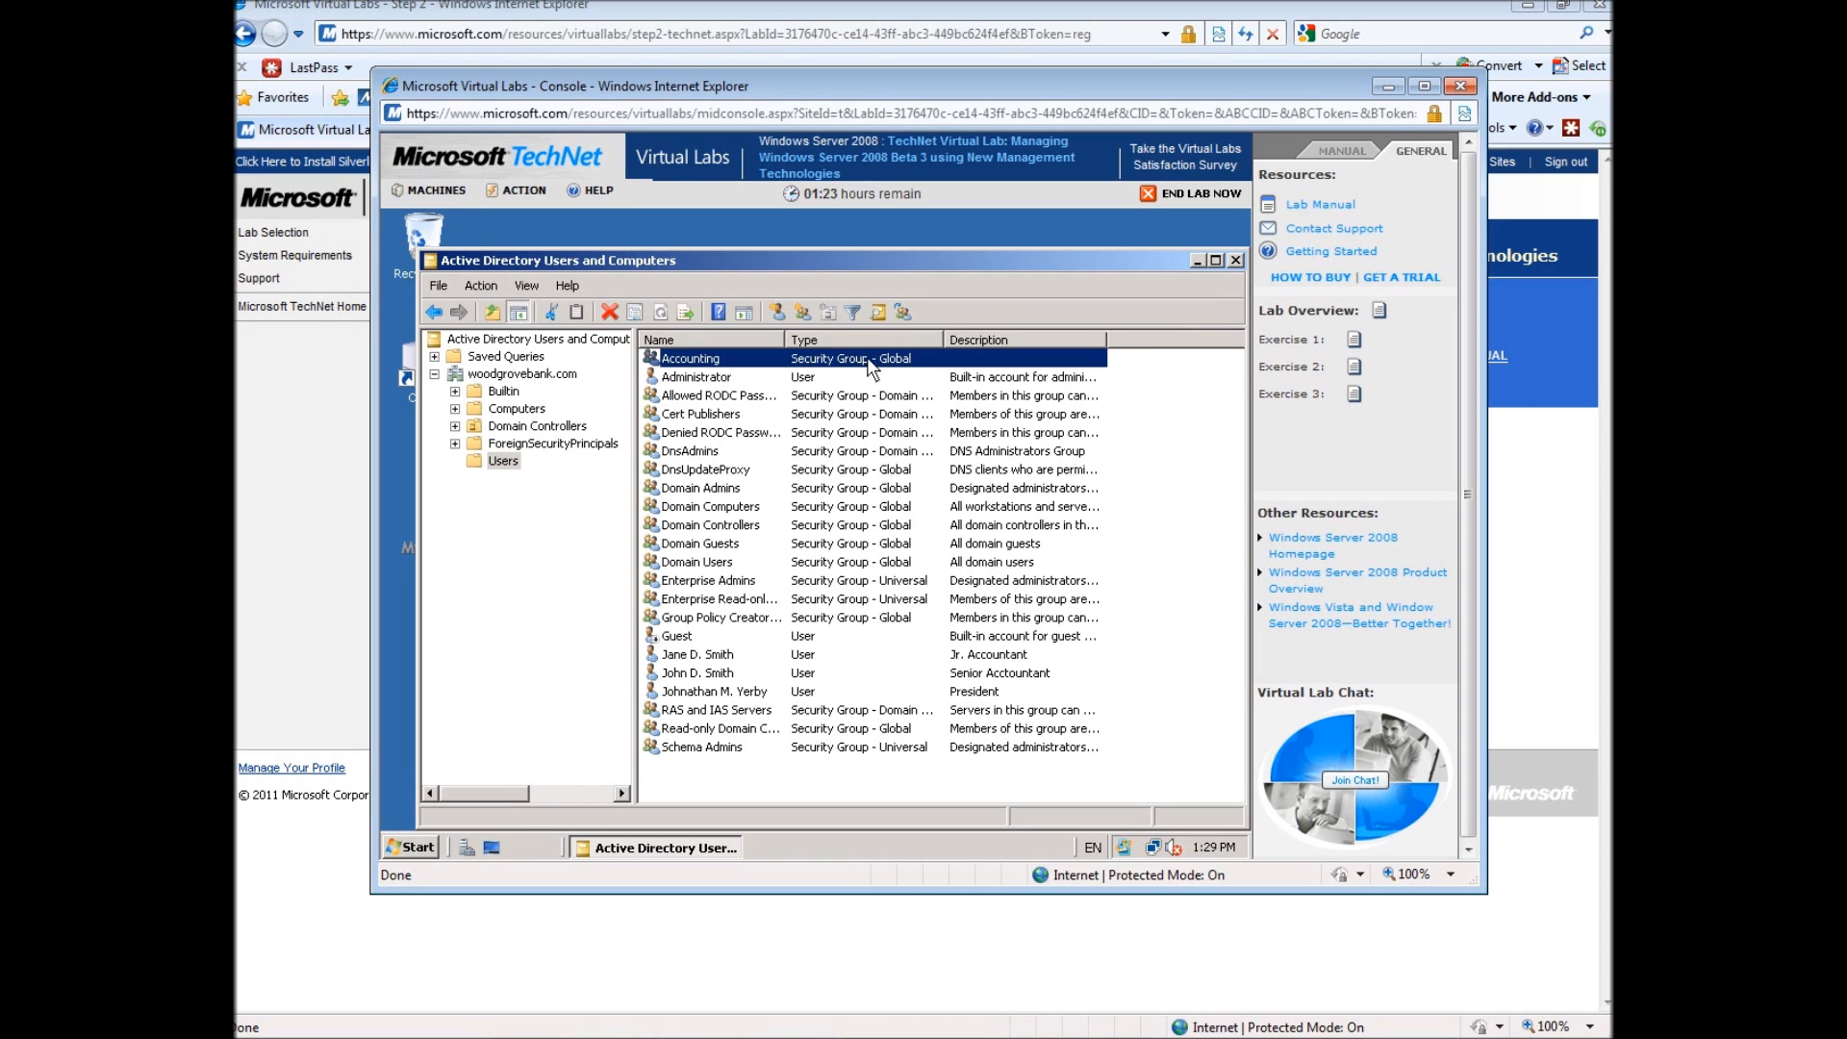
{"action": "mouse_move", "coordinate": [929, 371]}
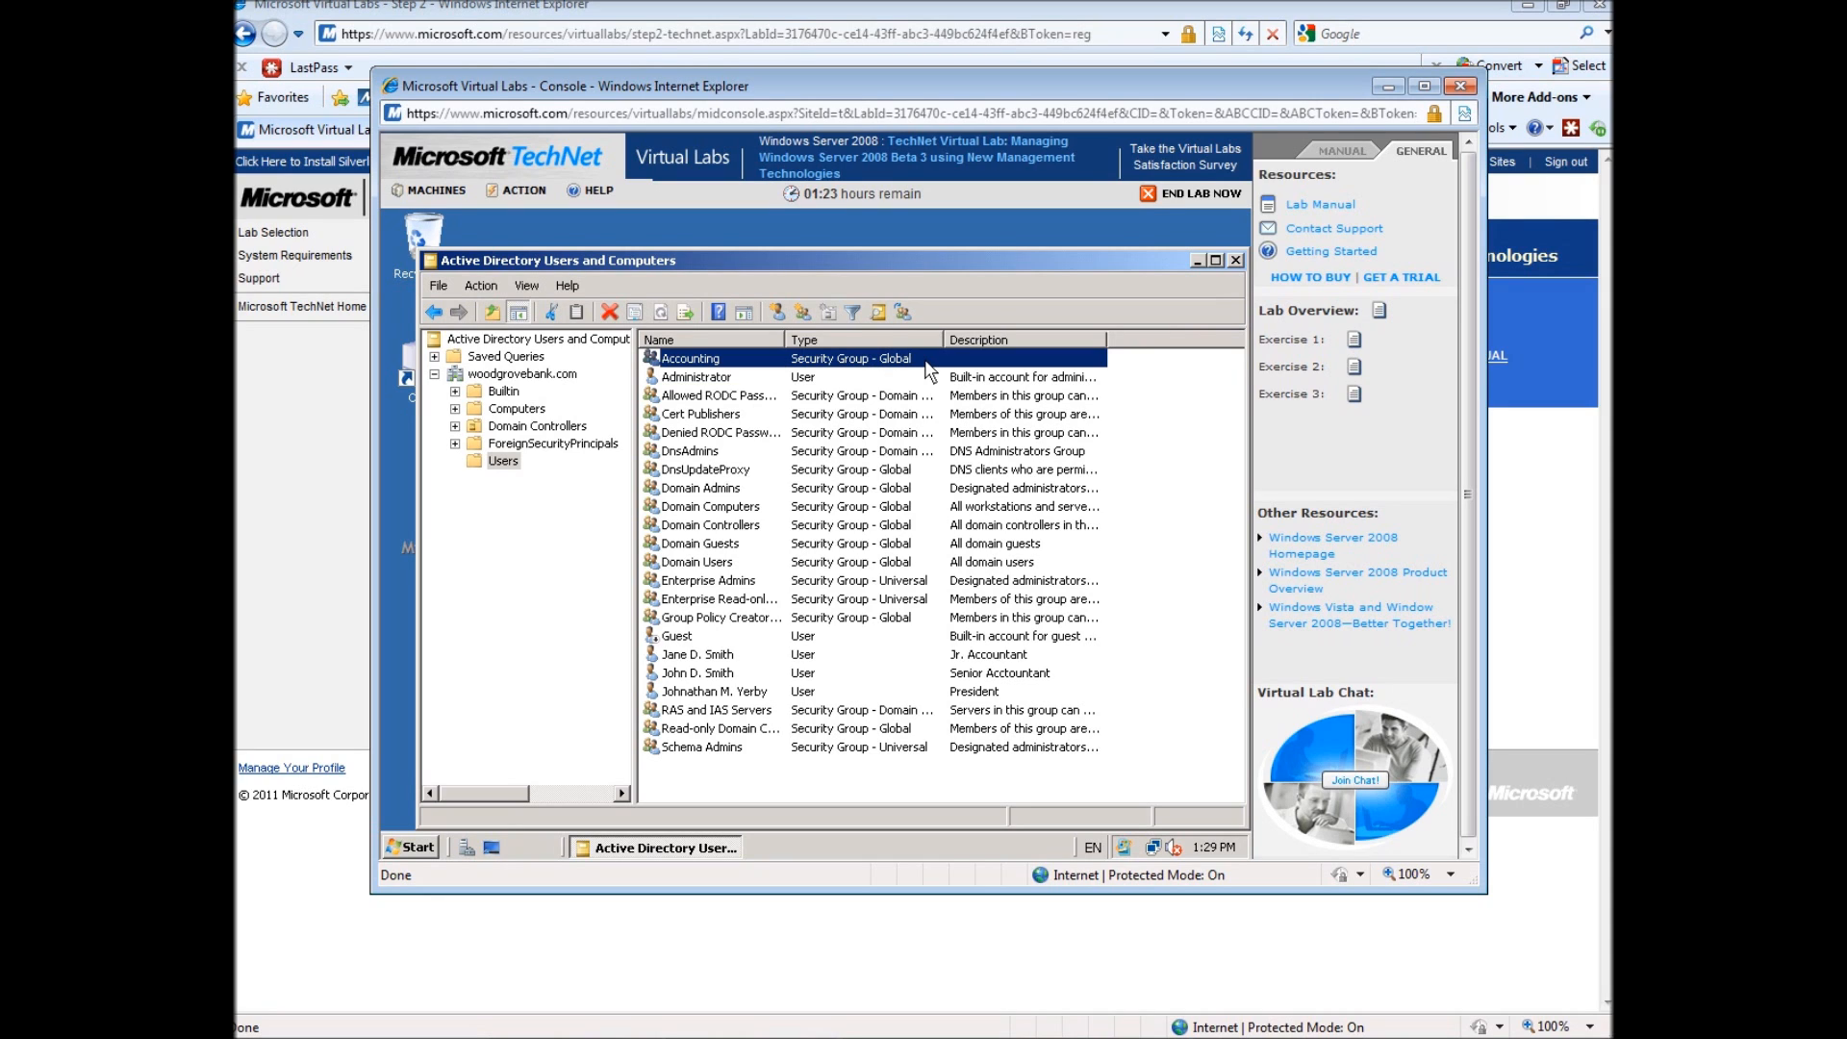
{"action": "mouse_move", "coordinate": [899, 368]}
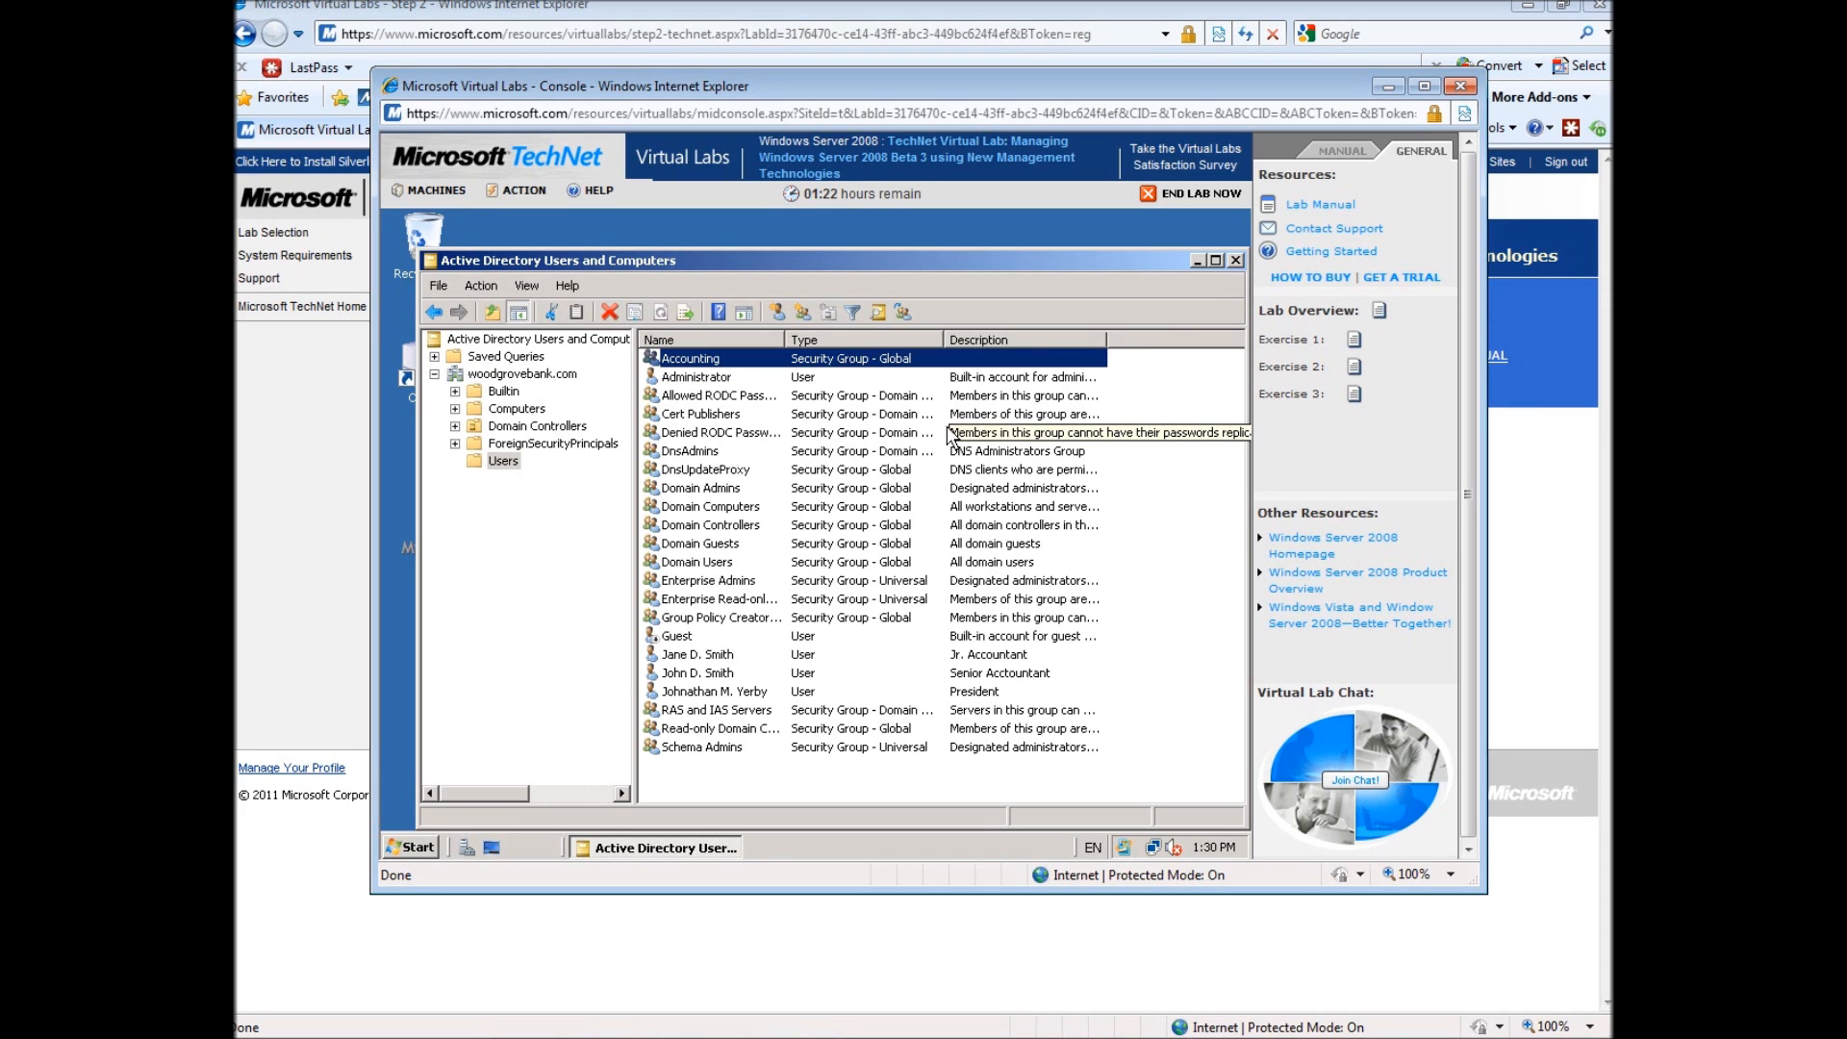
{"action": "mouse_move", "coordinate": [949, 436]}
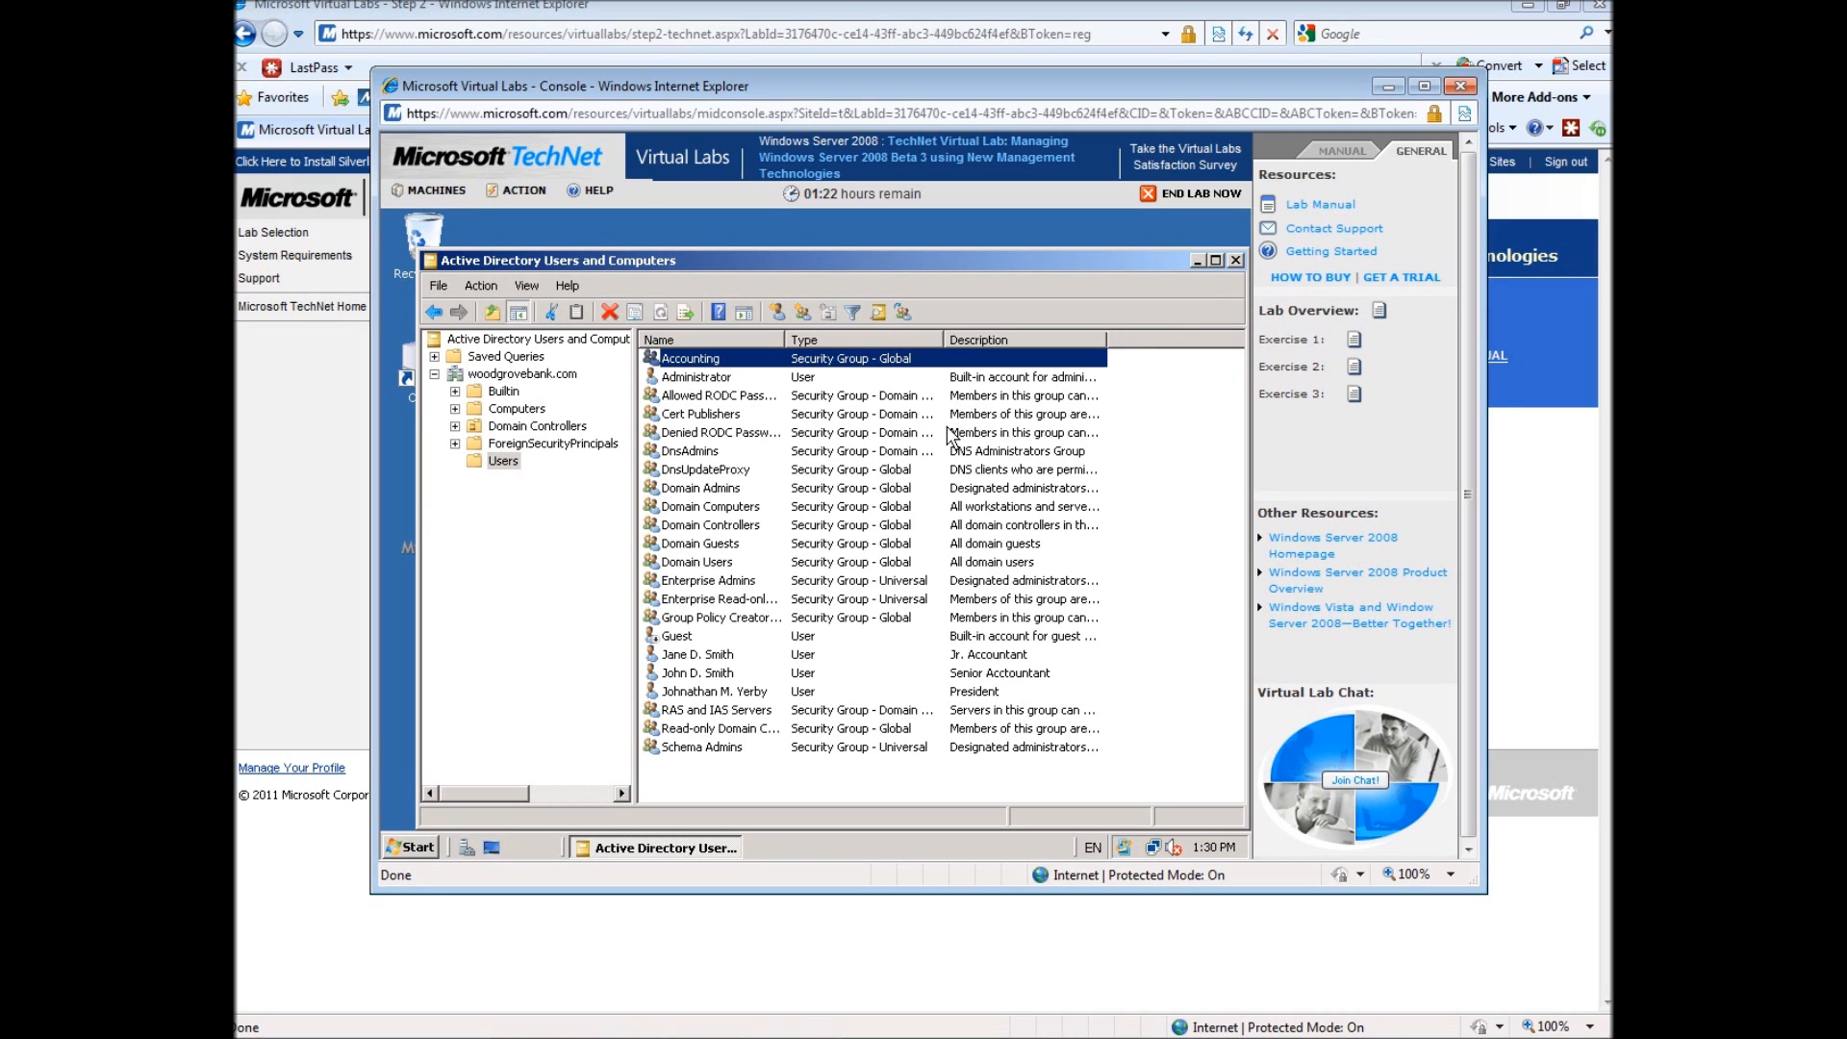